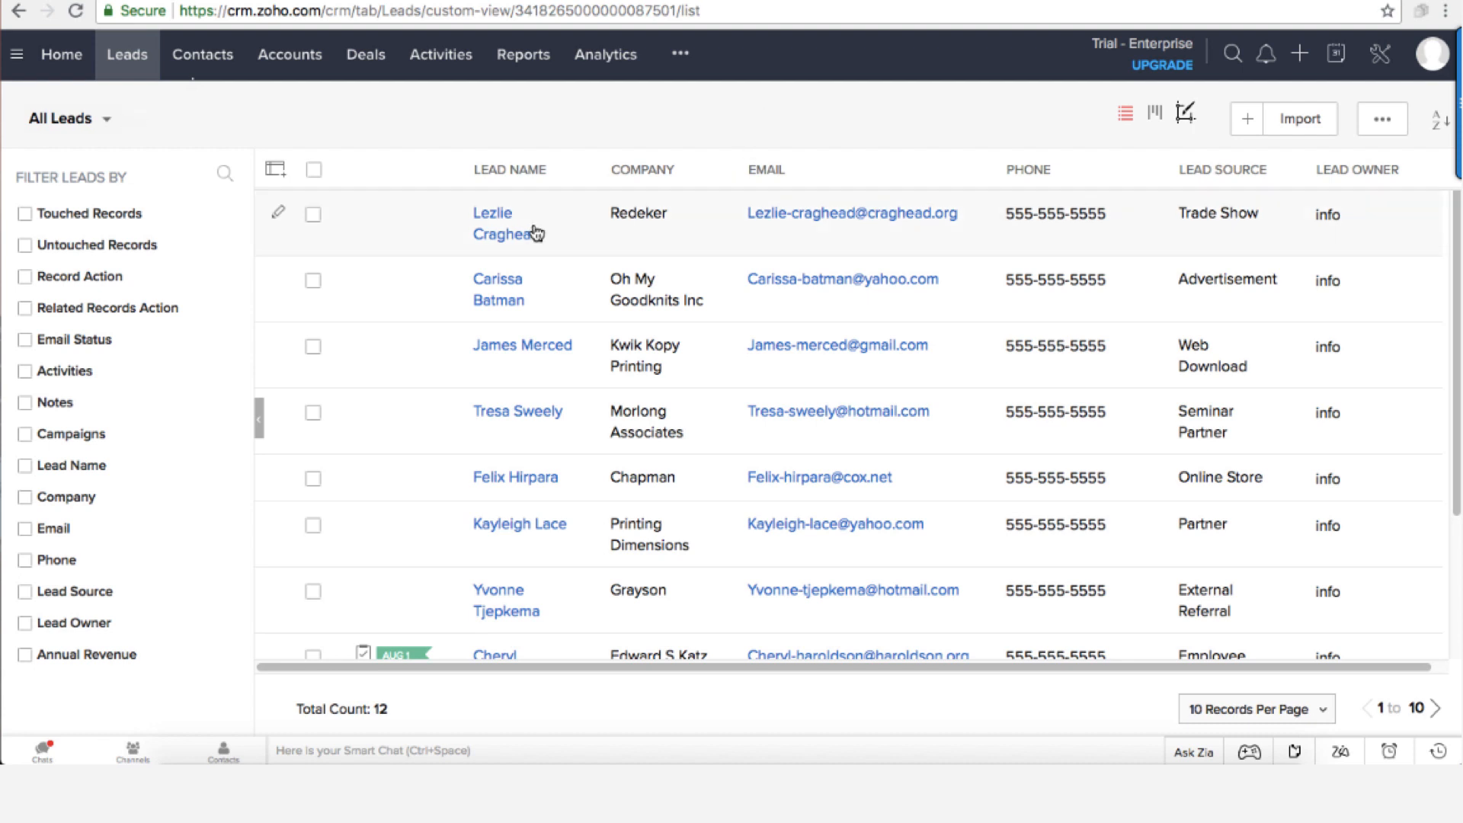
pyautogui.click(492, 212)
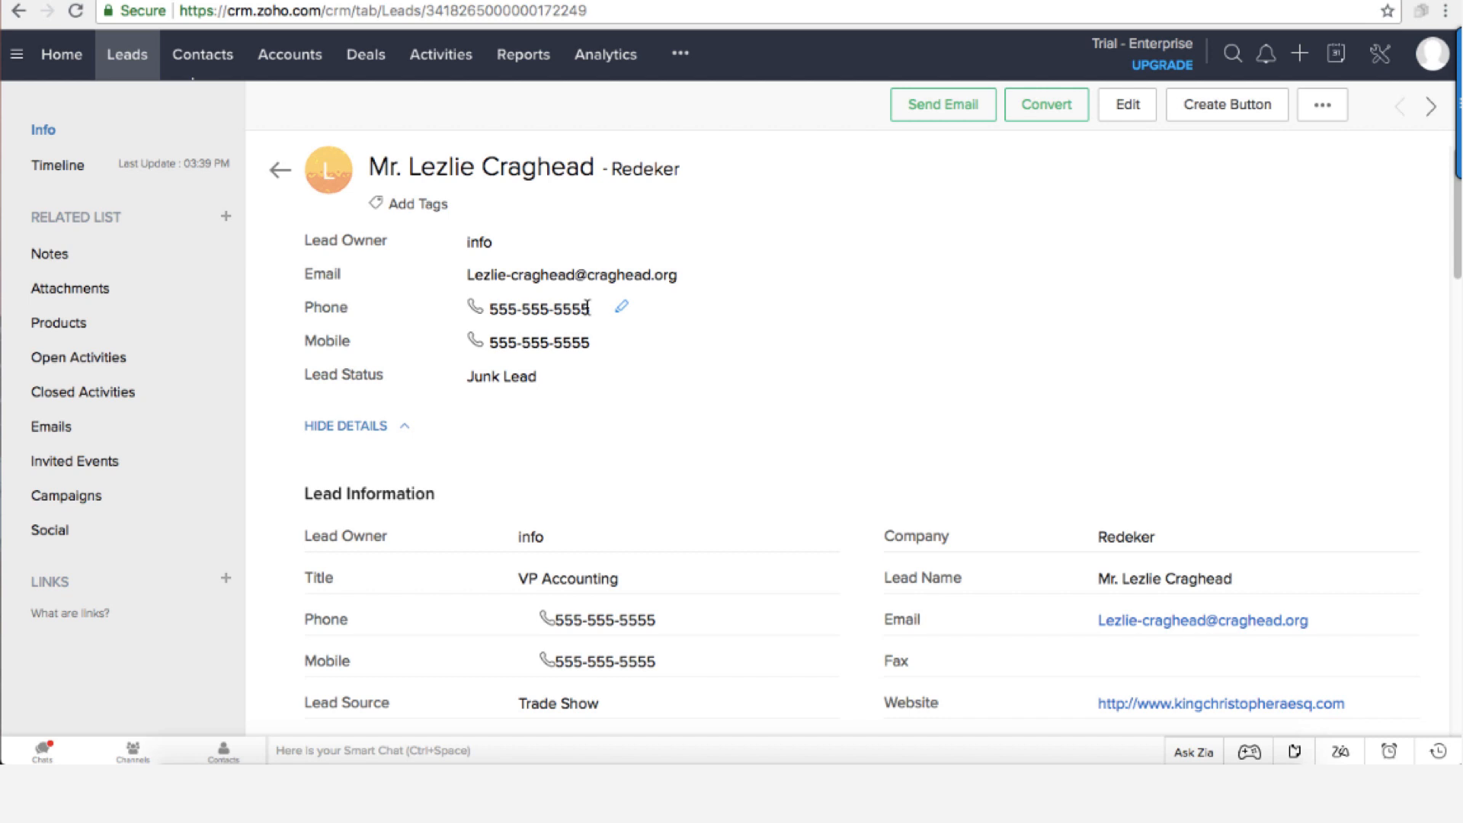
pyautogui.moveTo(783, 277)
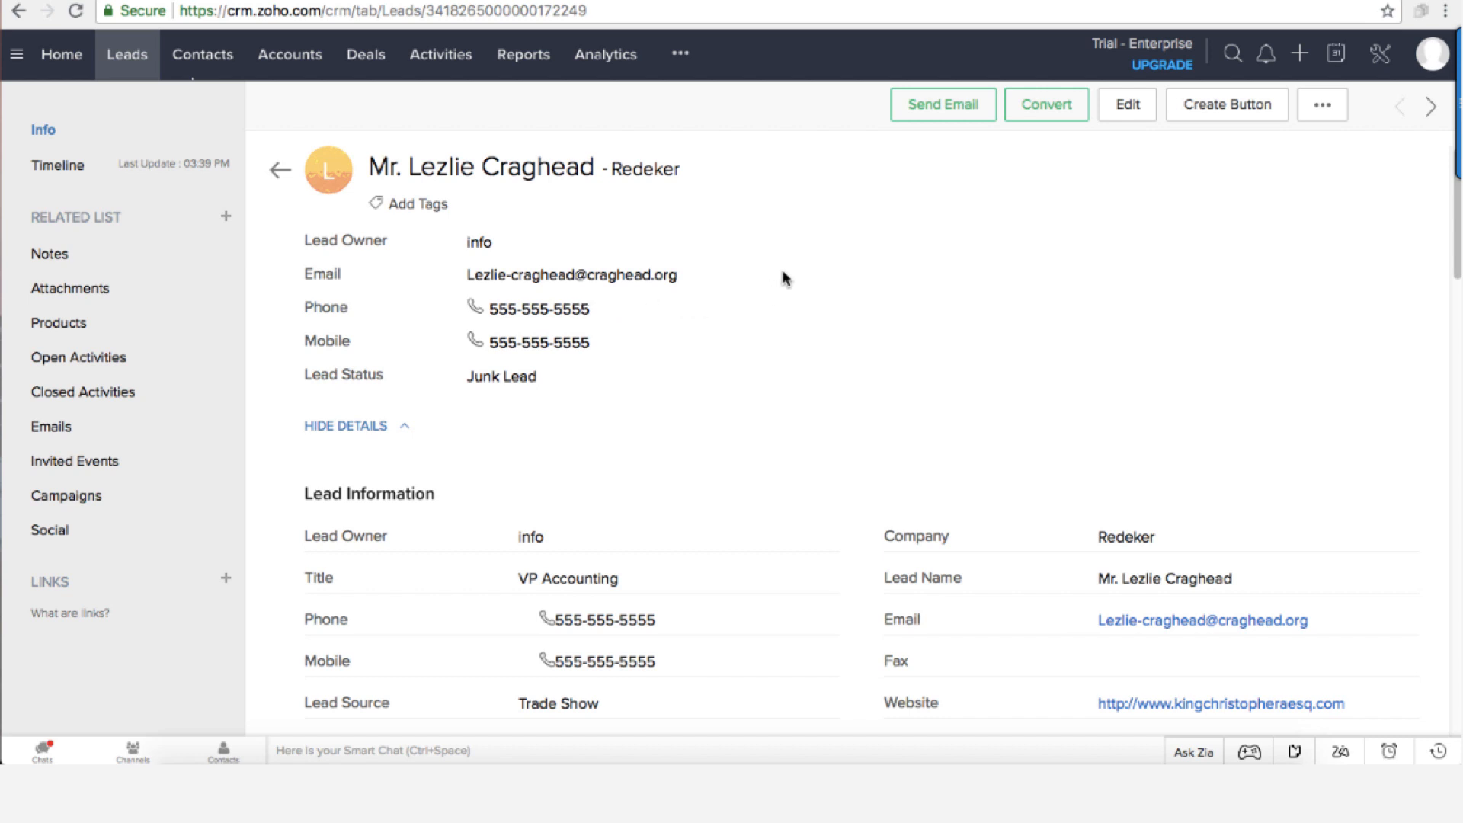
pyautogui.moveTo(790, 296)
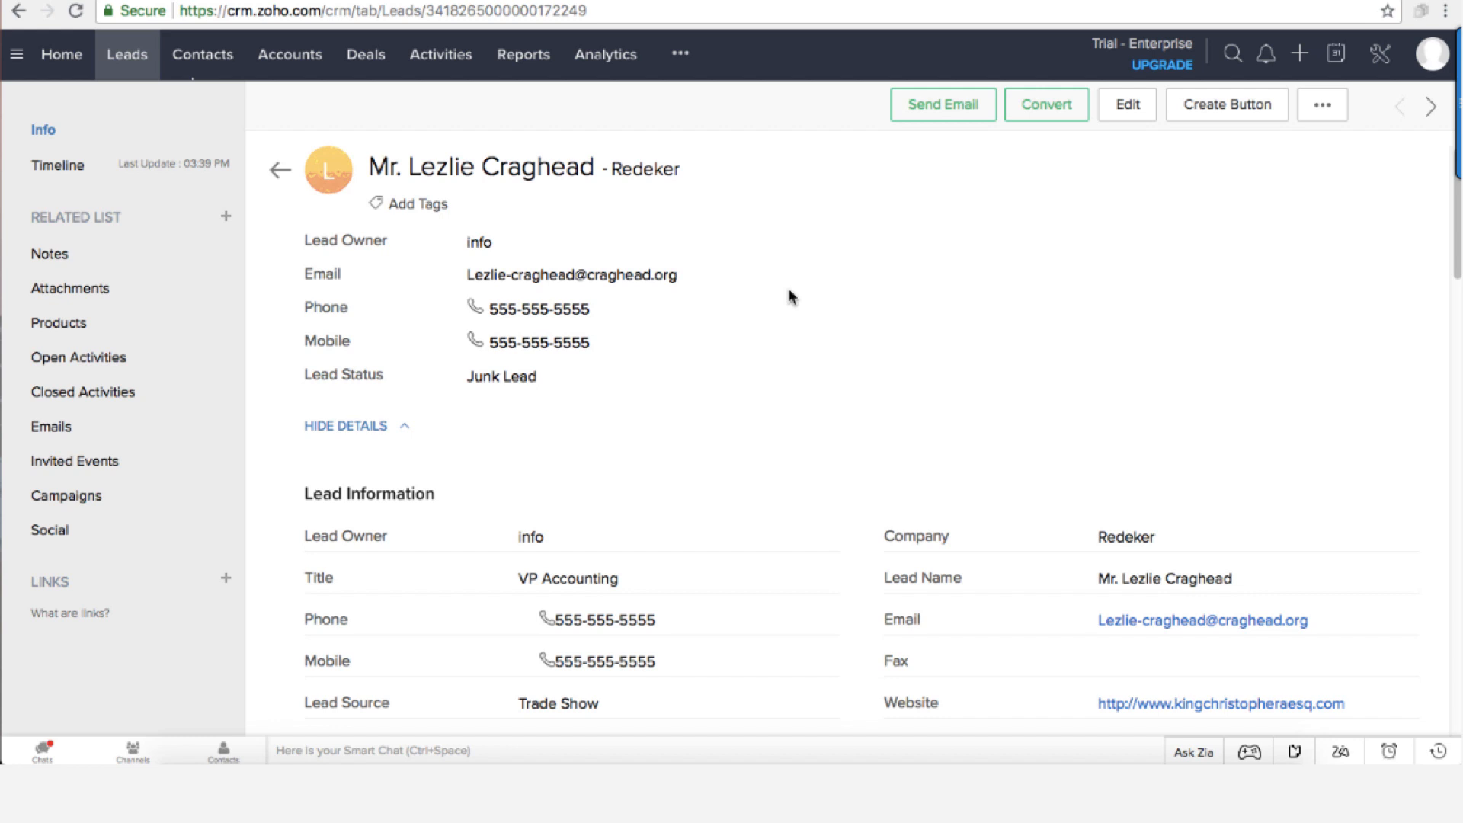
pyautogui.moveTo(801, 246)
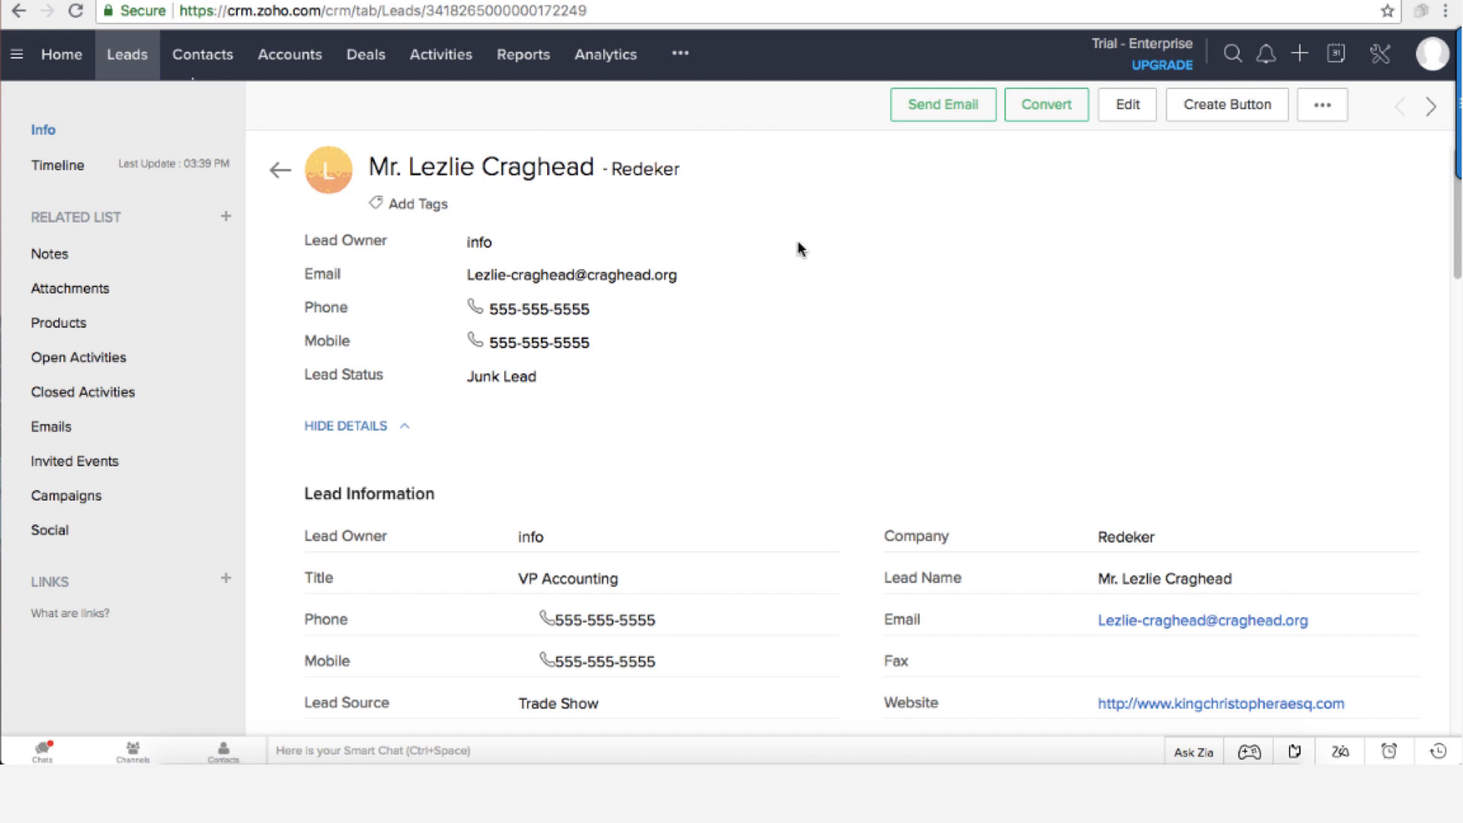
pyautogui.moveTo(474, 397)
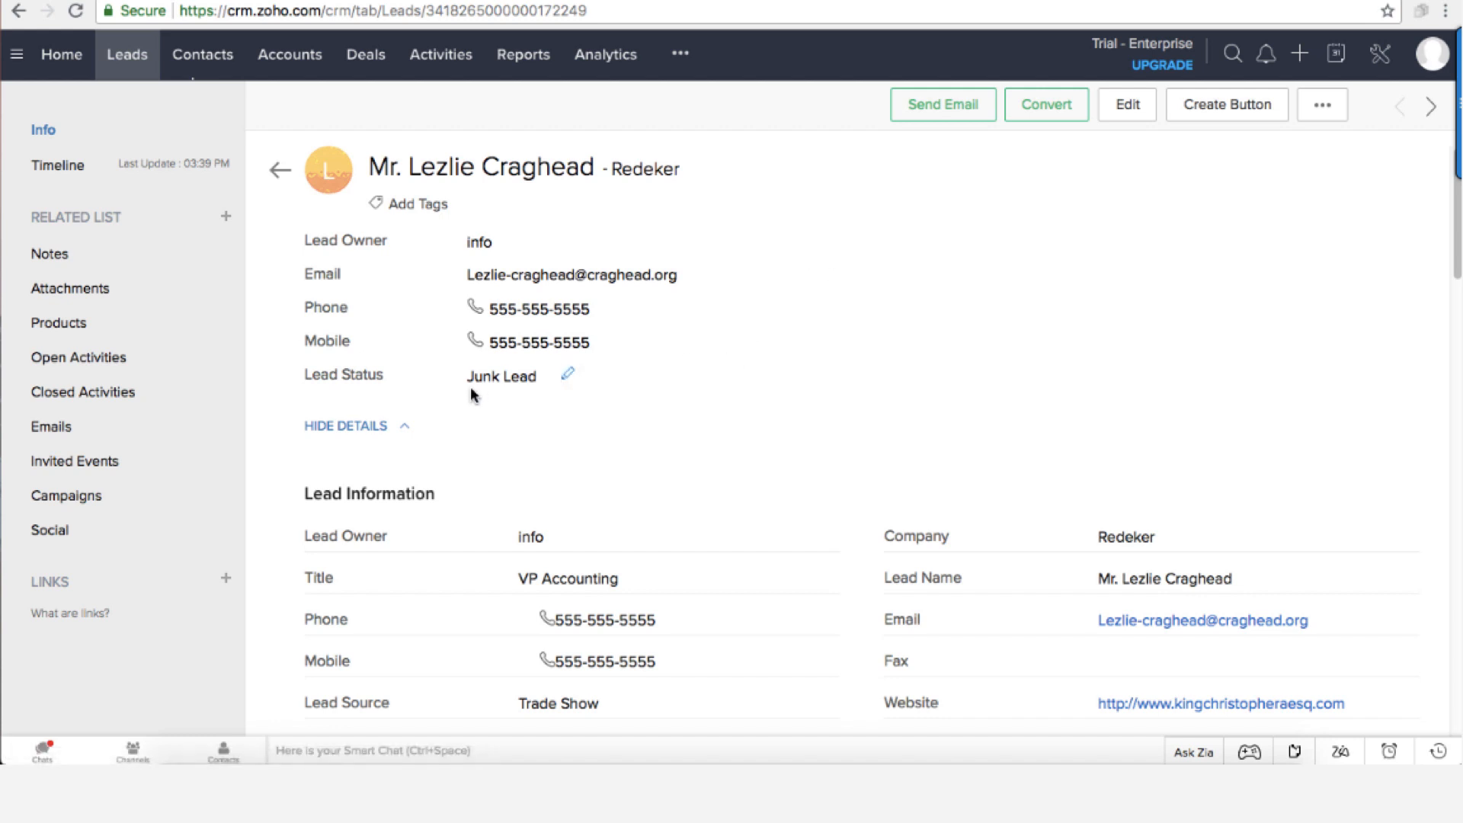
pyautogui.doubleClick(502, 376)
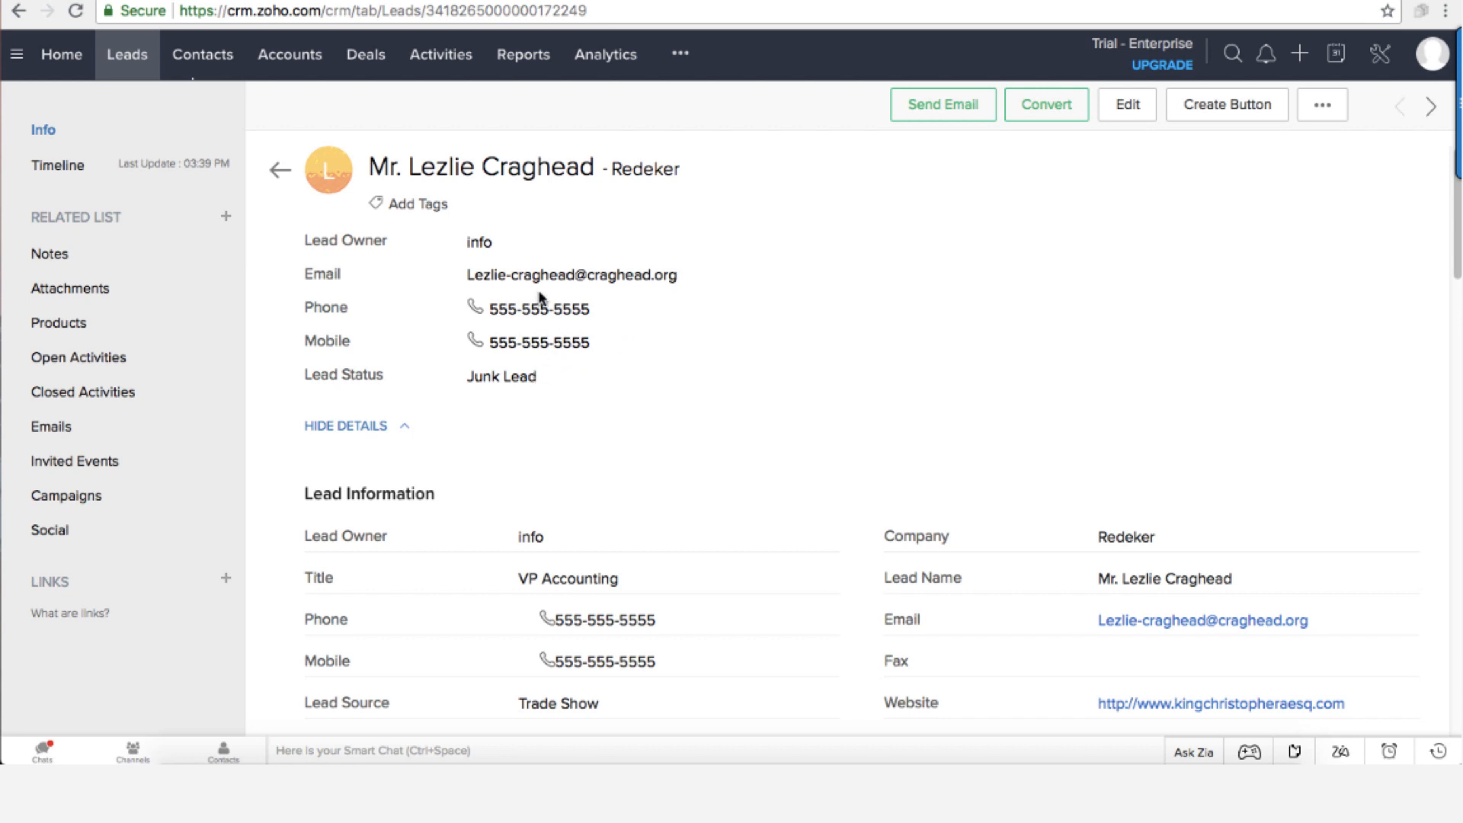
pyautogui.moveTo(753, 285)
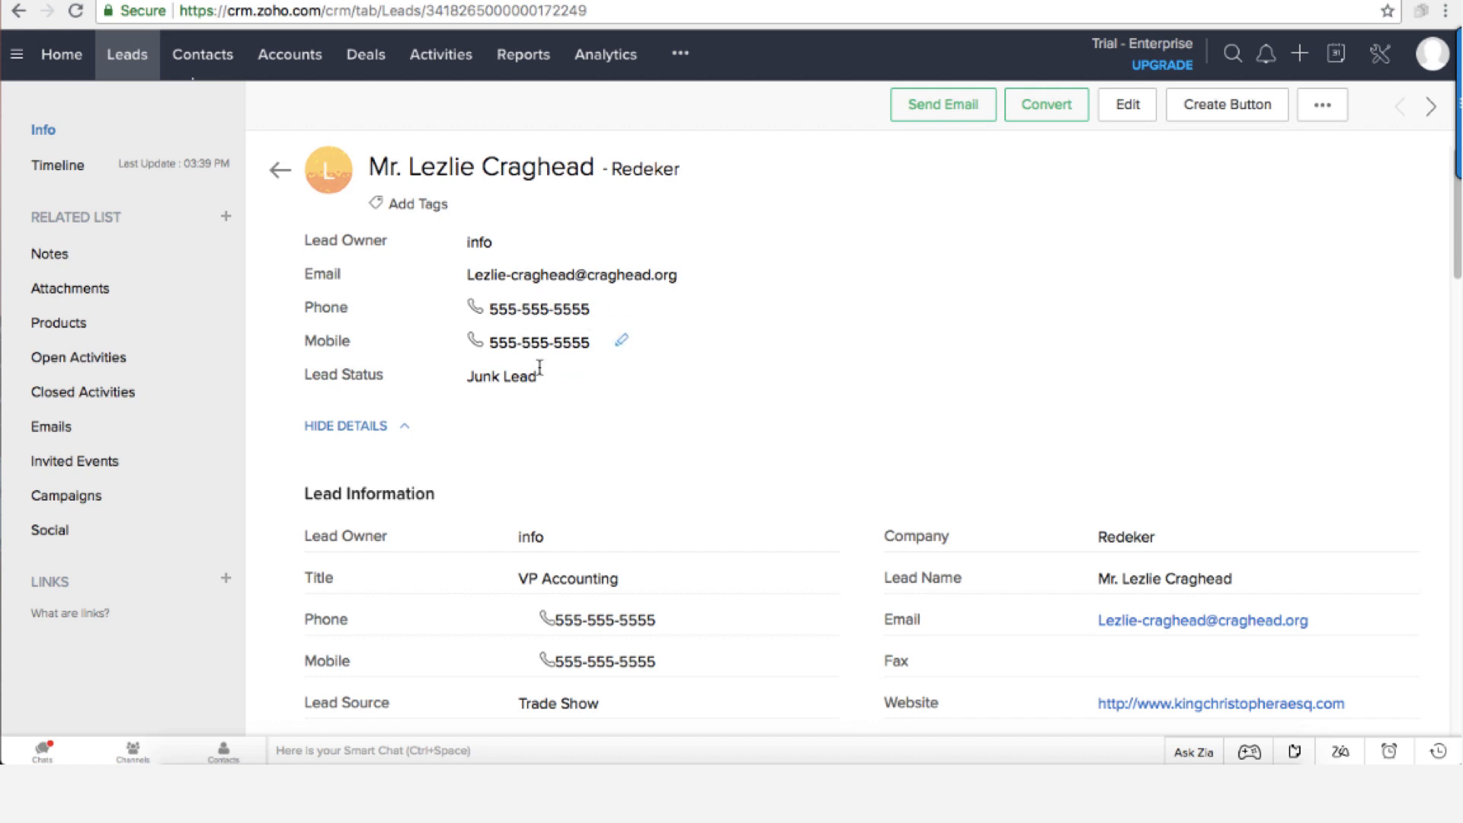
pyautogui.moveTo(792, 254)
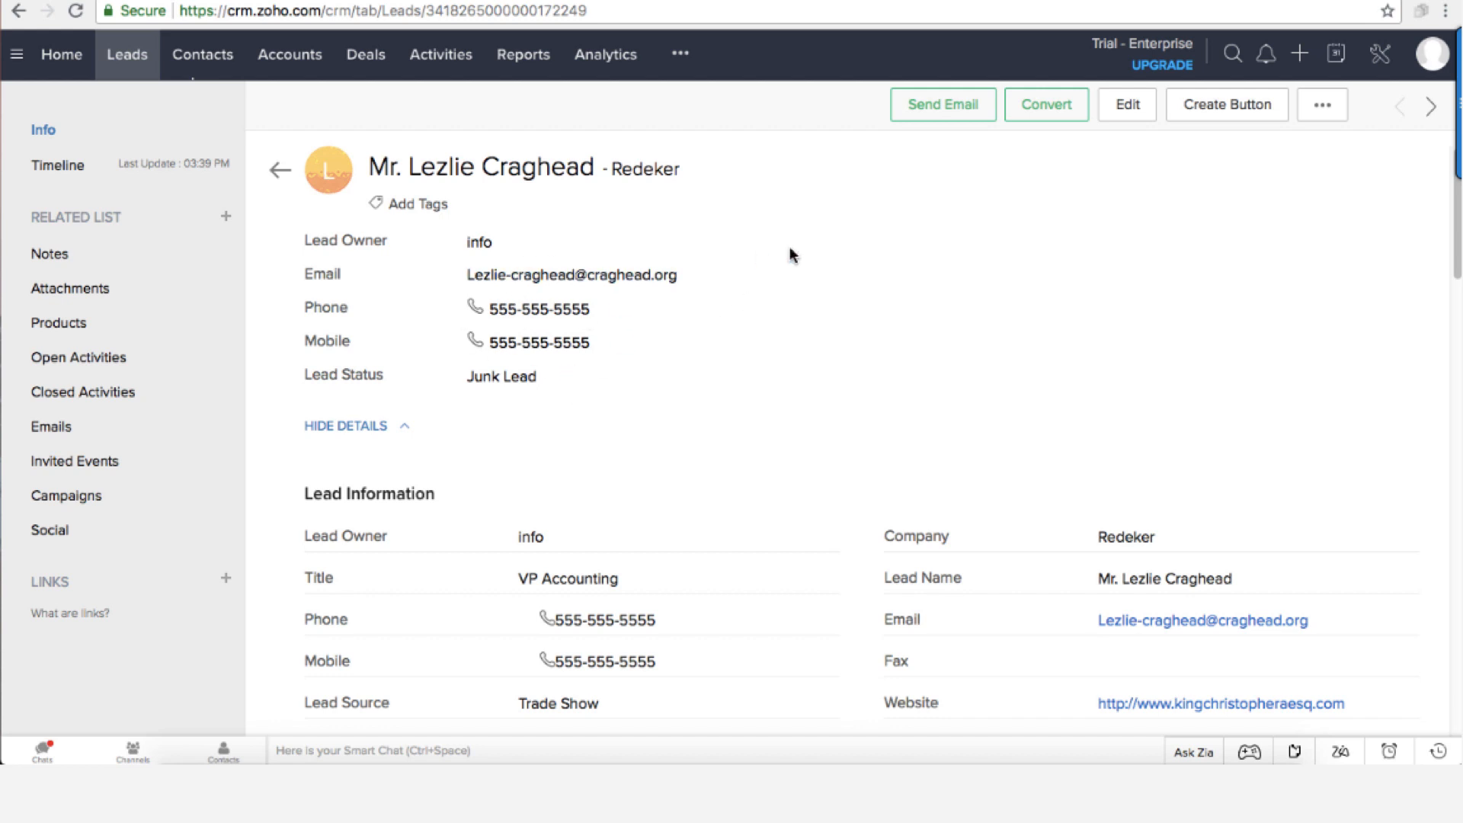
pyautogui.moveTo(1380, 54)
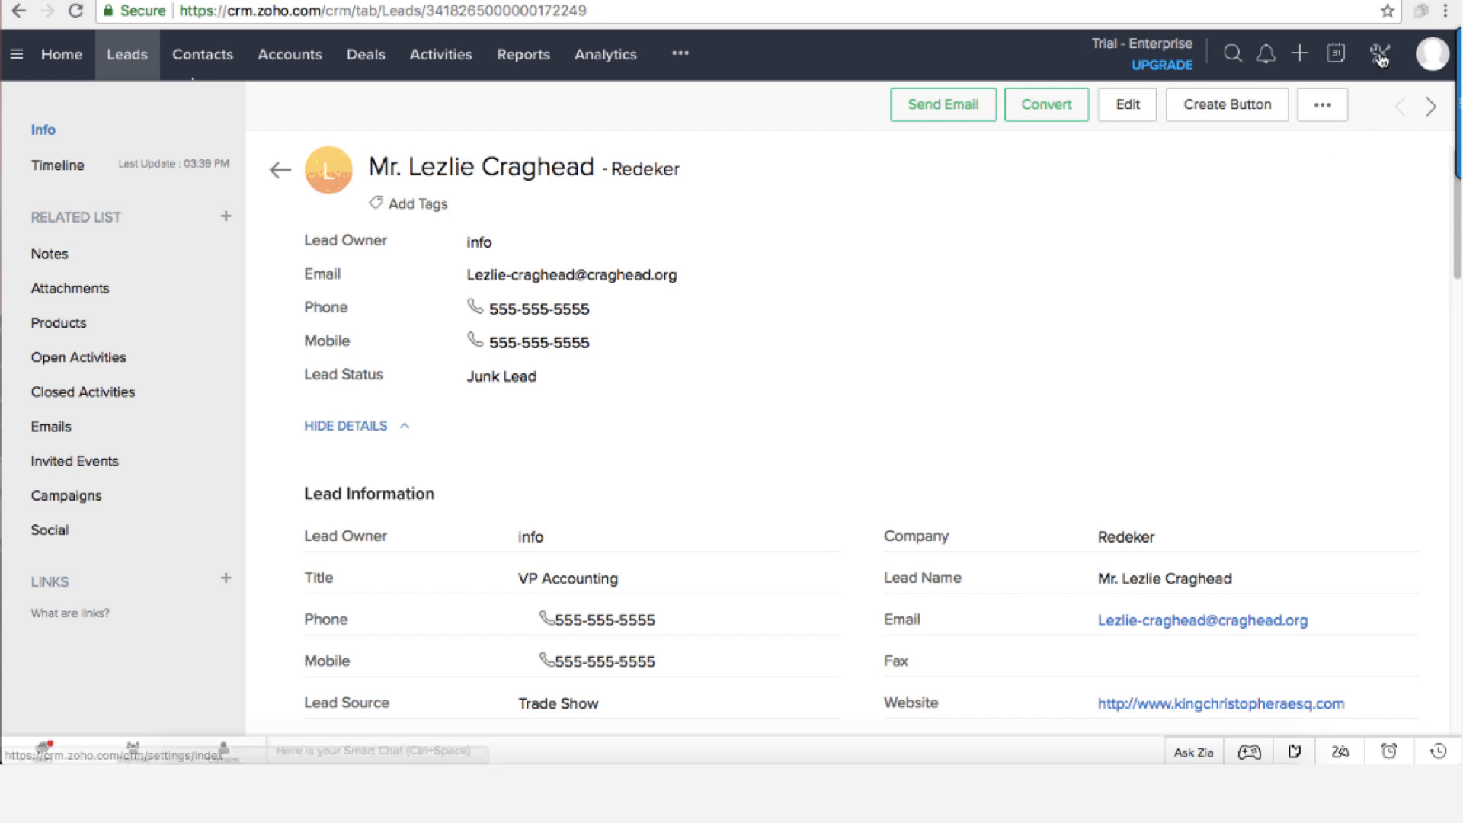
# - Go to Setup > Automation > Blueprint and open 'Lead nurturing process'
pyautogui.click(1379, 52)
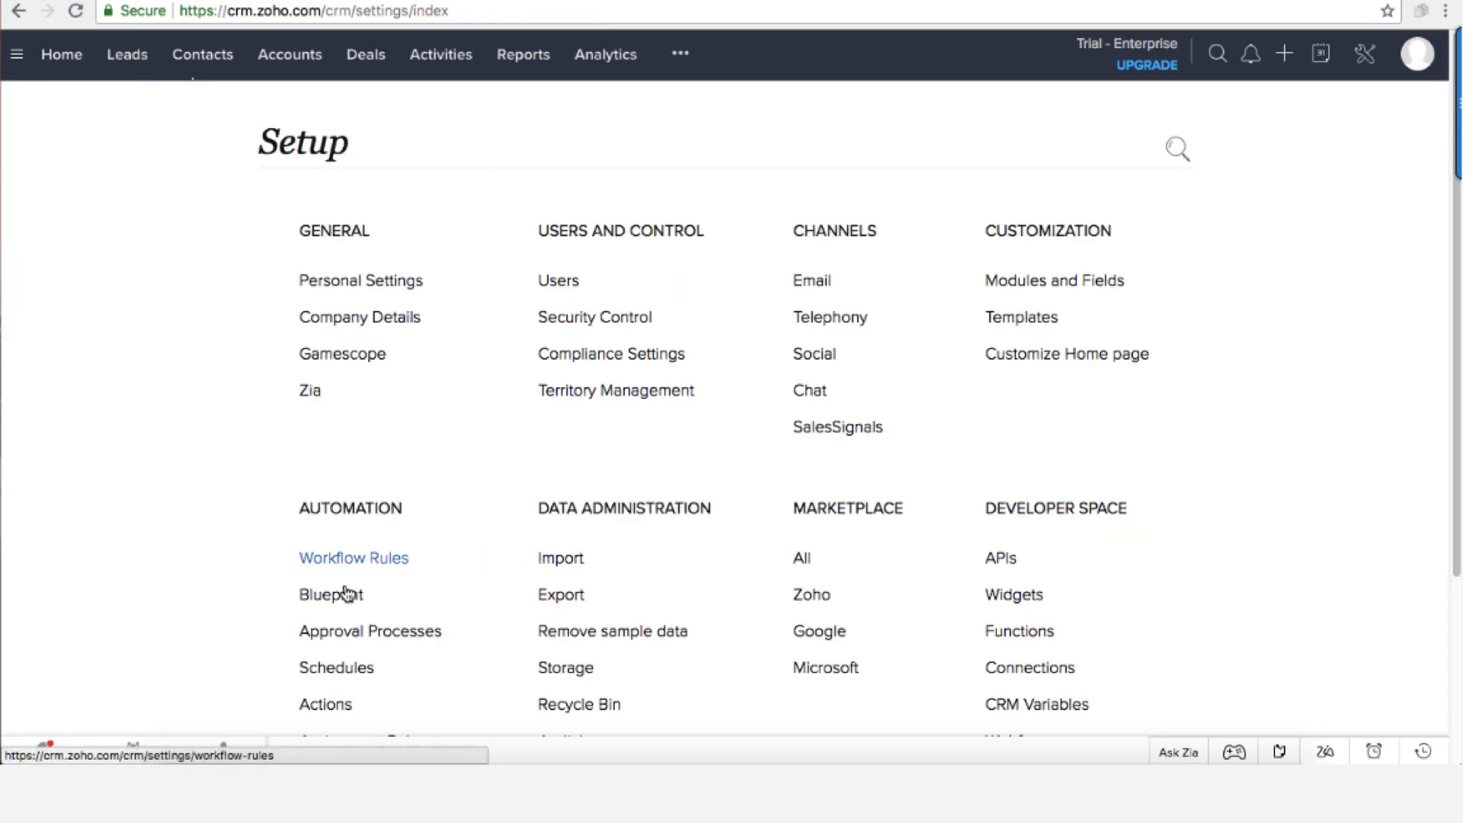
pyautogui.click(331, 594)
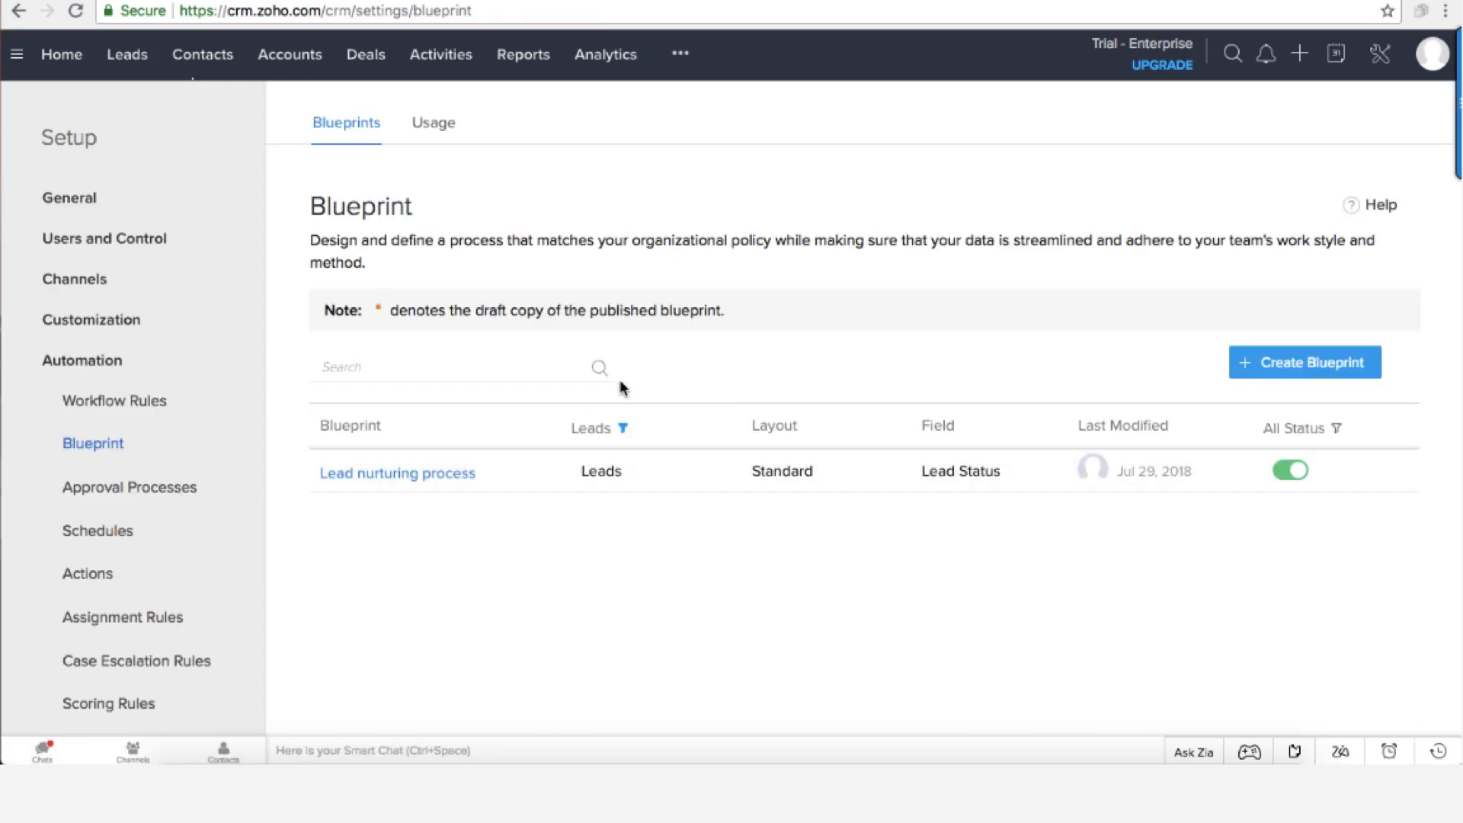
pyautogui.doubleClick(360, 205)
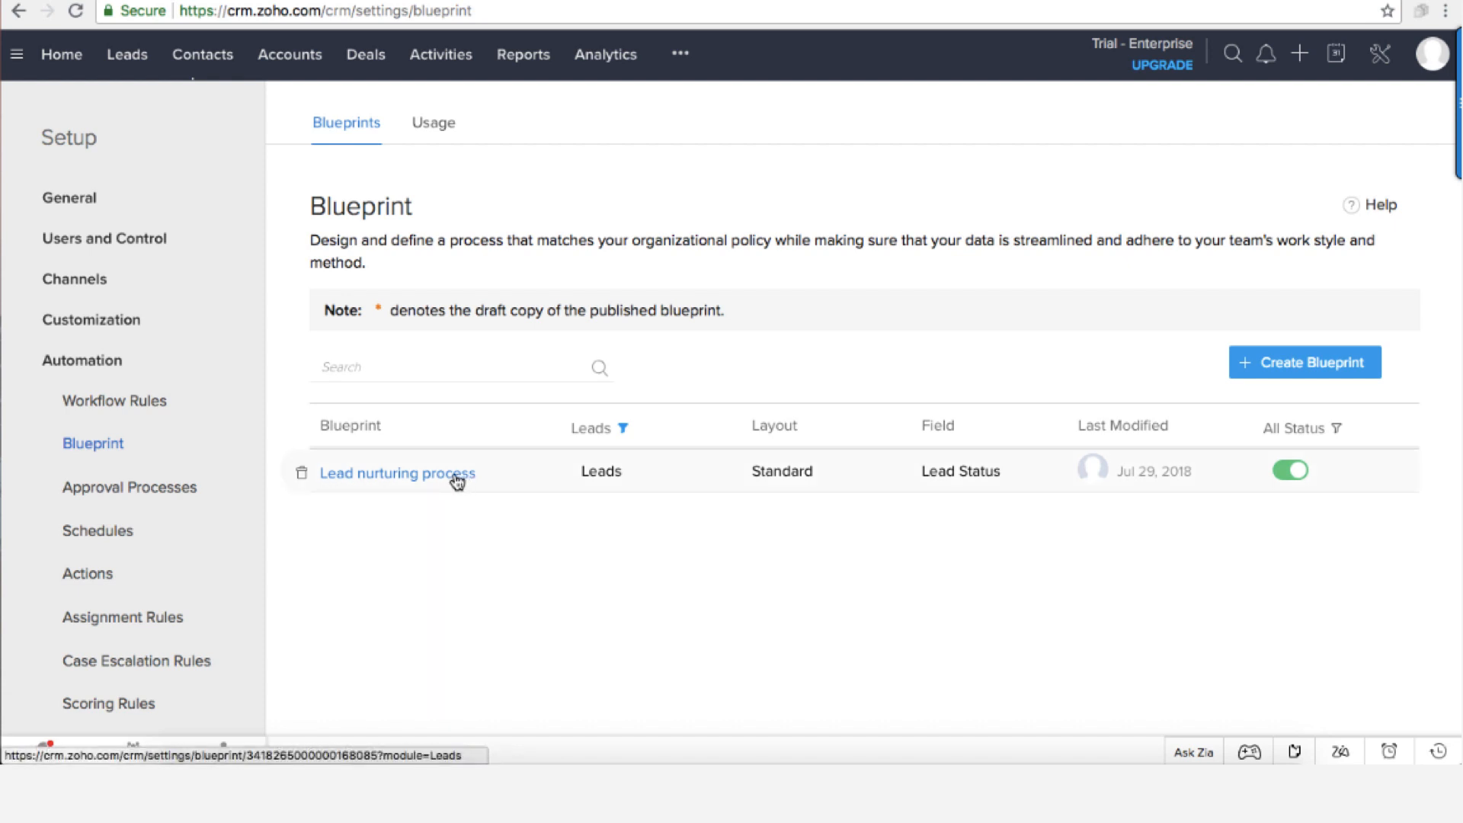
pyautogui.moveTo(431, 478)
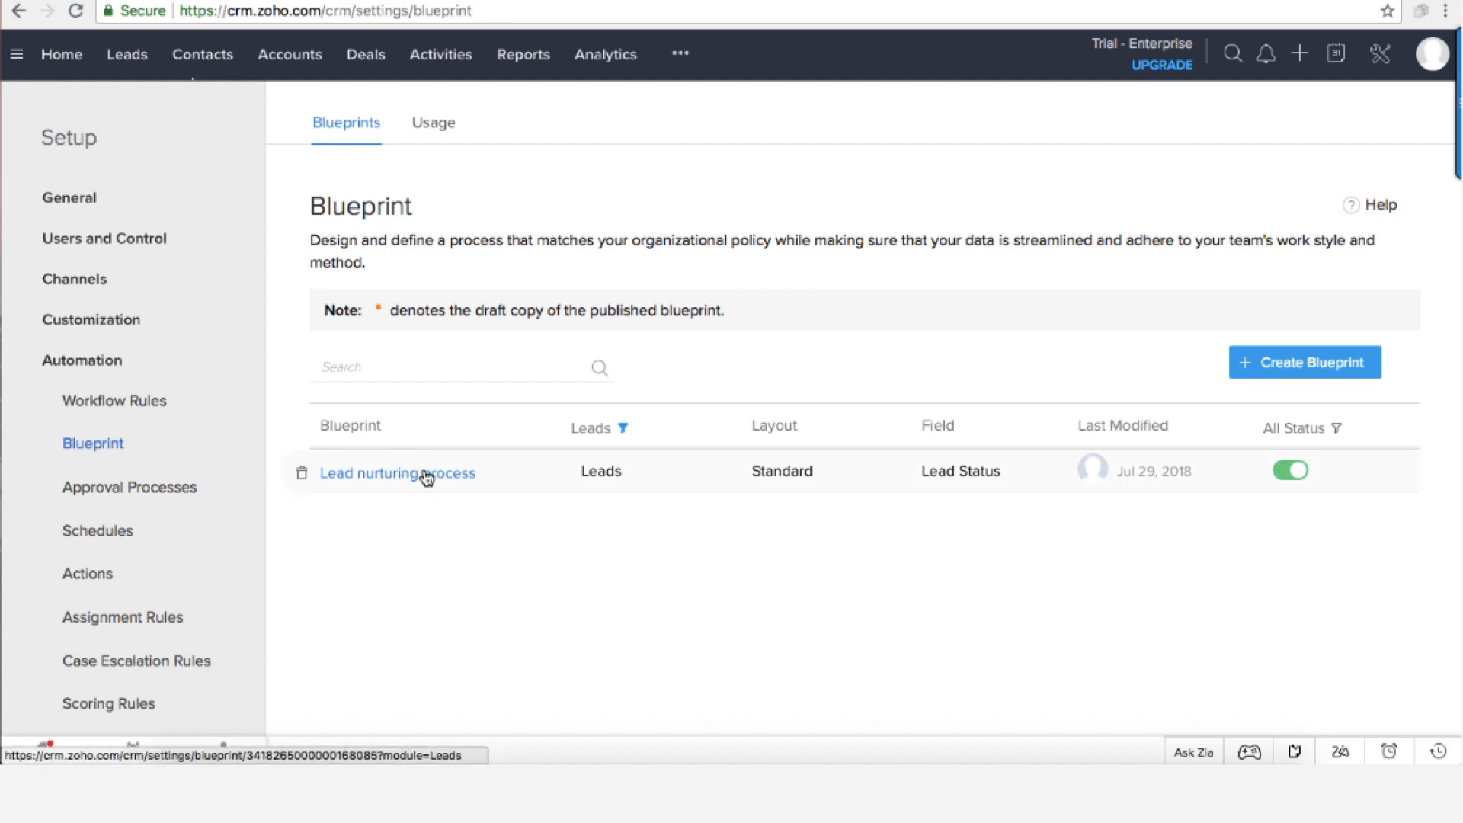
pyautogui.click(396, 473)
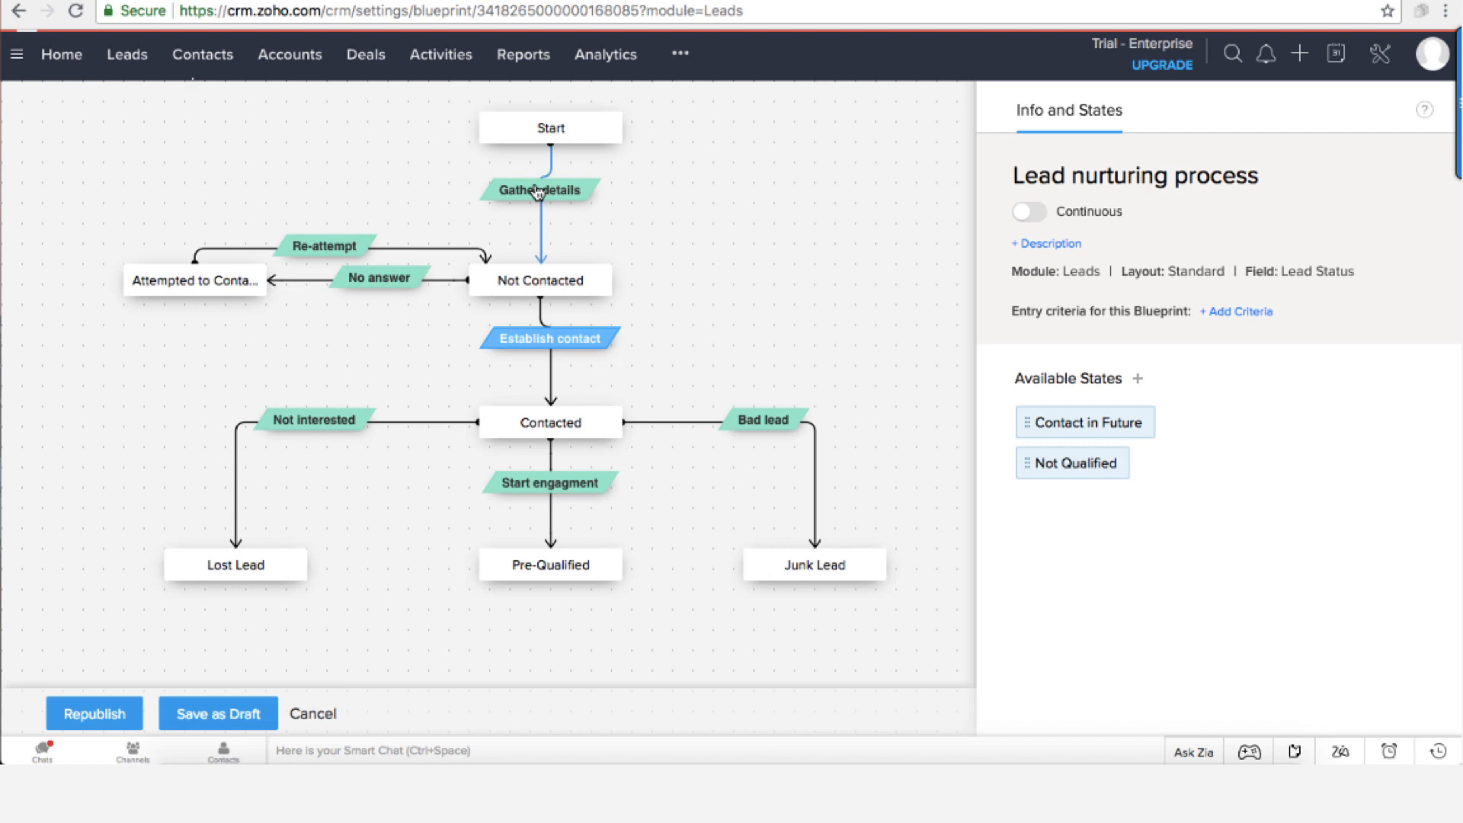
# - Review Gather details' during-step message and Email, Phone, City fields, then inspect neighboring states
pyautogui.click(540, 189)
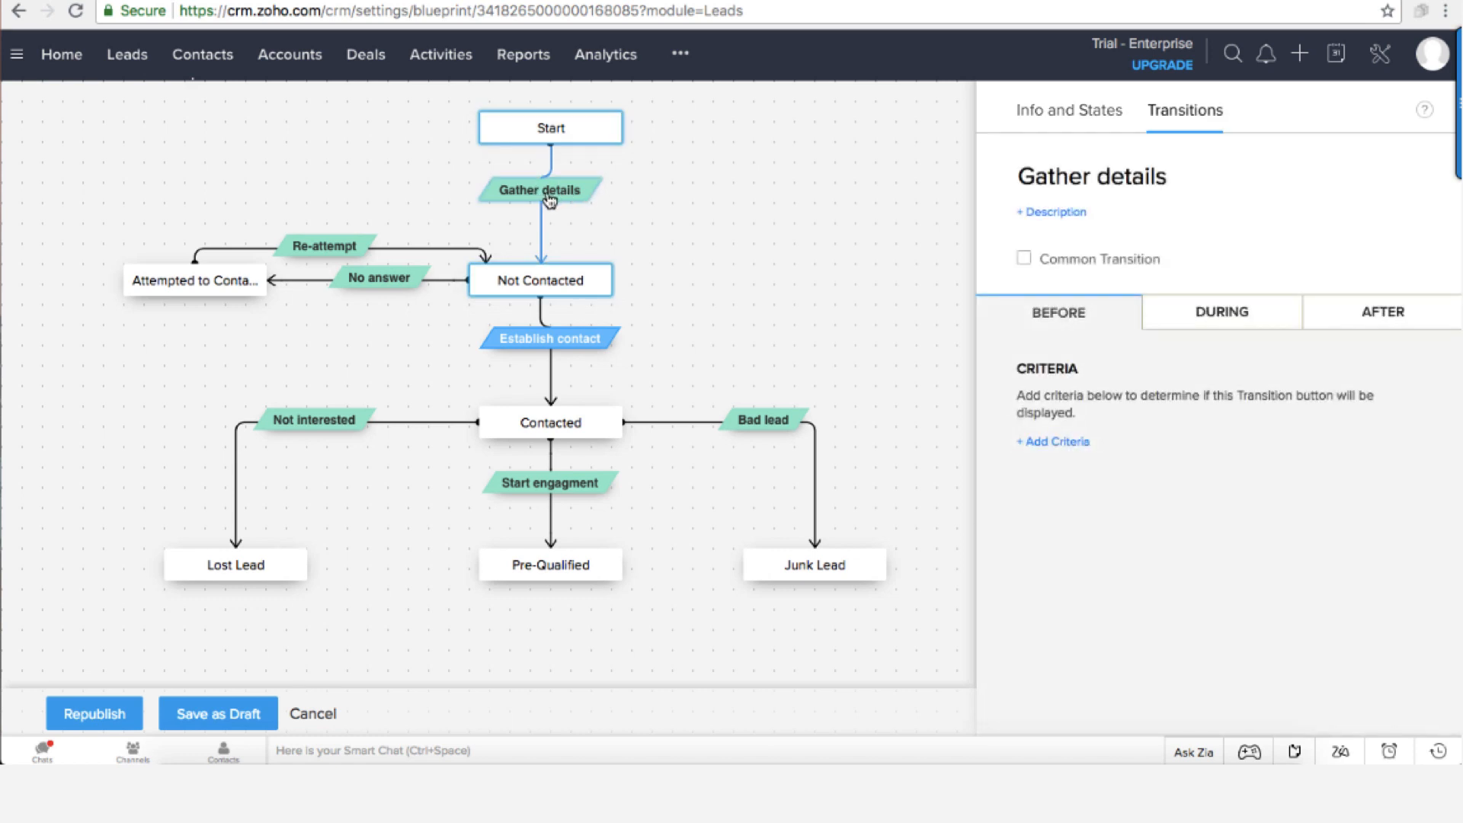
pyautogui.click(1220, 312)
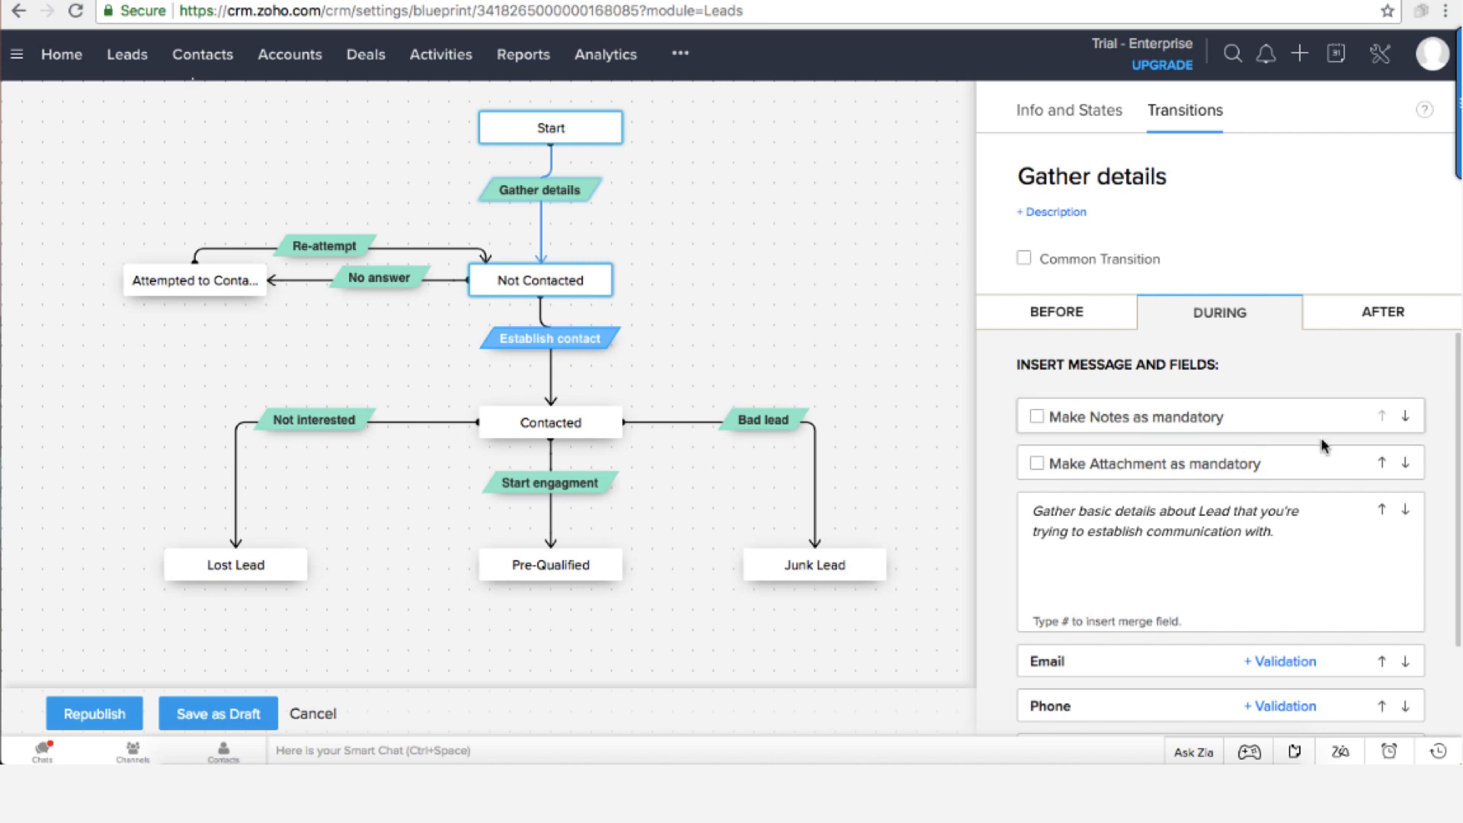
pyautogui.scroll(-3)
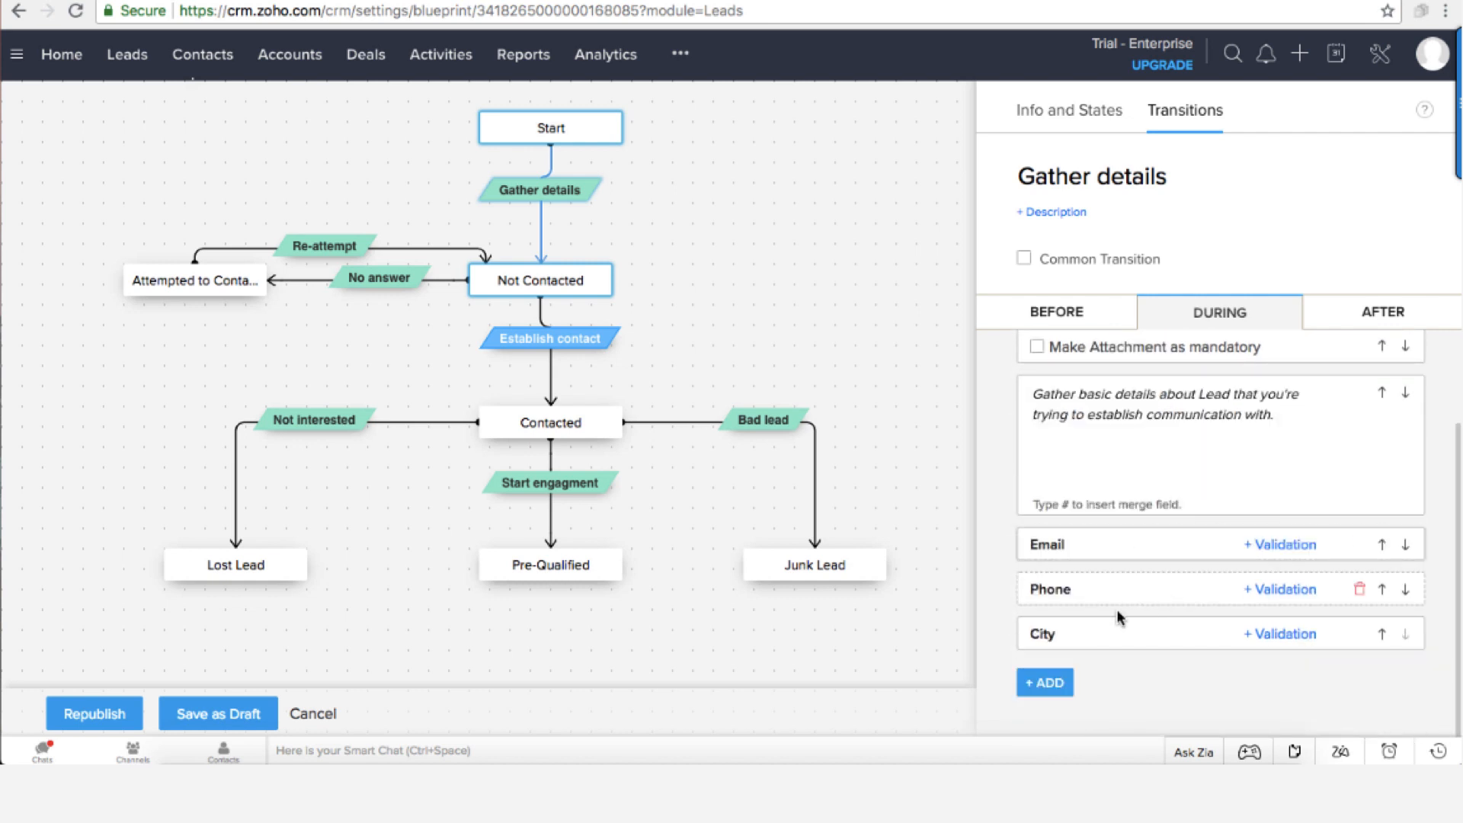
pyautogui.moveTo(1056, 544)
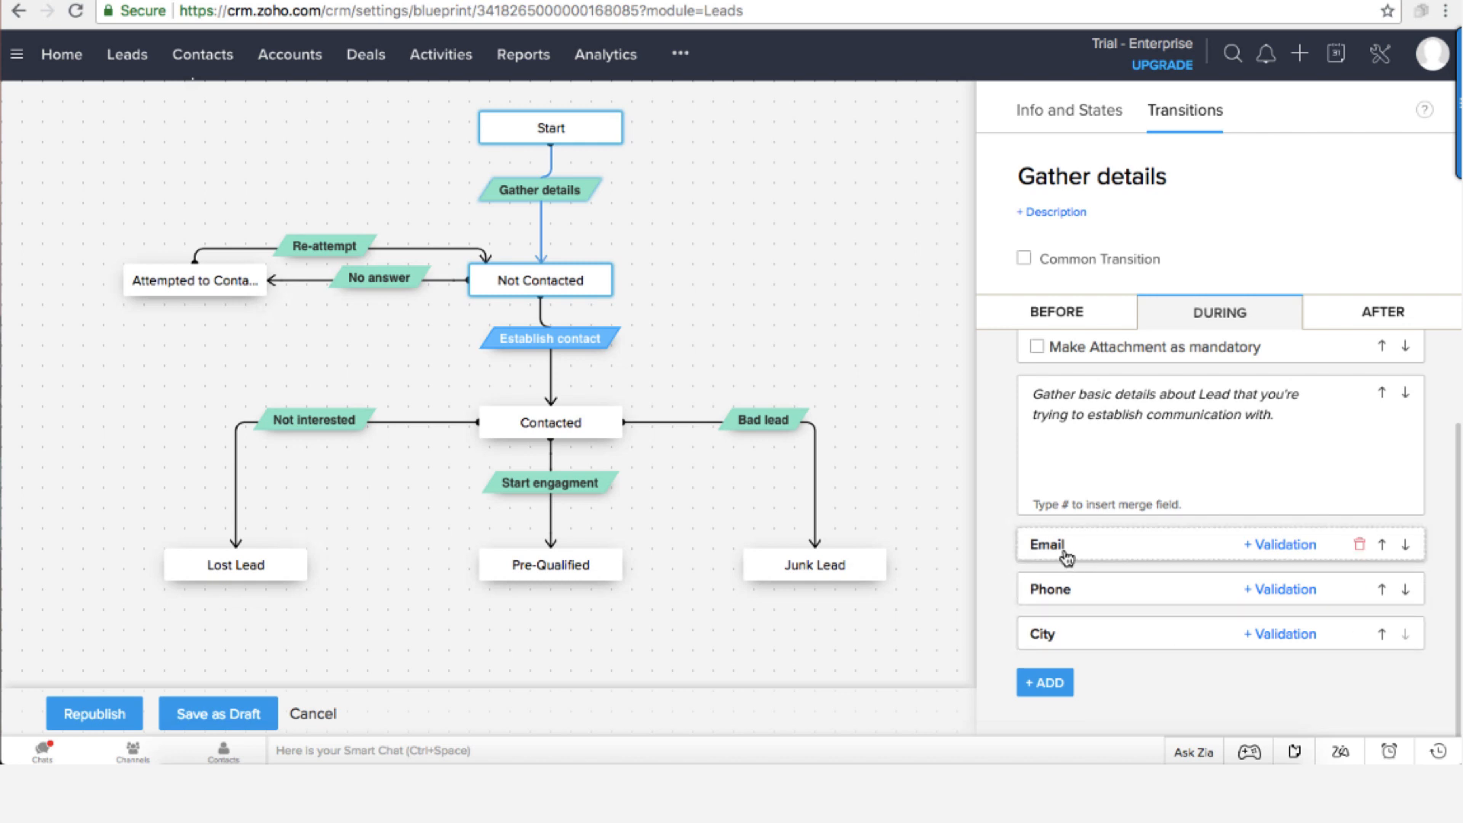
pyautogui.moveTo(1092, 591)
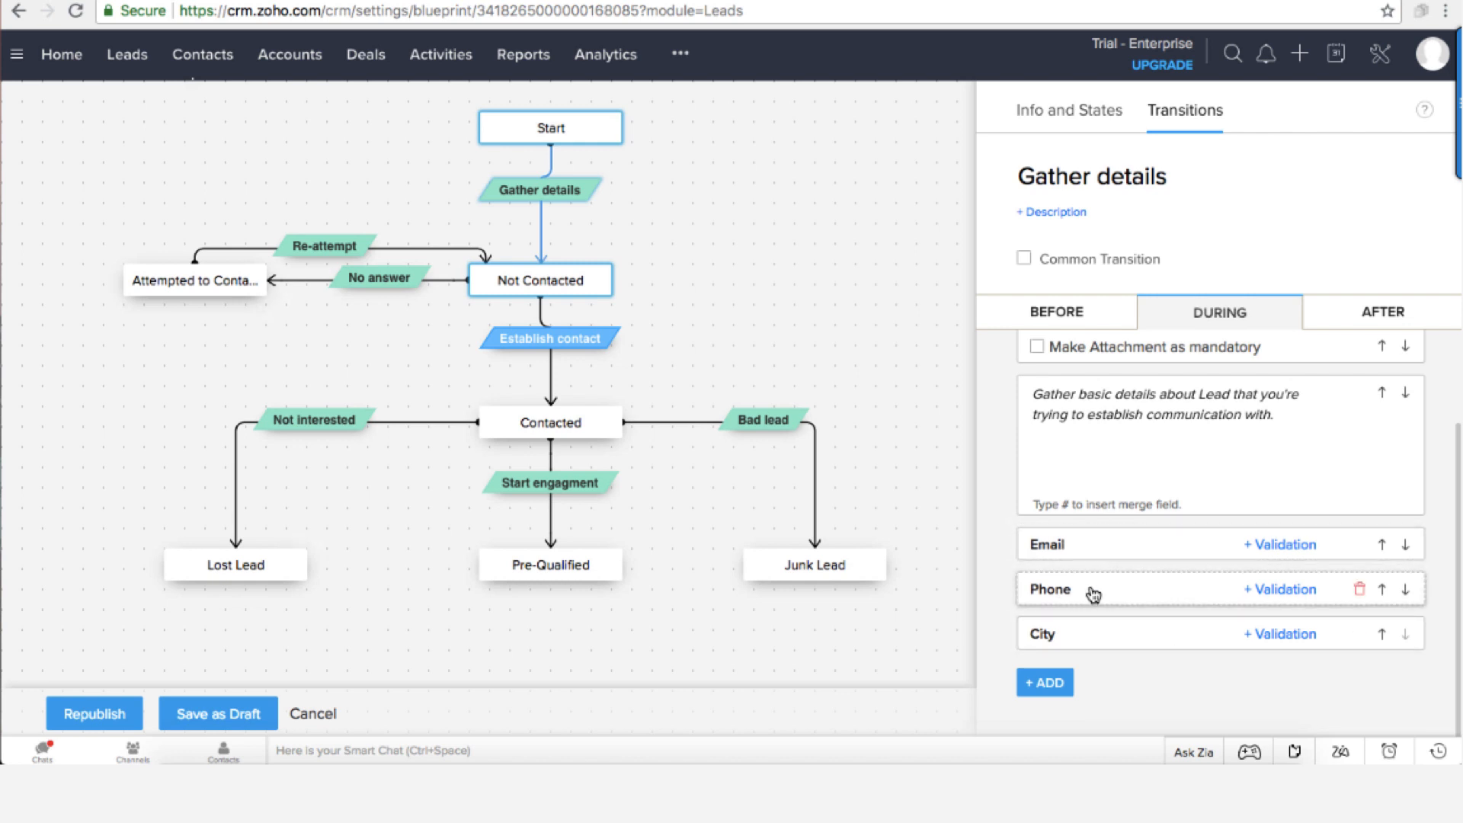
pyautogui.moveTo(1027, 569)
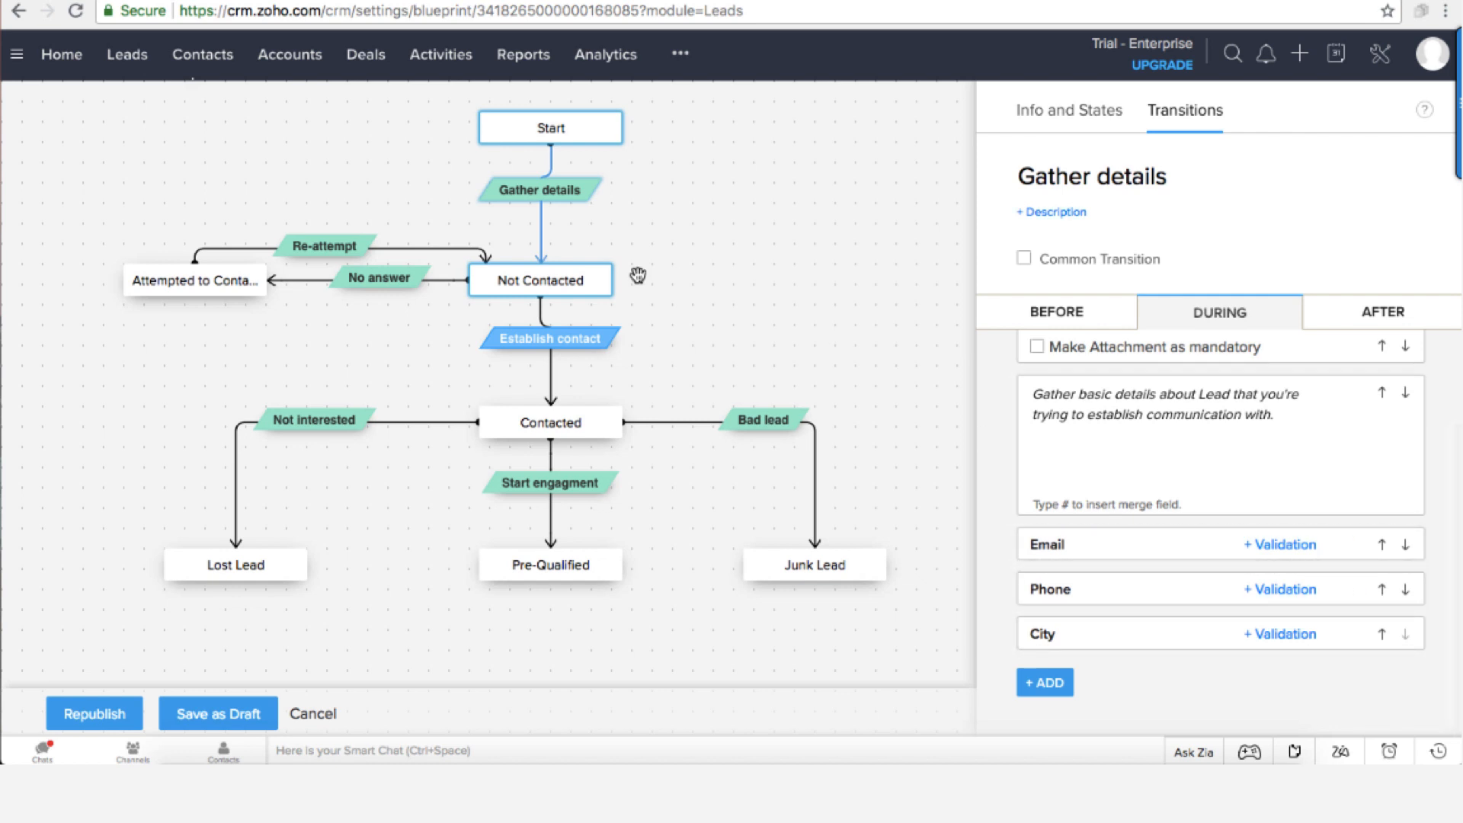
pyautogui.click(540, 280)
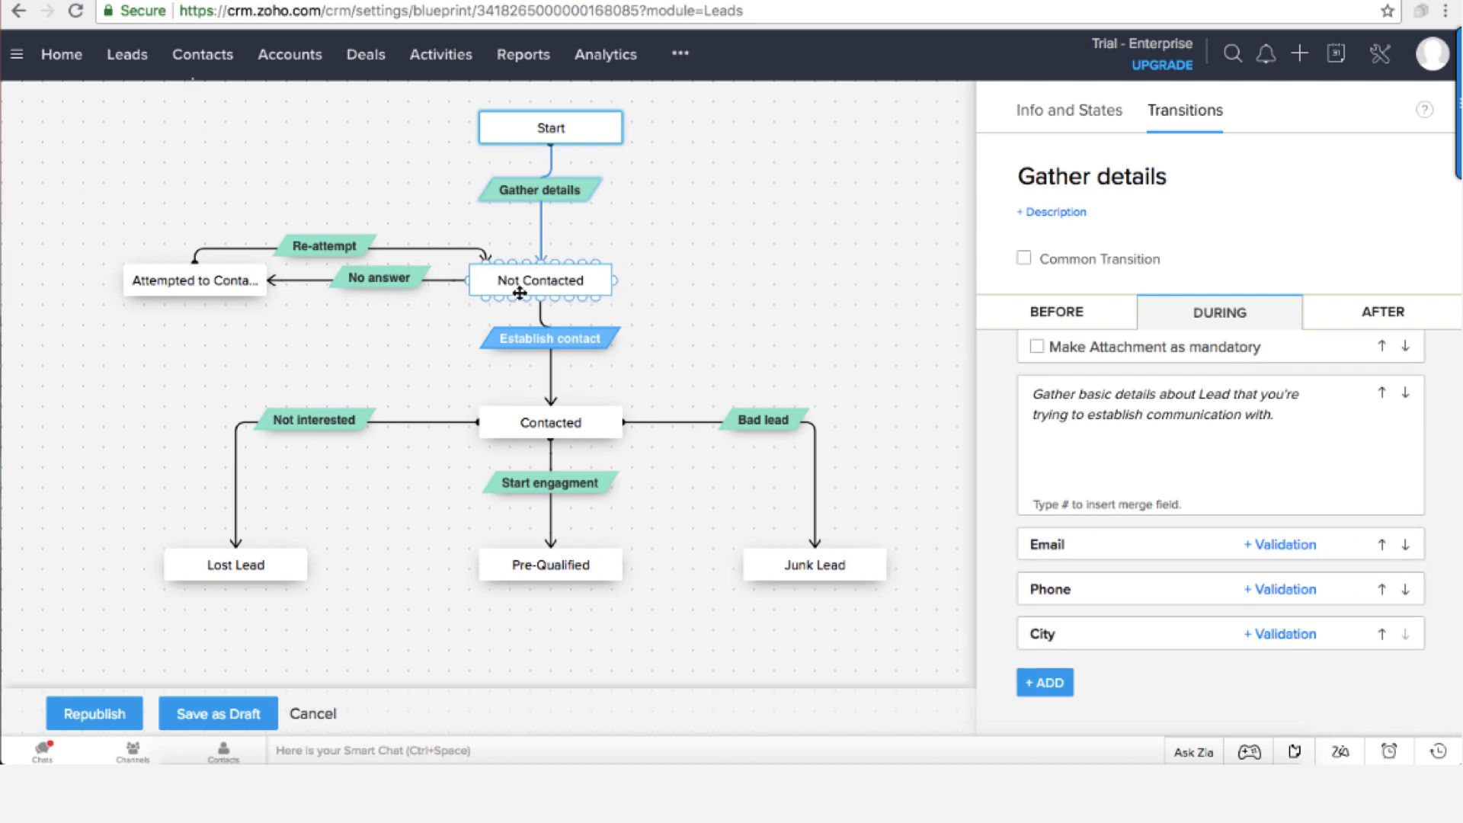
pyautogui.moveTo(522, 289)
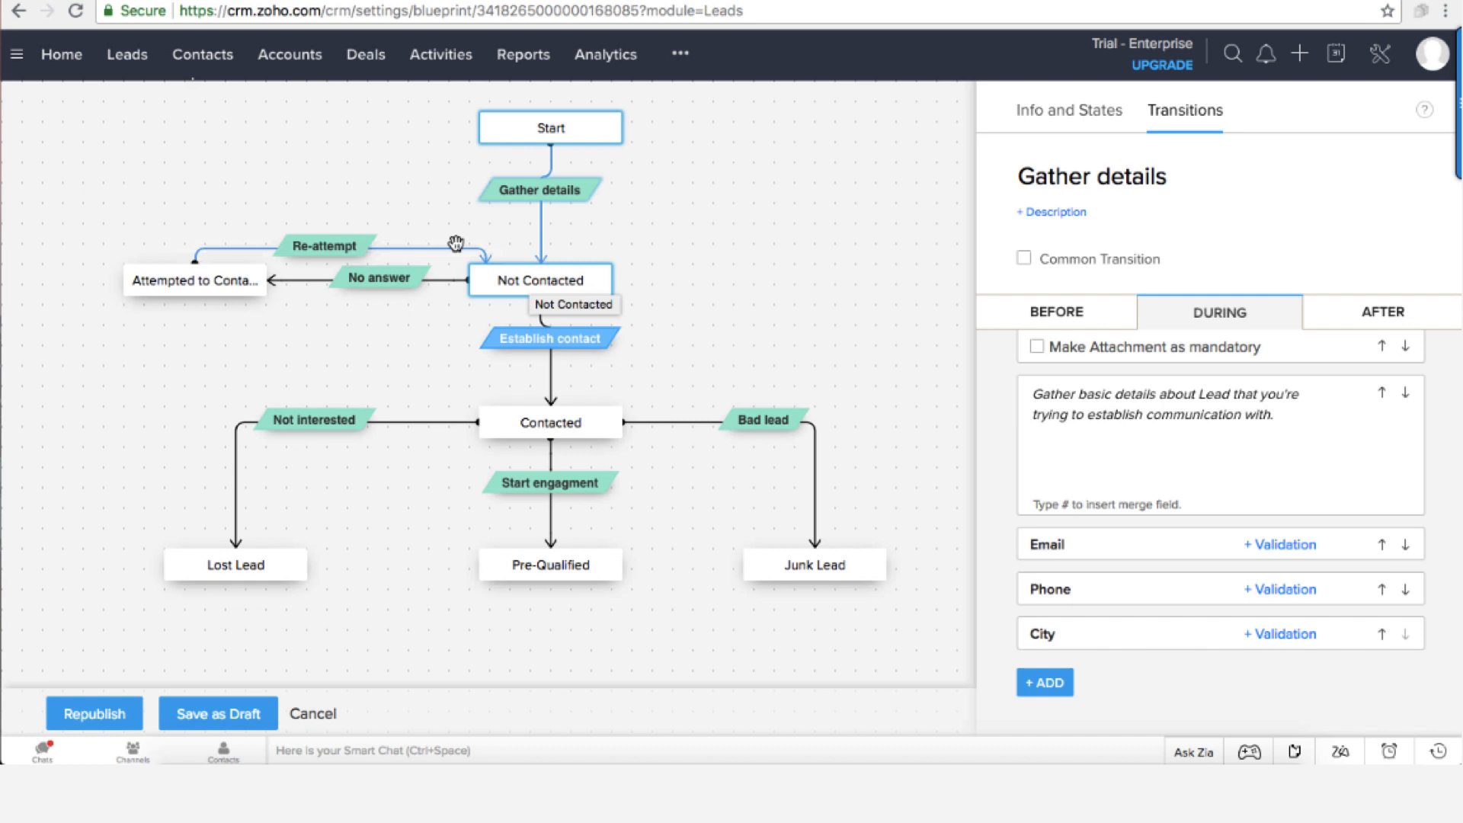
pyautogui.click(194, 280)
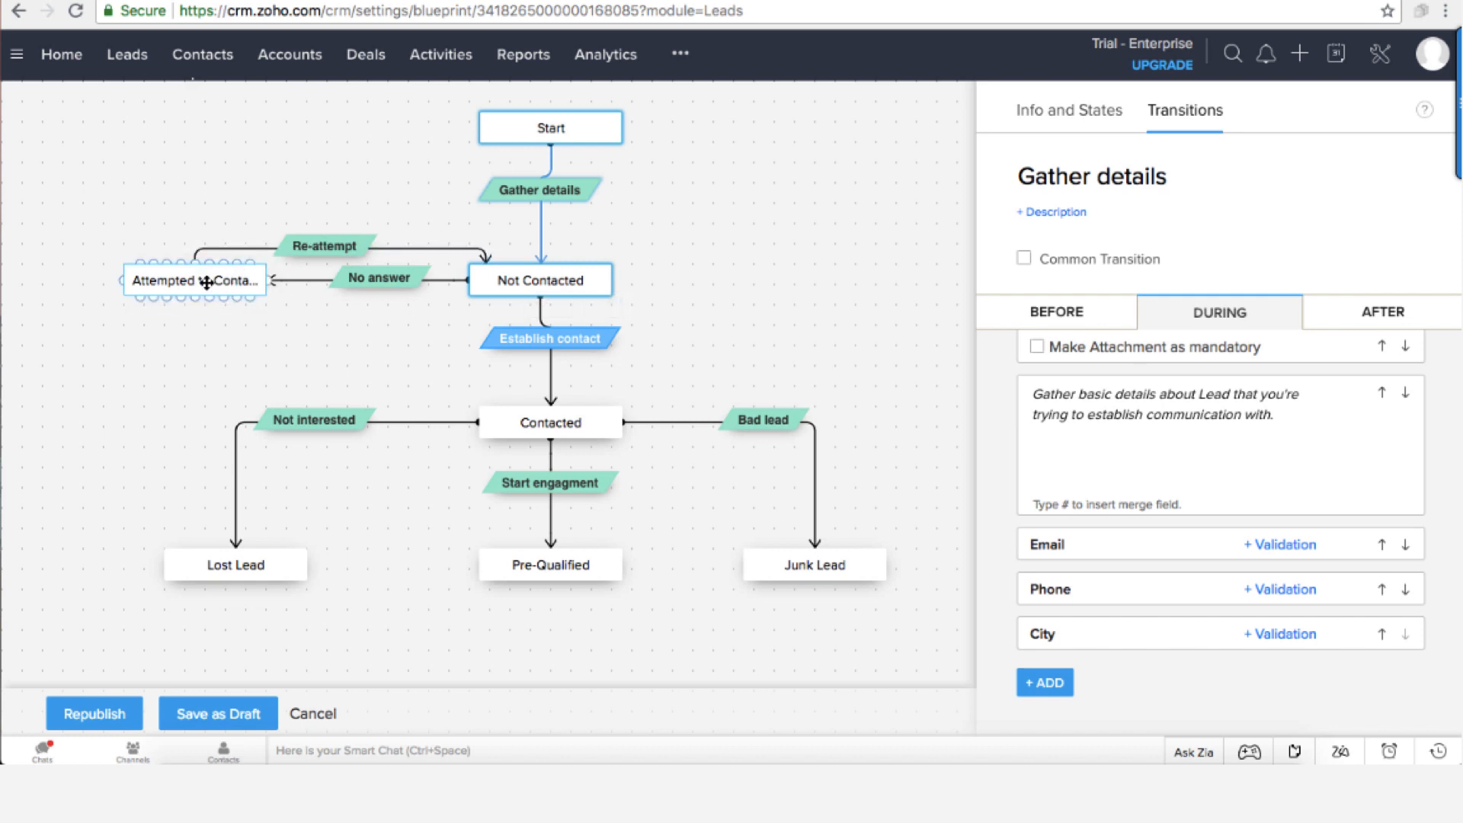
pyautogui.moveTo(206, 280)
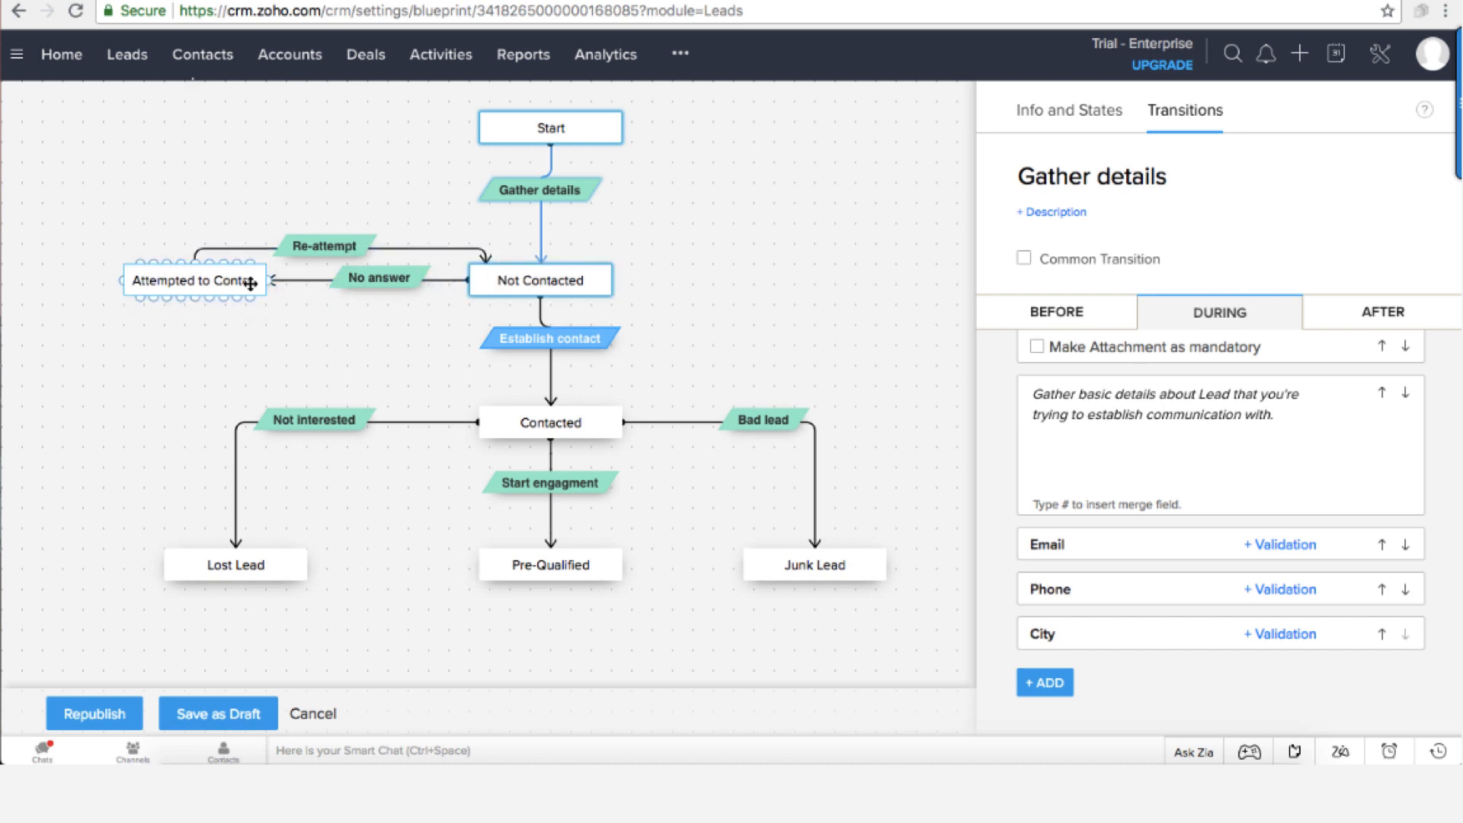
# - In Re-attempt, check the note requirement and after-step 'Task to re-attempt', Highest priority, due +1 day
pyautogui.click(322, 245)
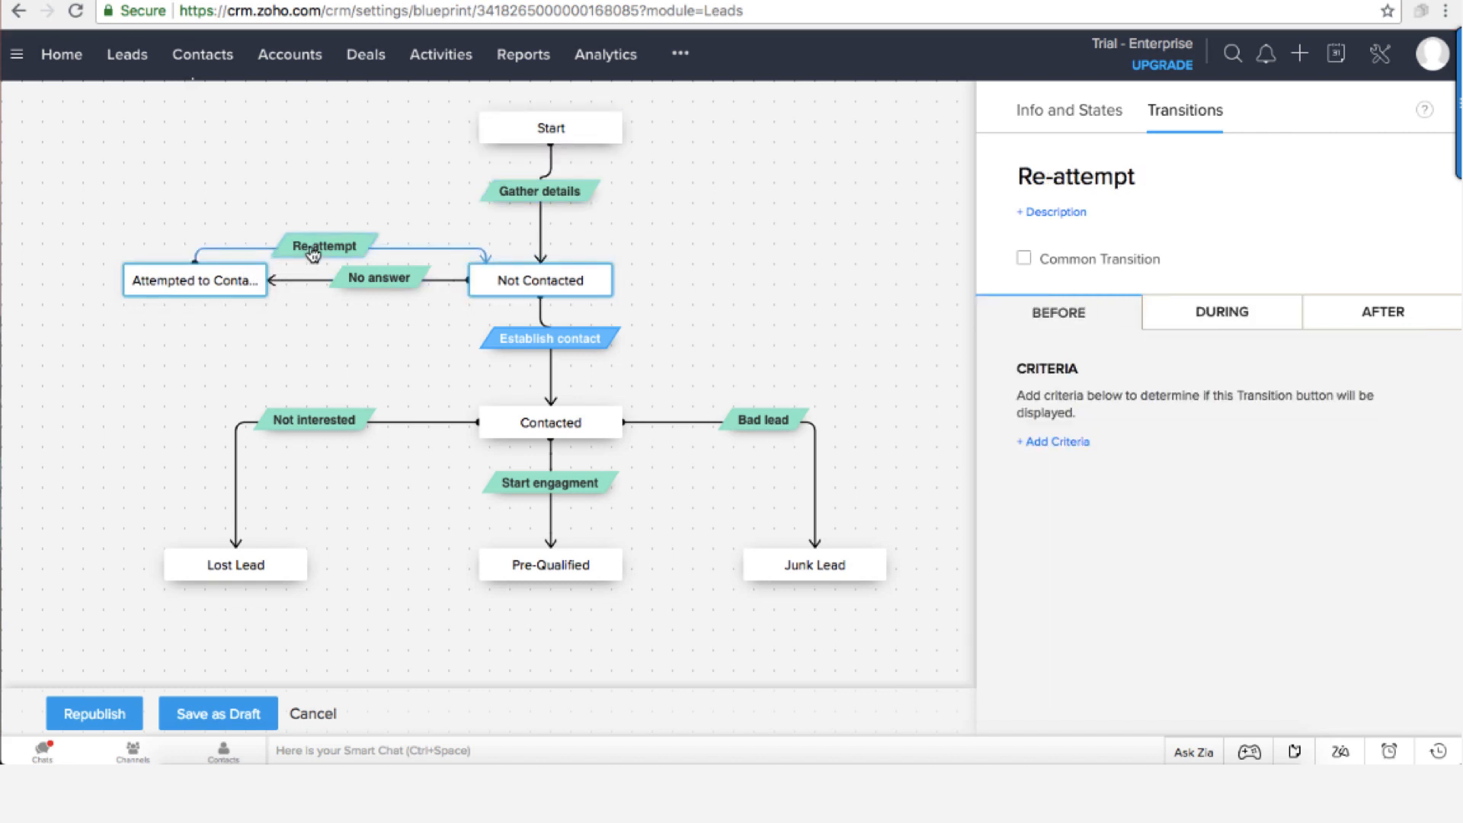
pyautogui.click(1221, 312)
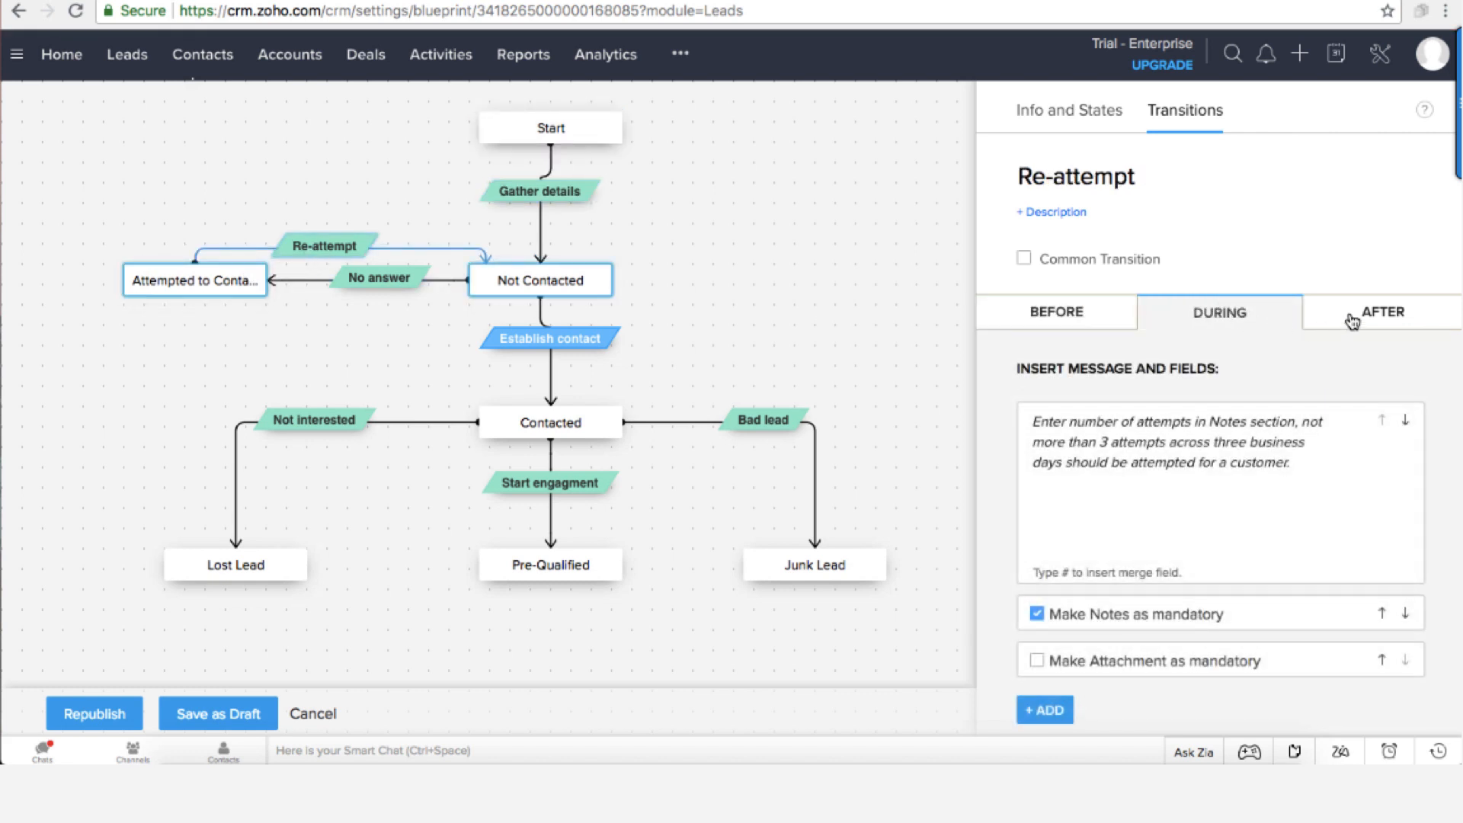
pyautogui.click(1382, 311)
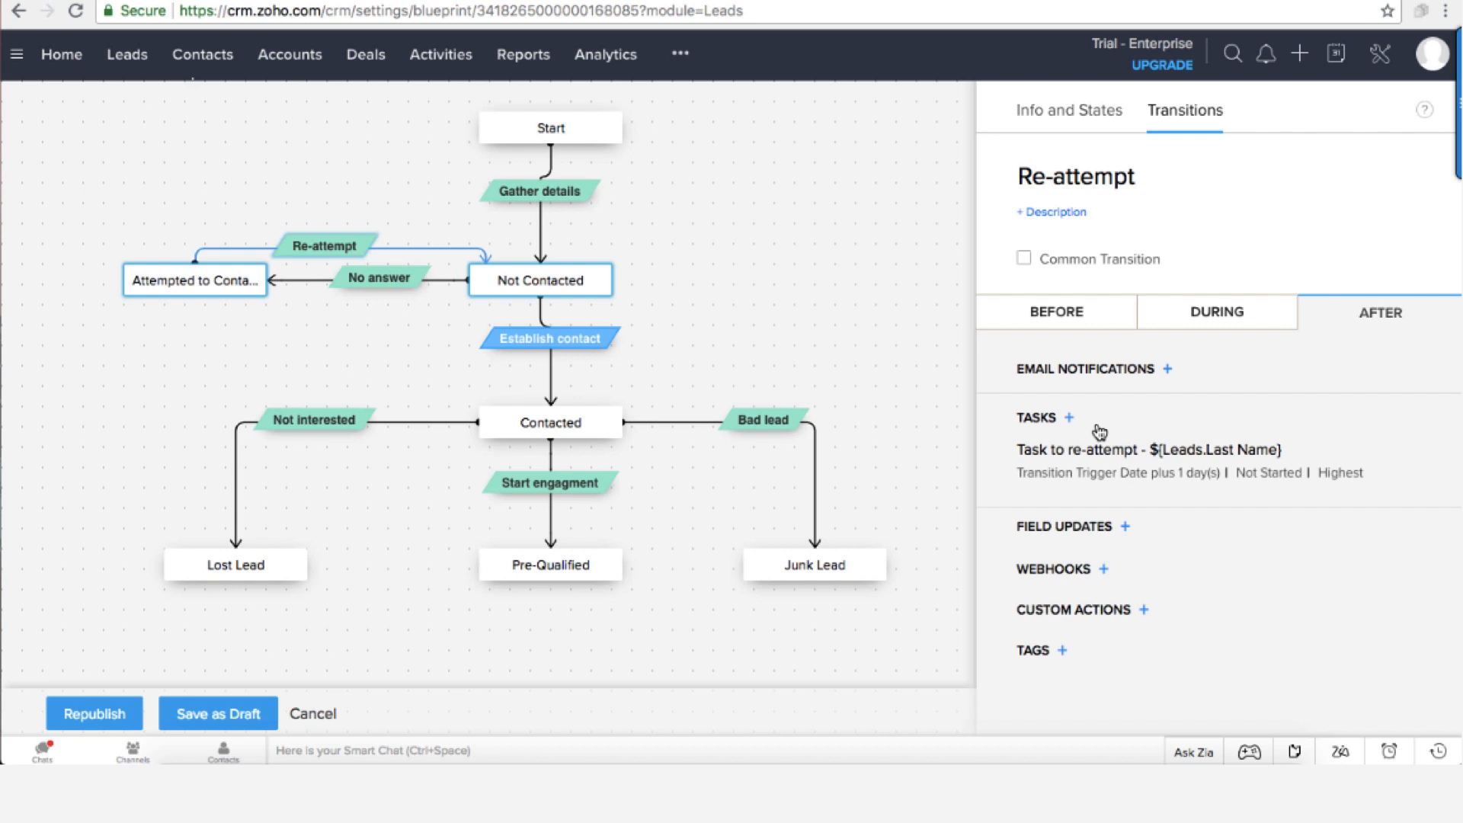
pyautogui.moveTo(1053, 442)
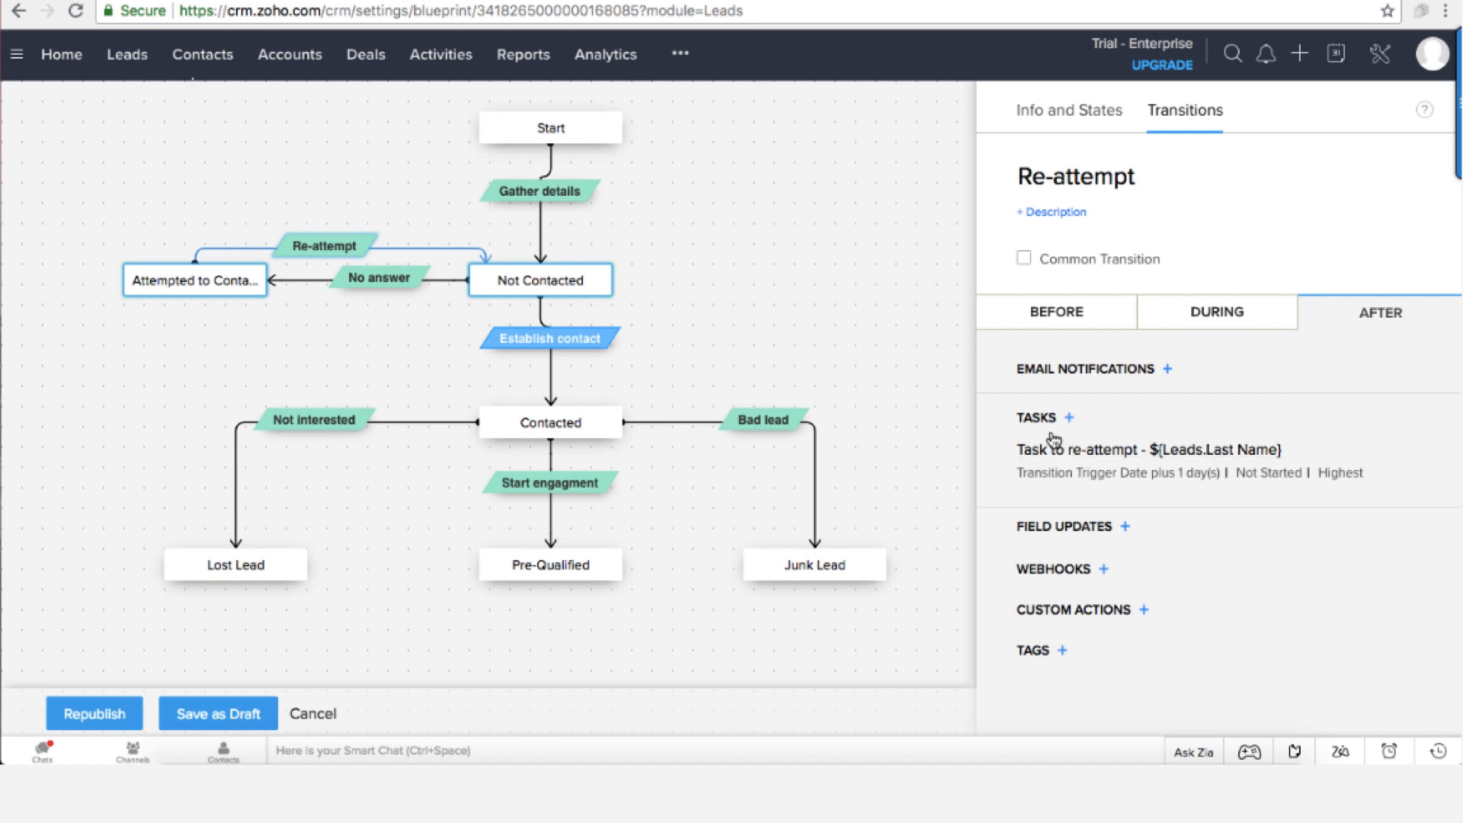
pyautogui.moveTo(1101, 450)
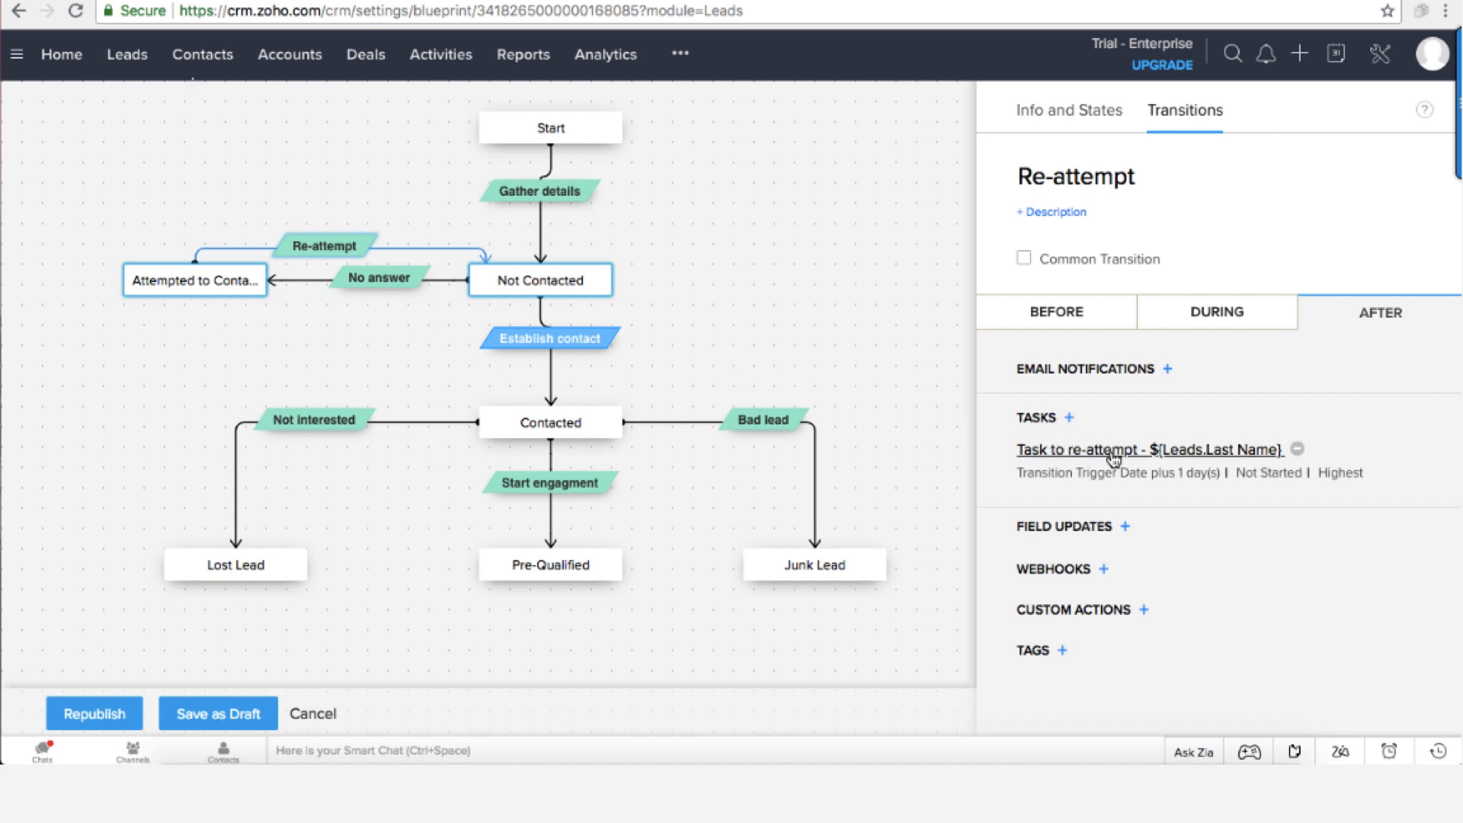
pyautogui.moveTo(1160, 461)
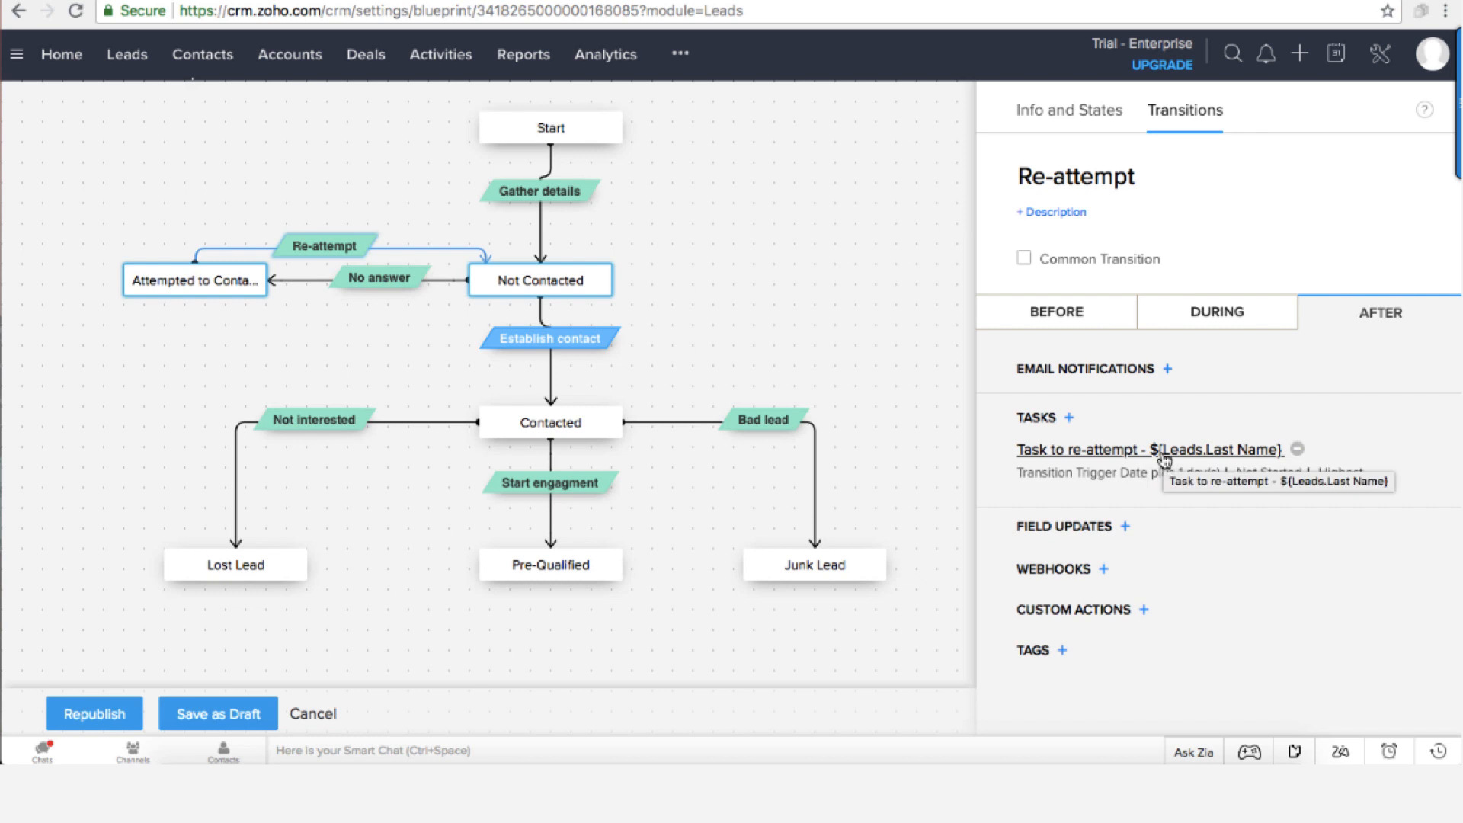
pyautogui.moveTo(1110, 468)
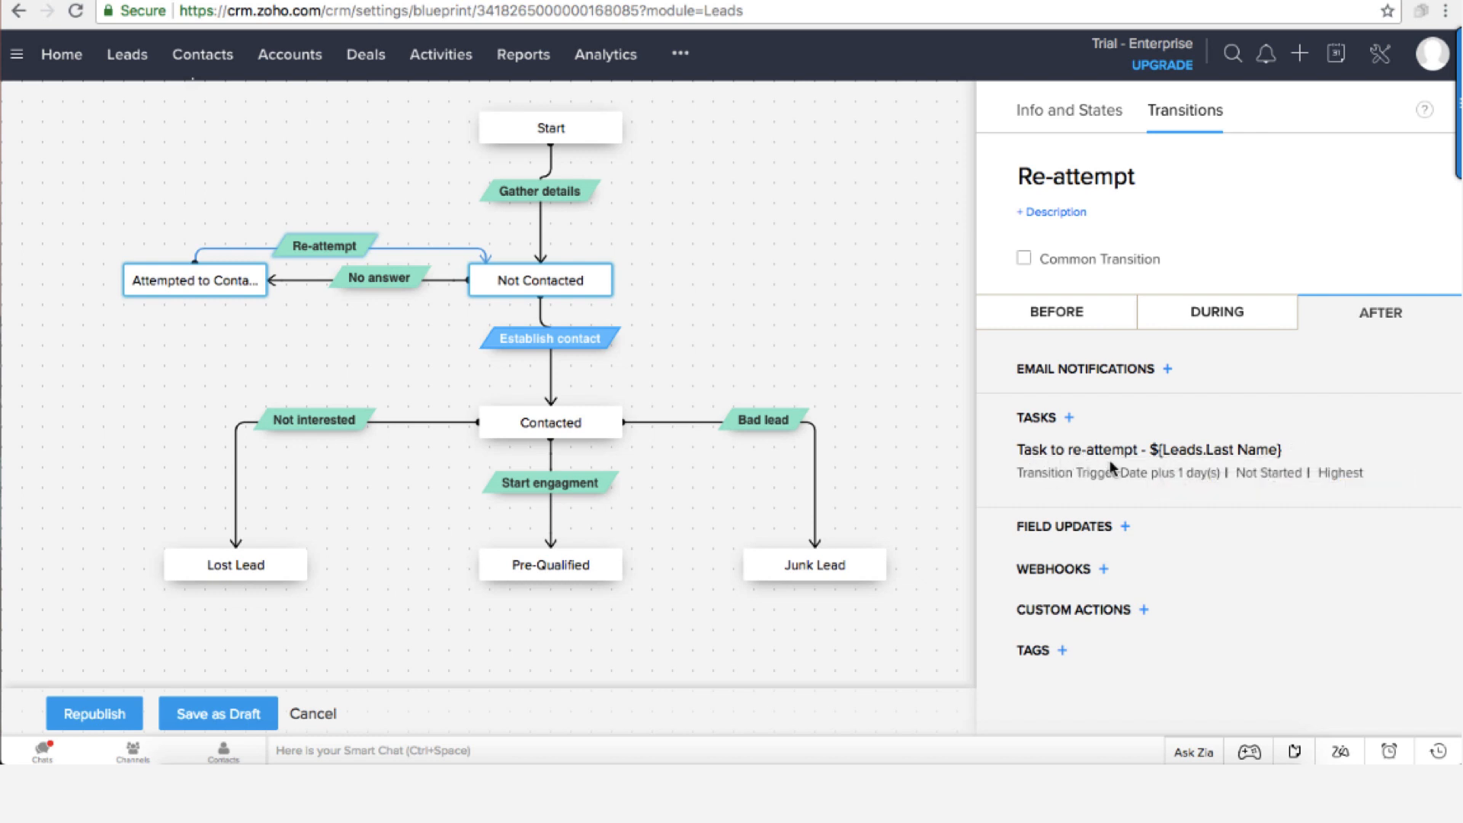
pyautogui.moveTo(1225, 456)
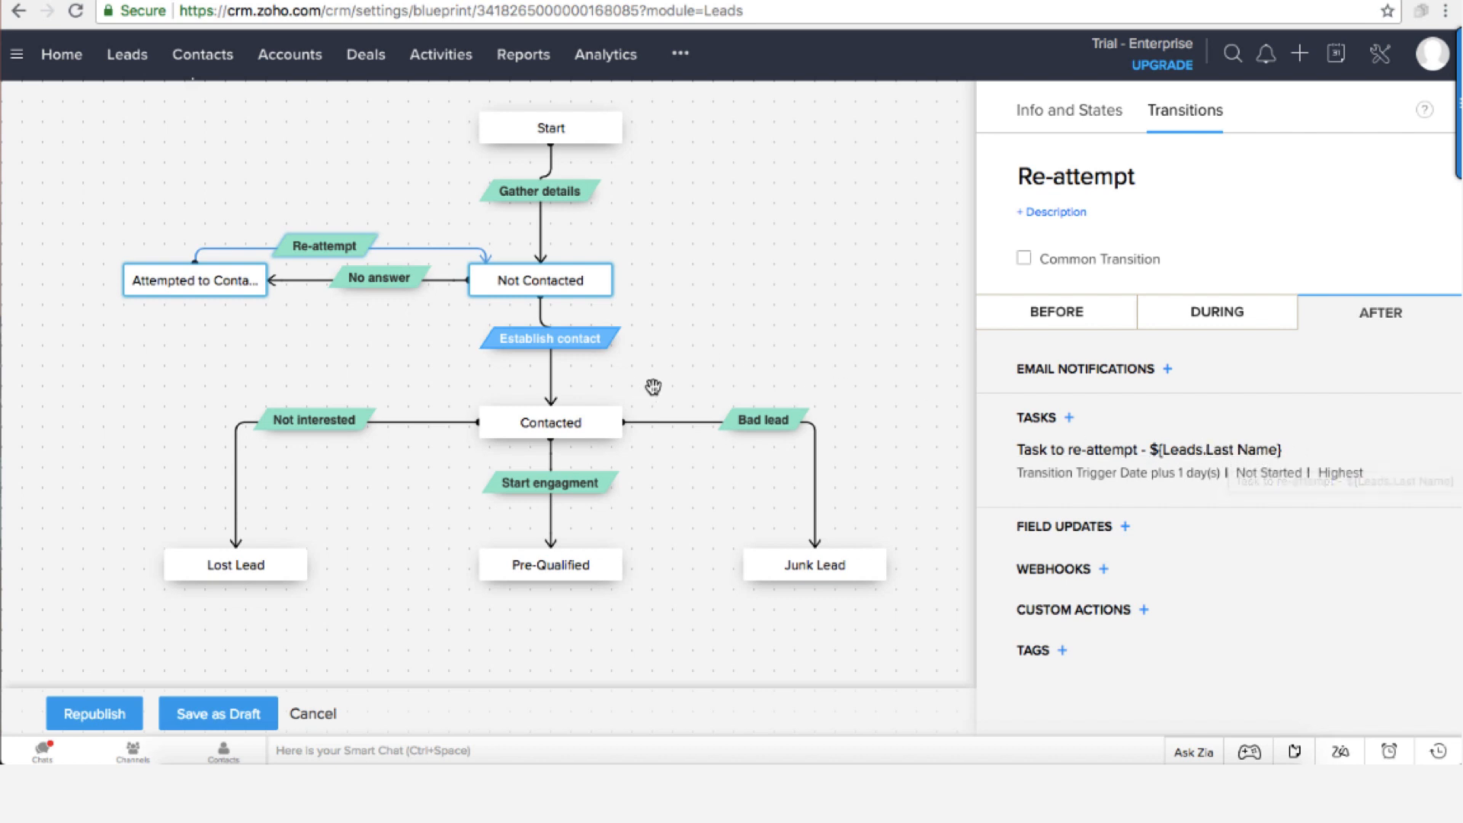
pyautogui.click(550, 423)
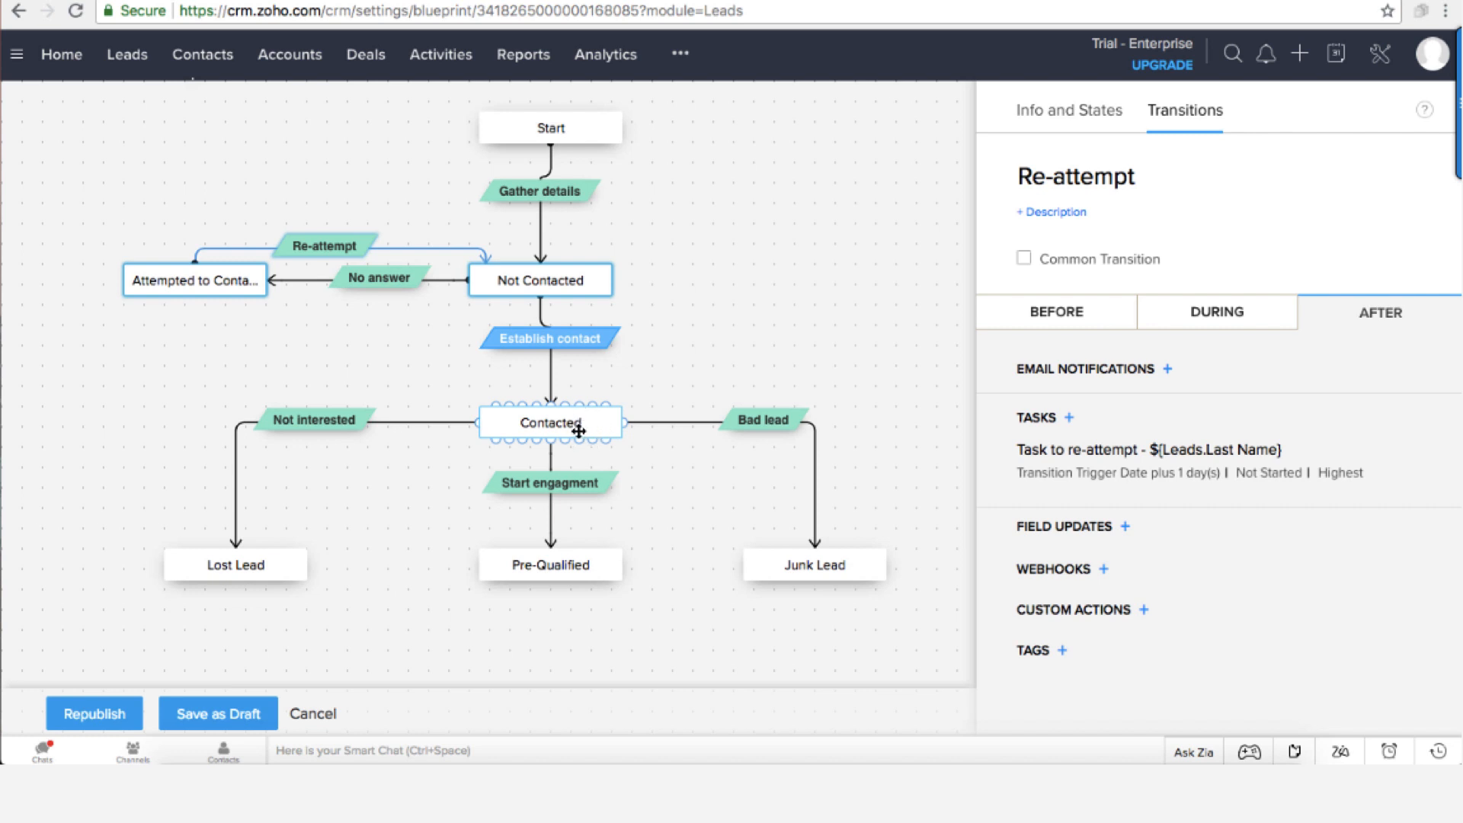
pyautogui.moveTo(582, 430)
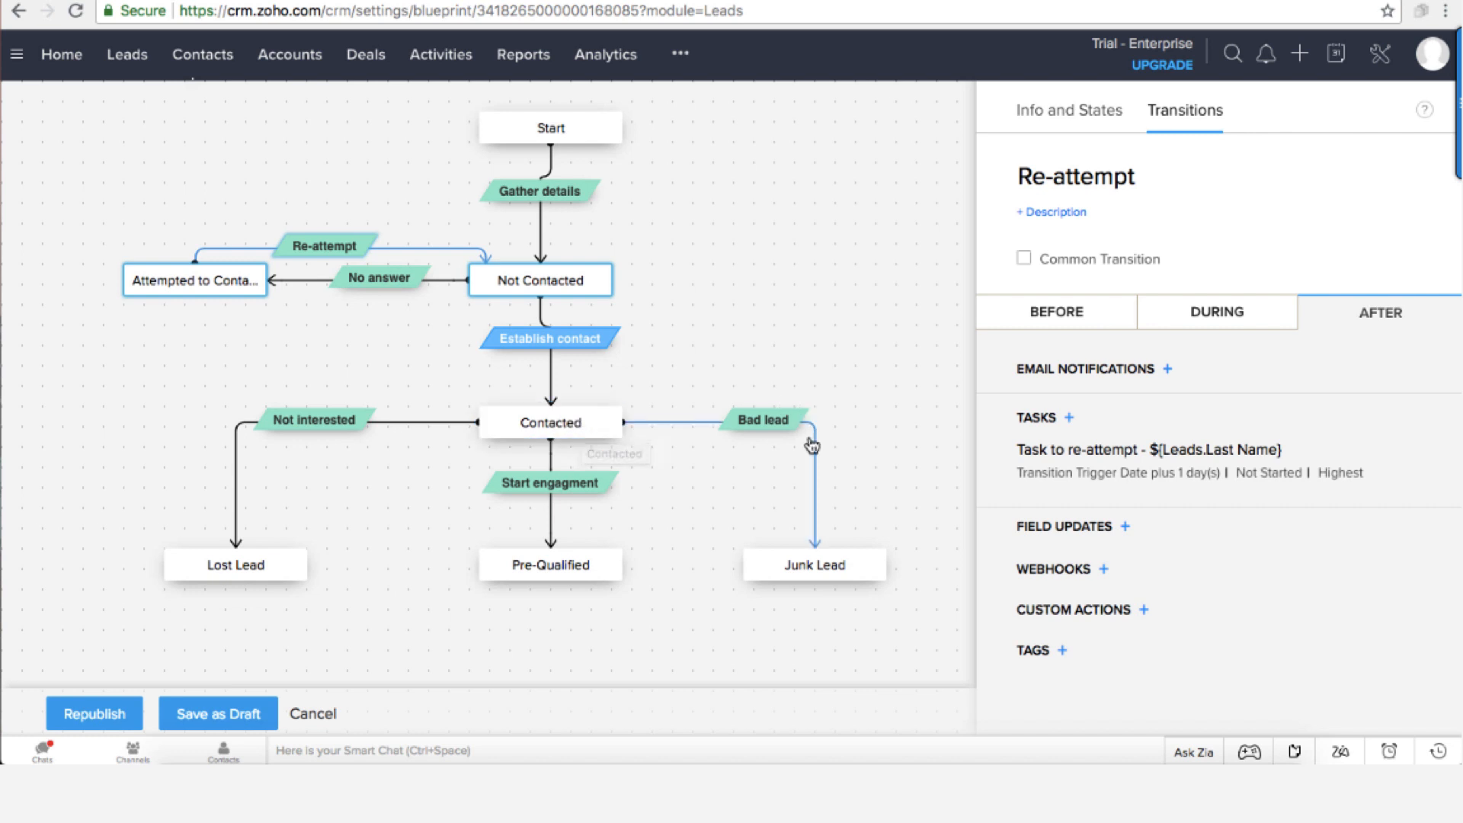
pyautogui.click(813, 564)
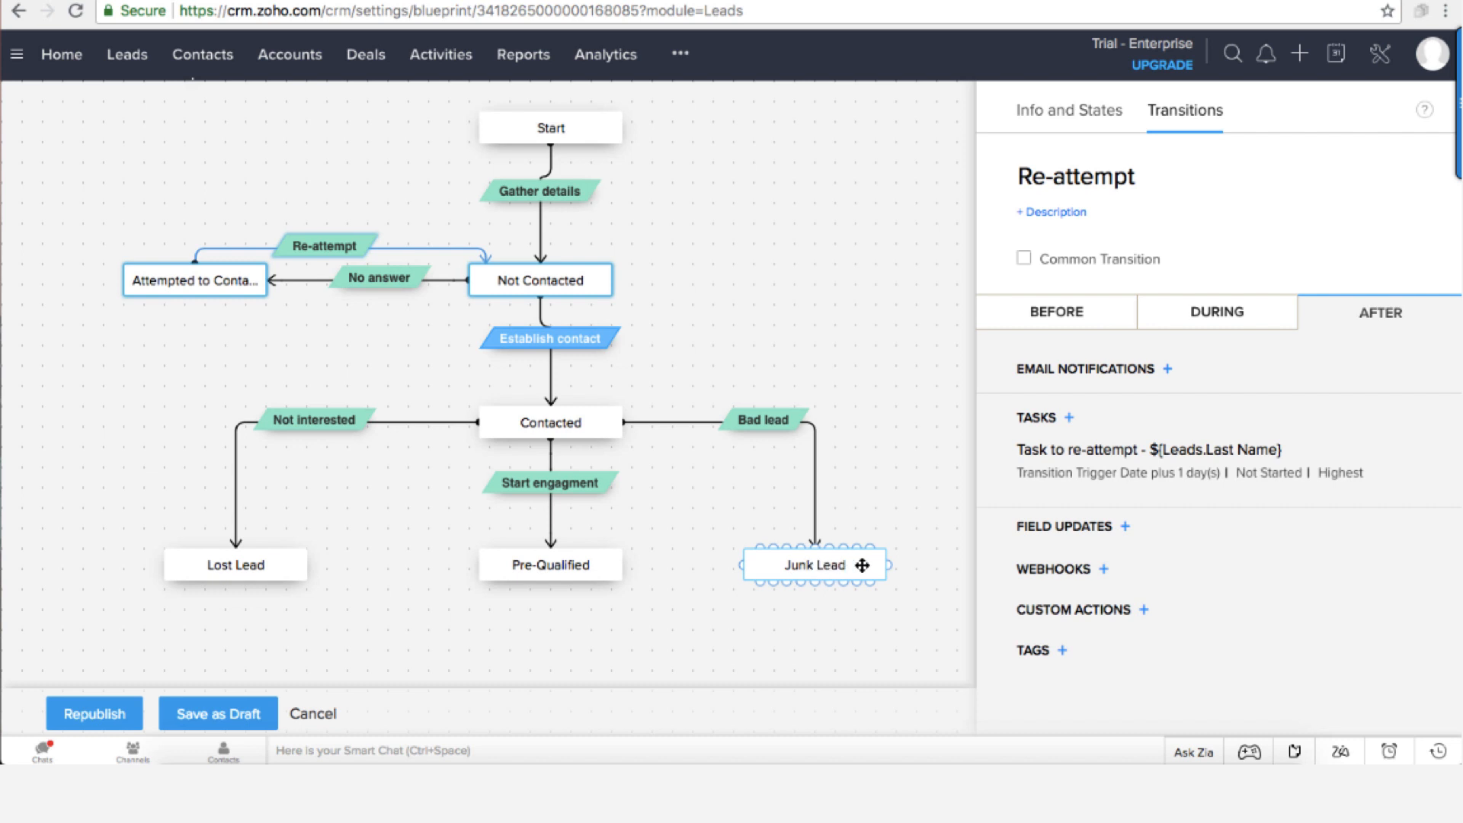
pyautogui.moveTo(863, 564)
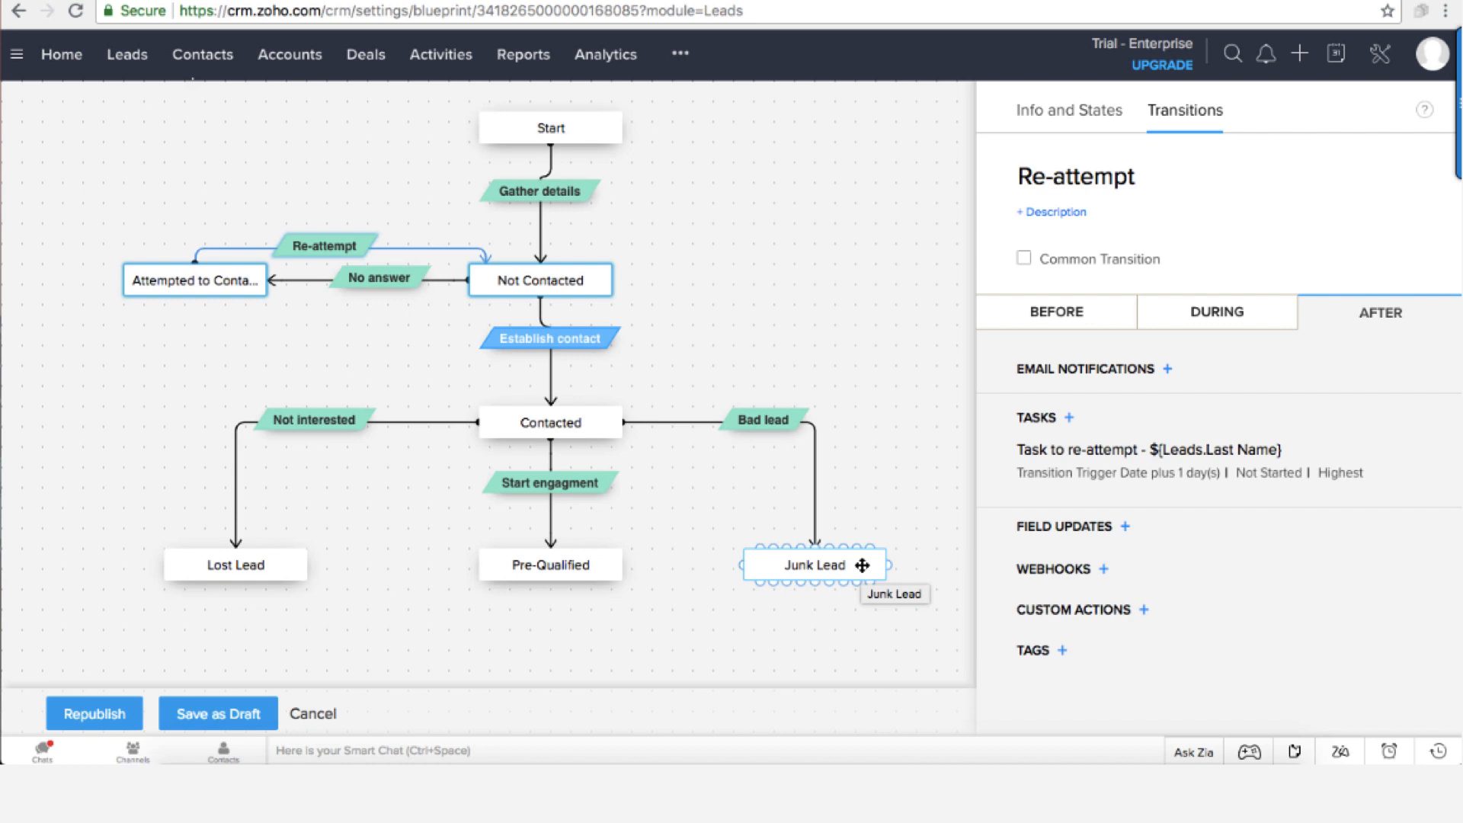
pyautogui.moveTo(842, 565)
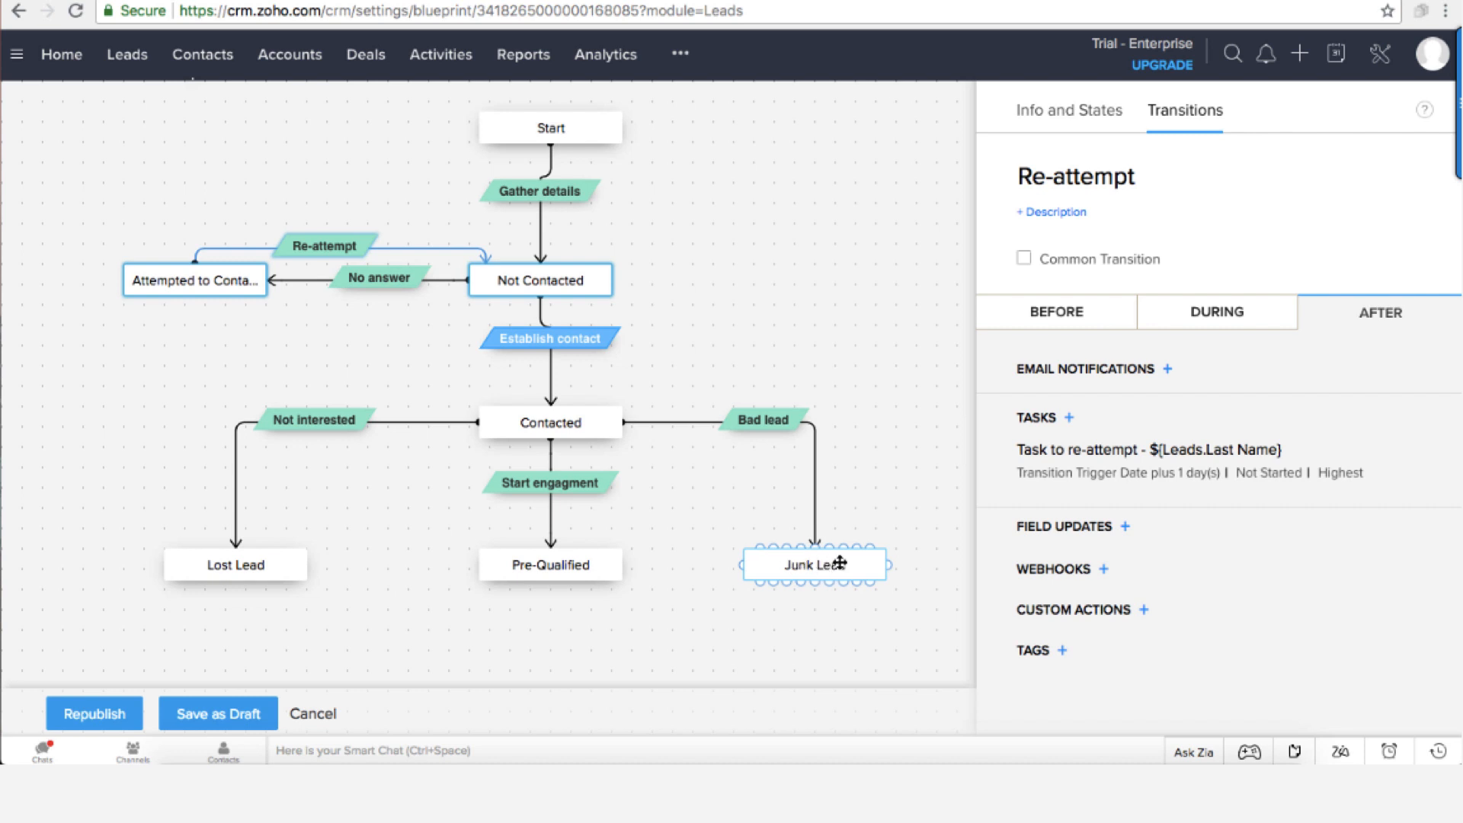
pyautogui.moveTo(847, 570)
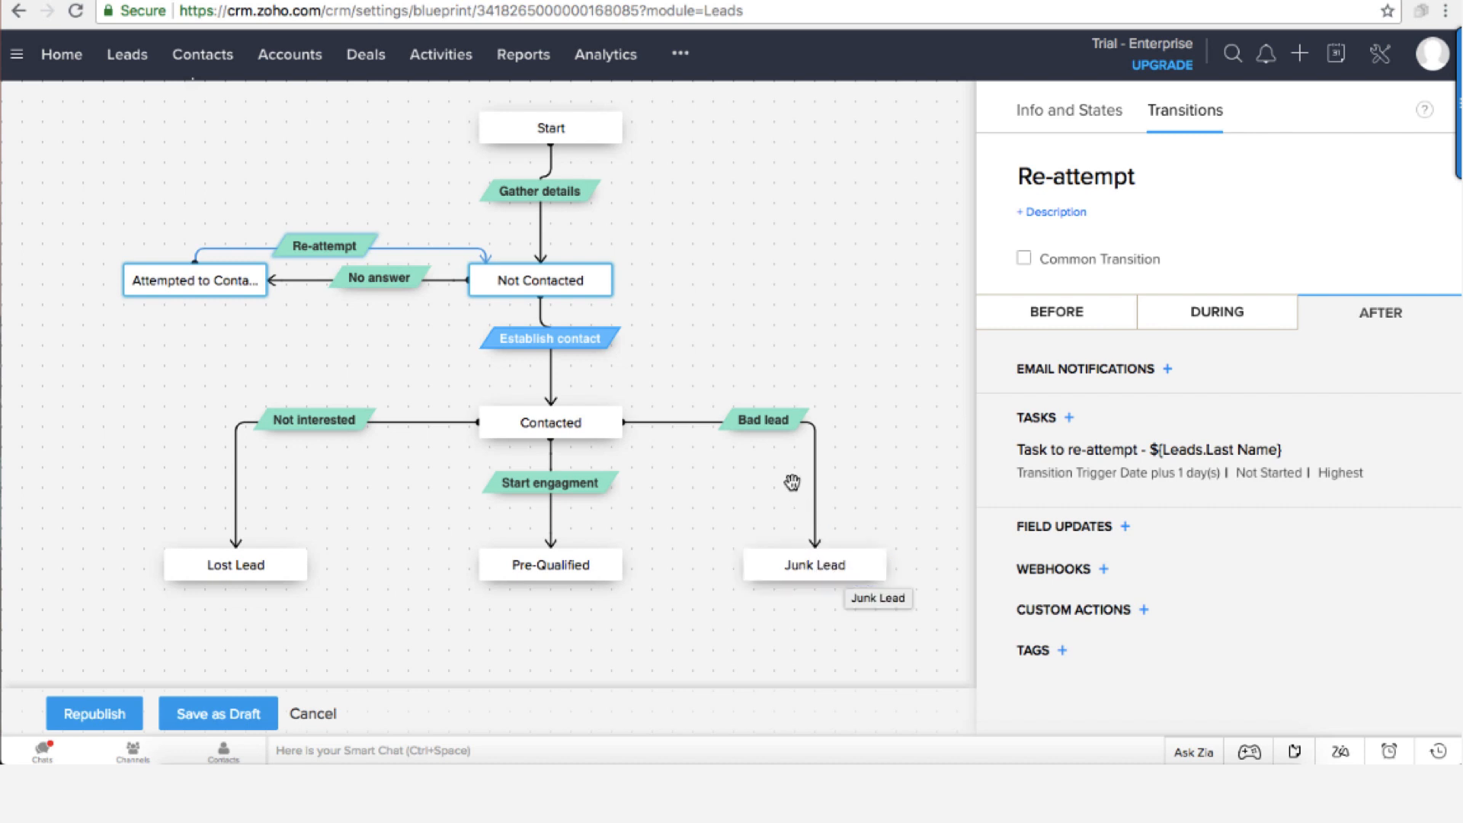
pyautogui.click(813, 565)
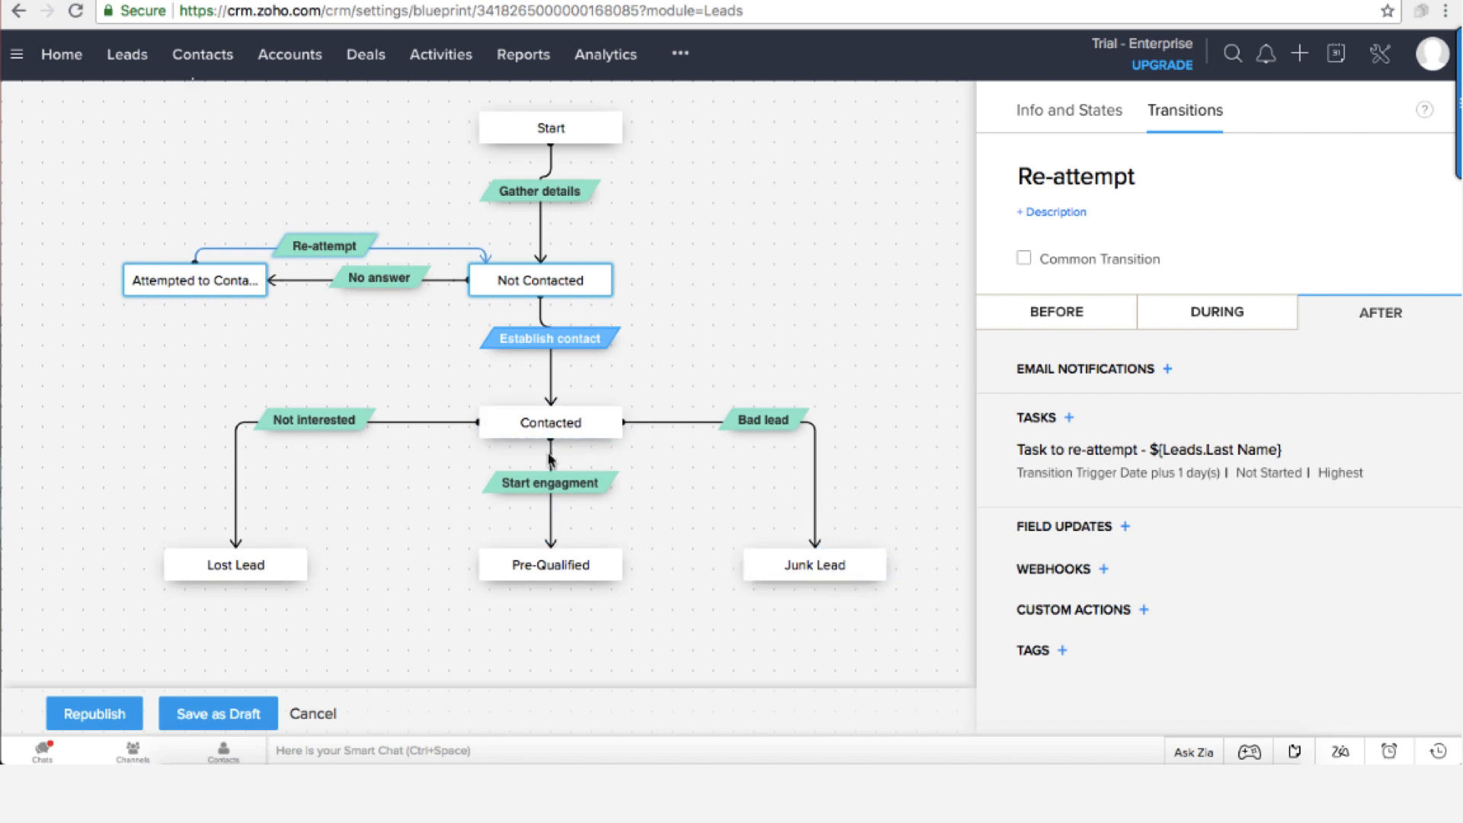
pyautogui.moveTo(539, 526)
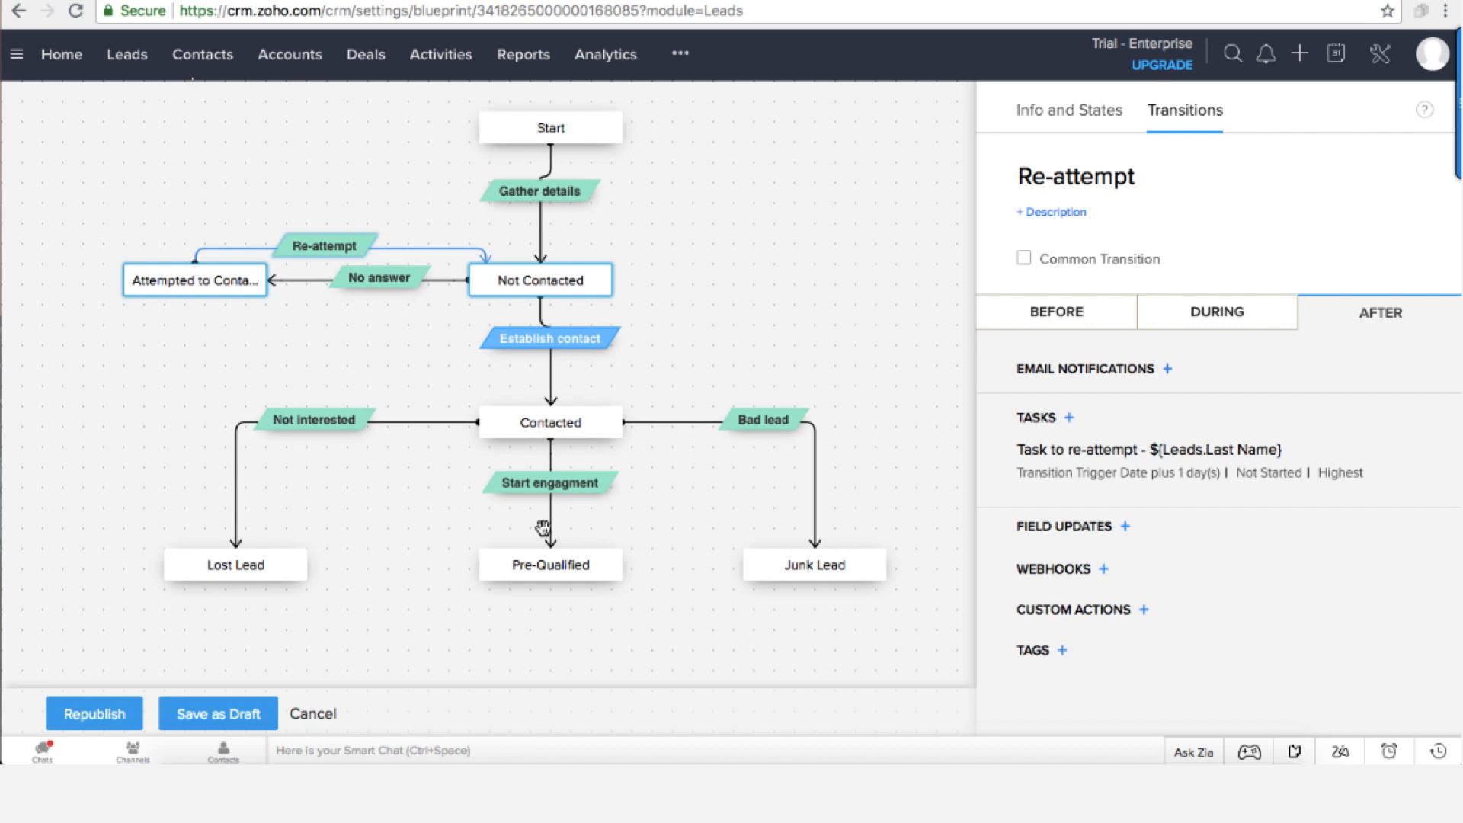
pyautogui.click(549, 564)
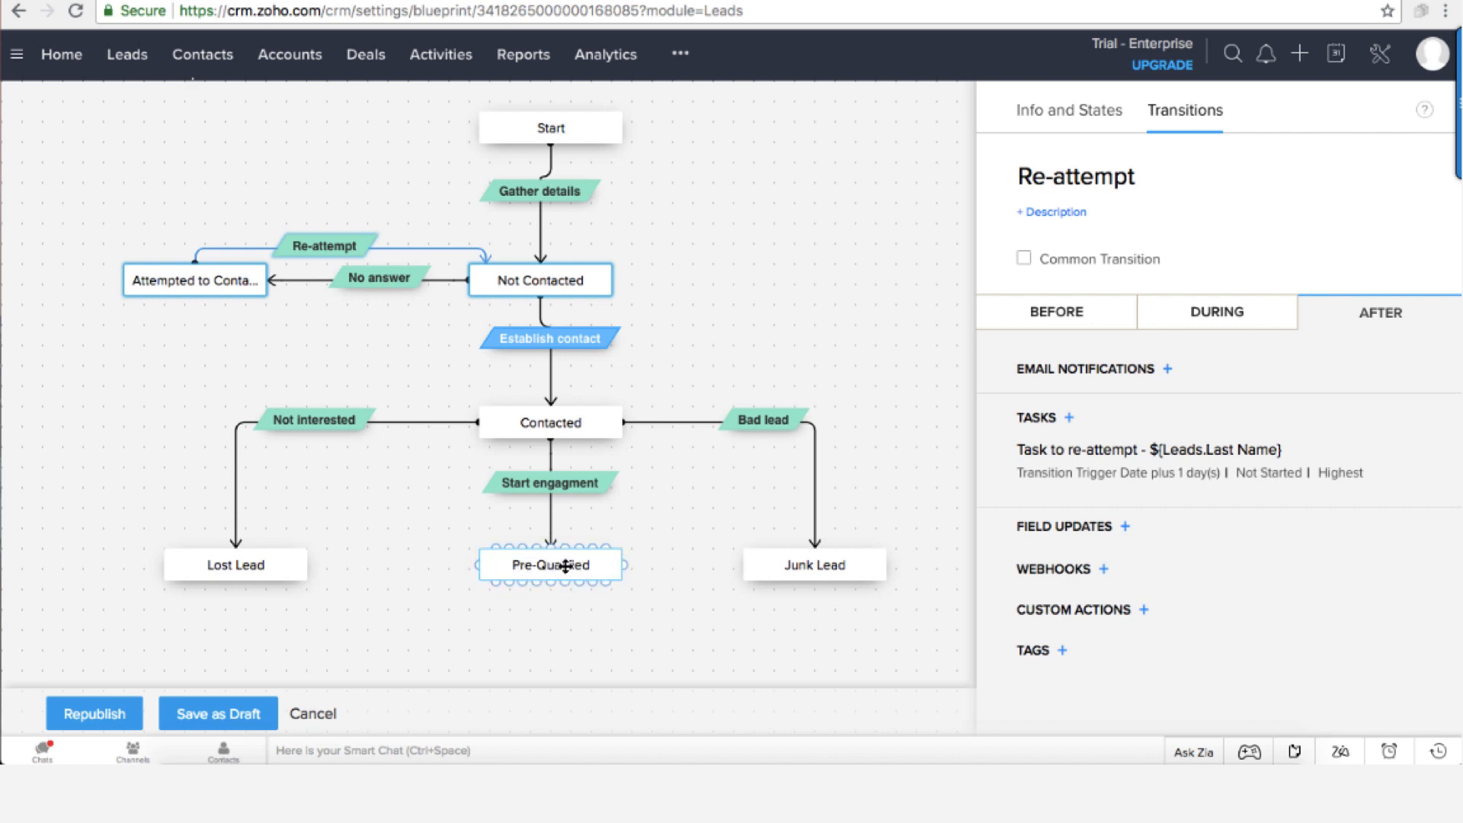
pyautogui.moveTo(565, 566)
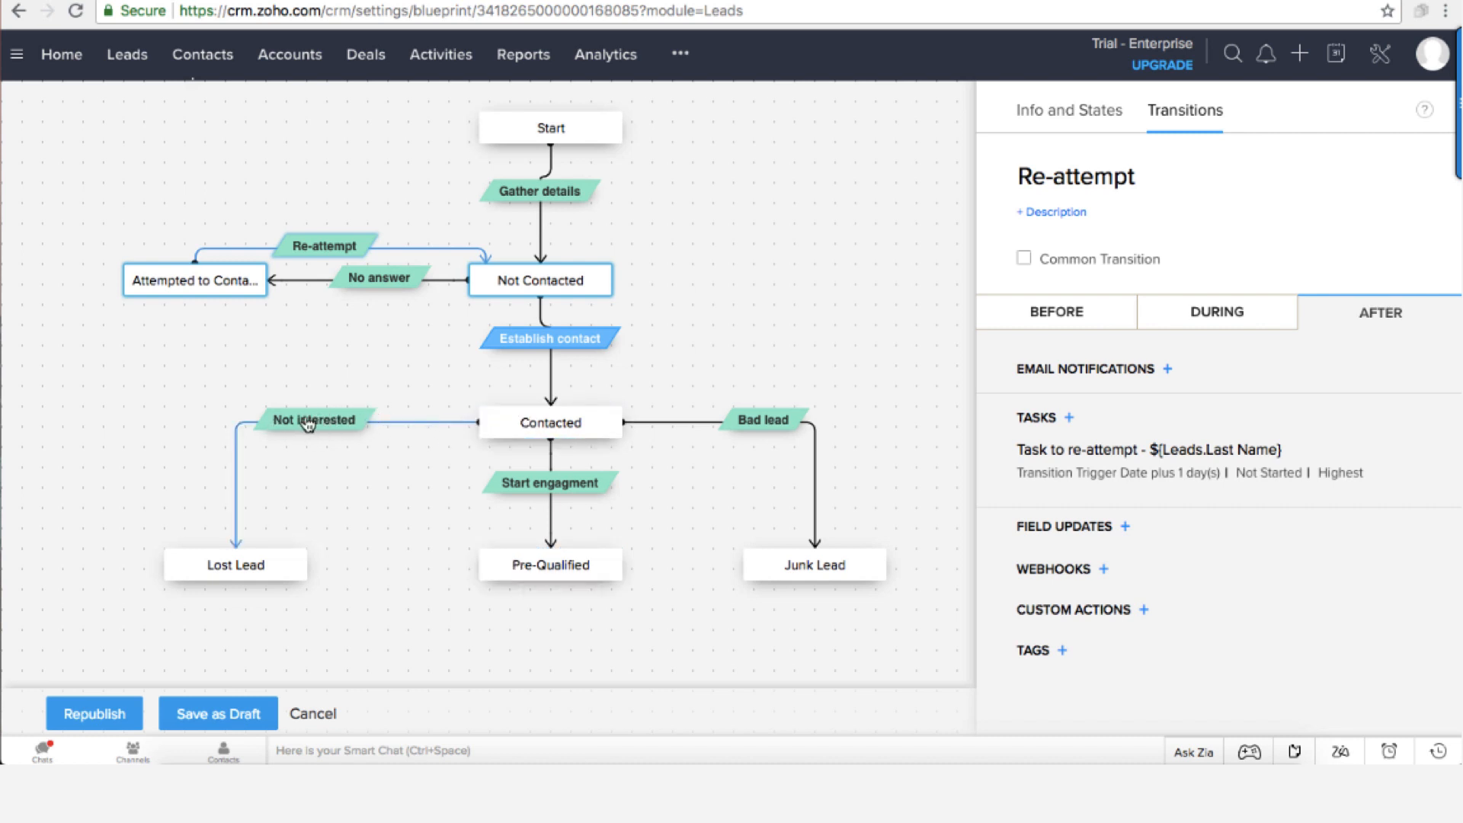
pyautogui.moveTo(306, 426)
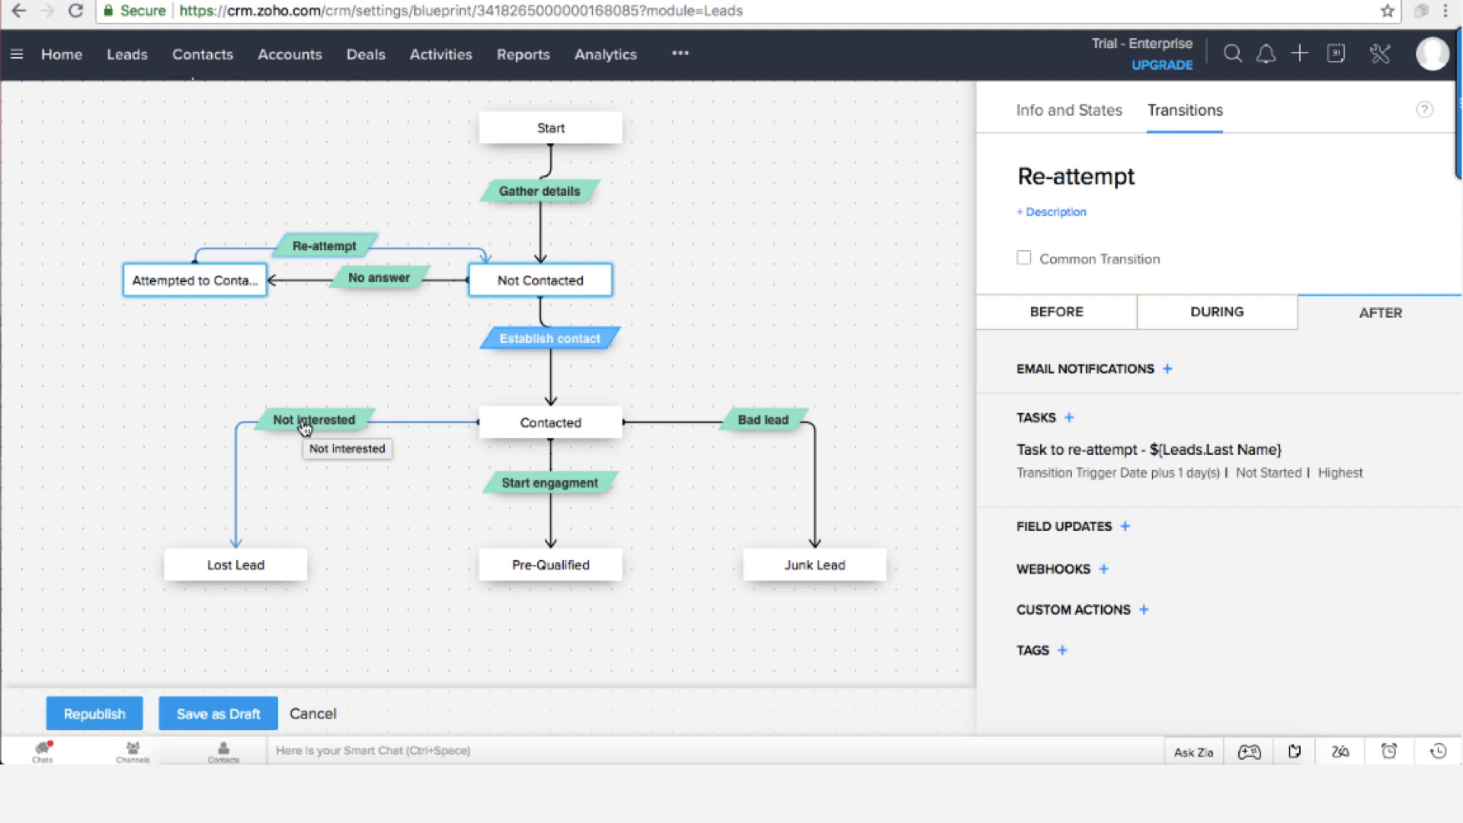
pyautogui.moveTo(307, 426)
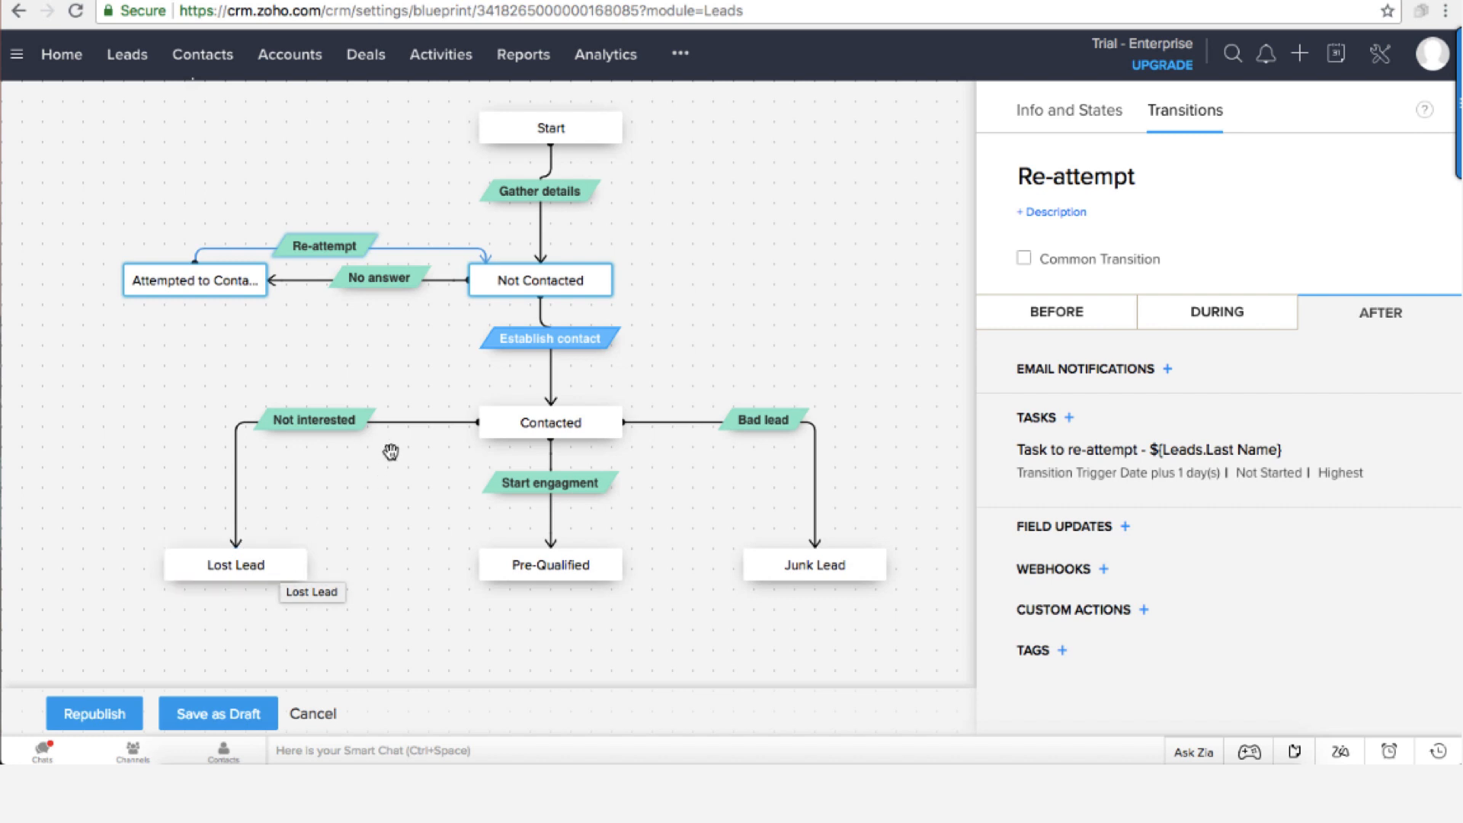
pyautogui.moveTo(328, 425)
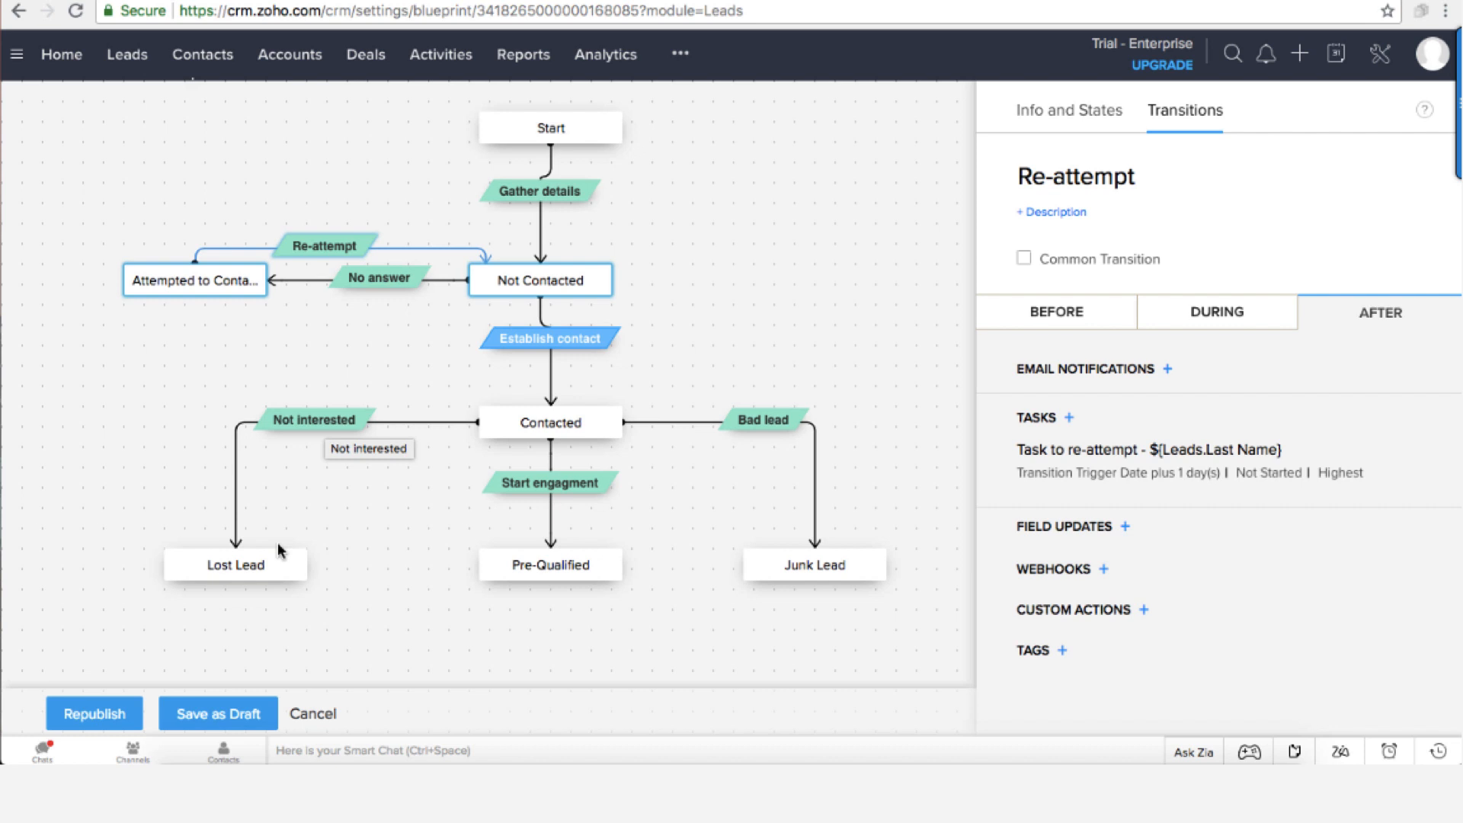
pyautogui.moveTo(304, 611)
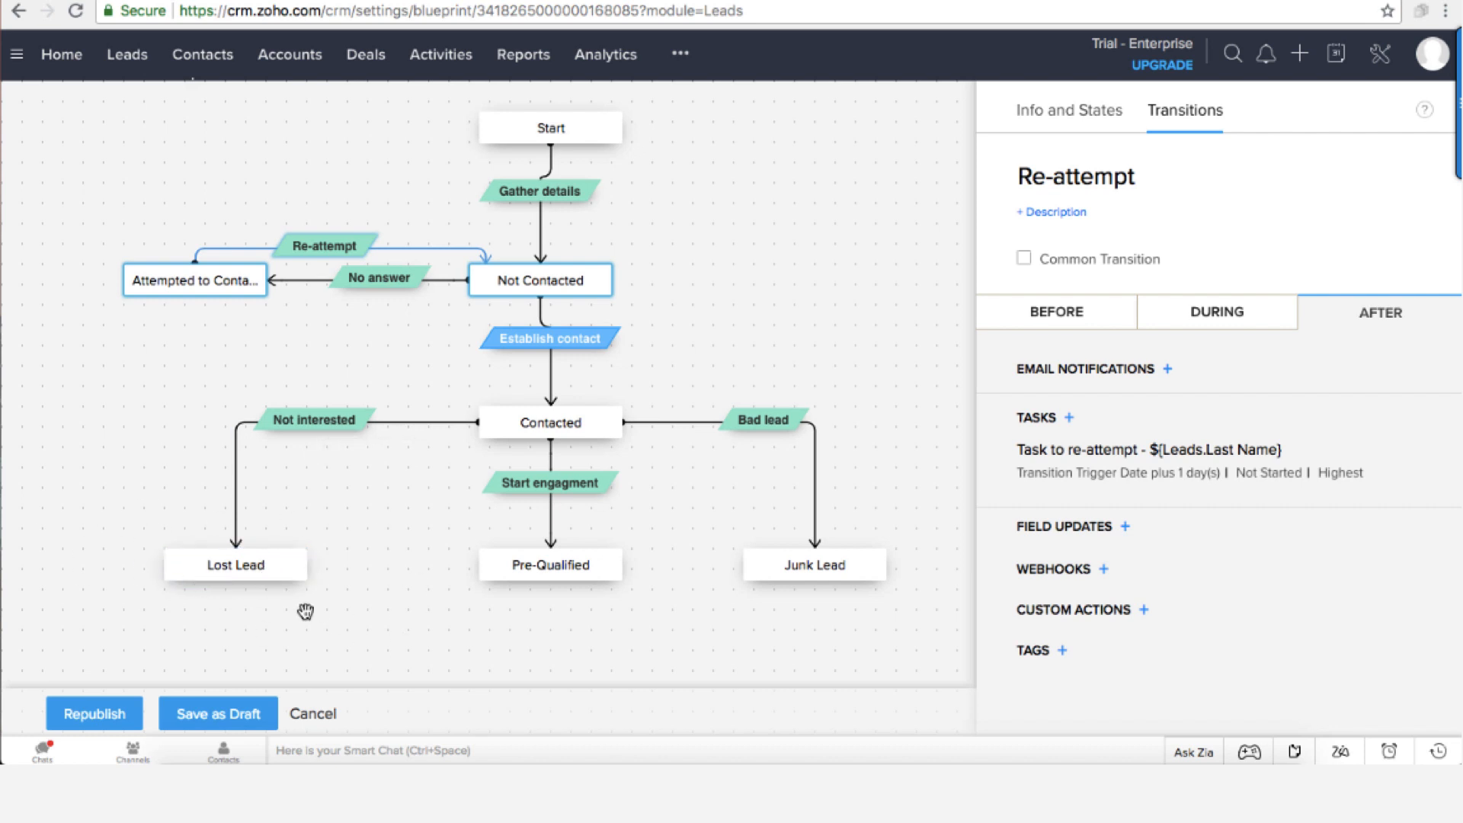
pyautogui.moveTo(259, 510)
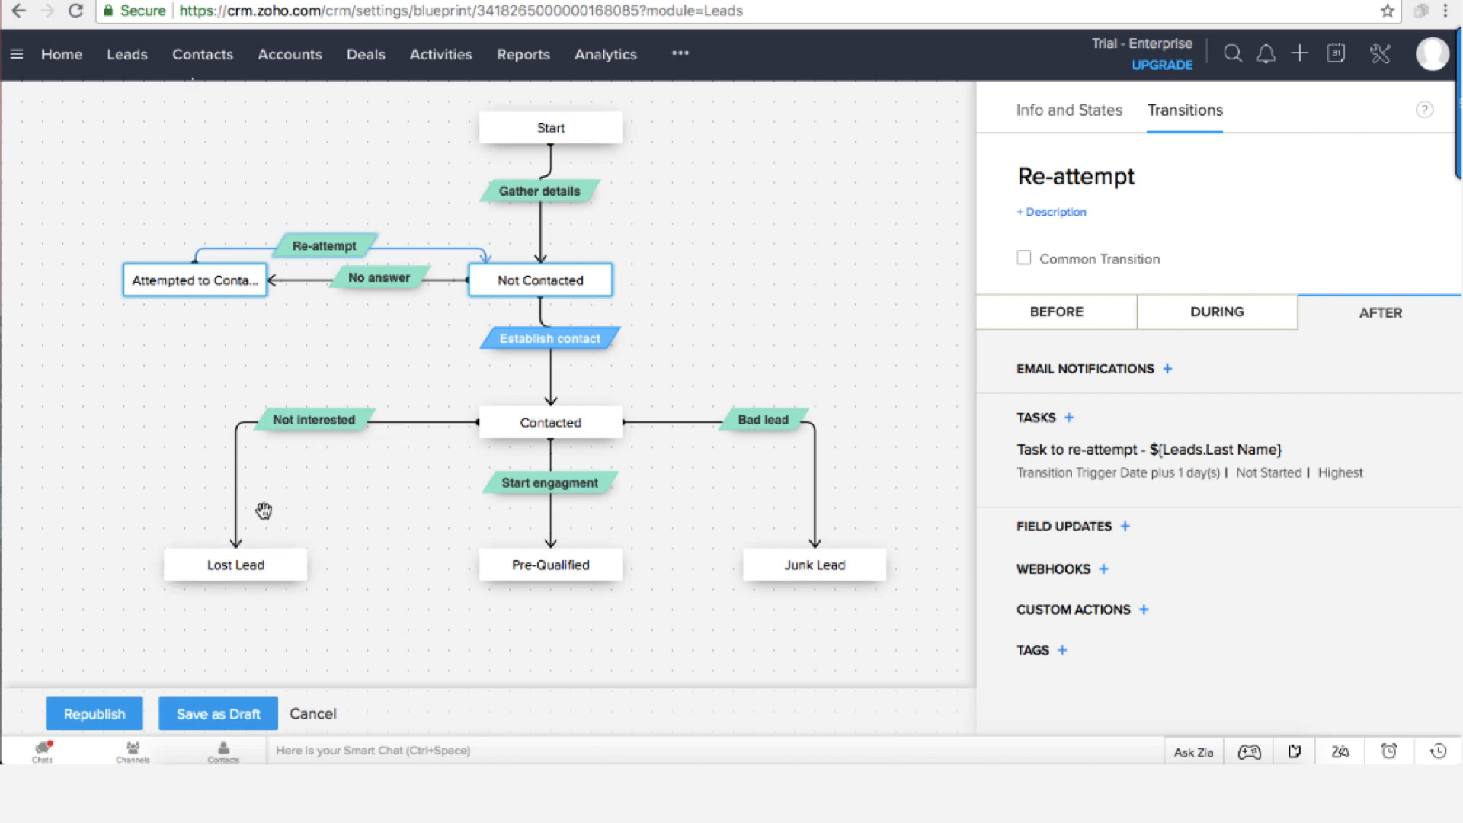
pyautogui.moveTo(326, 576)
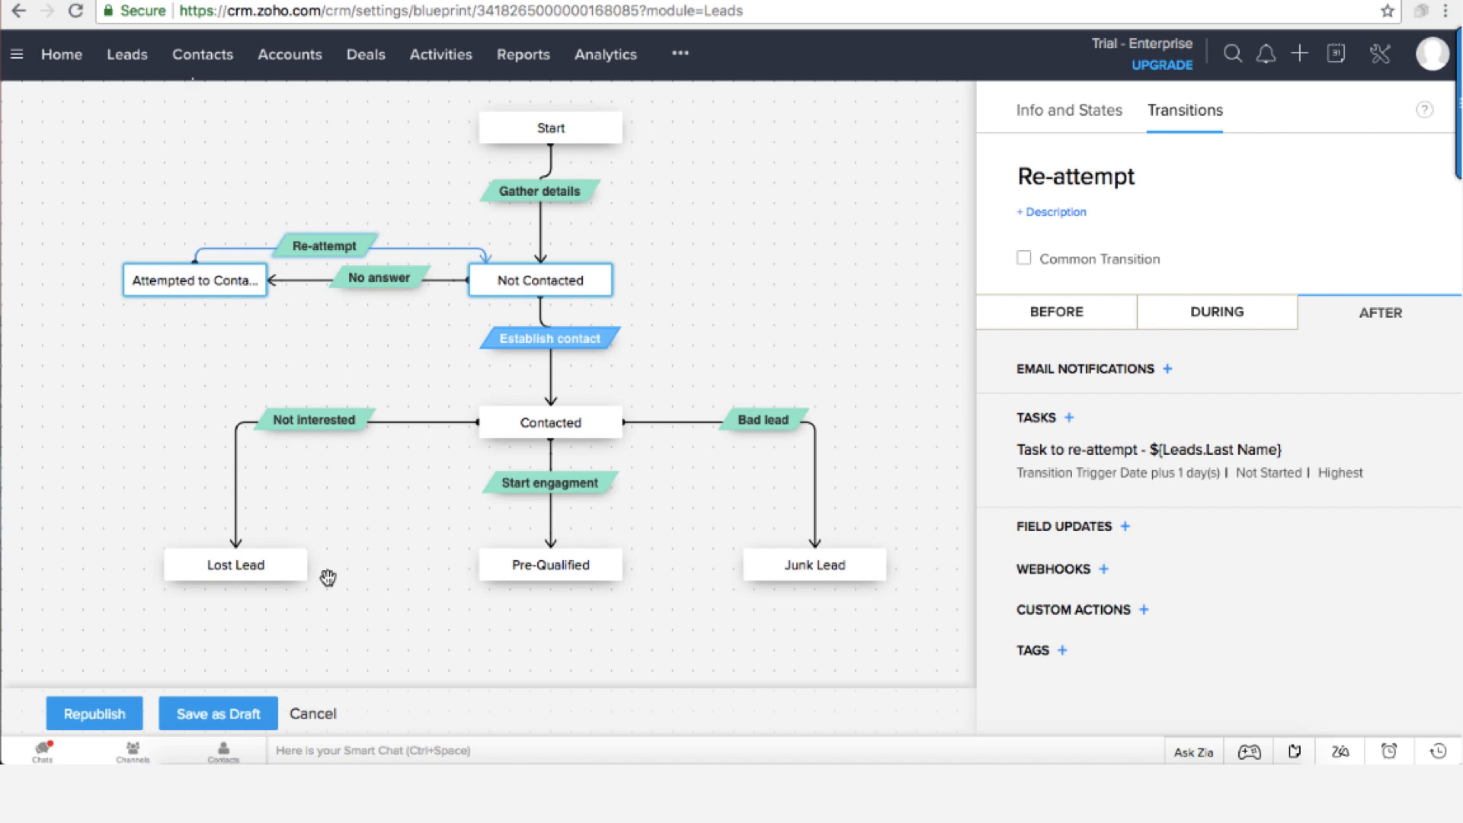
pyautogui.click(235, 565)
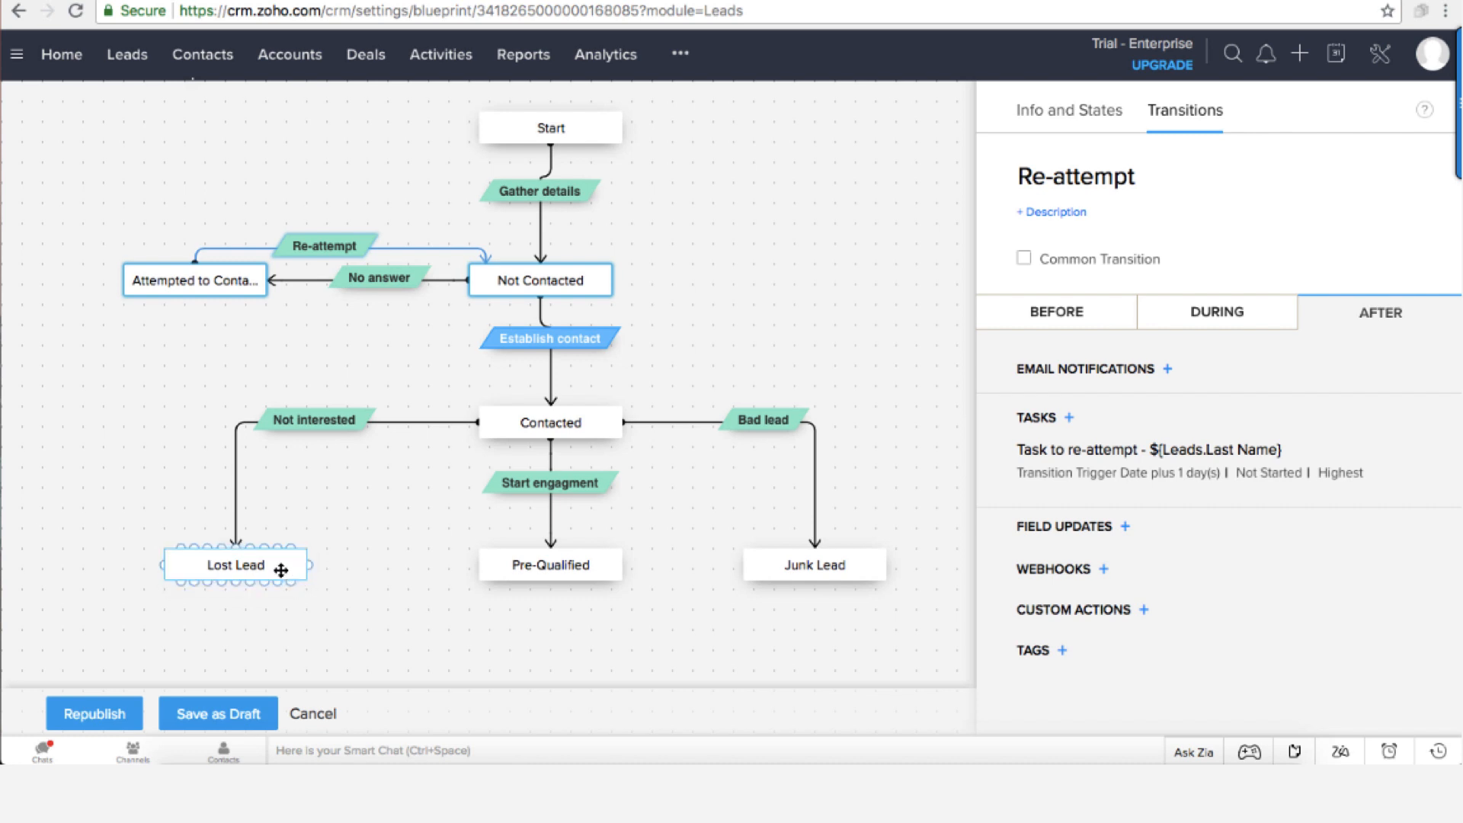
pyautogui.moveTo(265, 566)
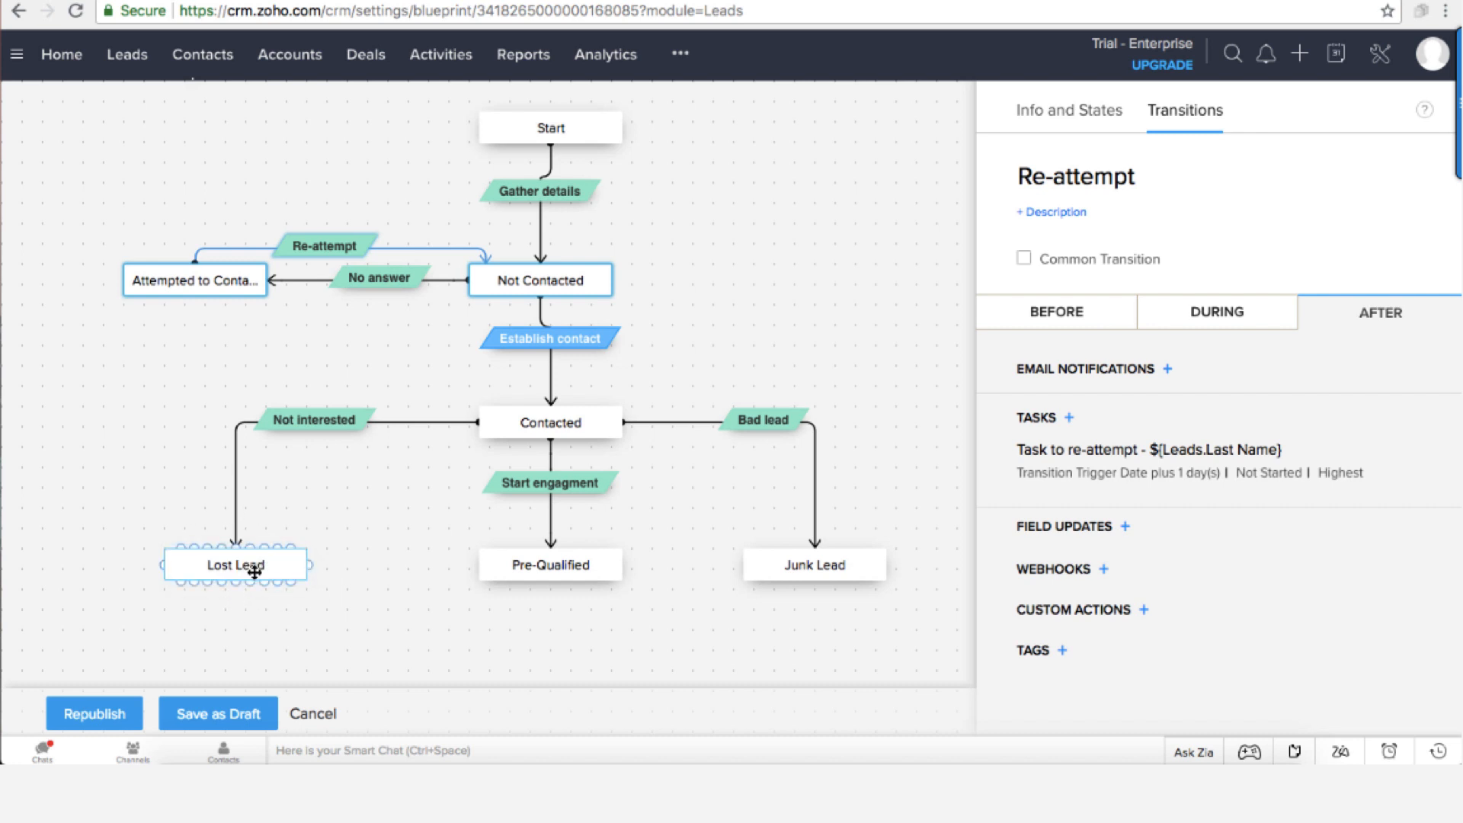
pyautogui.moveTo(292, 565)
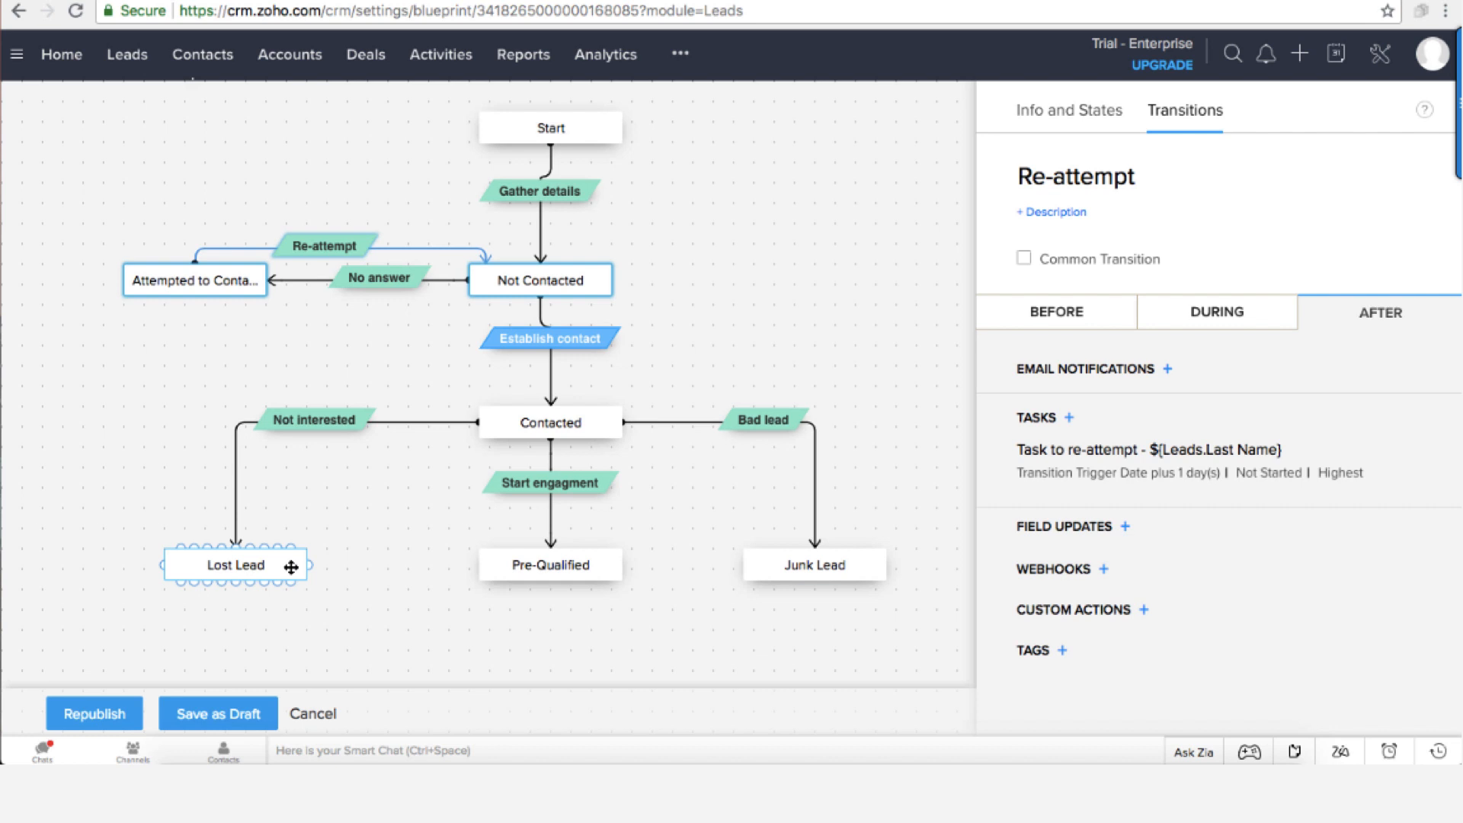
pyautogui.moveTo(286, 567)
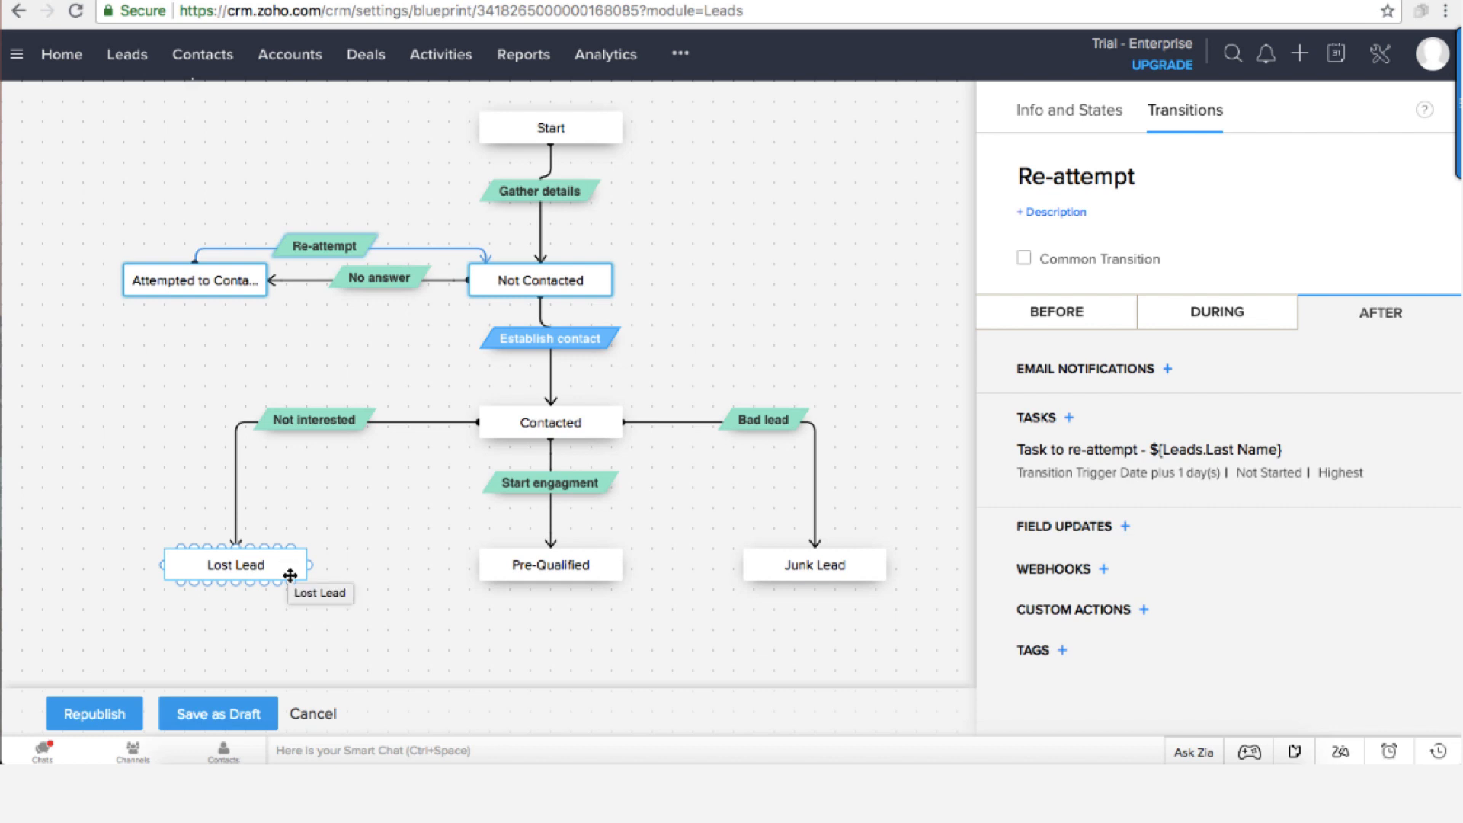
pyautogui.moveTo(290, 572)
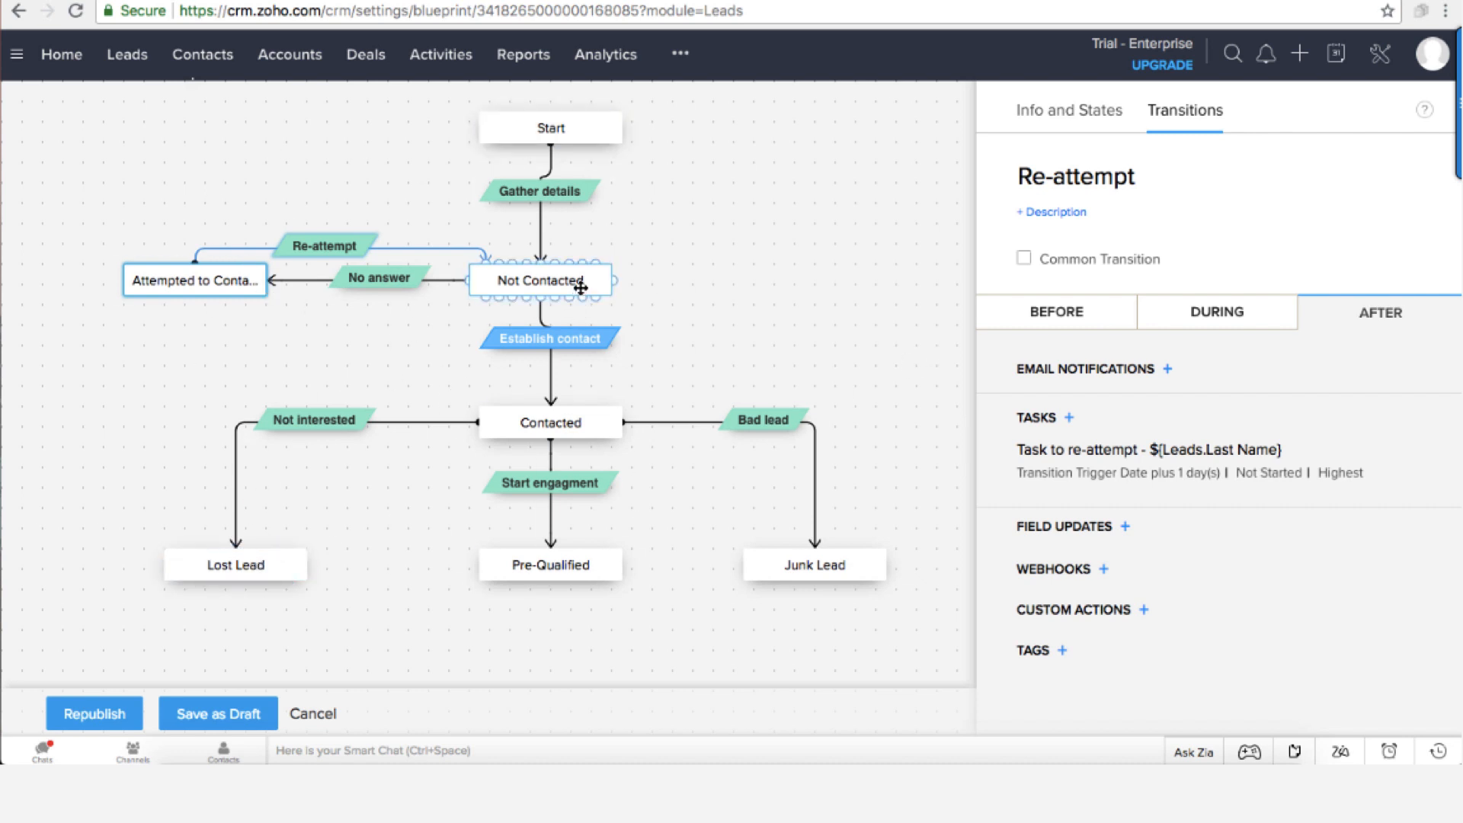
pyautogui.click(127, 55)
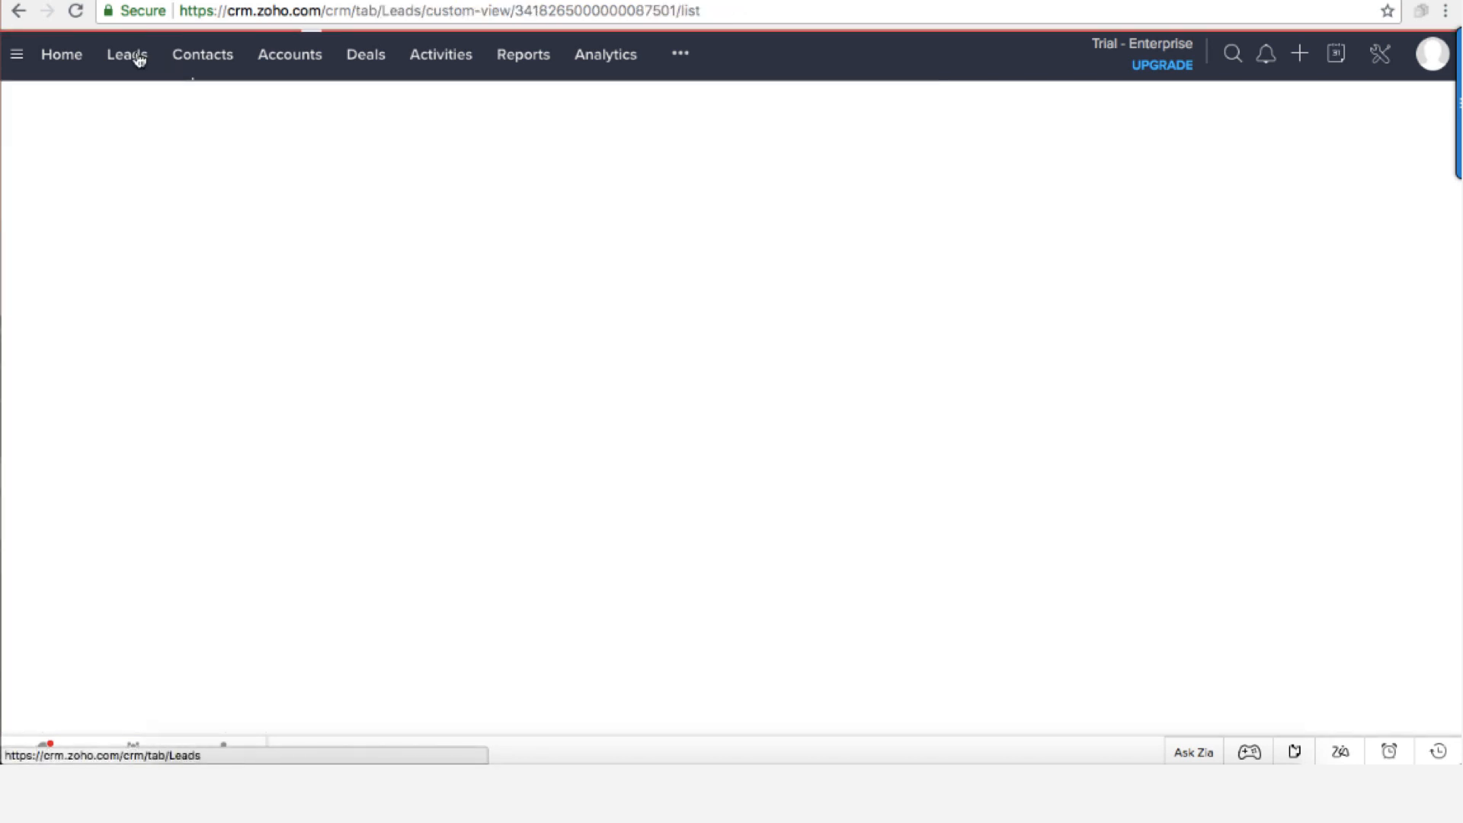
# - Show the Leads list at 20 records per page so all 12 leads appear
pyautogui.click(128, 55)
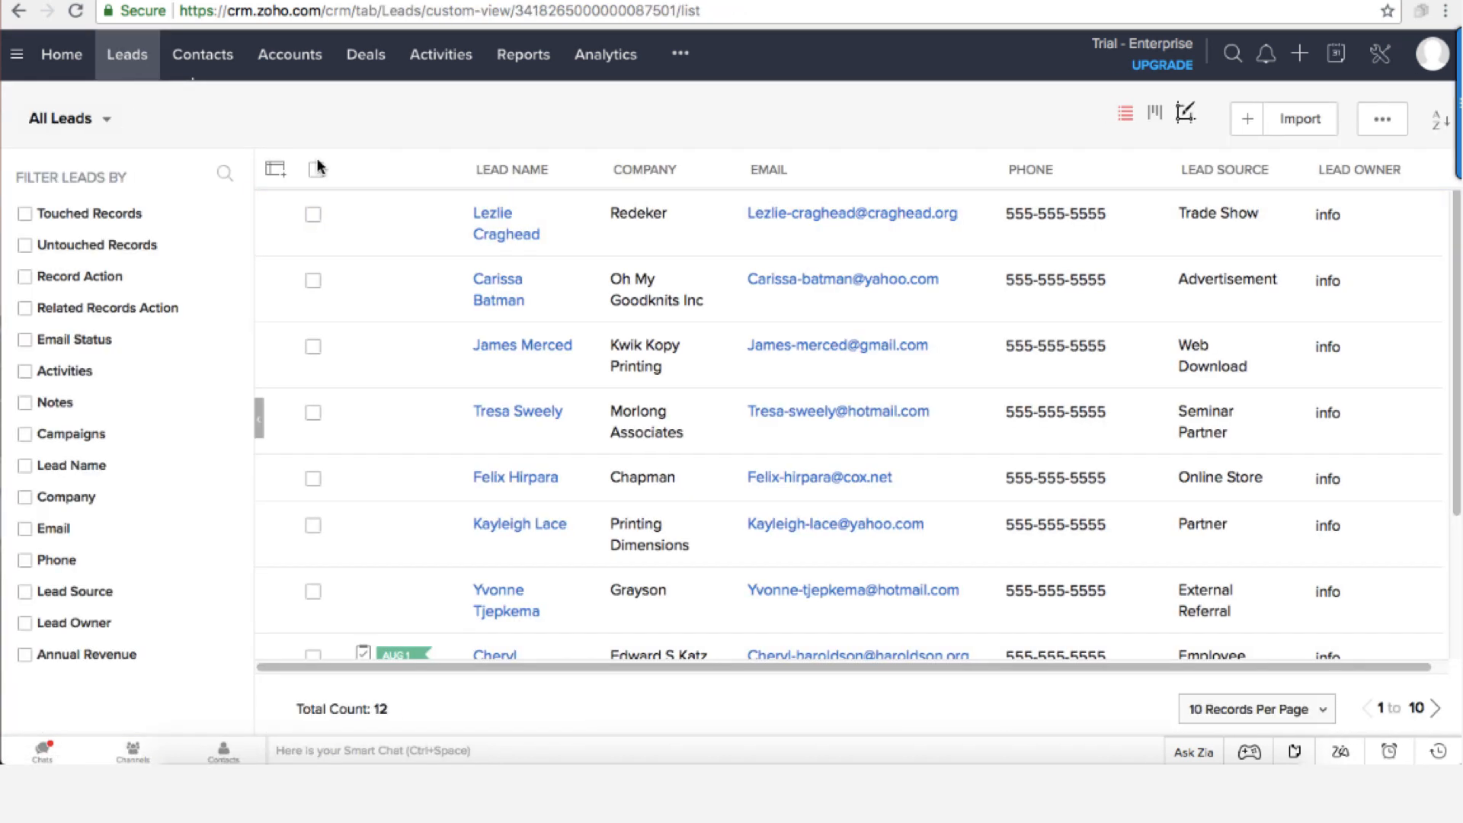
pyautogui.moveTo(748, 252)
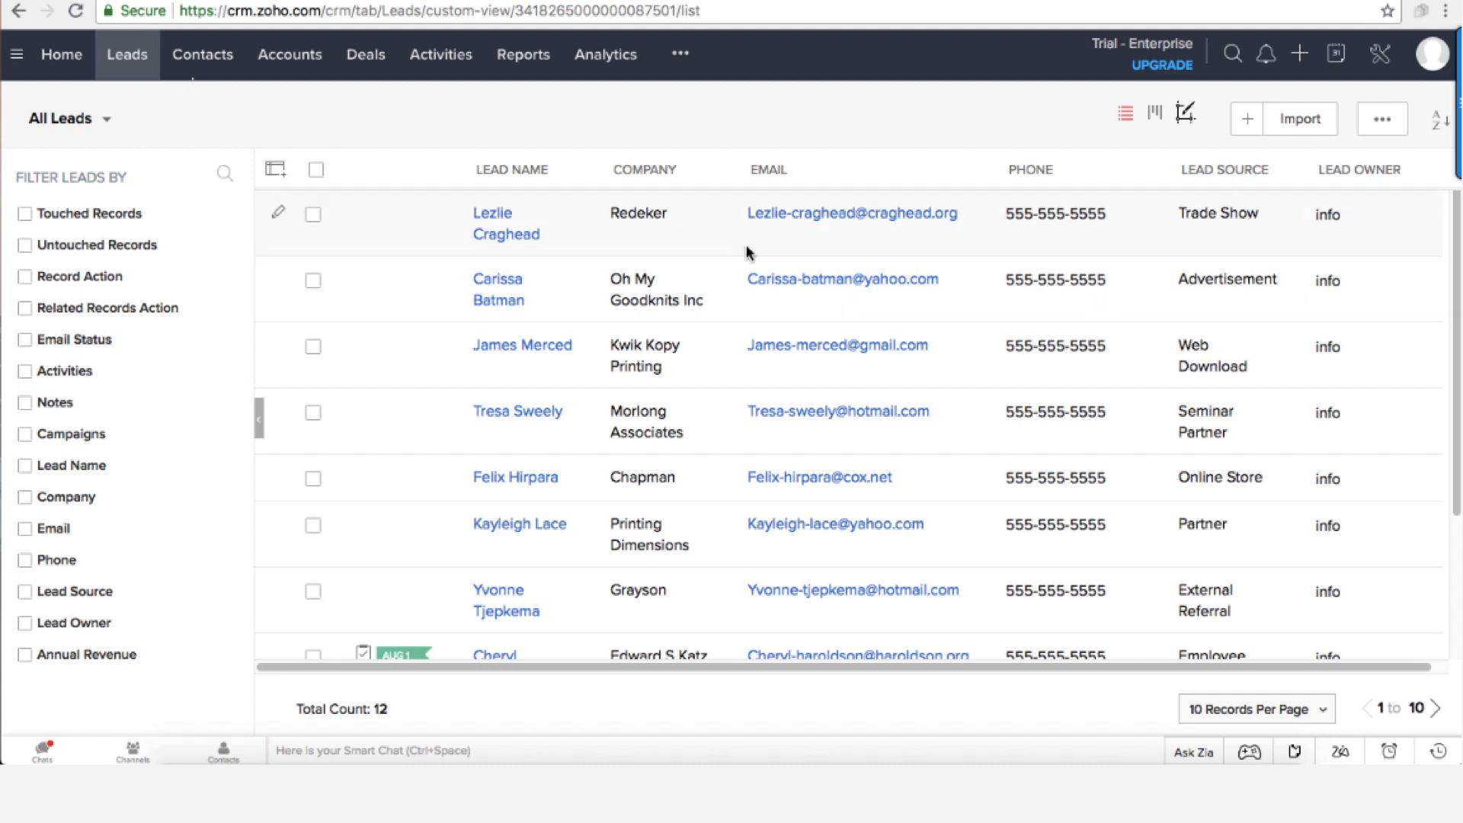
pyautogui.scroll(-3)
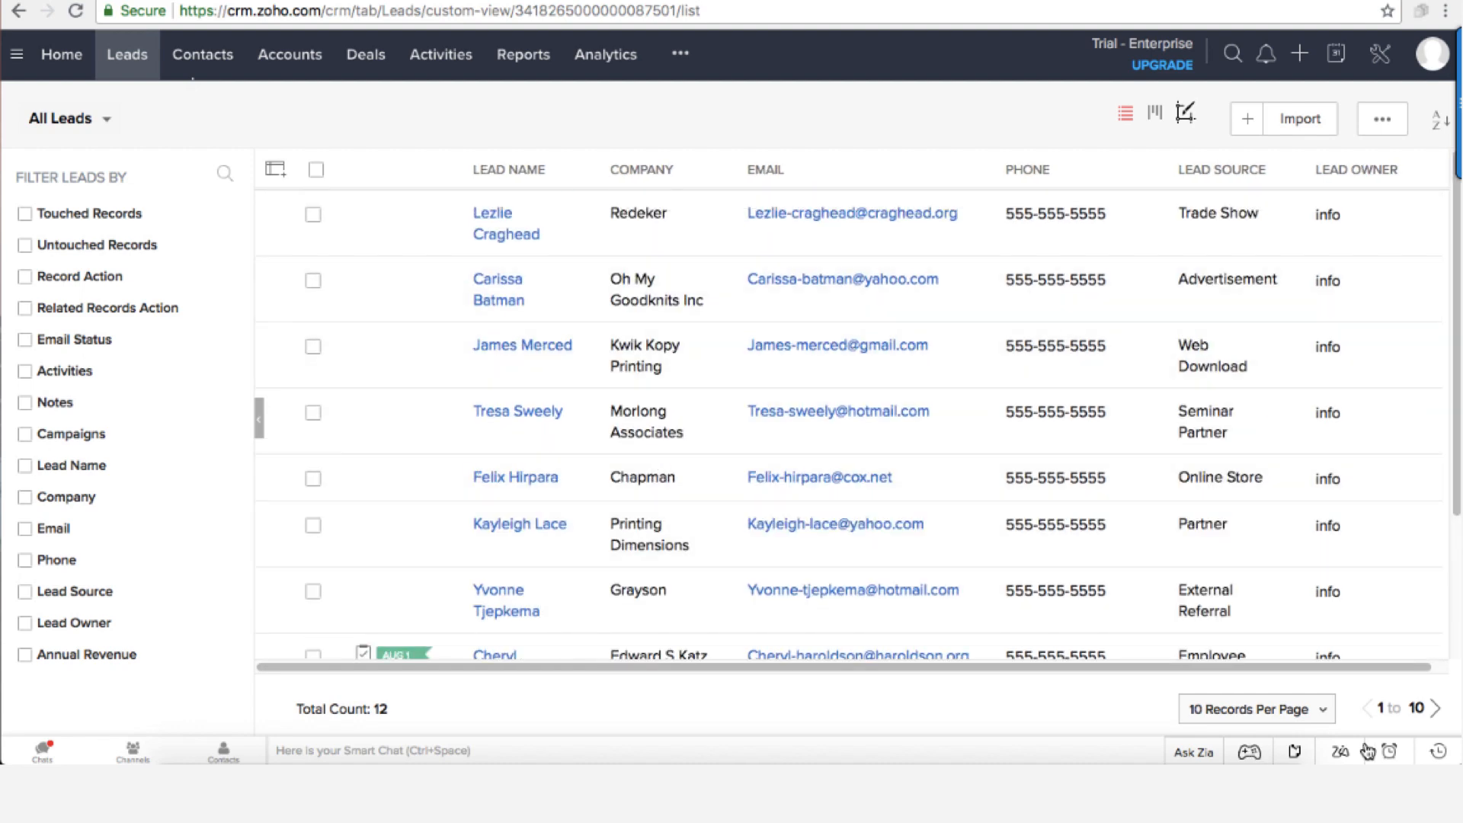
pyautogui.click(1257, 709)
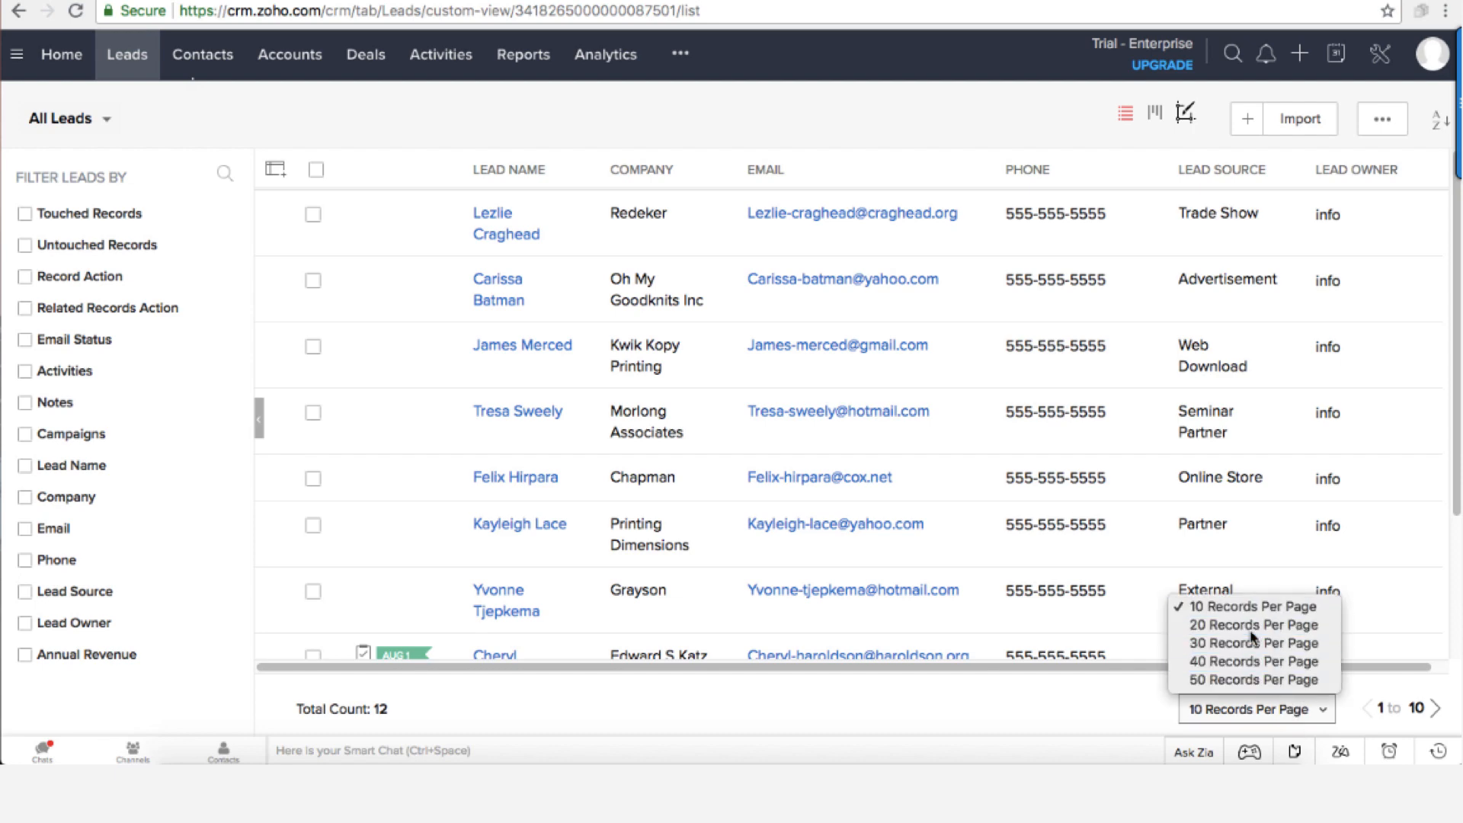
pyautogui.click(1247, 624)
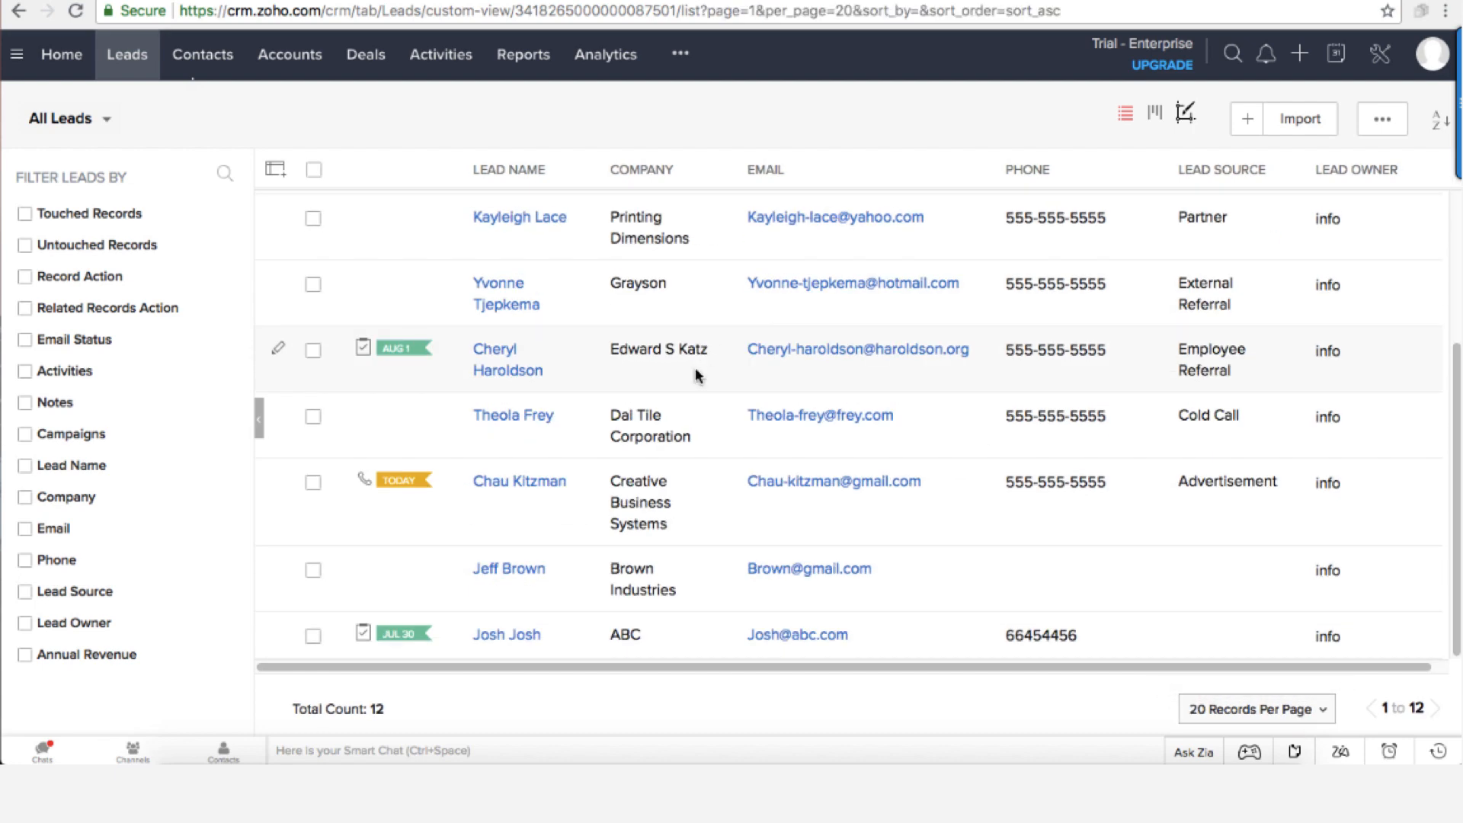
pyautogui.moveTo(511, 579)
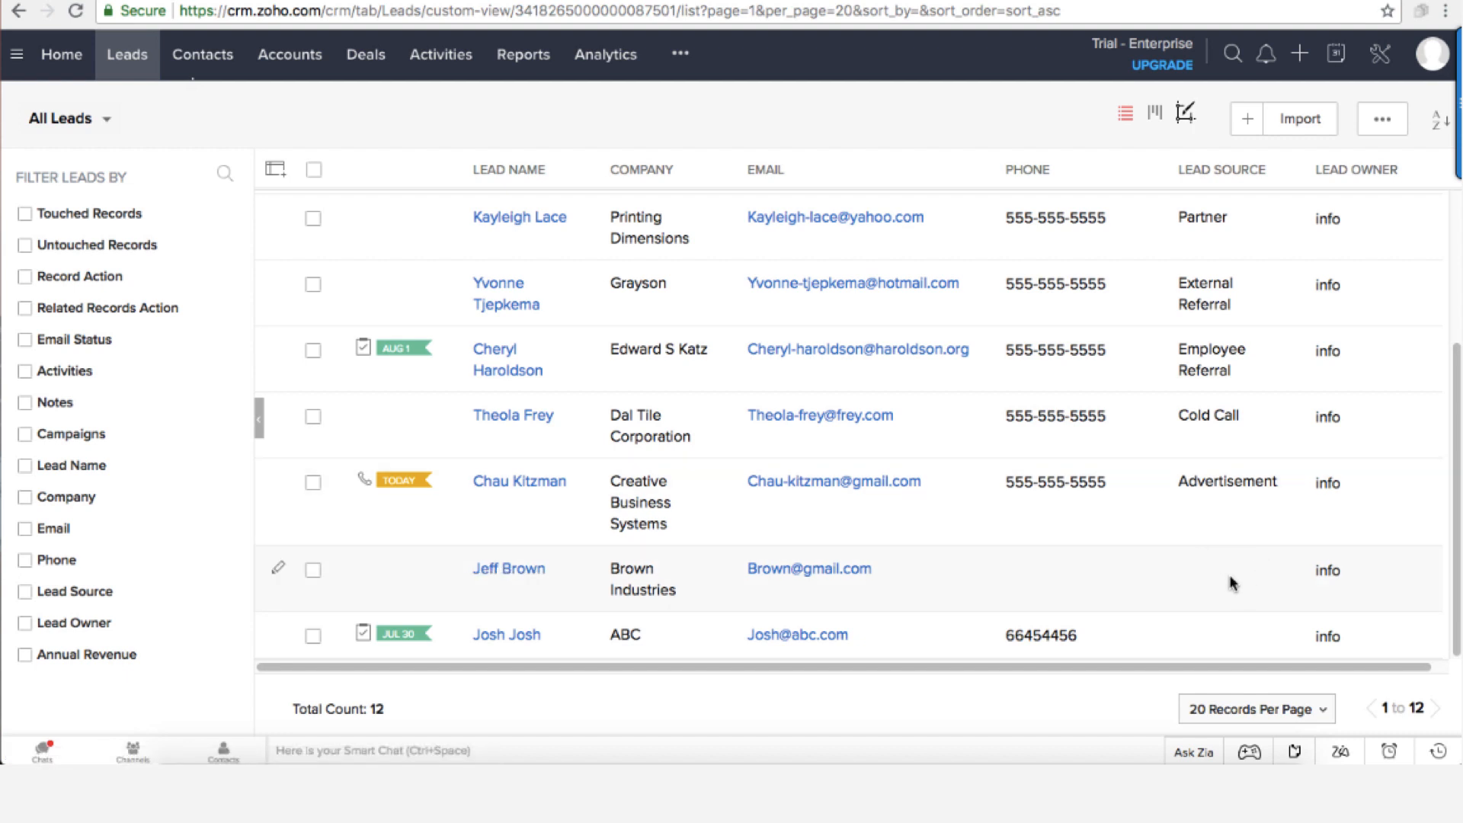
pyautogui.click(508, 569)
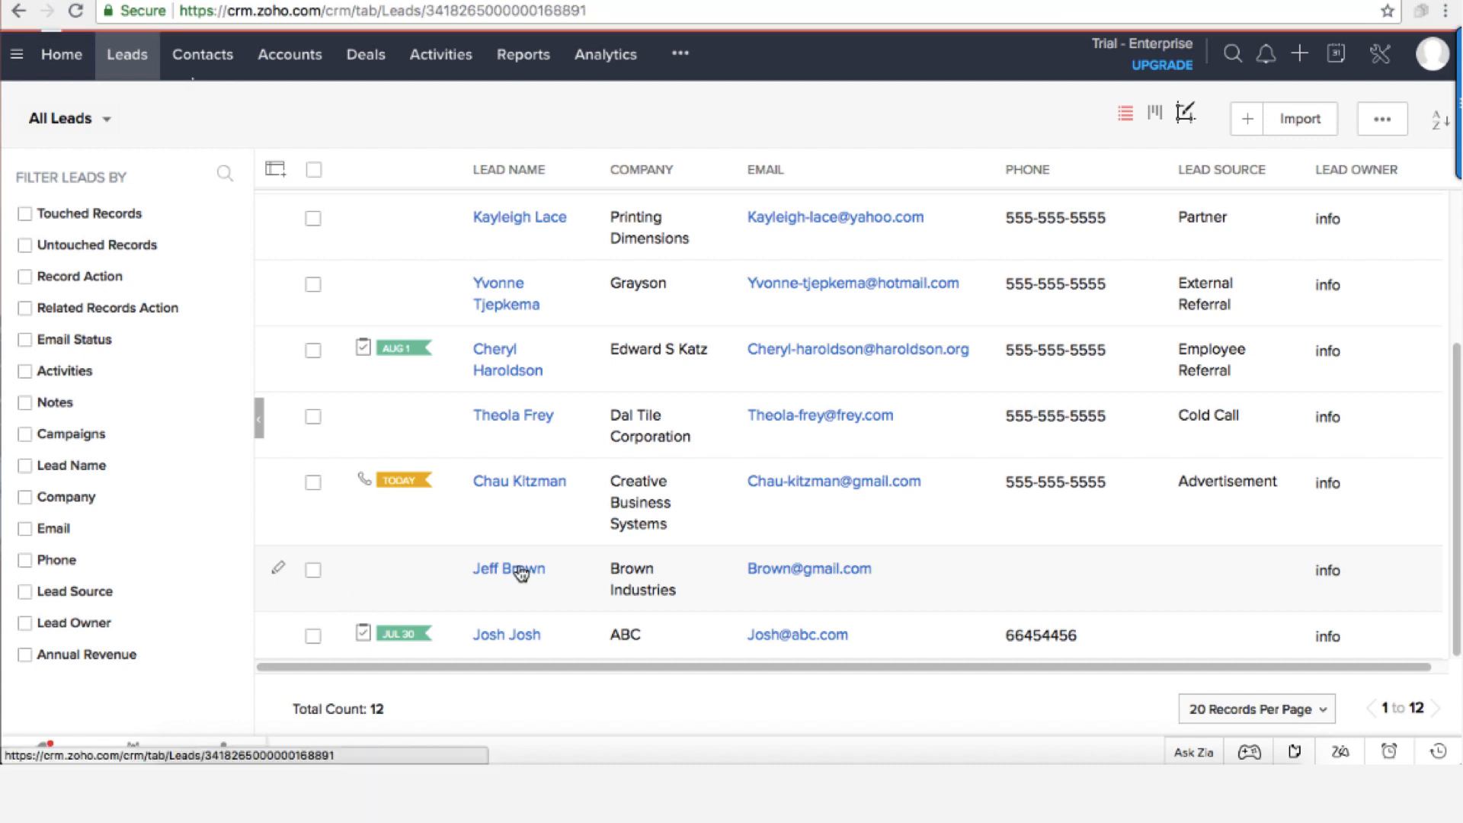
pyautogui.click(508, 569)
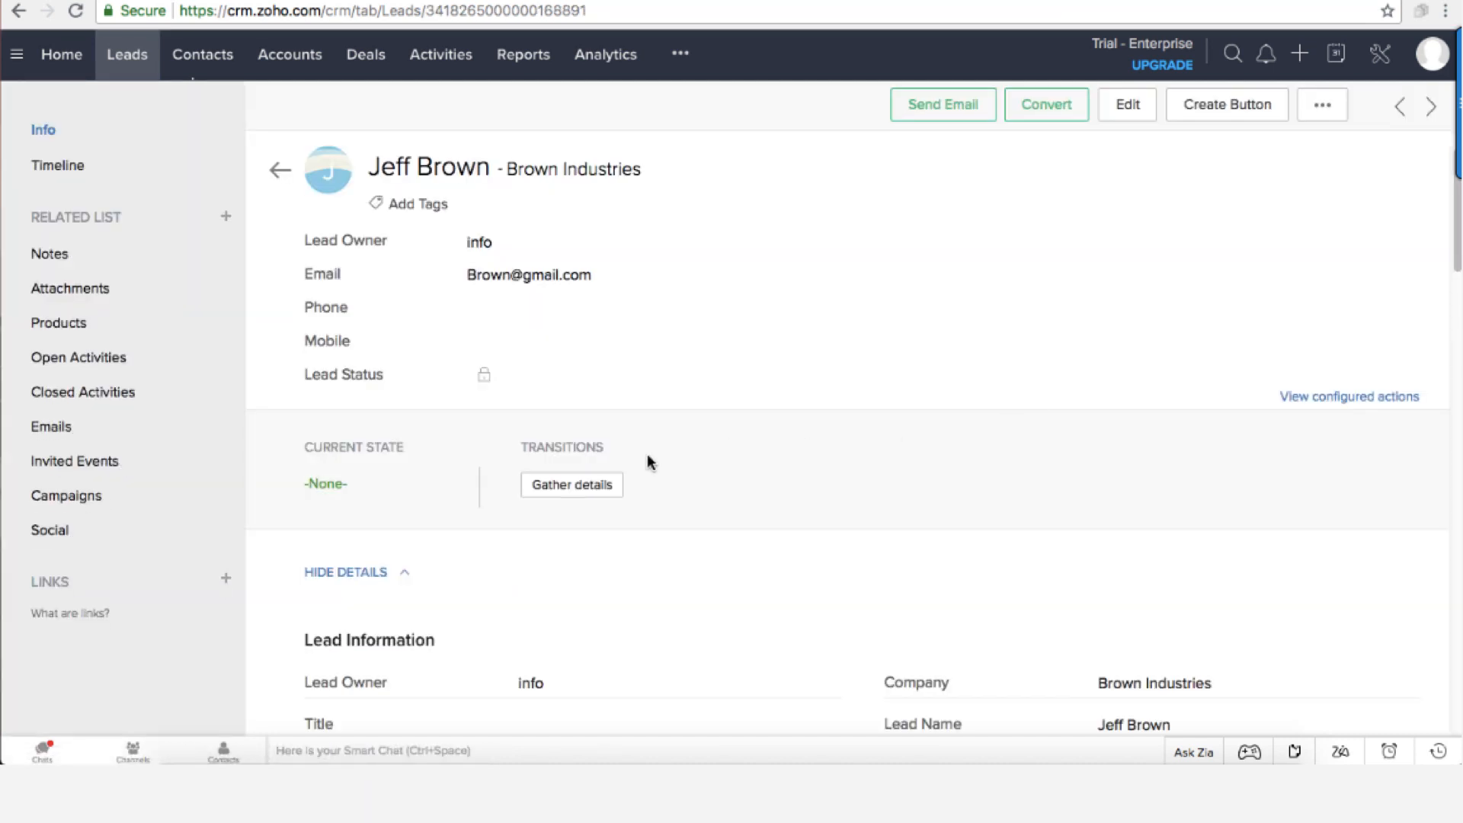
pyautogui.moveTo(427, 463)
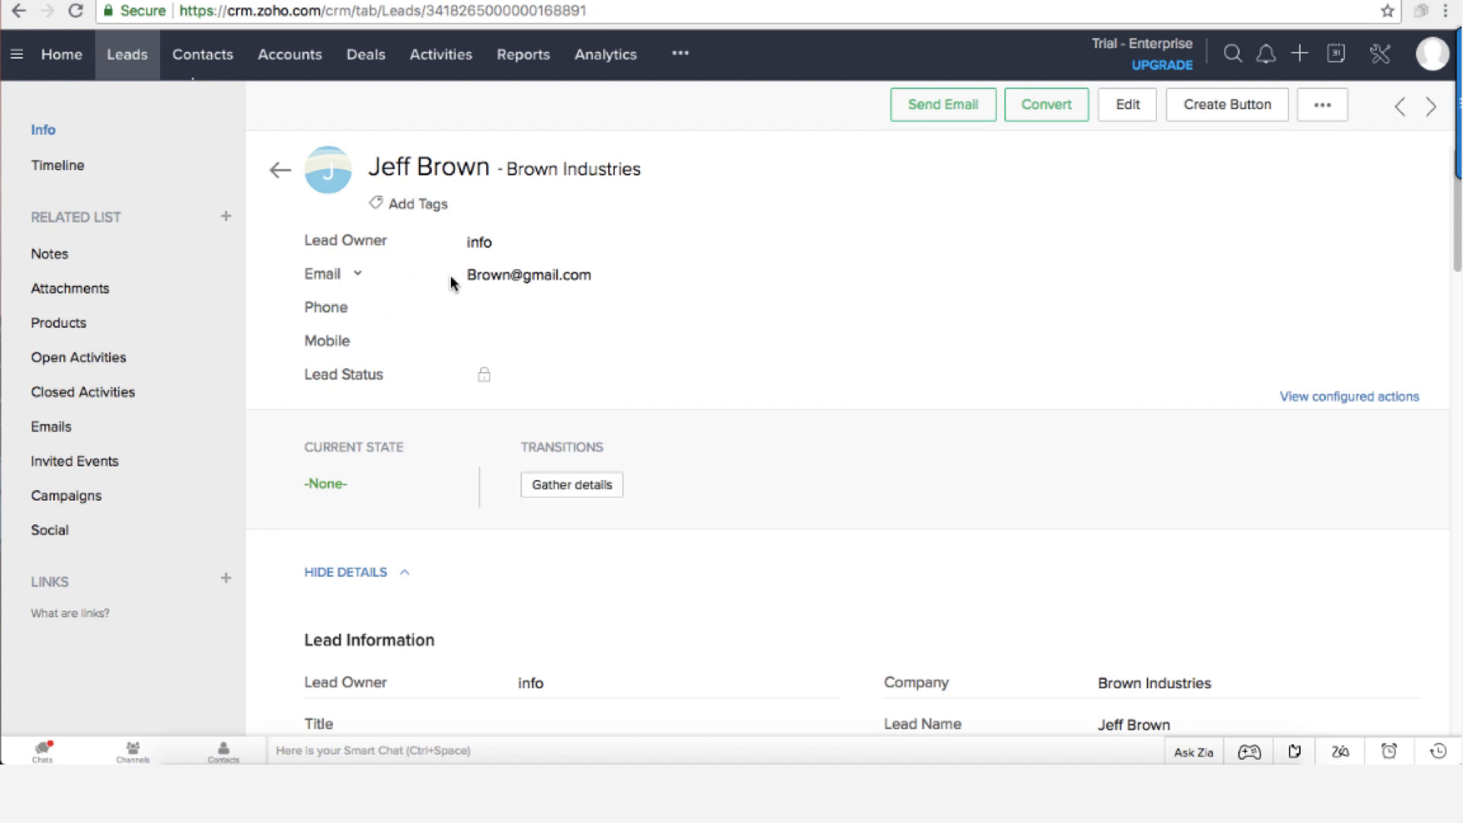
pyautogui.moveTo(509, 284)
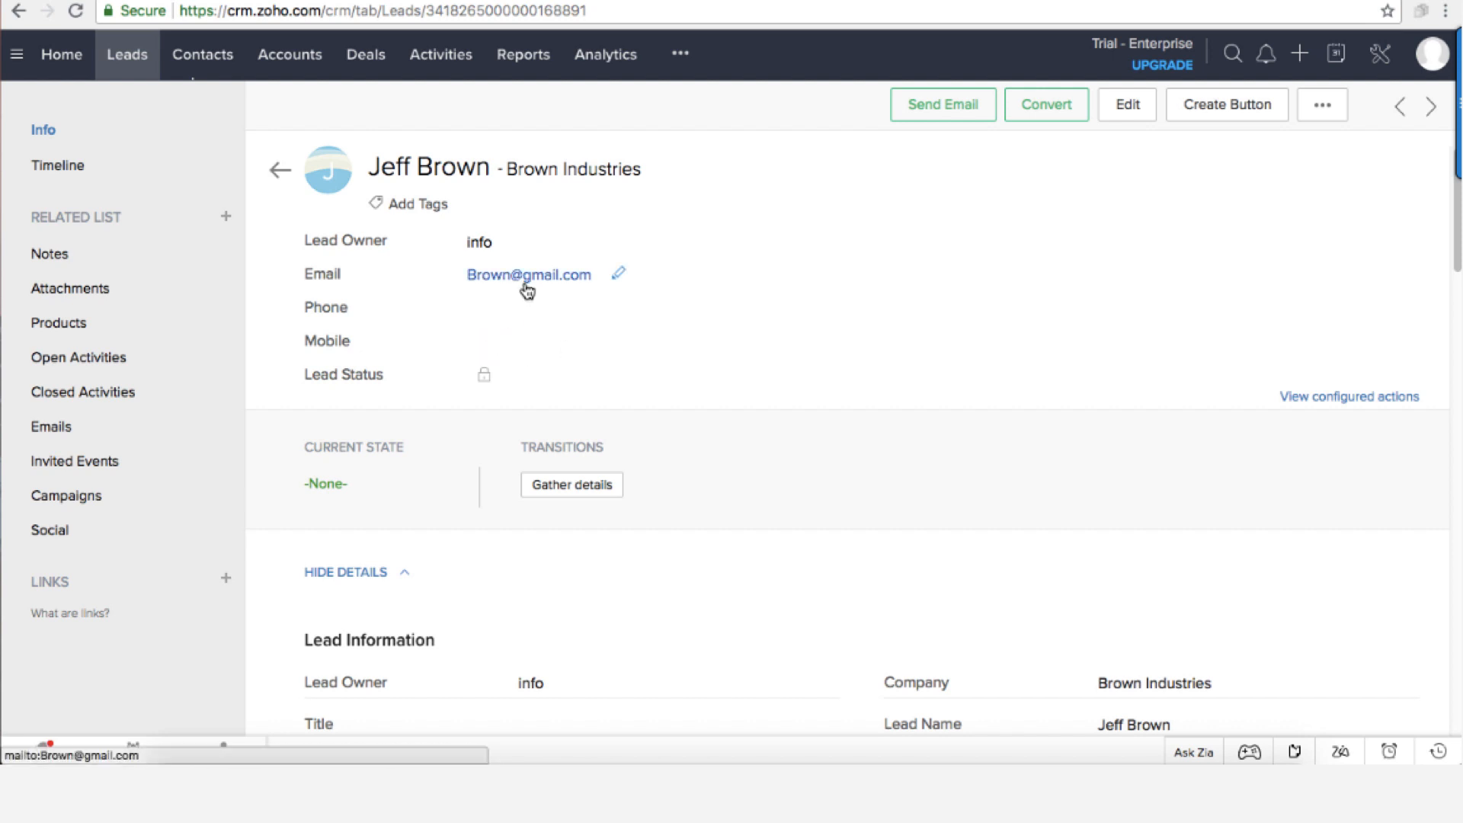
pyautogui.scroll(-3)
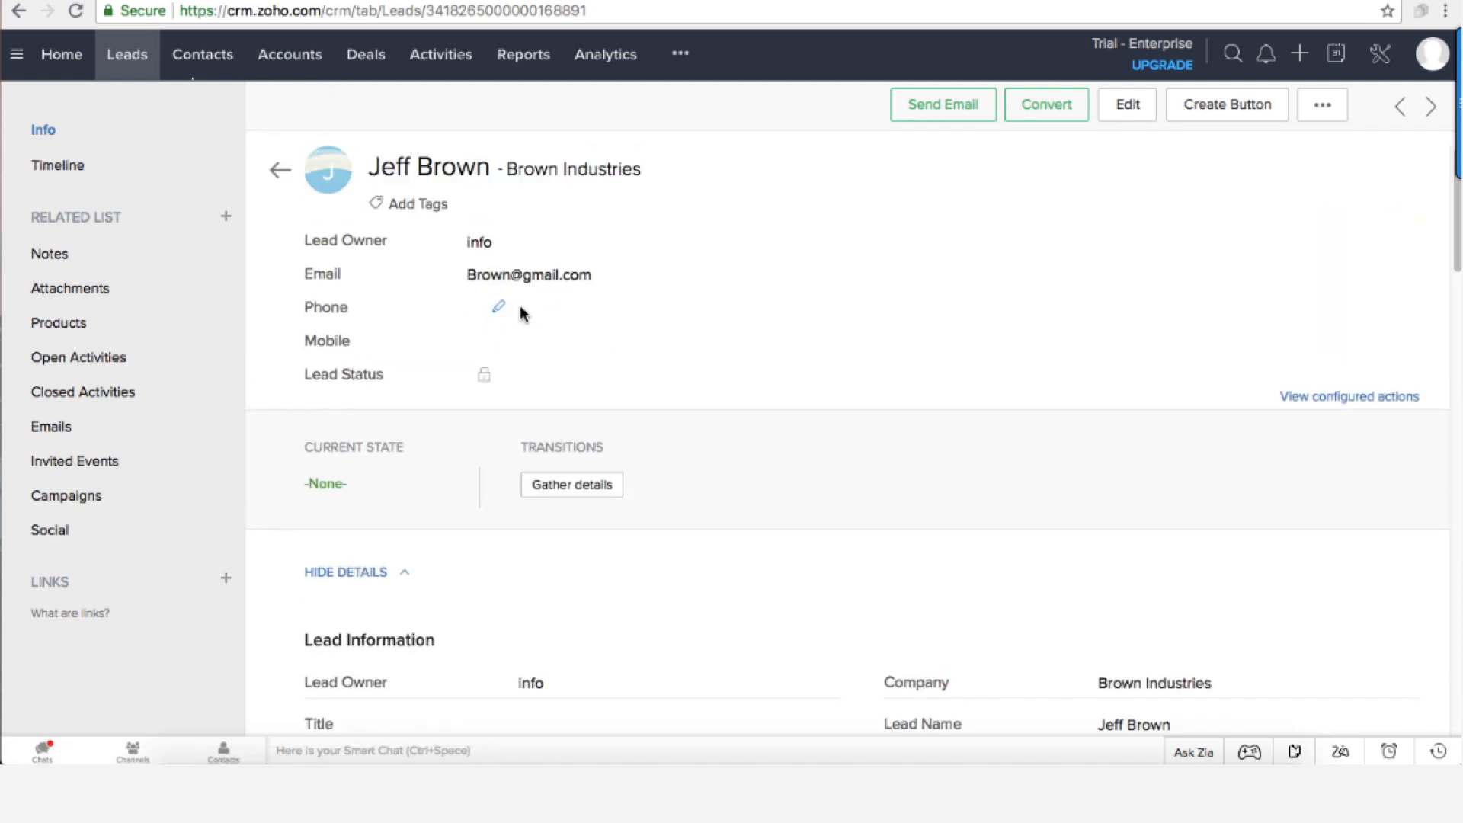
pyautogui.scroll(-3)
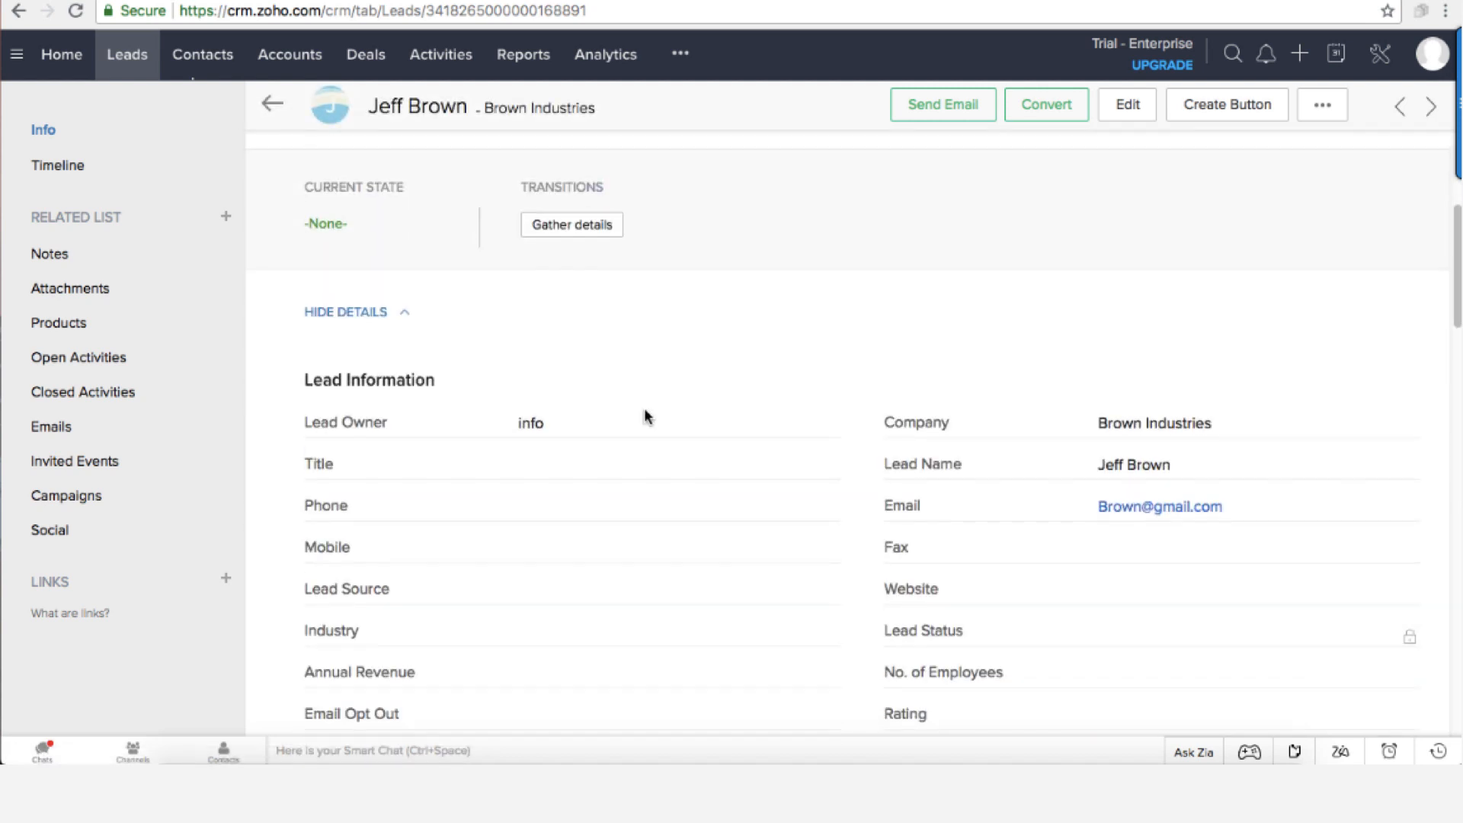
pyautogui.scroll(-3)
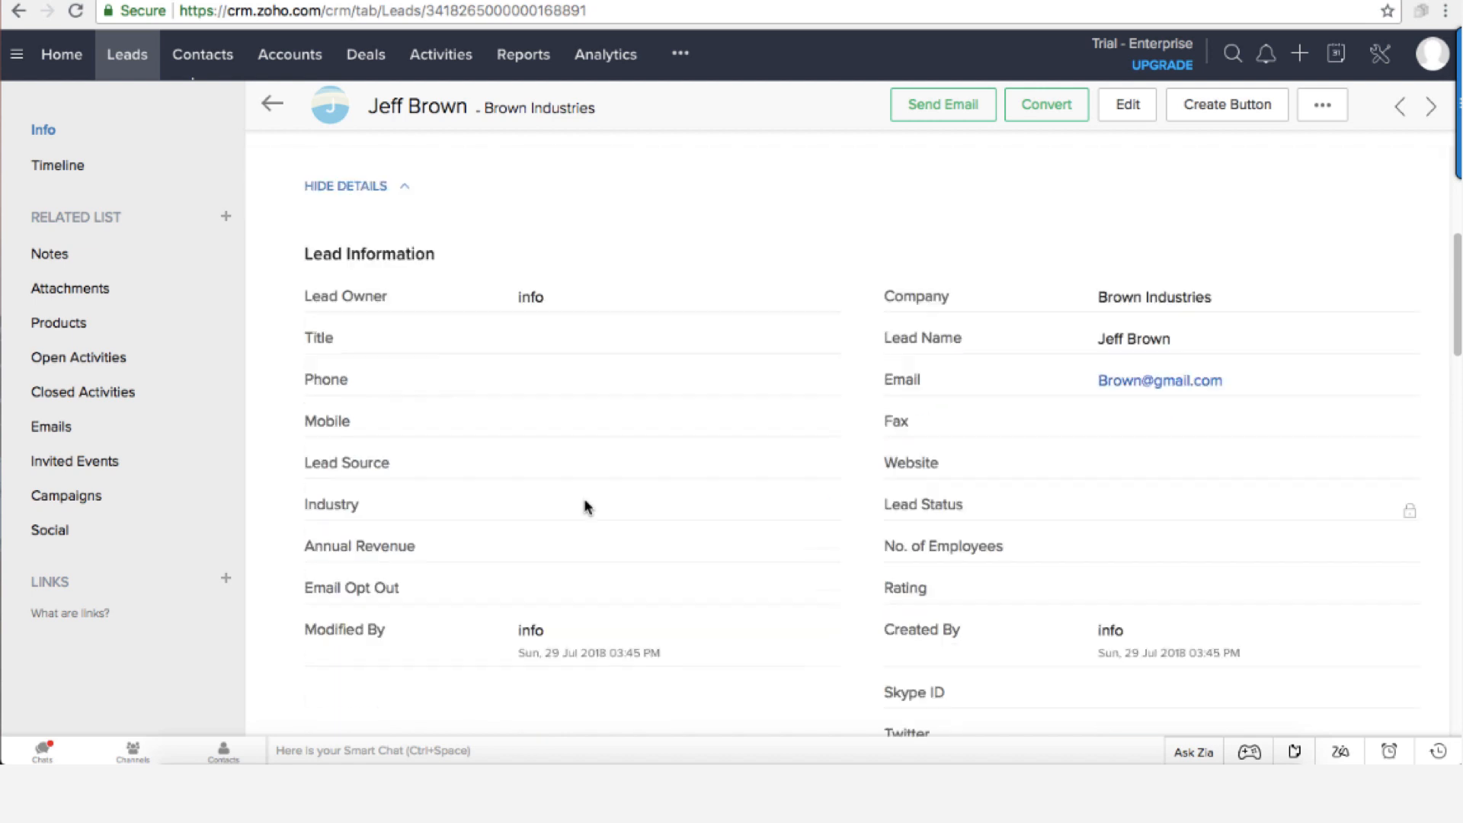
pyautogui.scroll(-3)
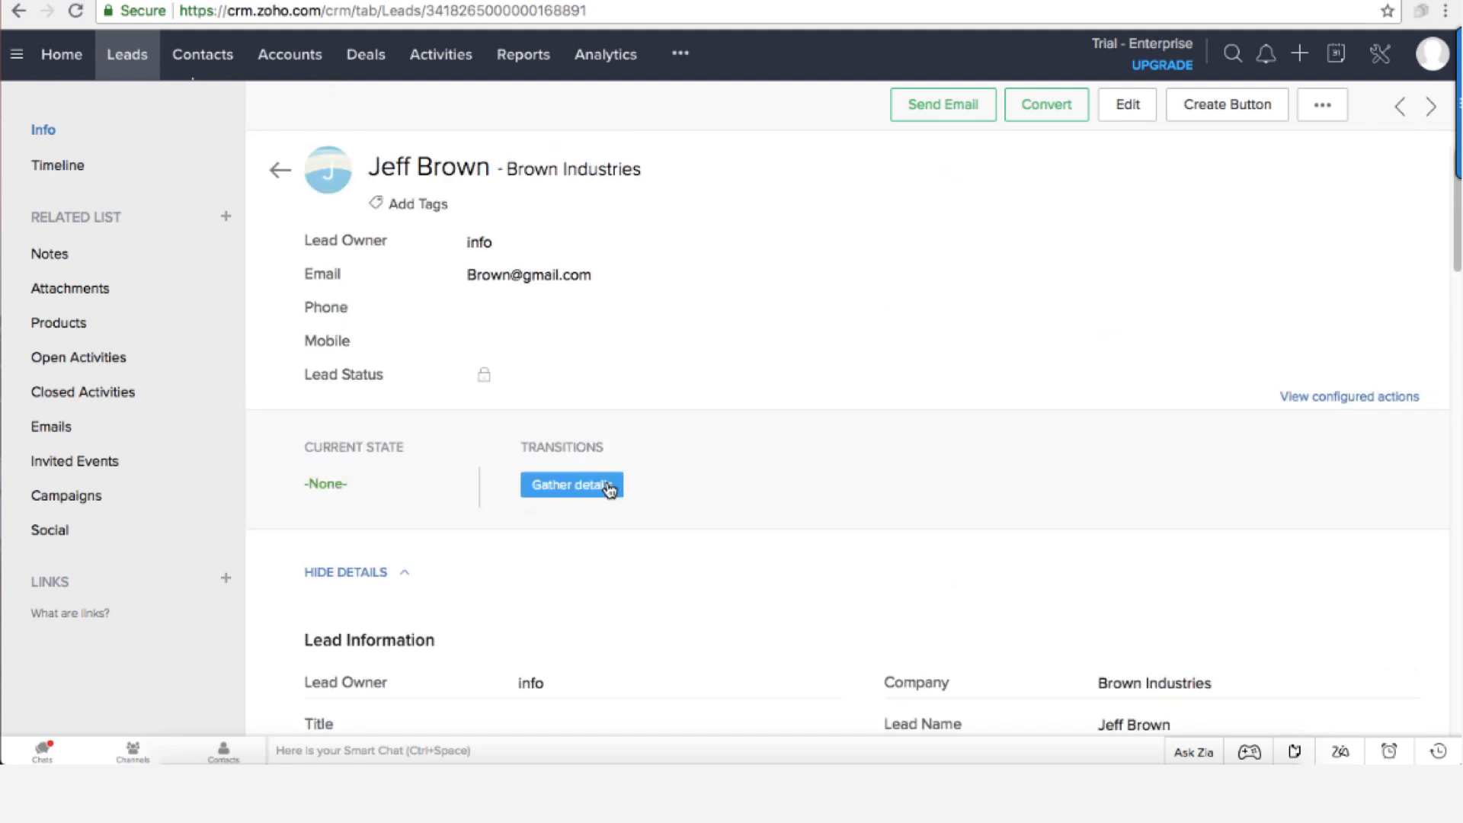
# - Save Gather details for Jeff Brown with phone 555555555 and city Toronto
pyautogui.click(572, 485)
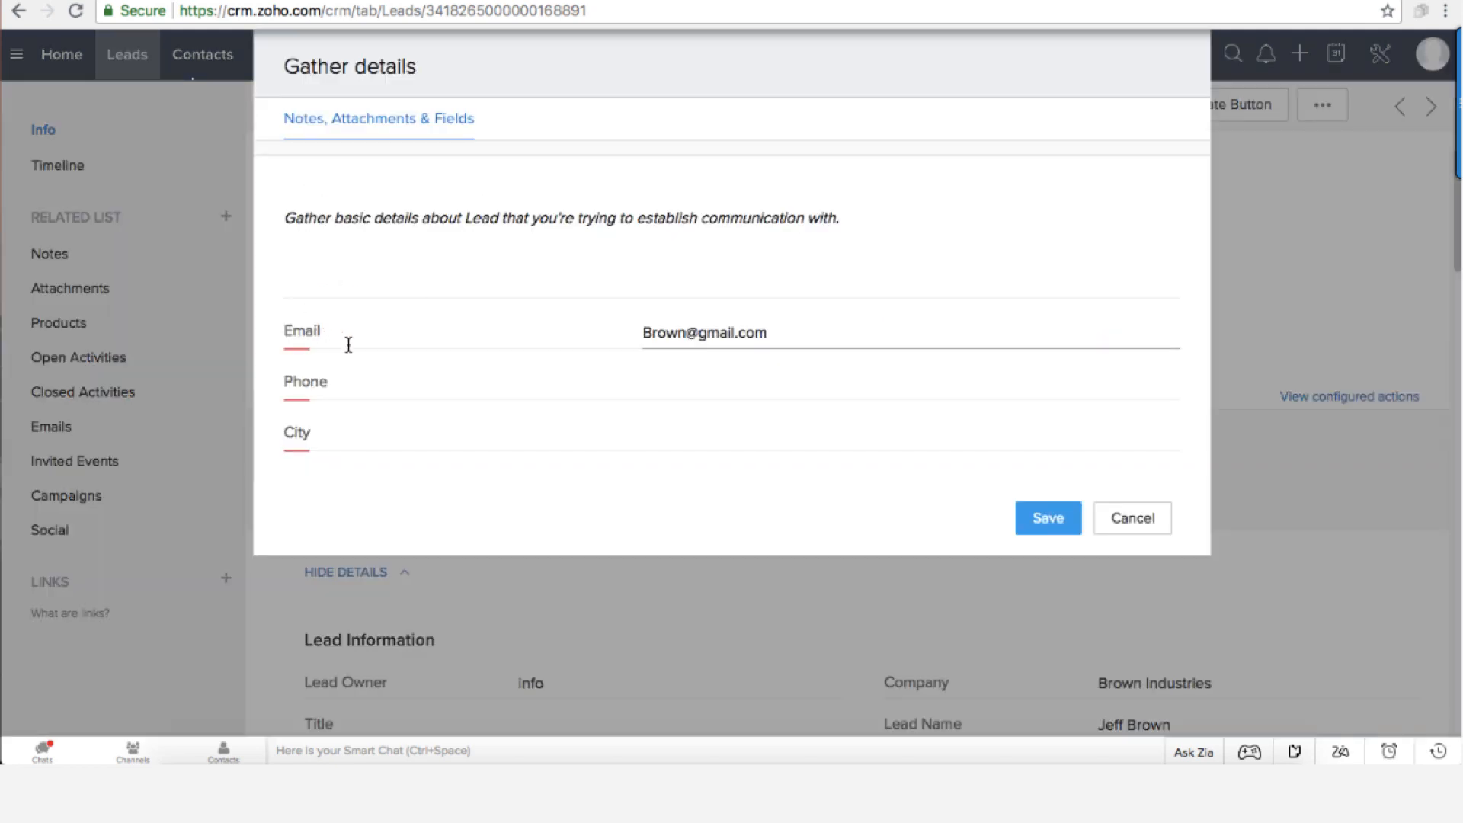
pyautogui.moveTo(730, 340)
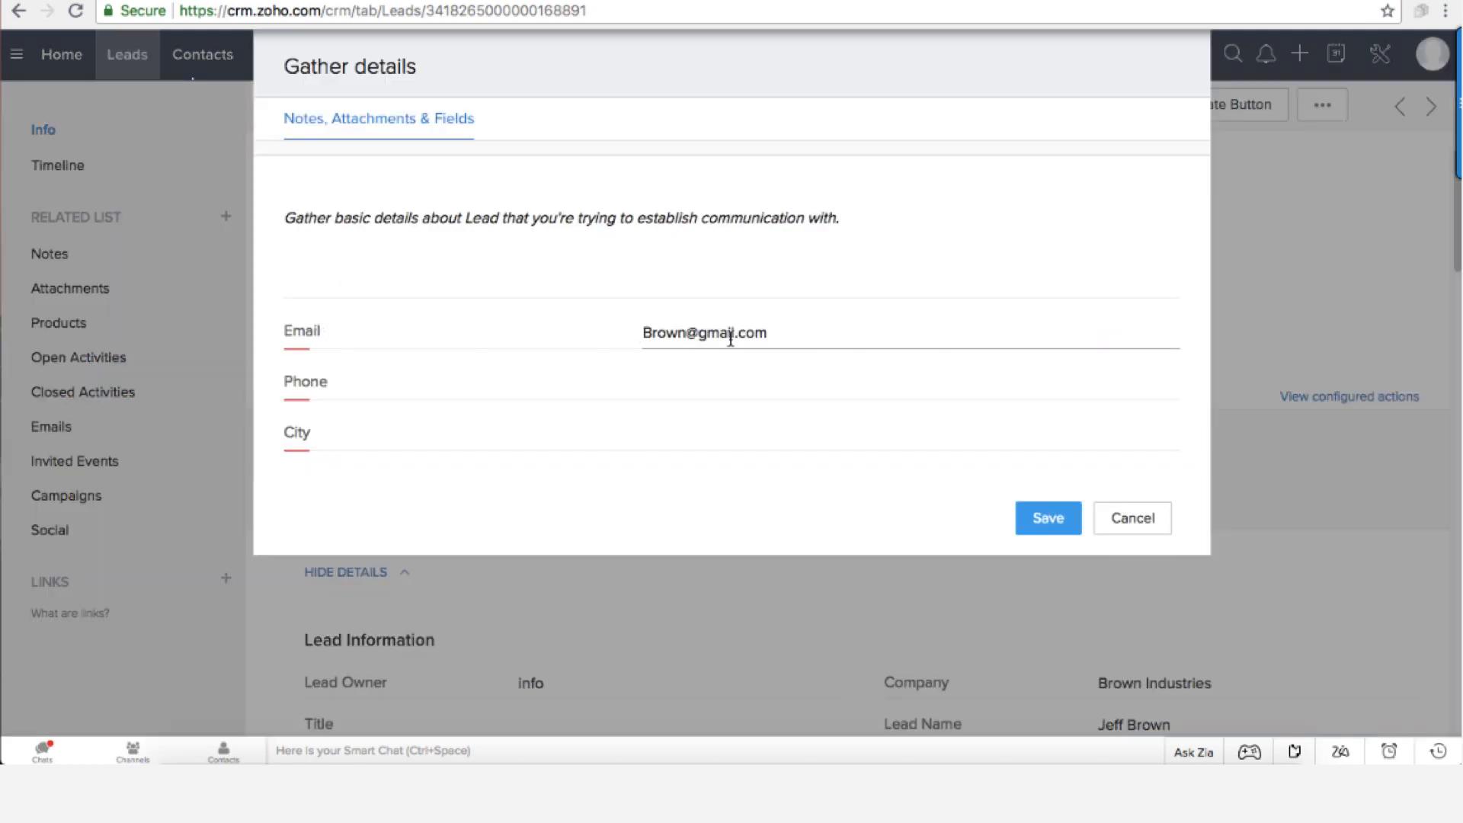
pyautogui.click(811, 380)
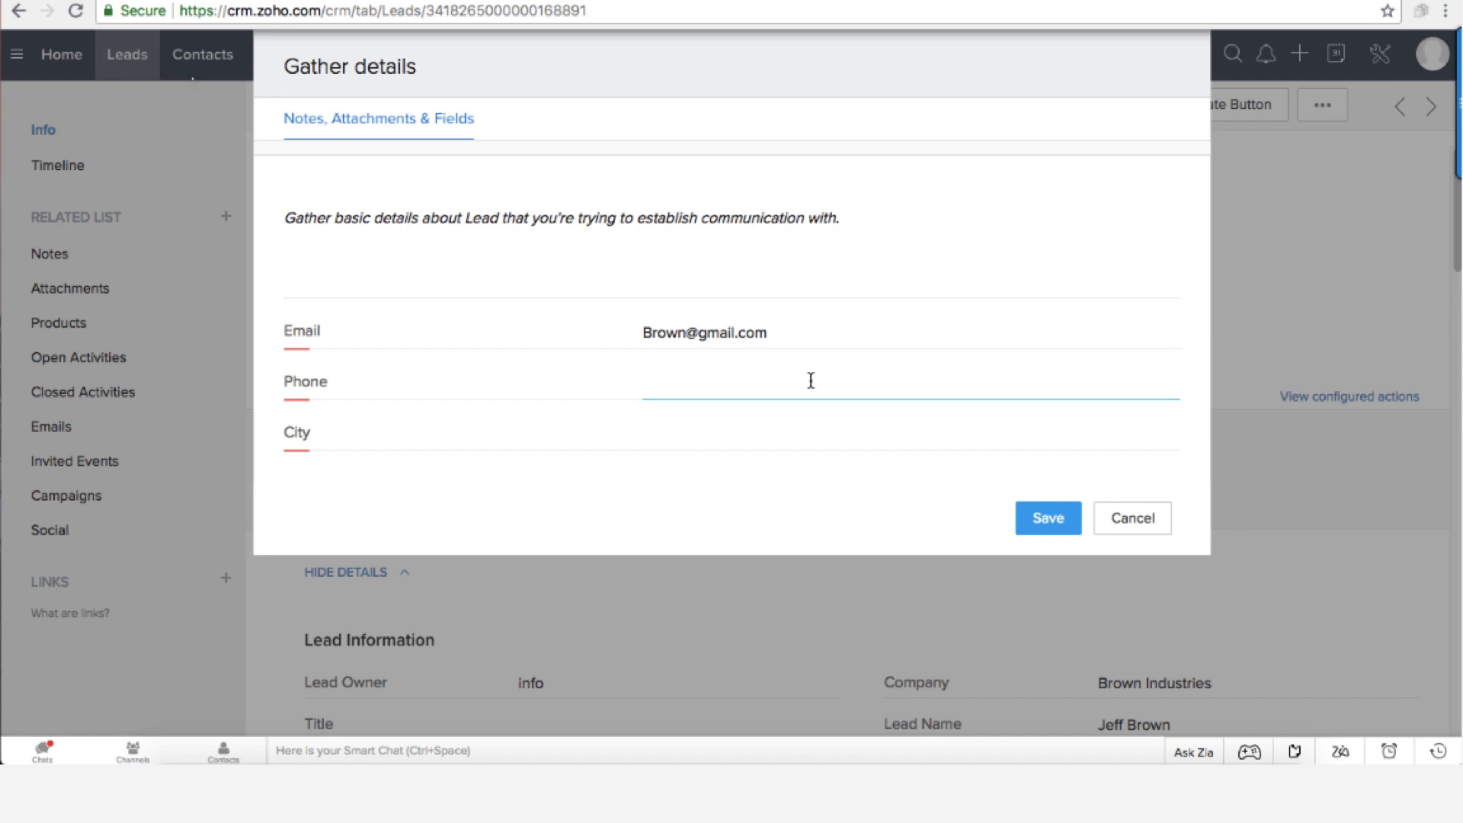
pyautogui.write('555555555')
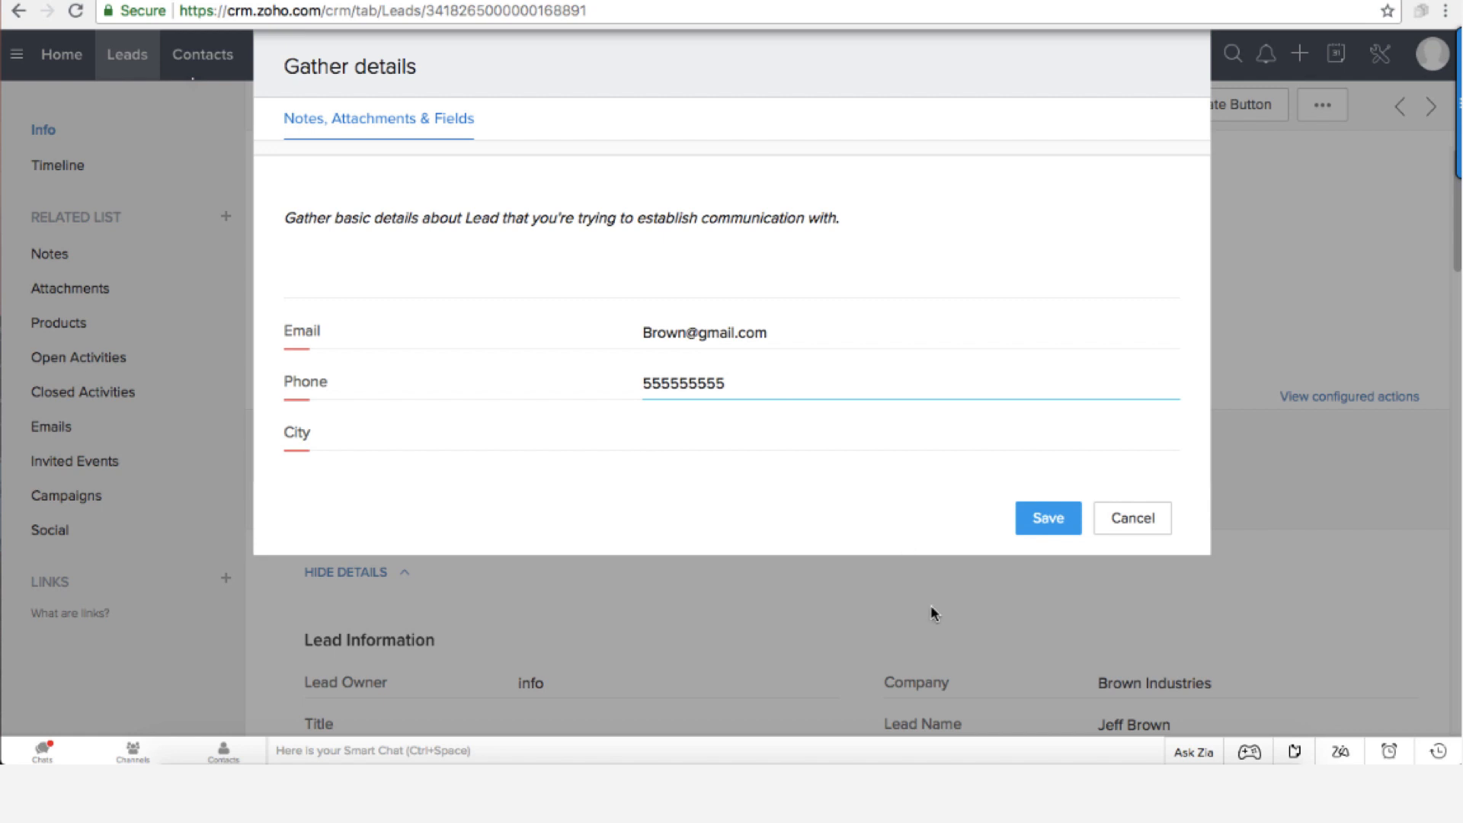
pyautogui.click(794, 424)
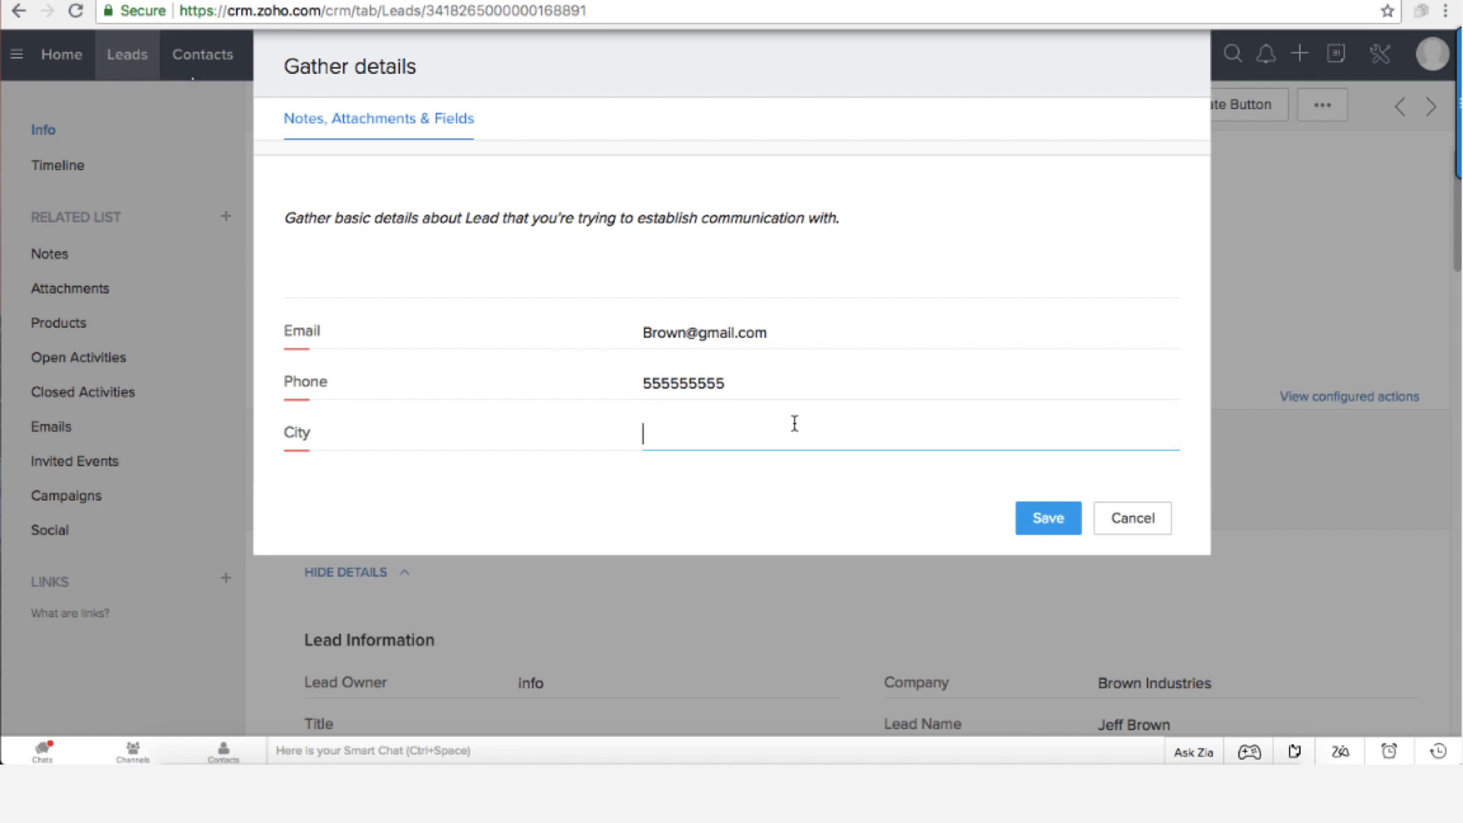
pyautogui.write('Torontio')
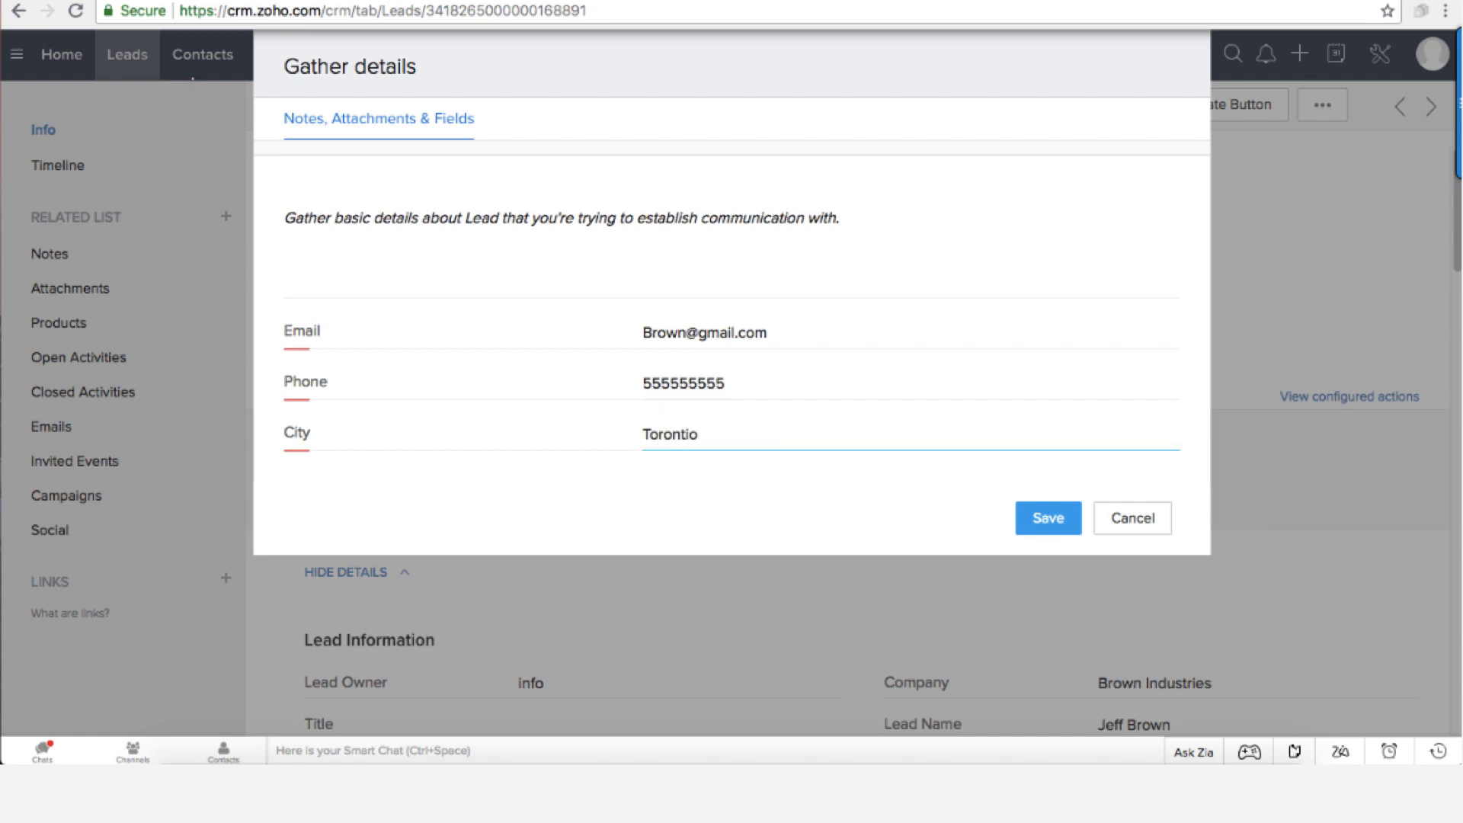
pyautogui.press('Backspace')
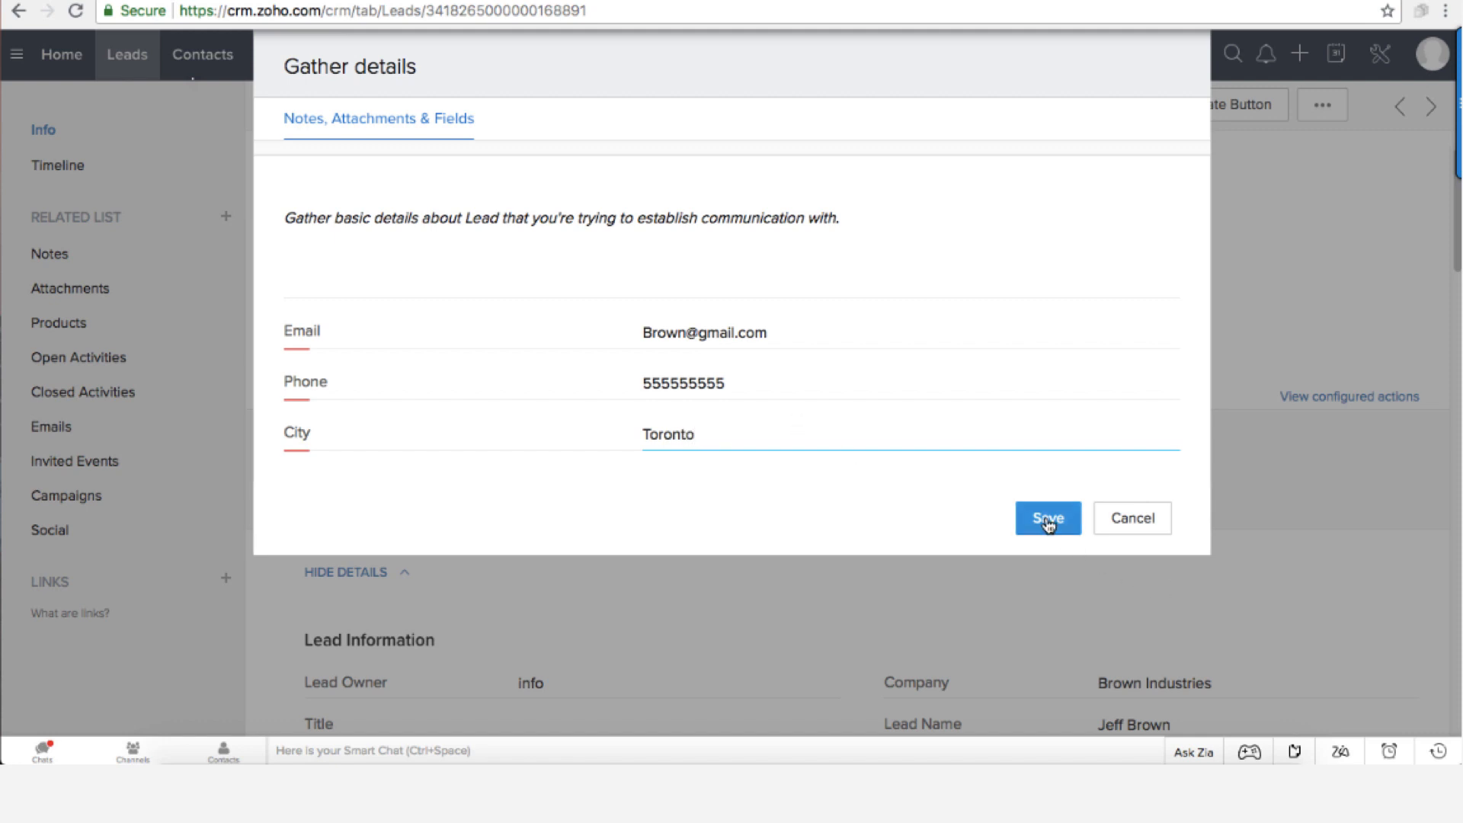
pyautogui.click(1048, 518)
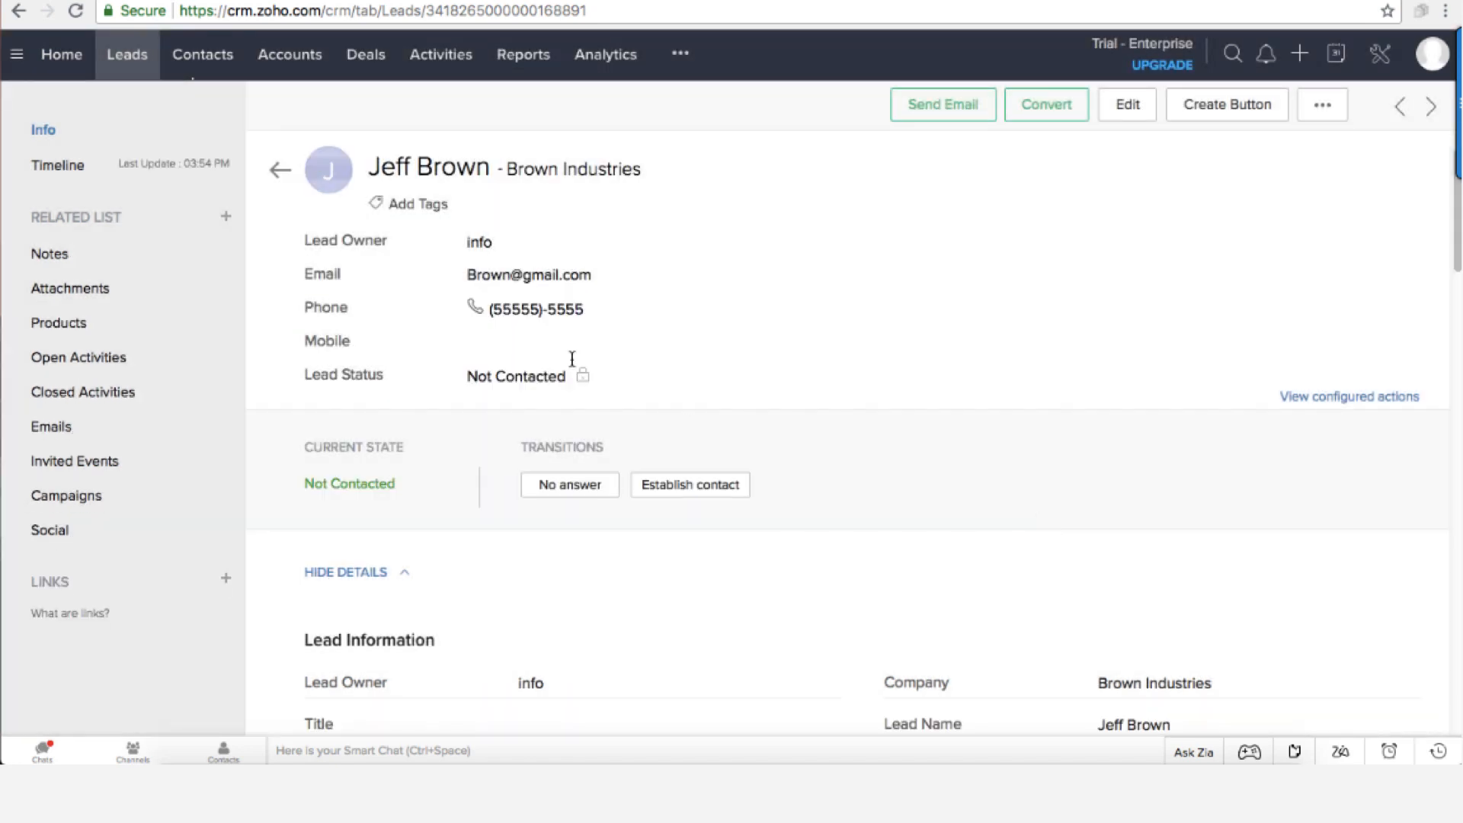
pyautogui.moveTo(643, 406)
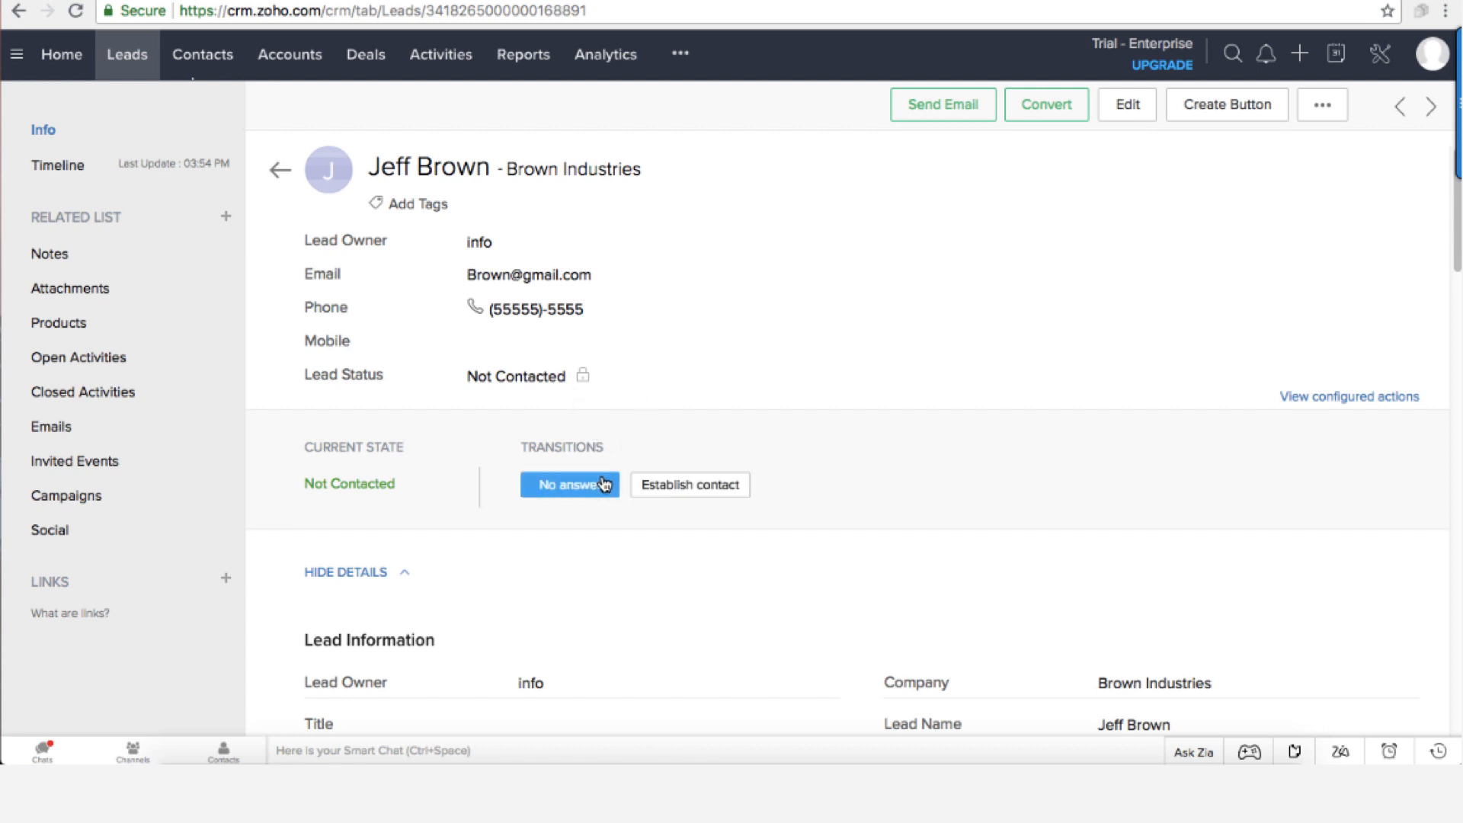
pyautogui.moveTo(601, 449)
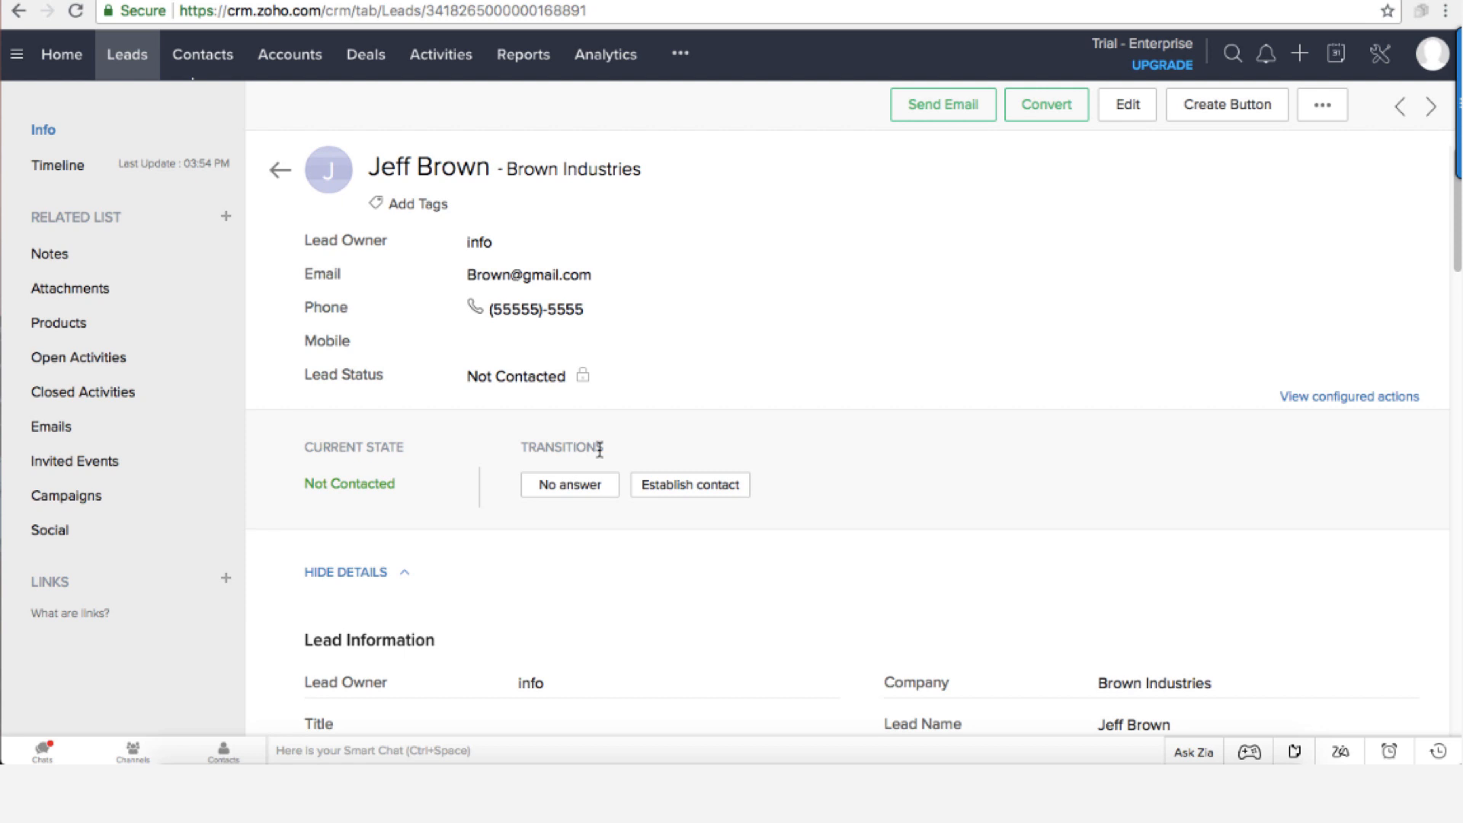
pyautogui.click(569, 485)
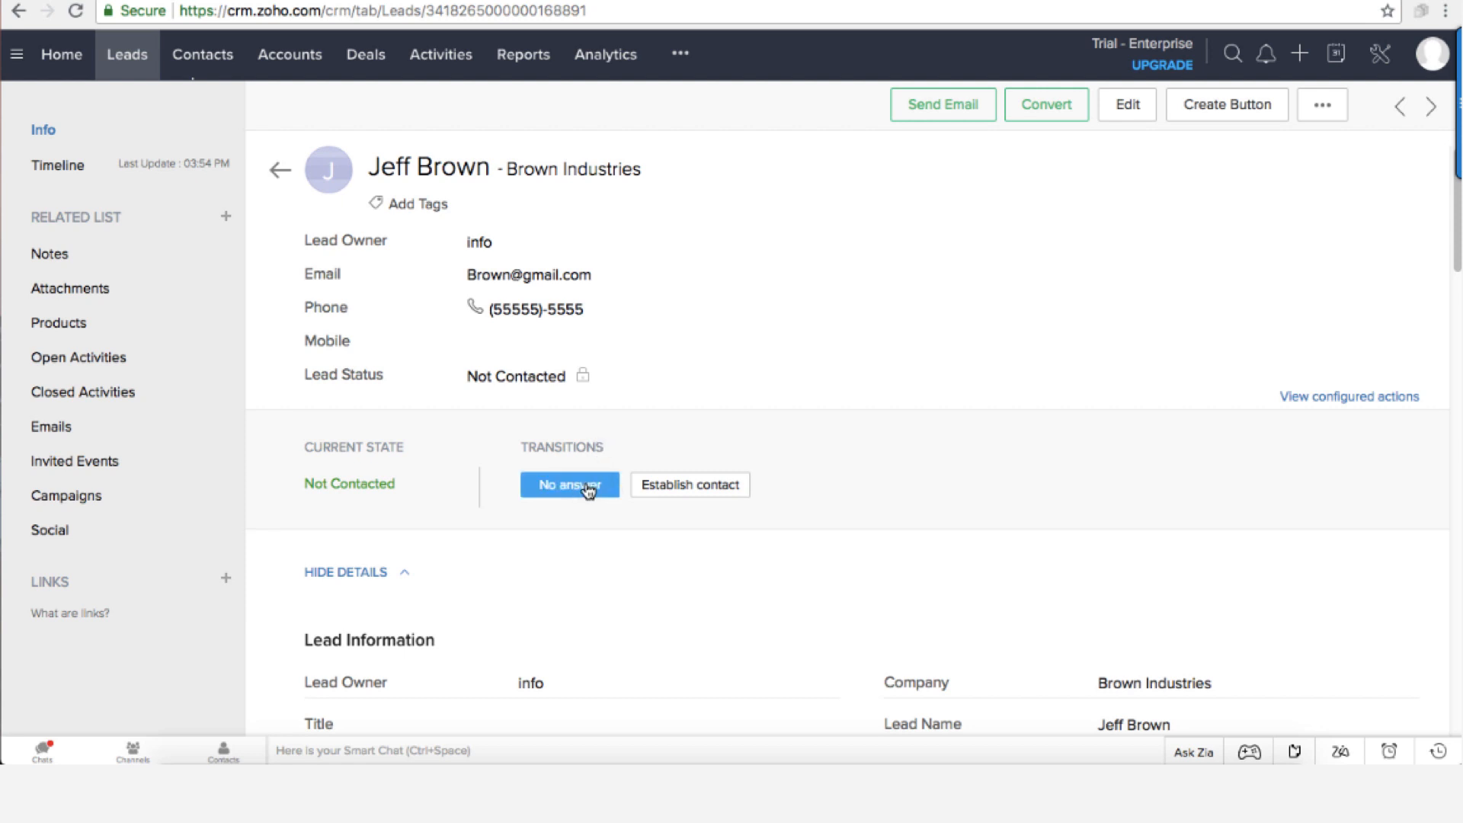
pyautogui.click(569, 485)
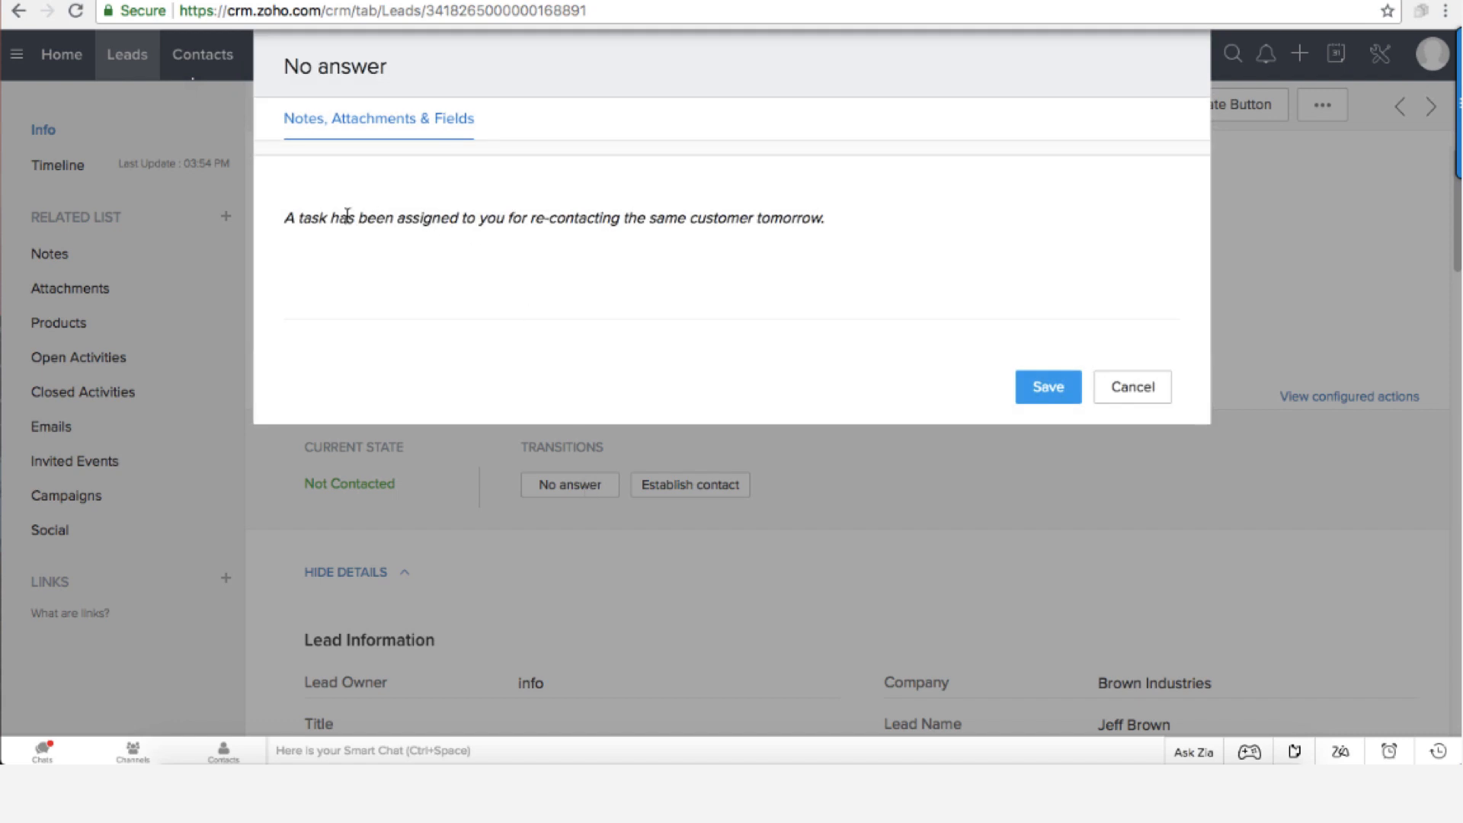
pyautogui.moveTo(300, 217); pyautogui.dragTo(741, 217)
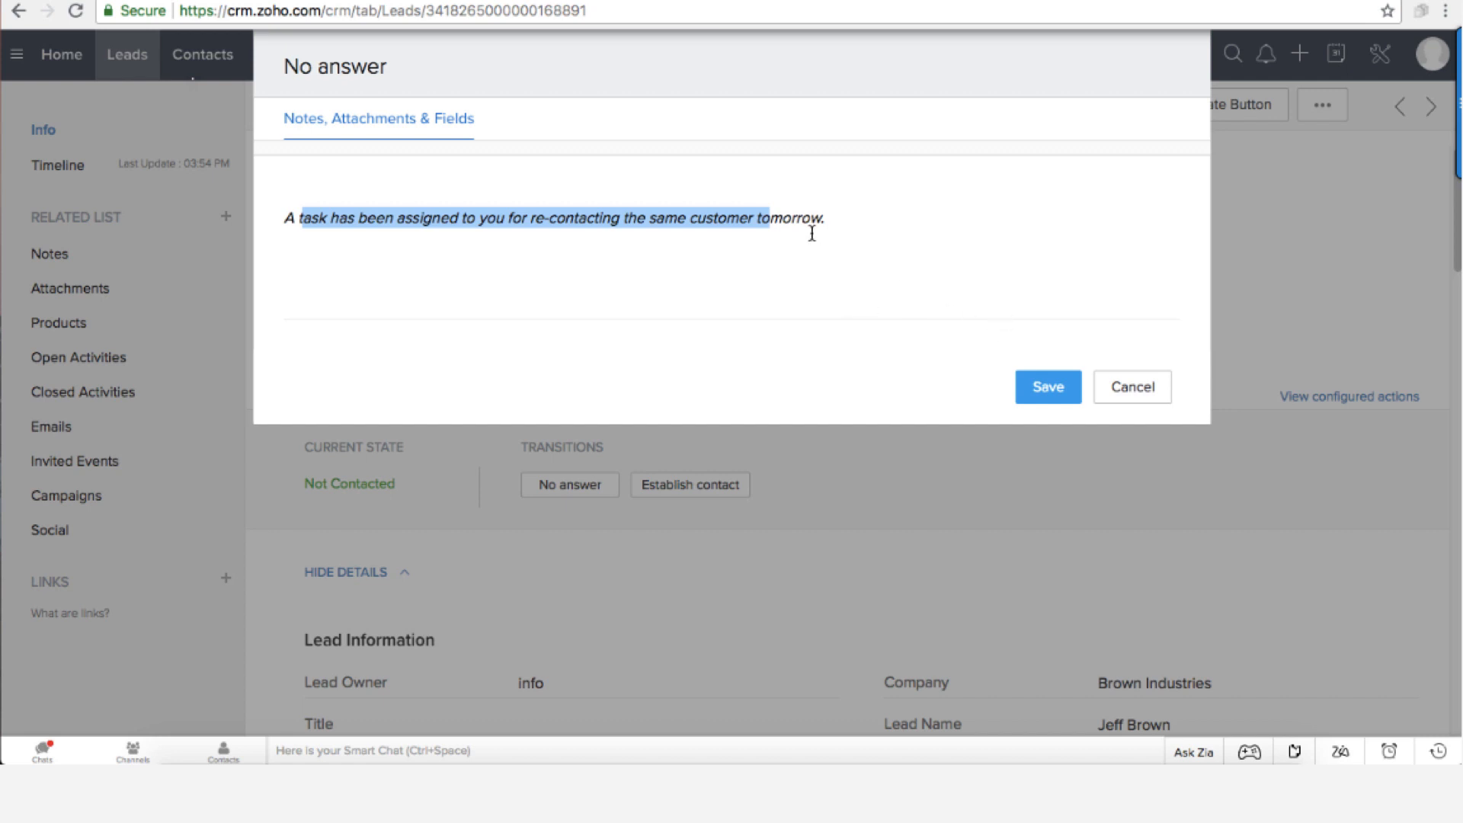
pyautogui.click(1047, 387)
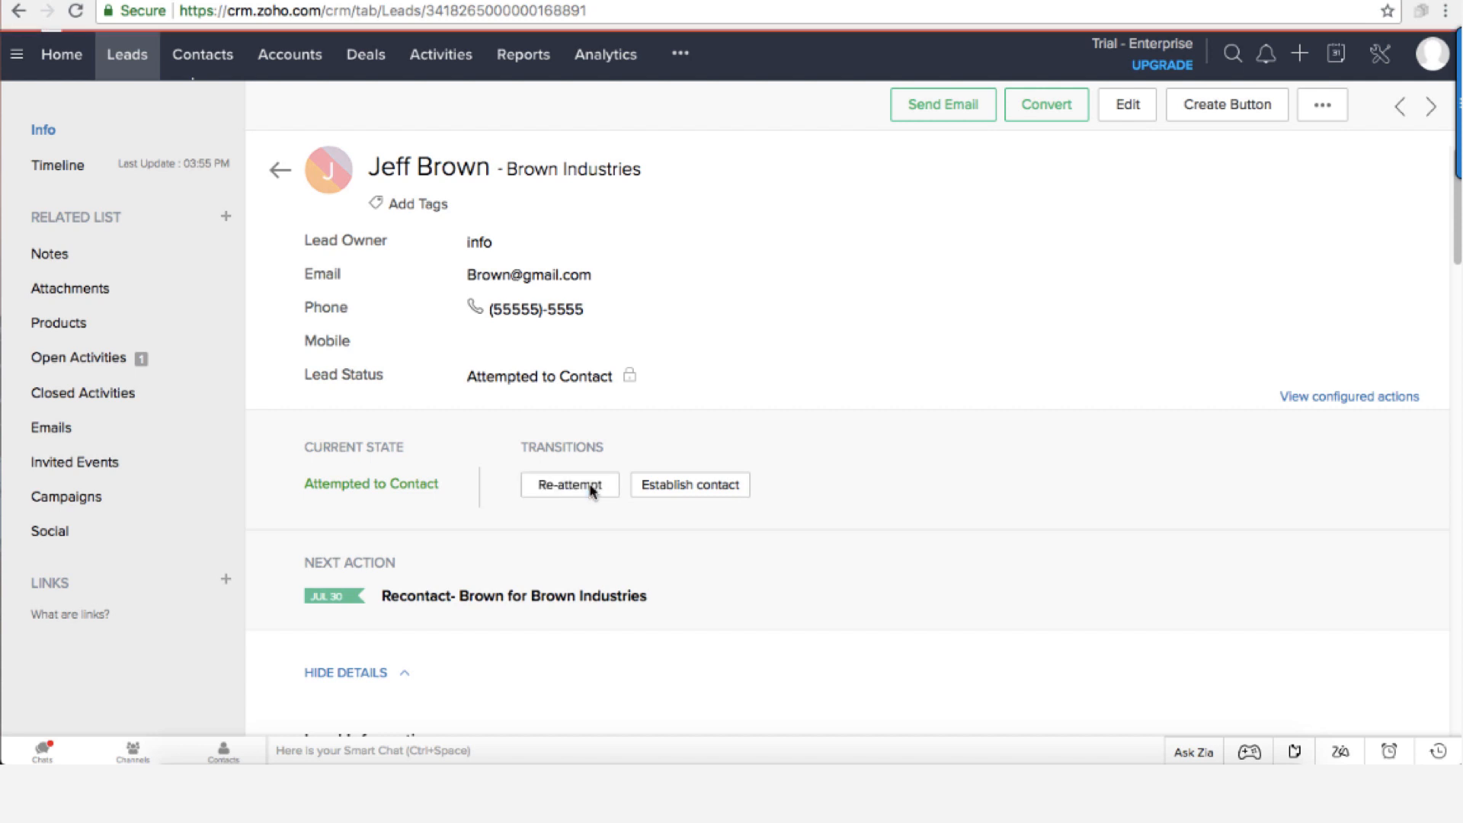
# - Save Re-attempt with the note 'tried to call mr. brown and no answer'
pyautogui.click(569, 484)
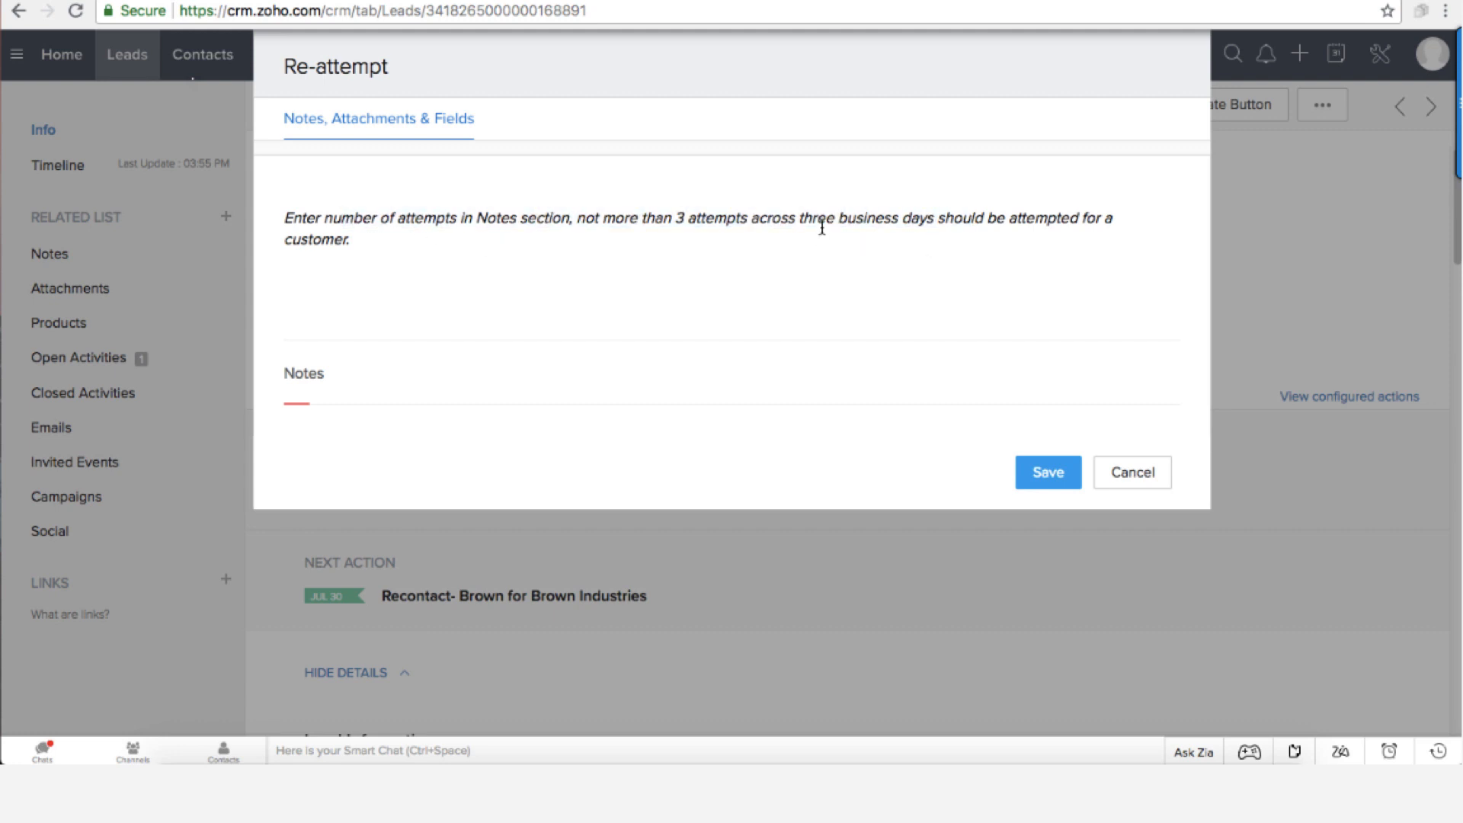
pyautogui.moveTo(611, 218); pyautogui.dragTo(799, 218)
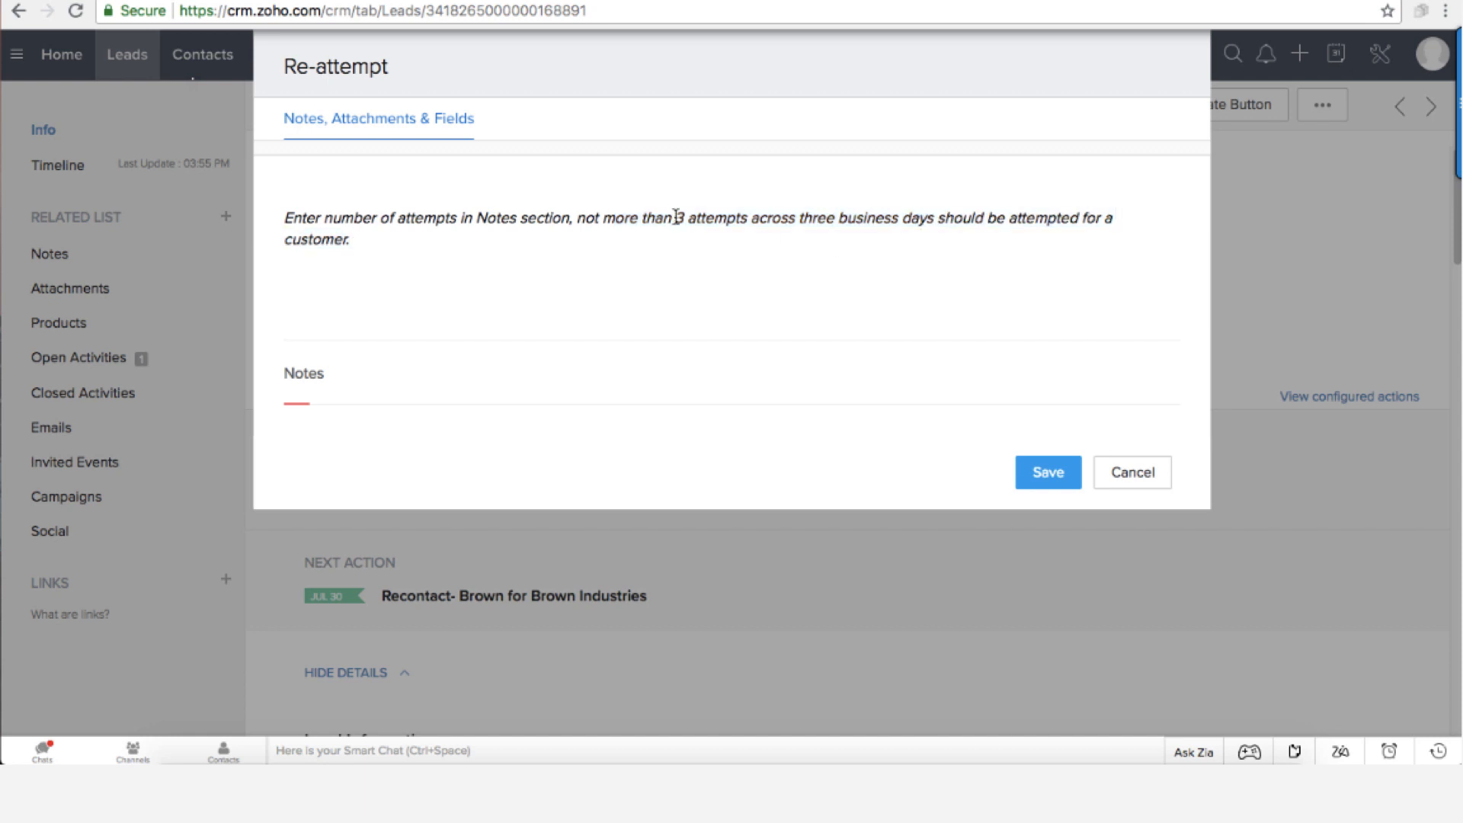
pyautogui.moveTo(813, 223)
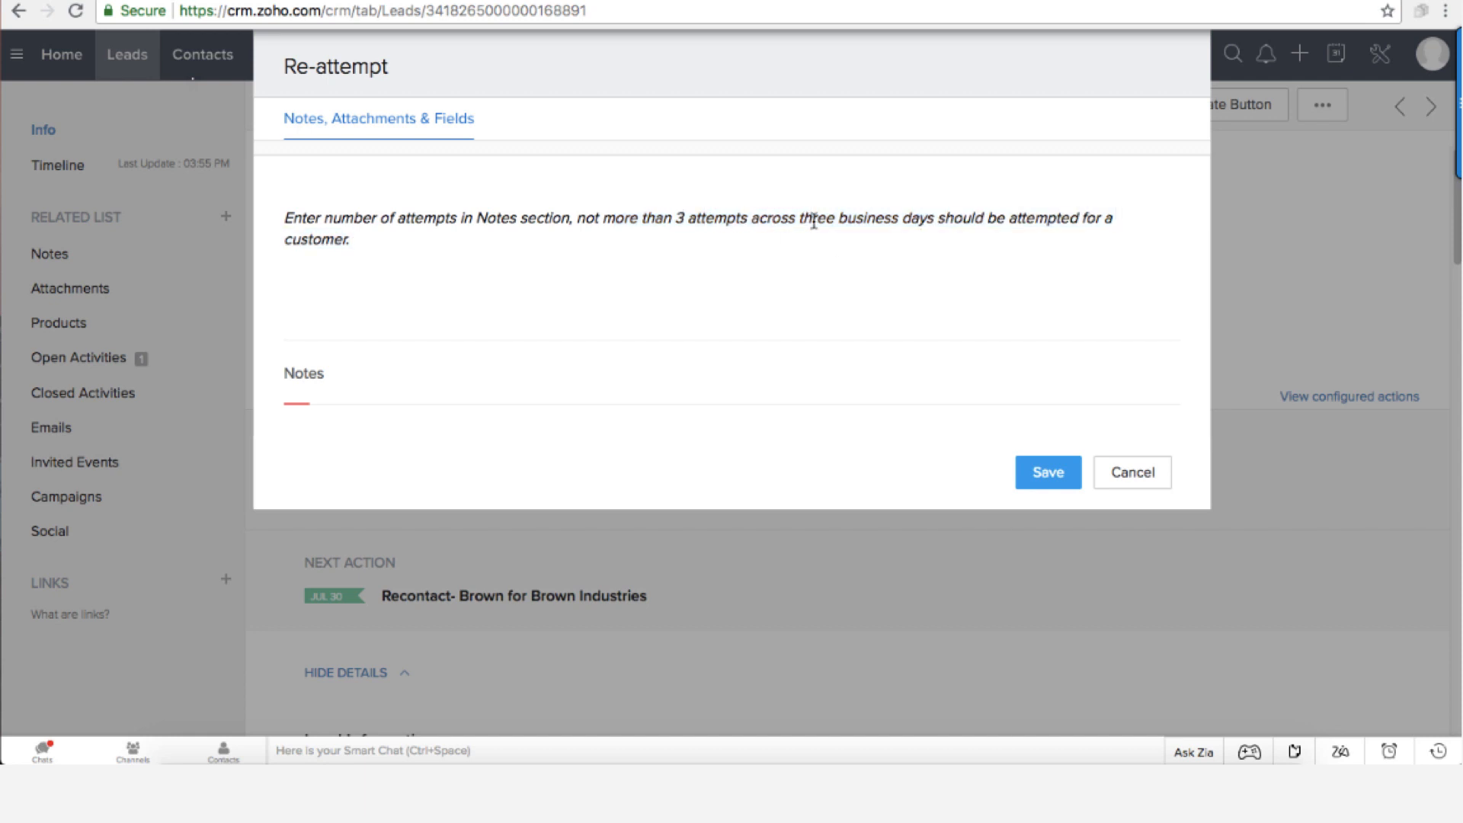
pyautogui.click(887, 386)
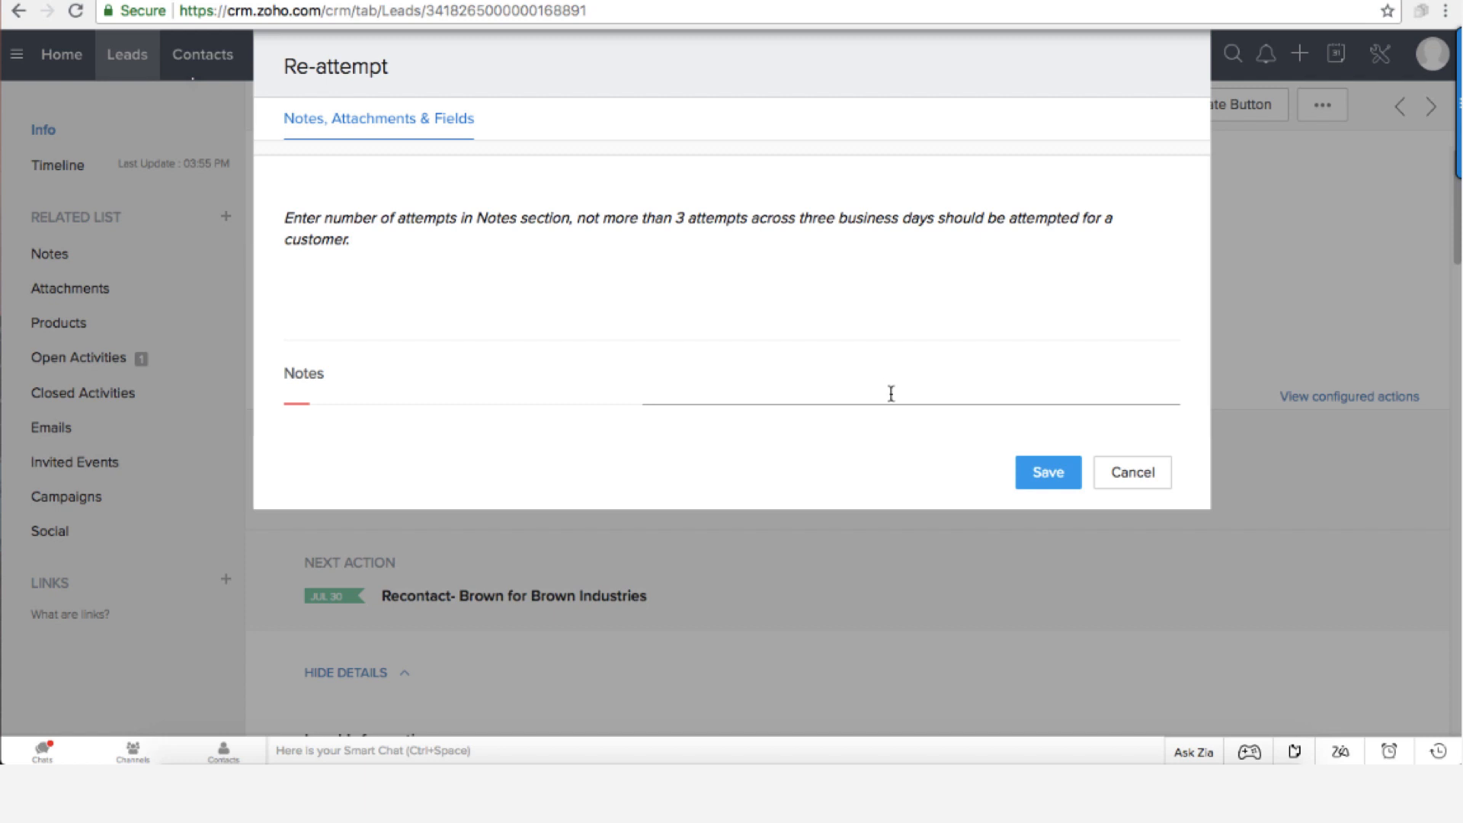
pyautogui.write('tried to v')
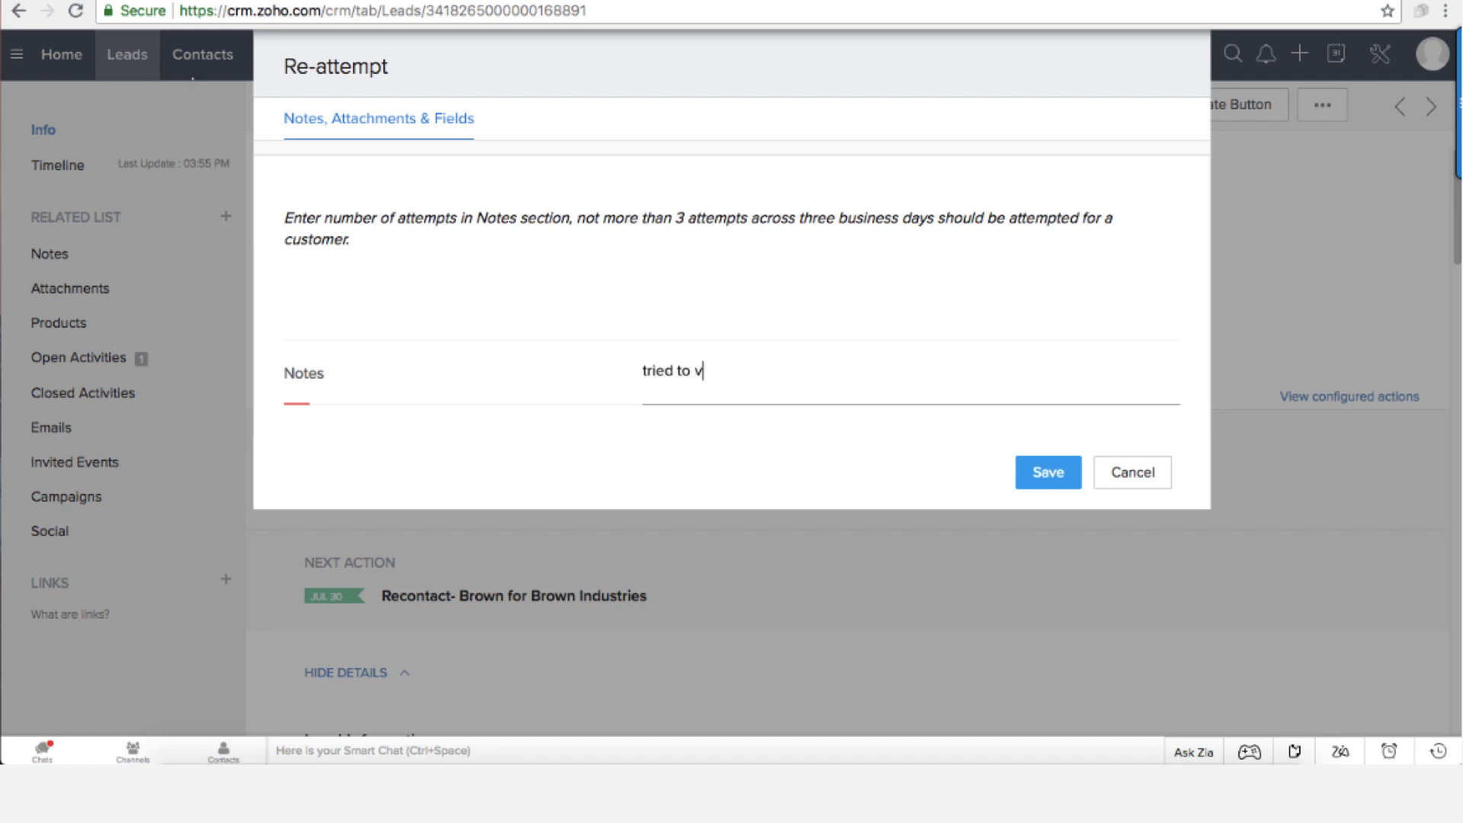
pyautogui.write('cas')
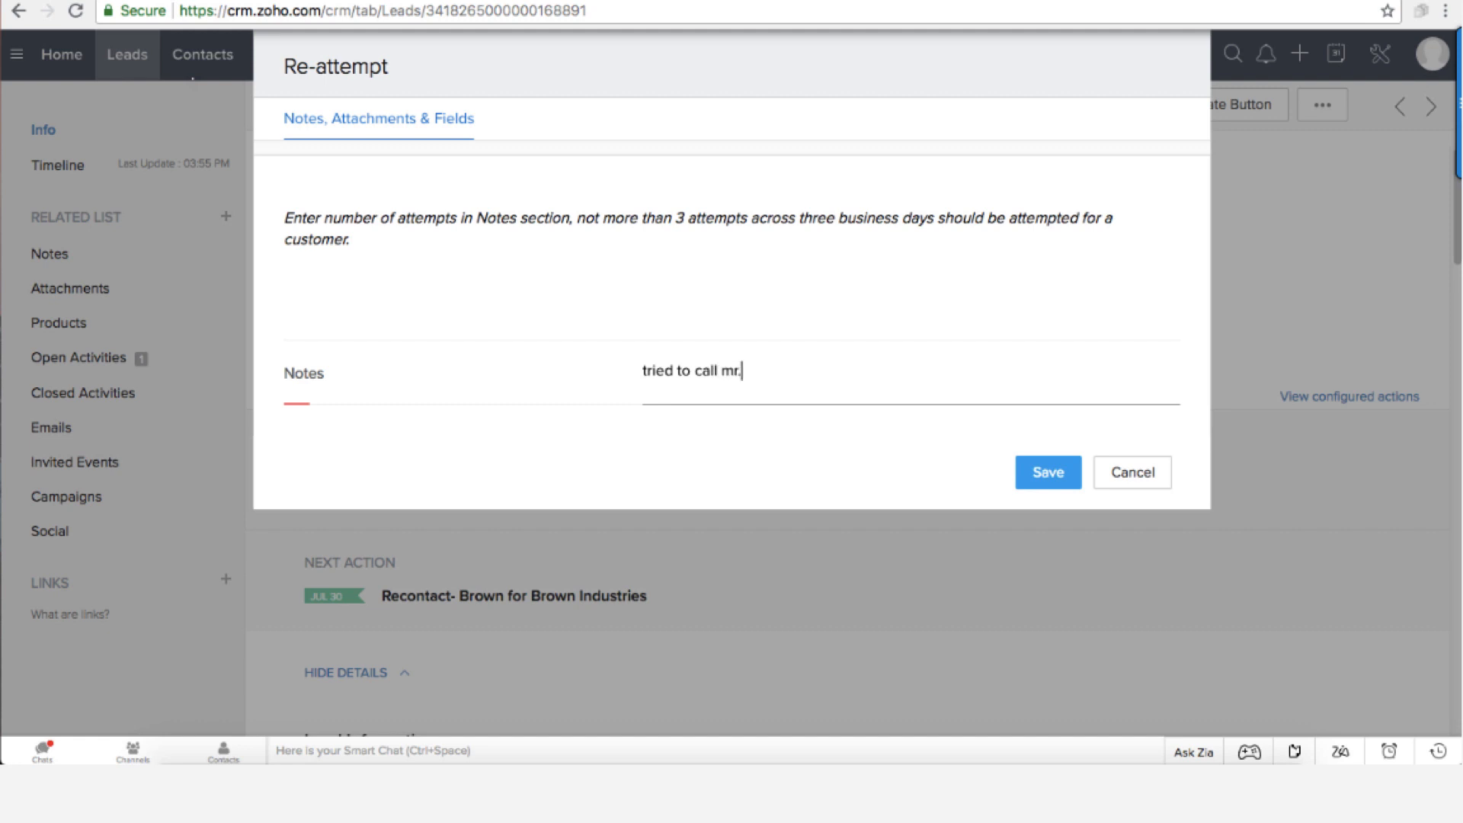
pyautogui.write('brown')
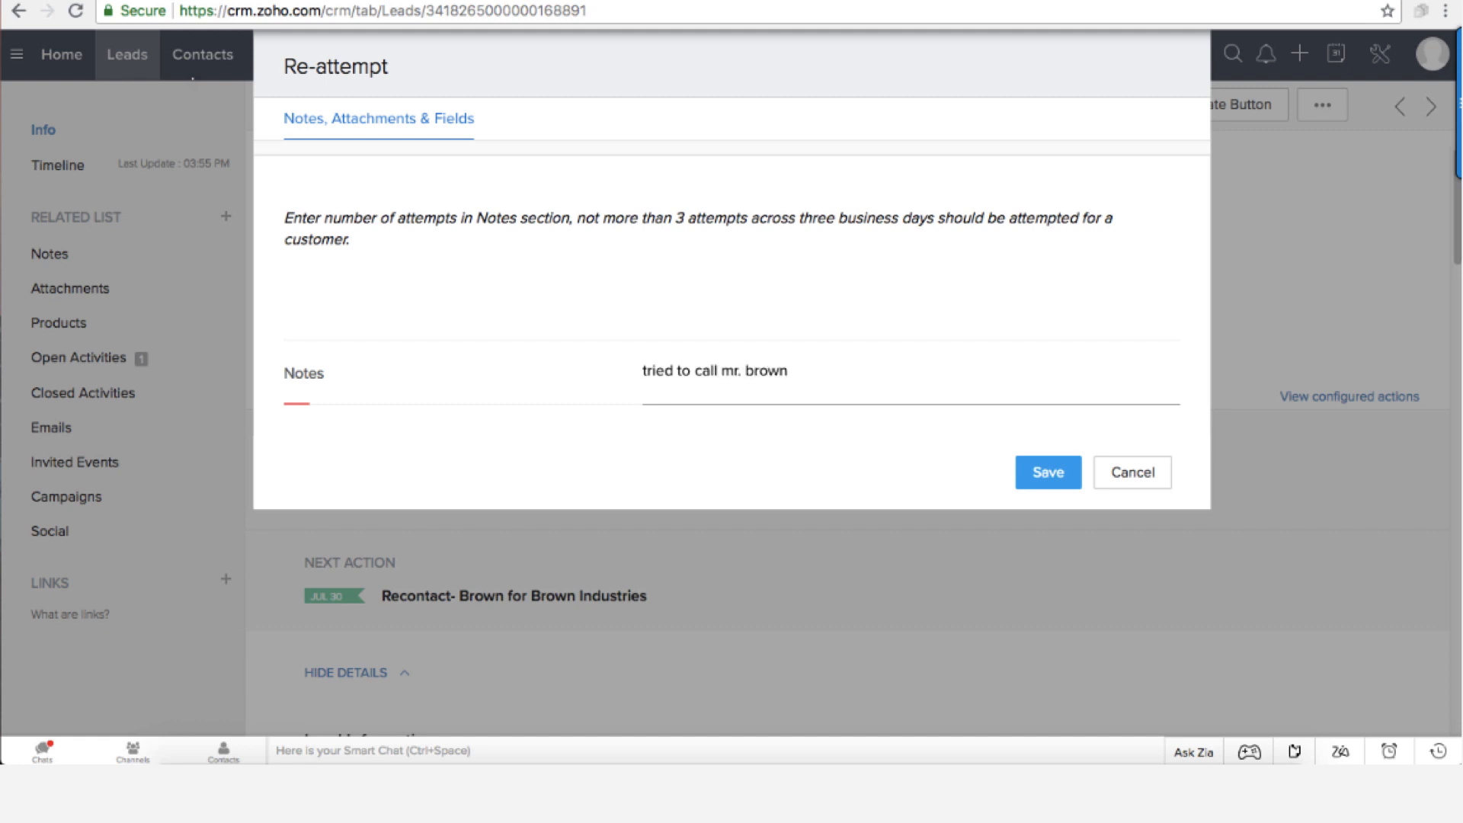
pyautogui.write('and n')
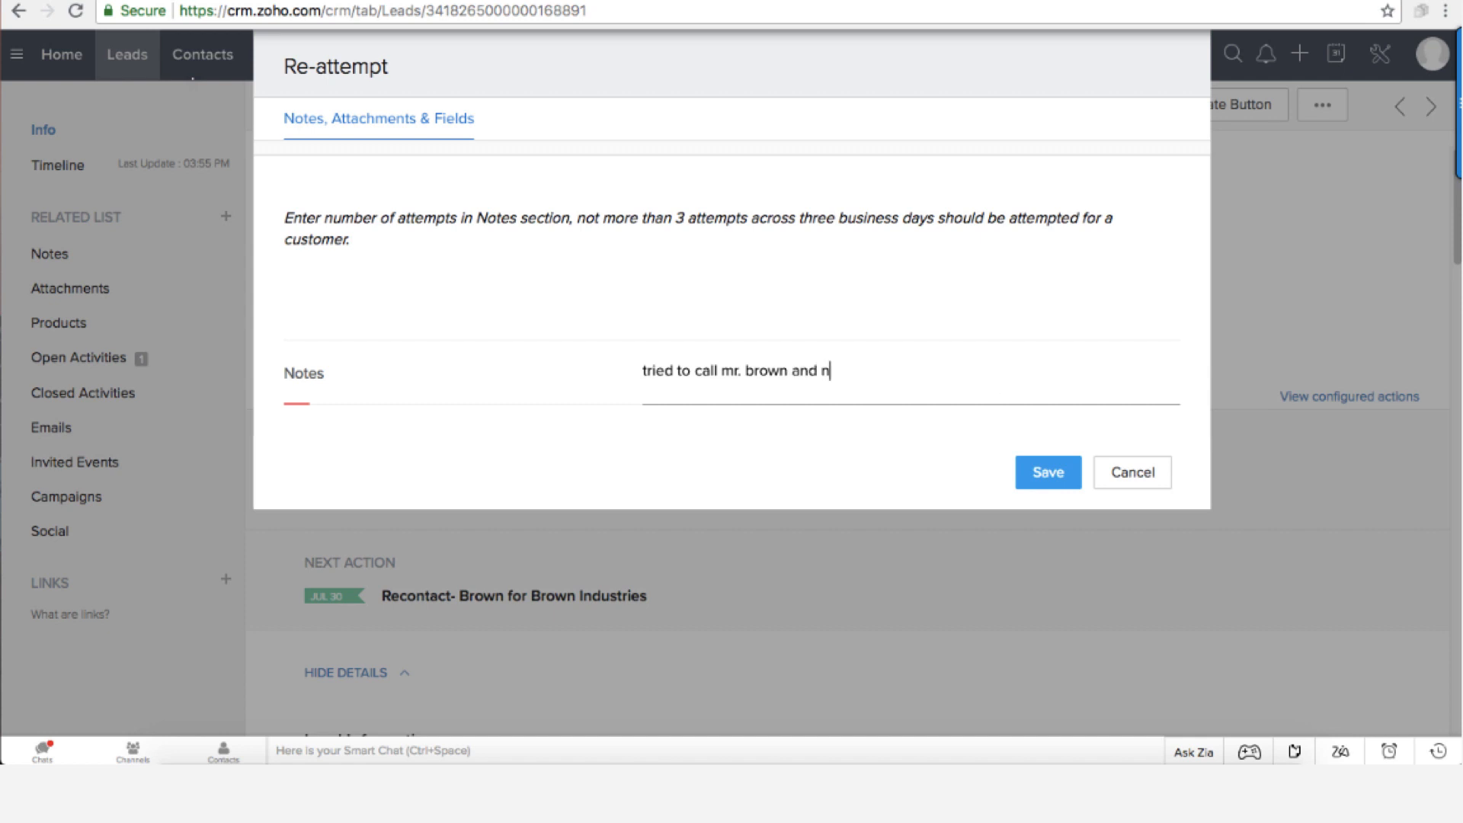
pyautogui.write('o answer')
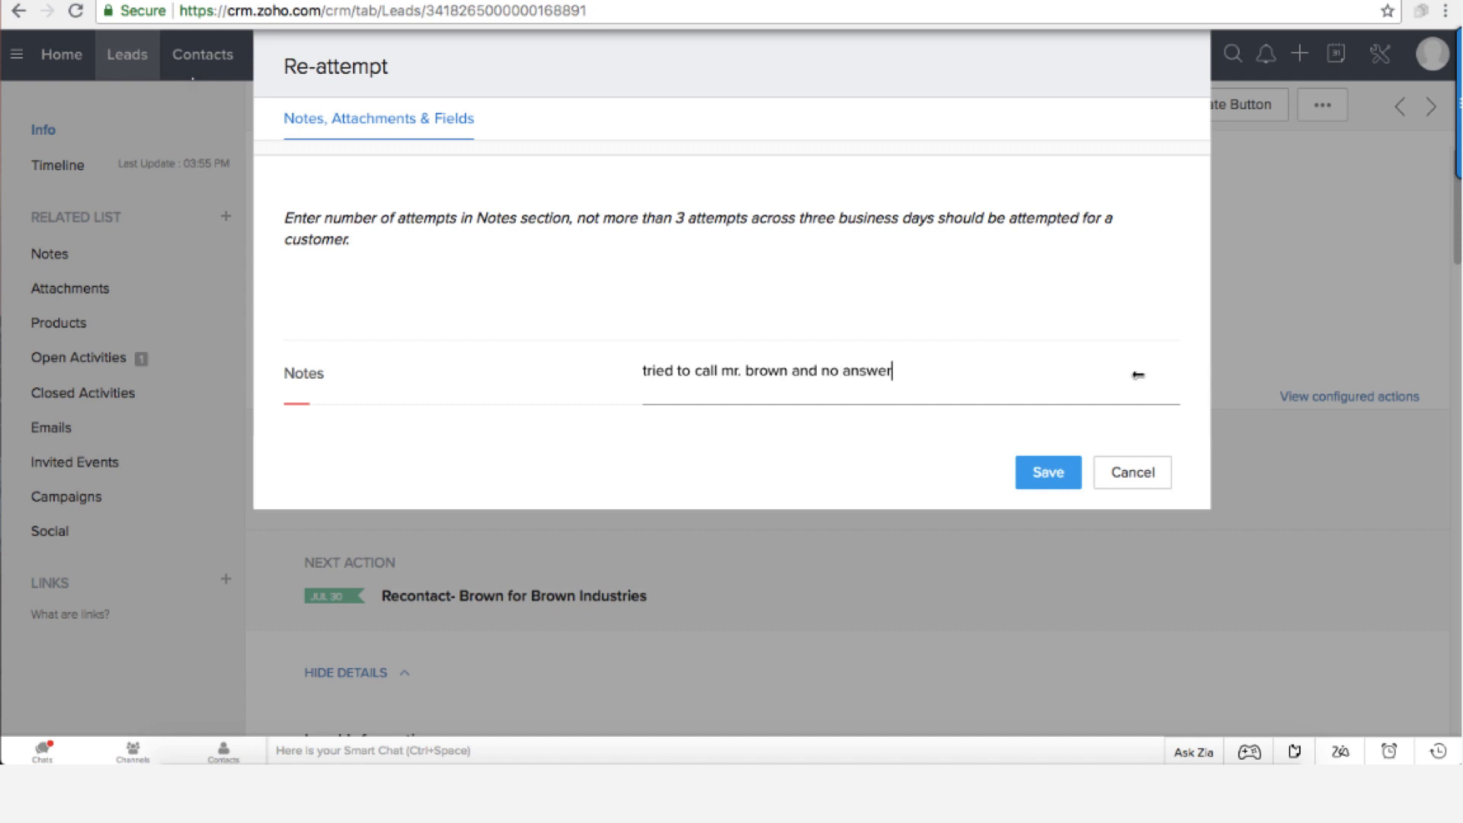
pyautogui.click(1048, 473)
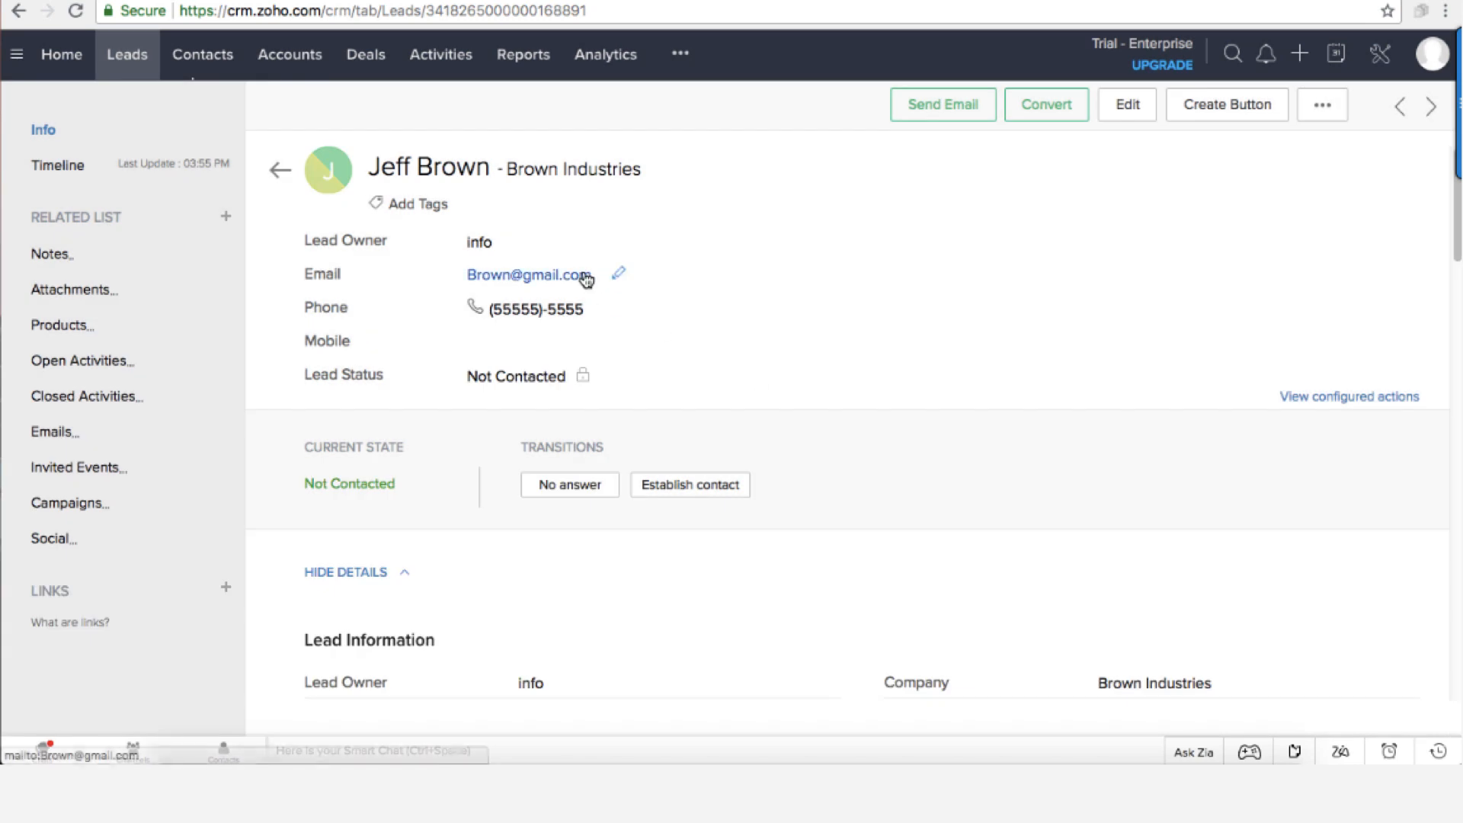
pyautogui.scroll(-3)
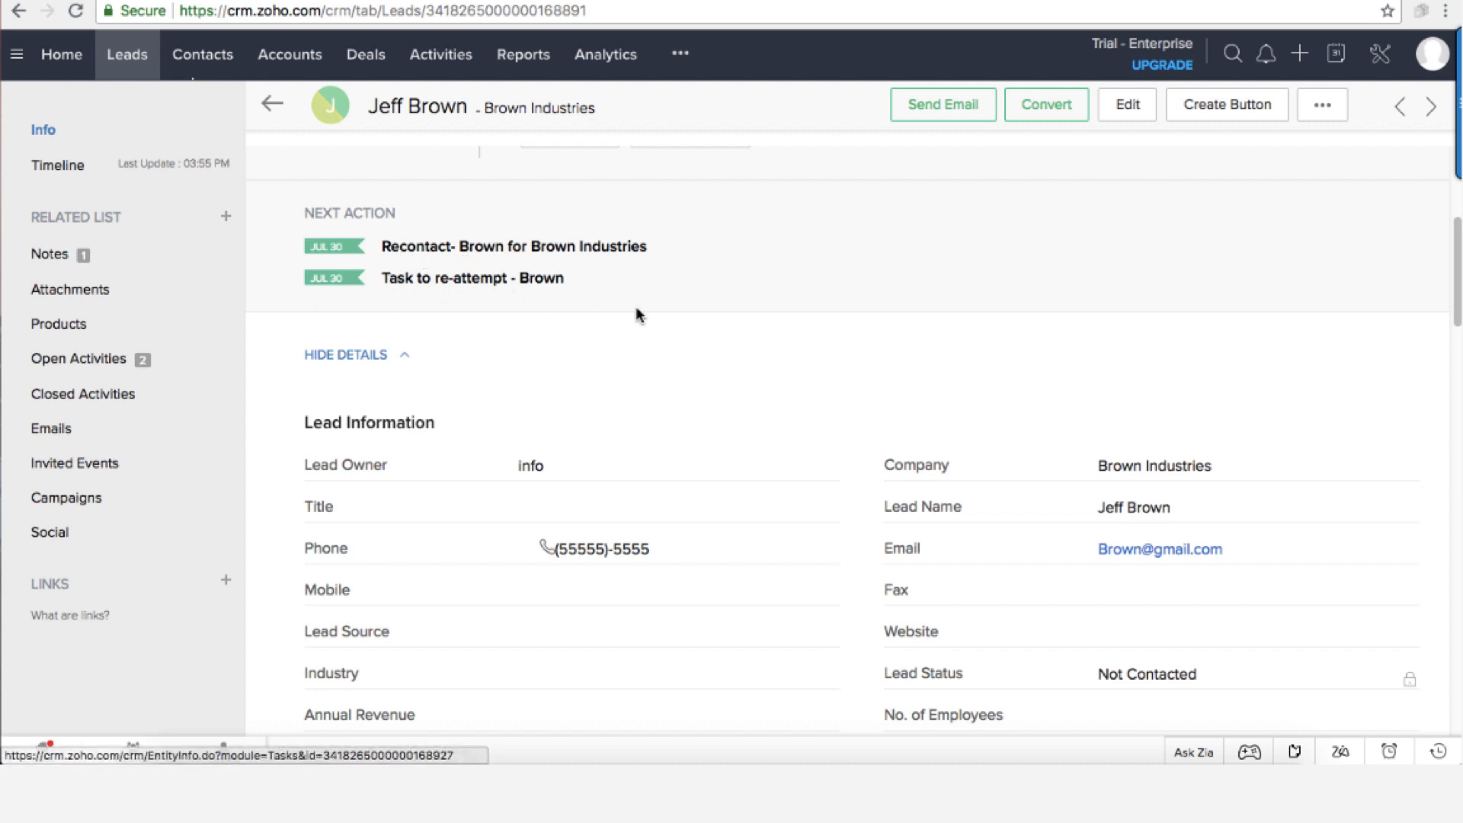
pyautogui.scroll(-3)
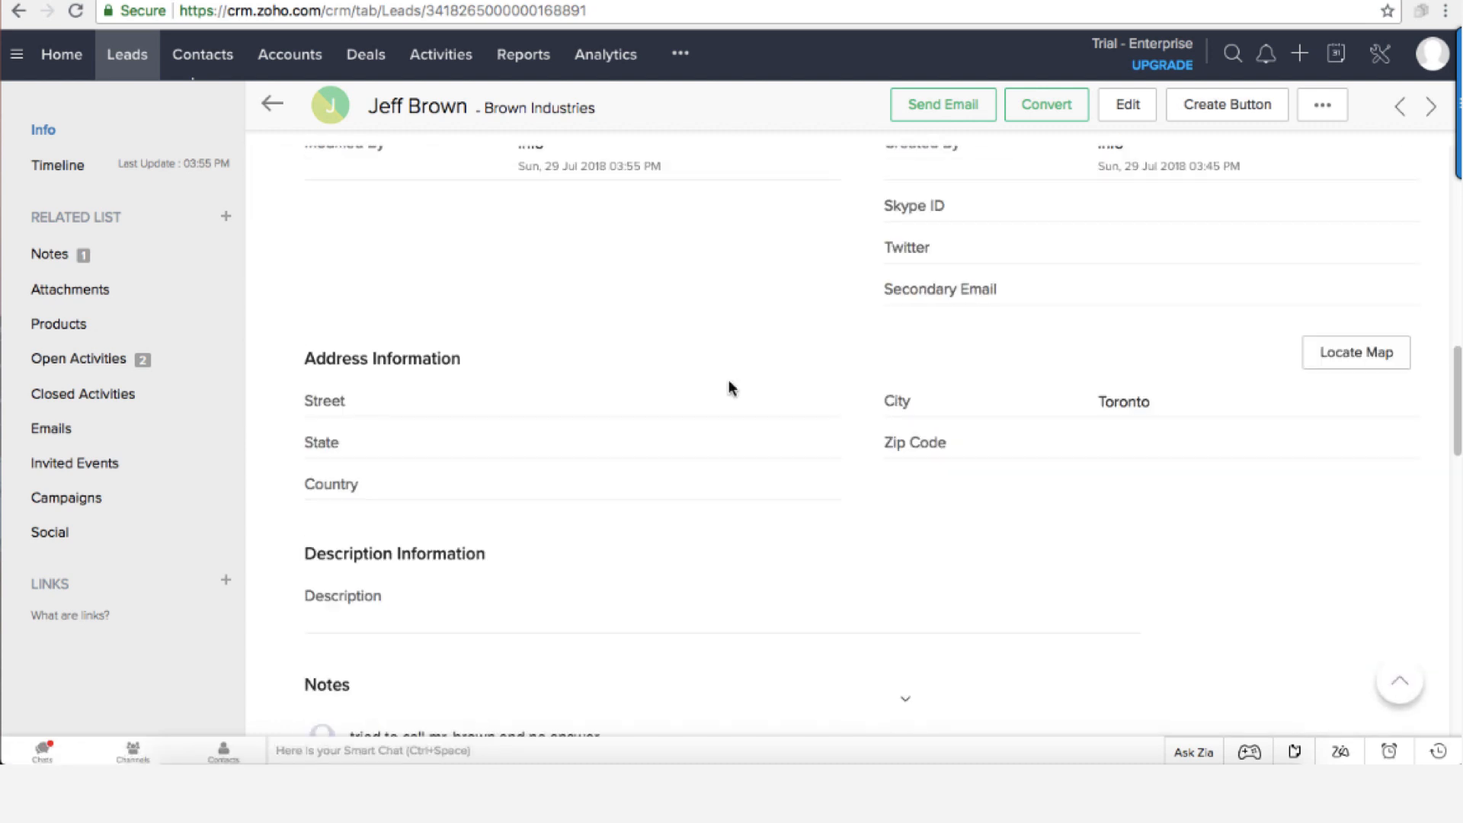
pyautogui.scroll(-3)
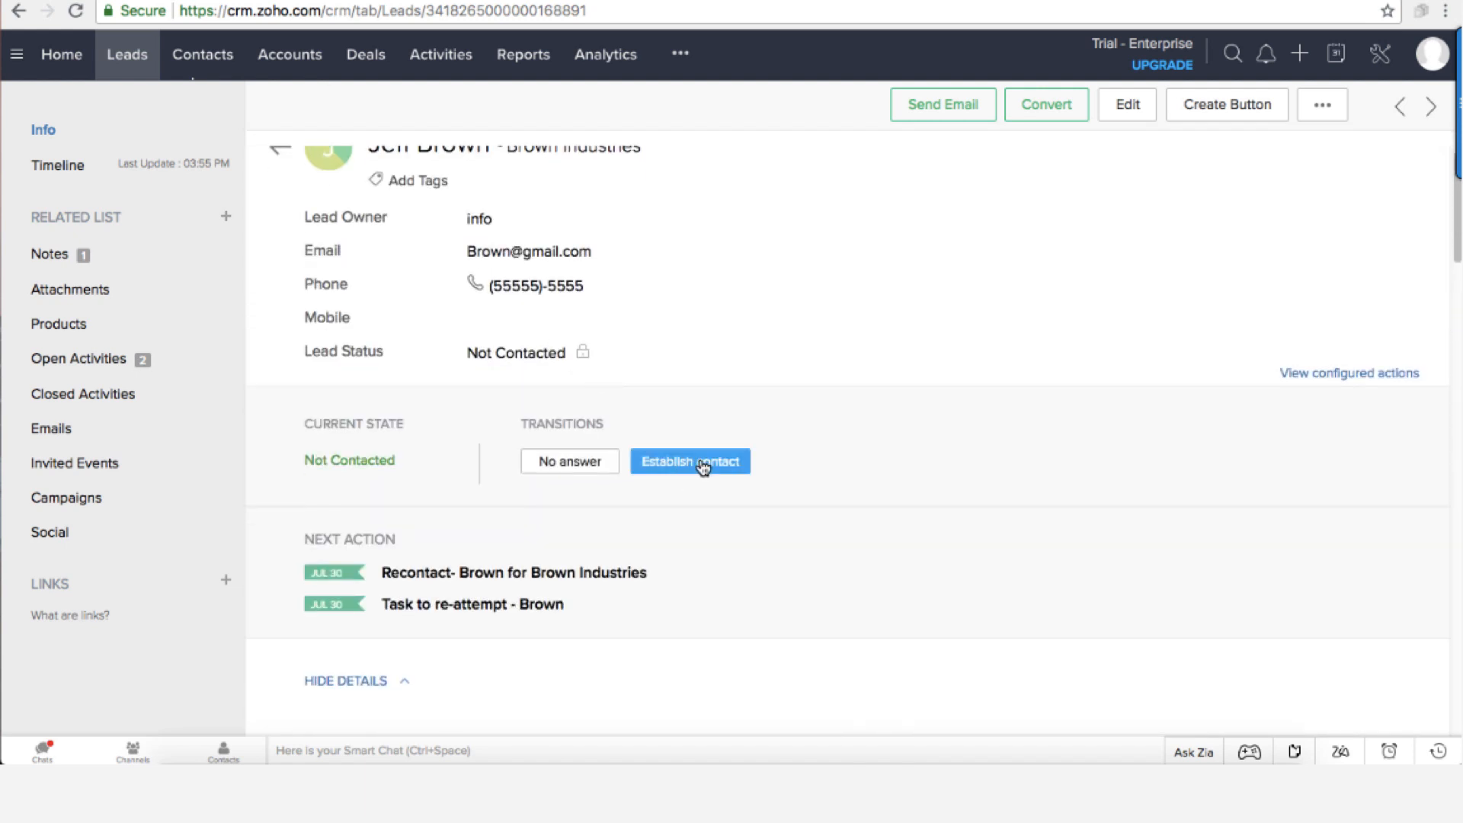
pyautogui.click(690, 461)
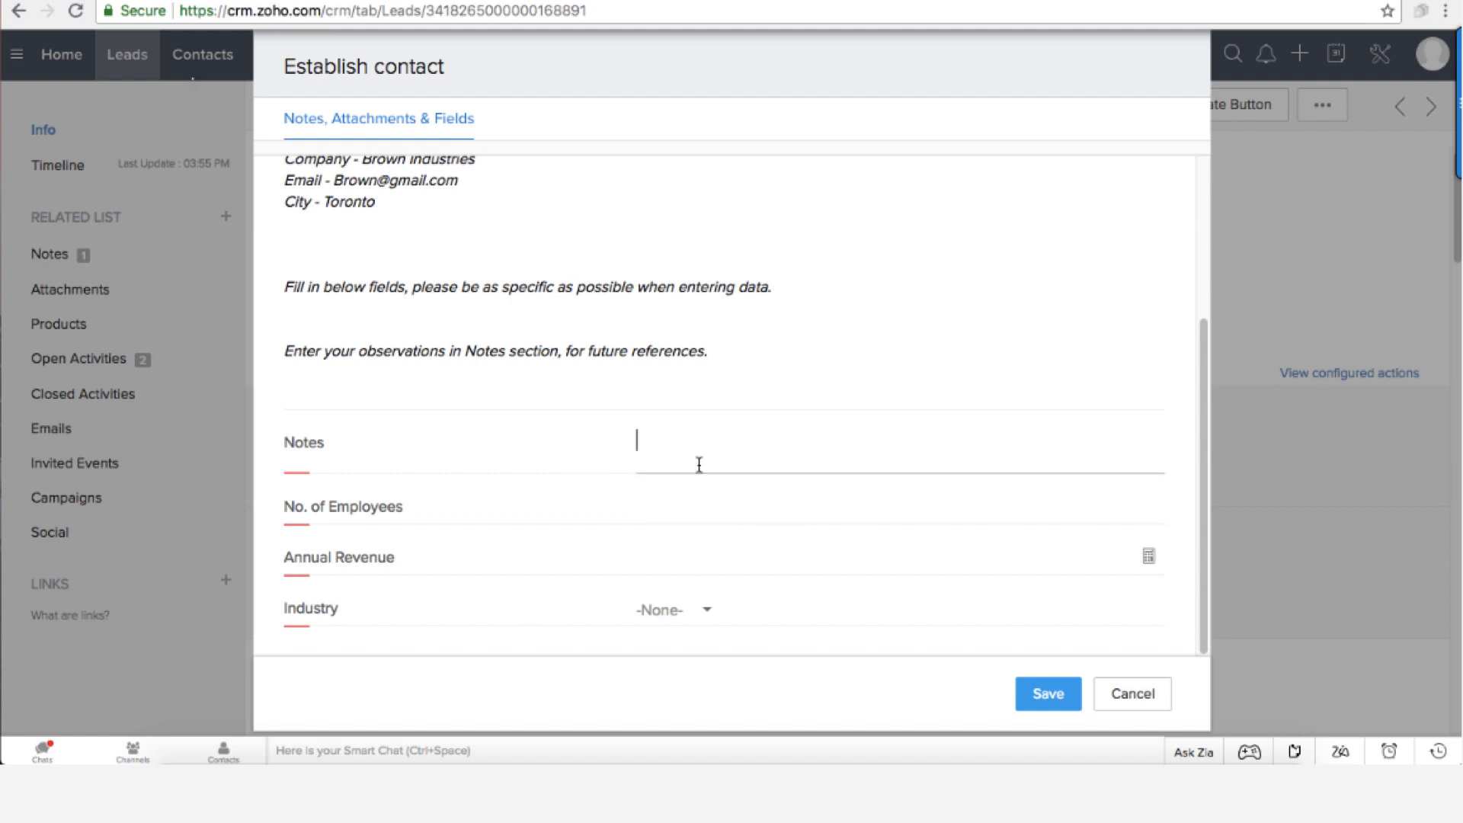
pyautogui.moveTo(707, 442)
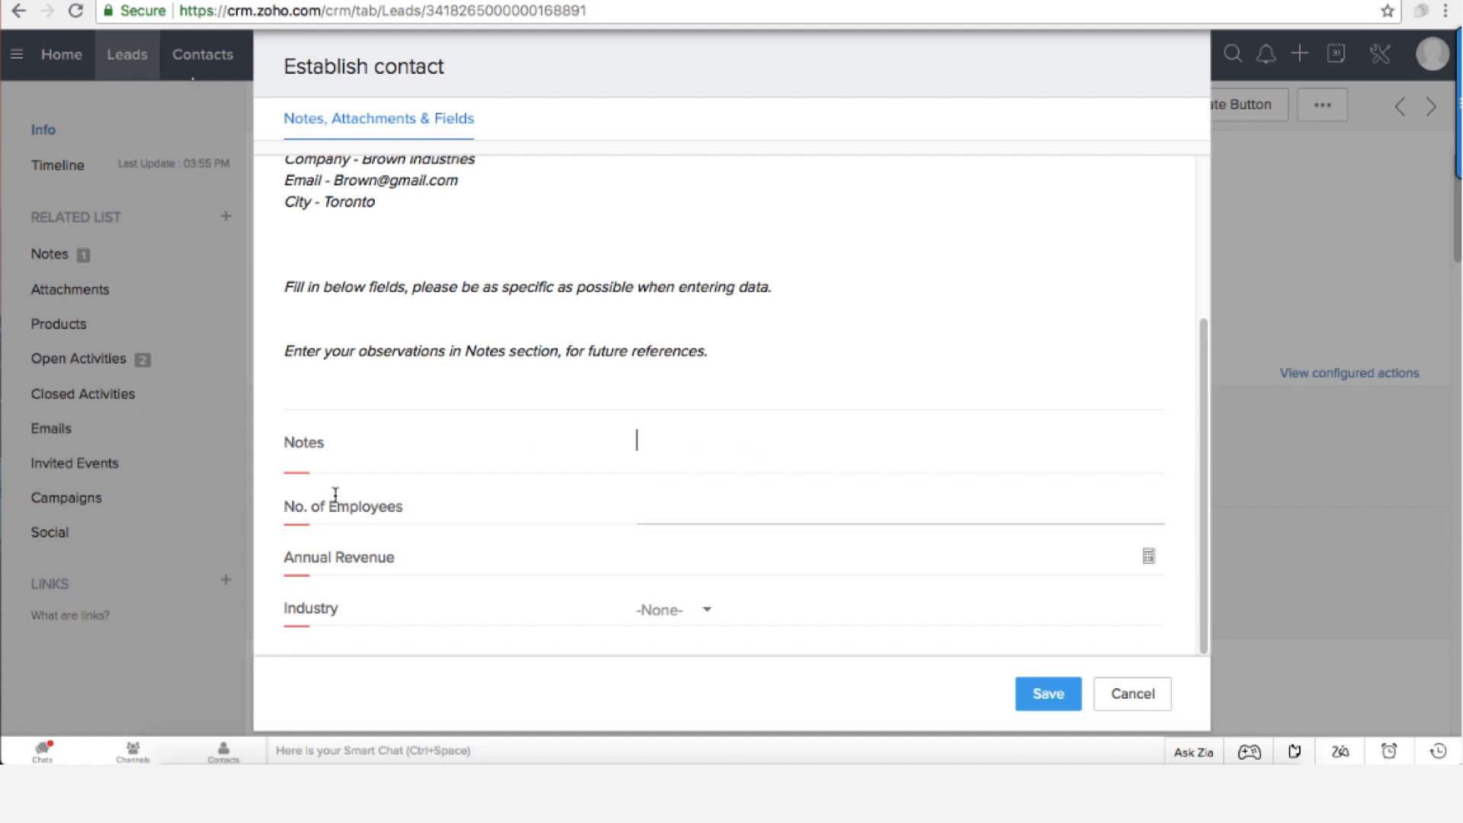
pyautogui.moveTo(704, 483)
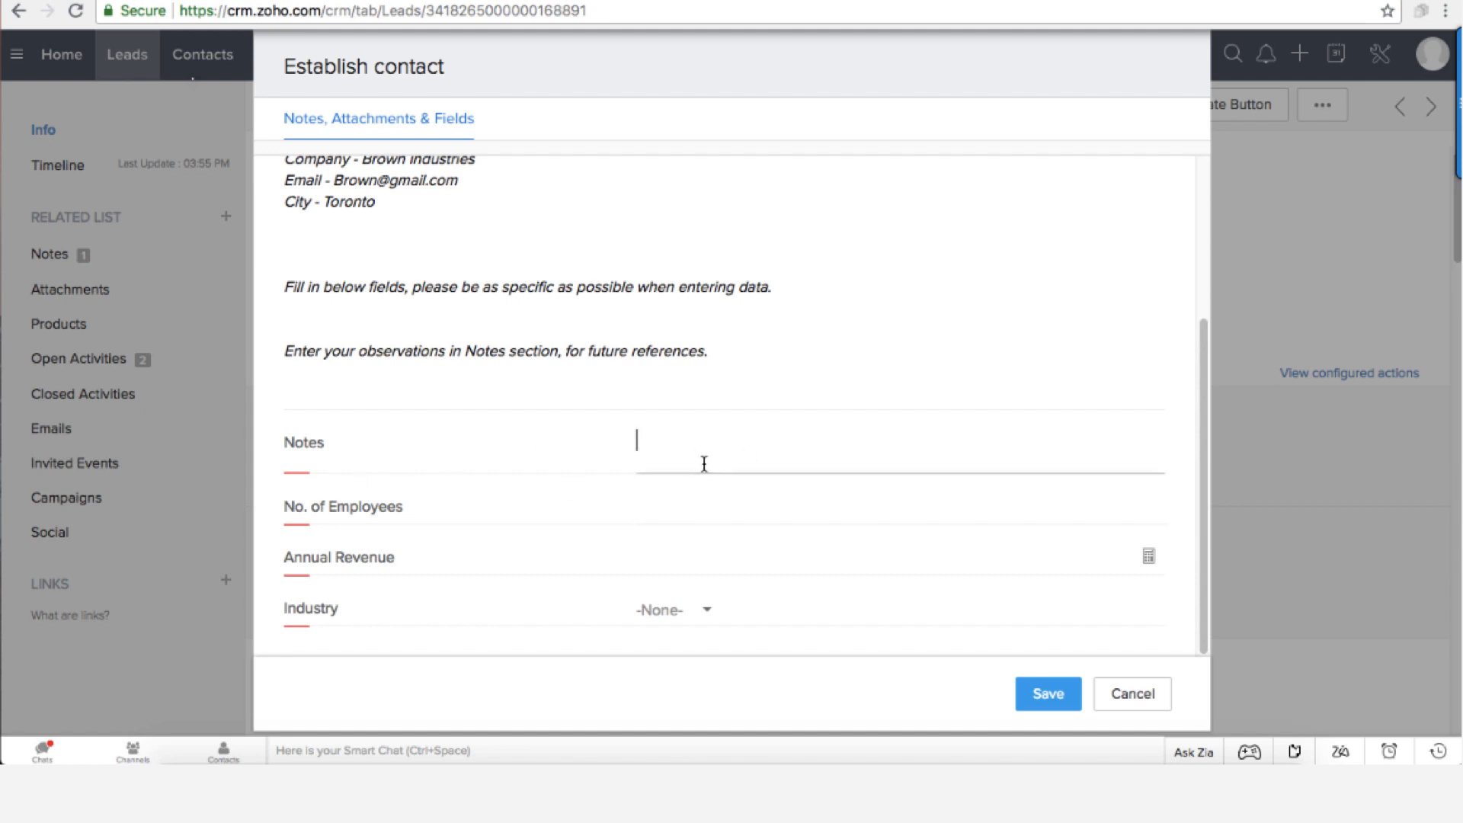
pyautogui.moveTo(723, 540)
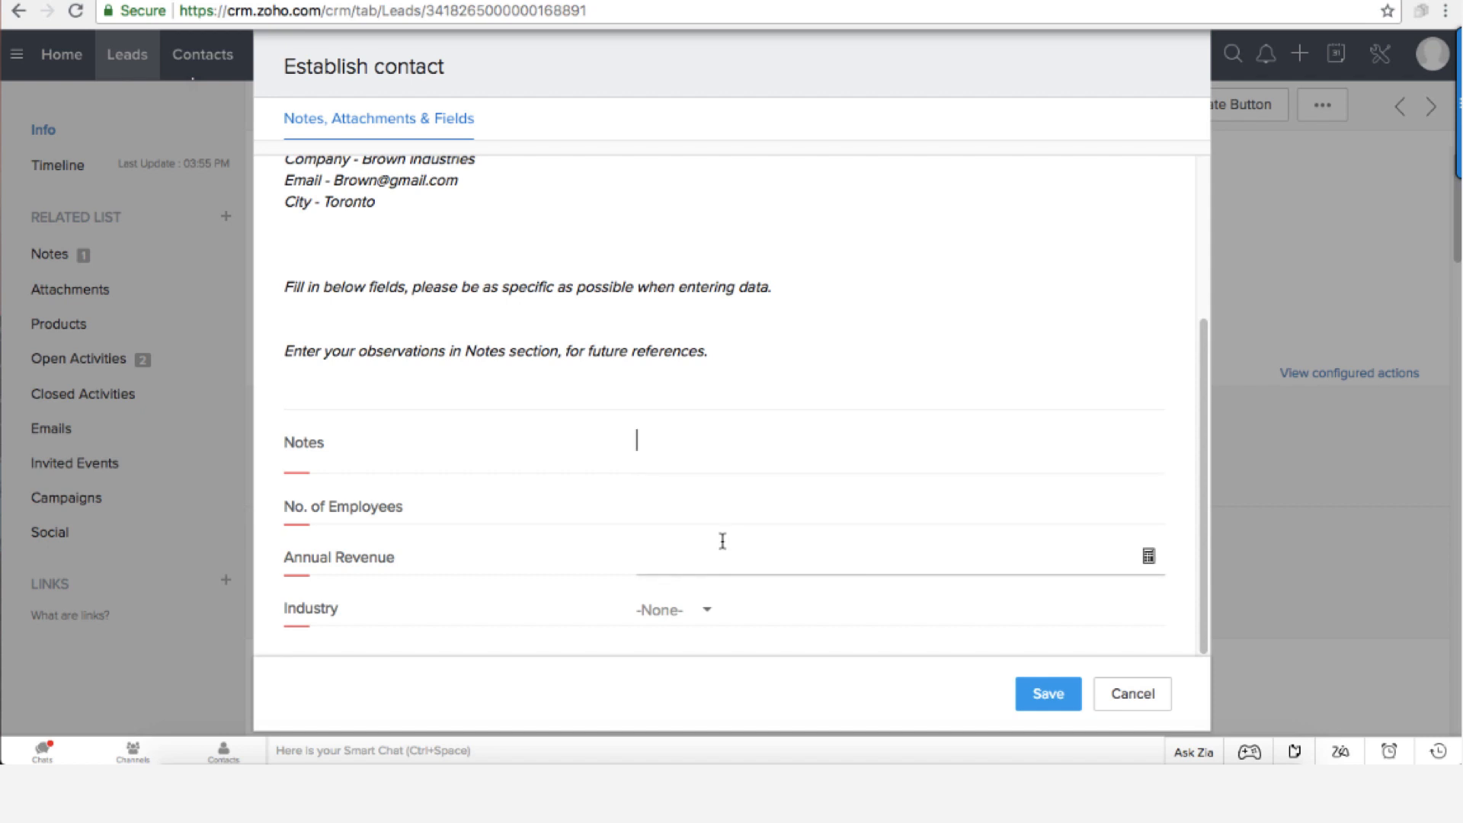
pyautogui.moveTo(702, 507)
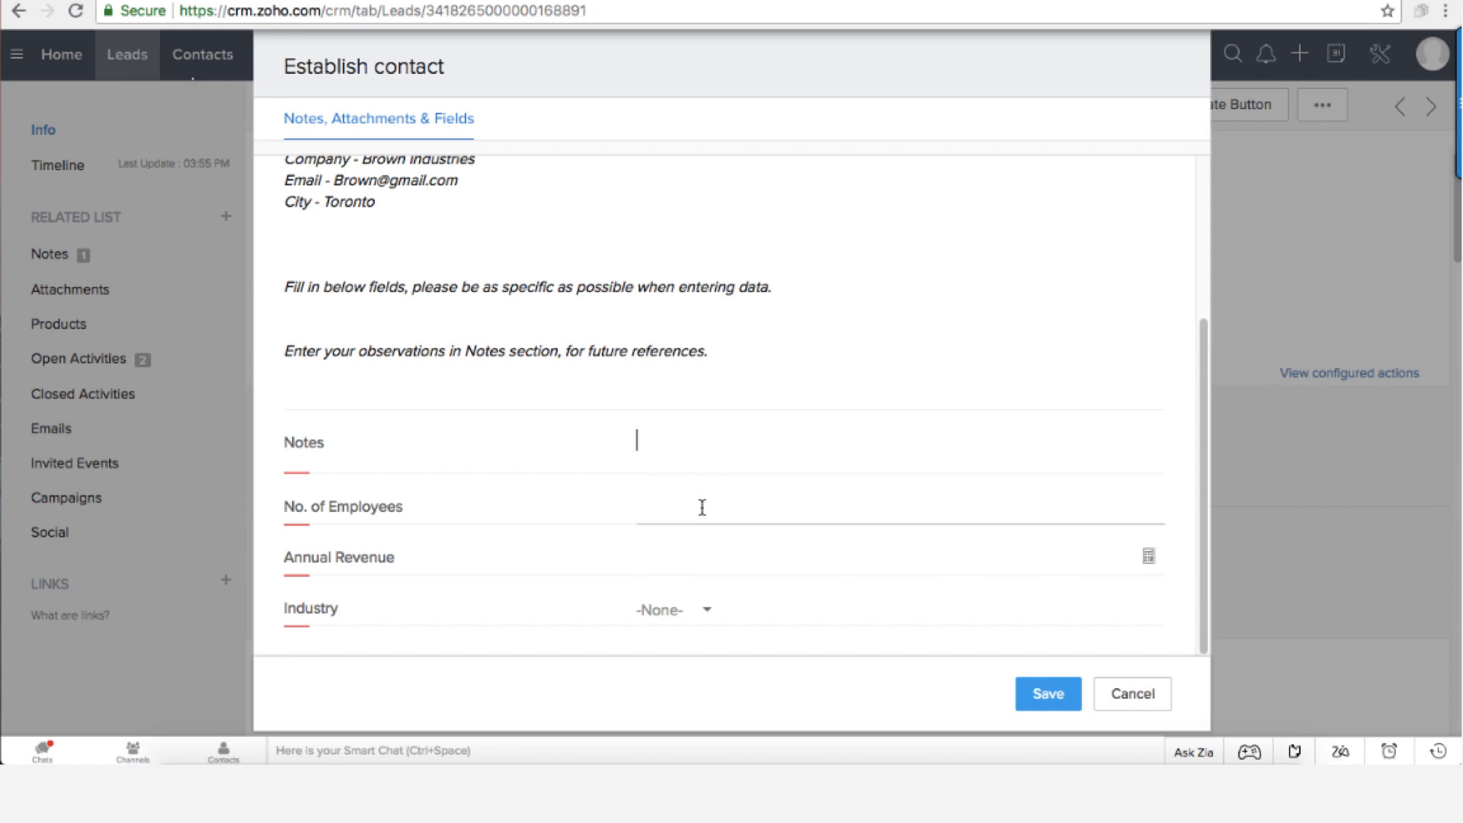
pyautogui.moveTo(757, 558)
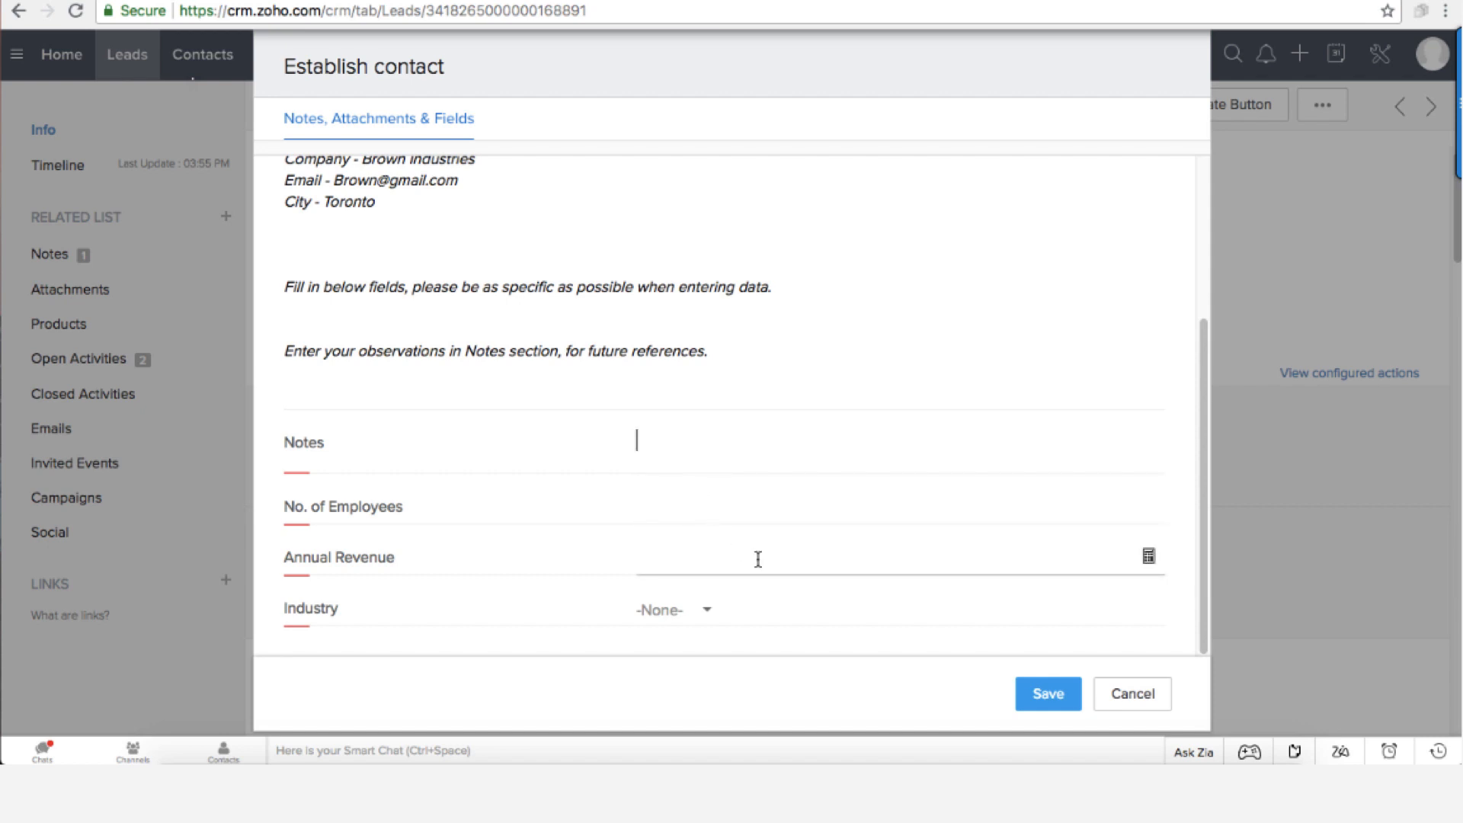
pyautogui.moveTo(826, 583)
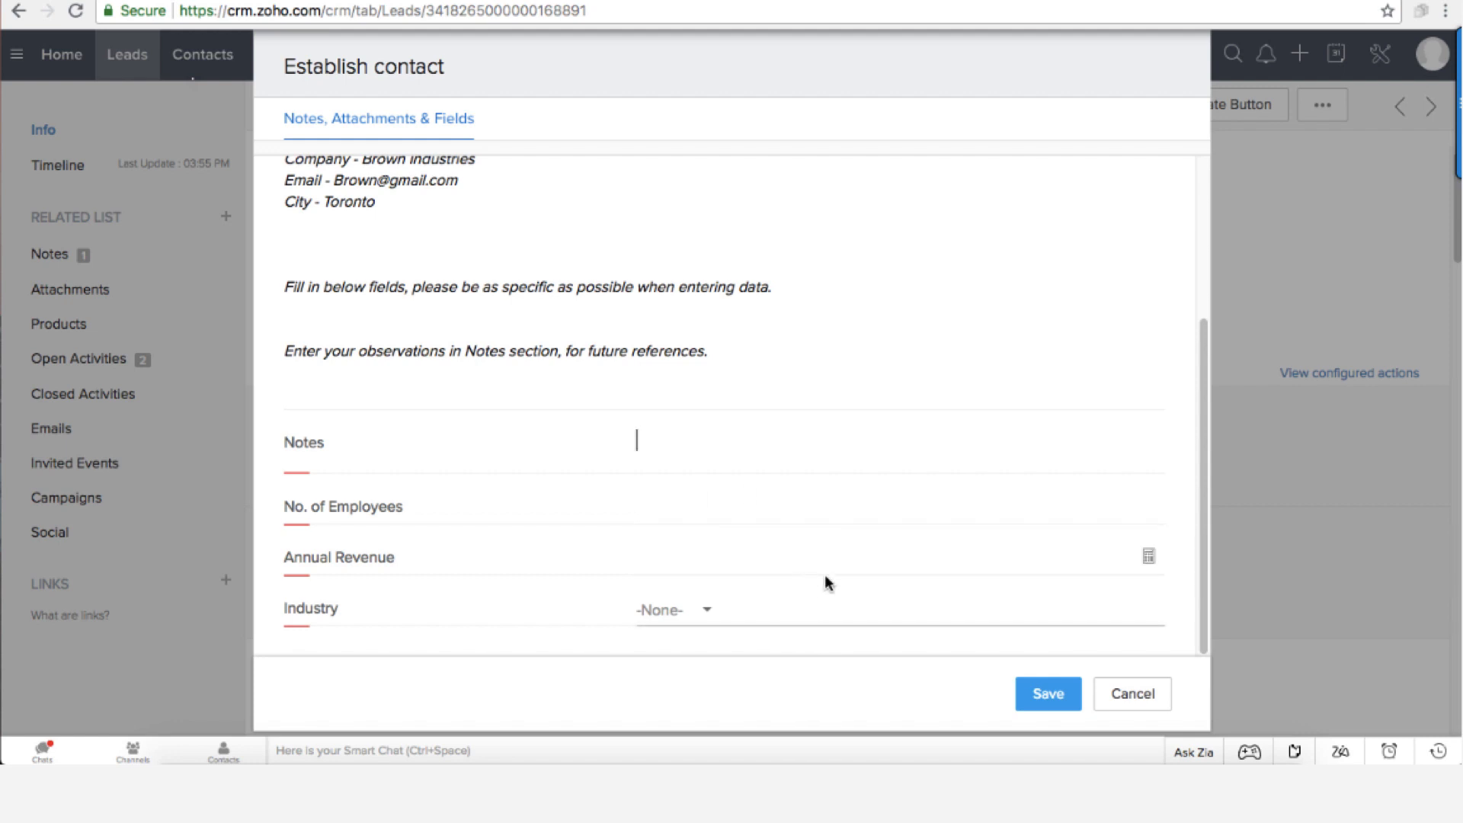
pyautogui.click(1132, 694)
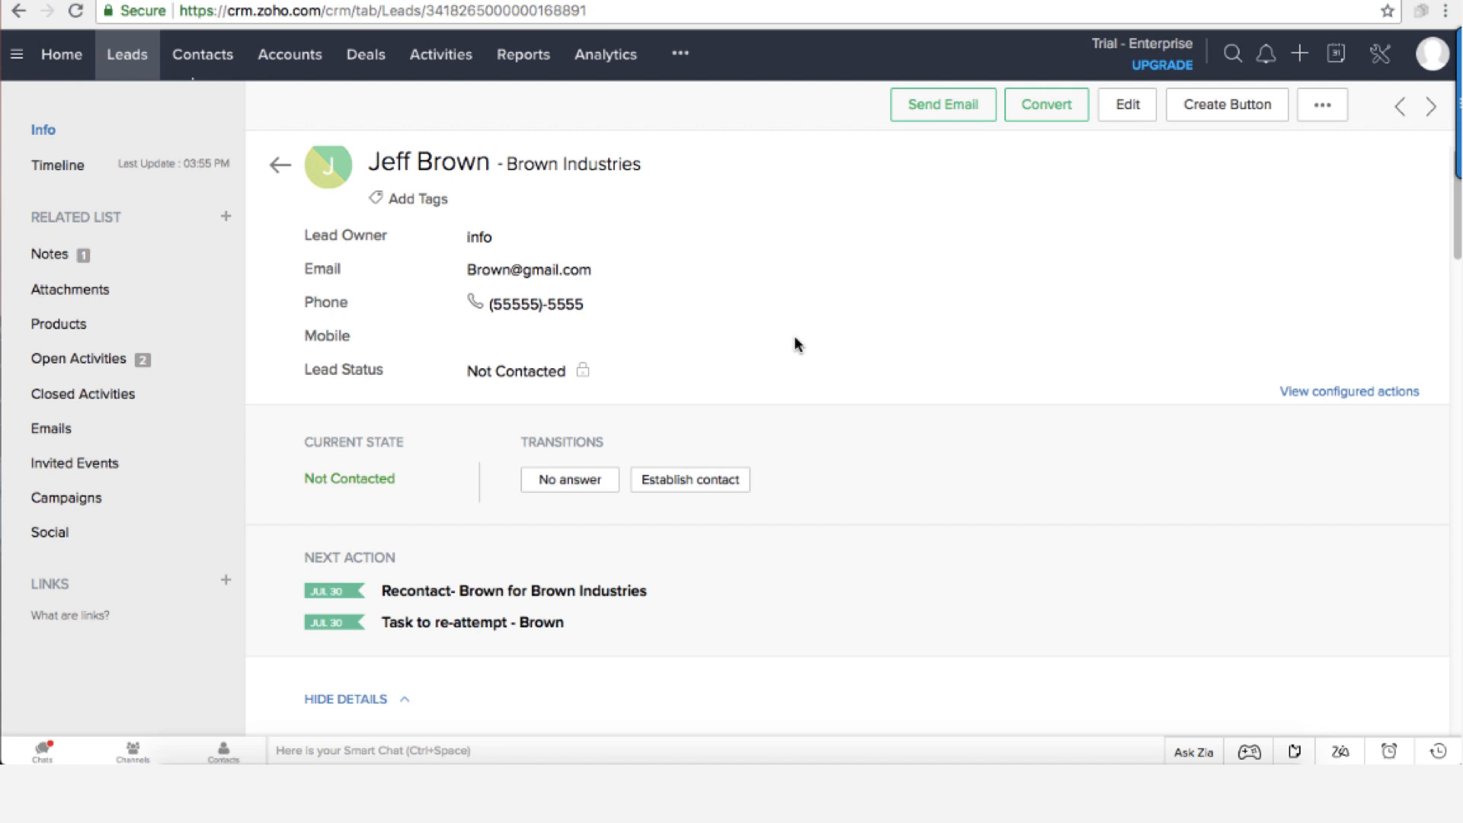
pyautogui.moveTo(744, 341)
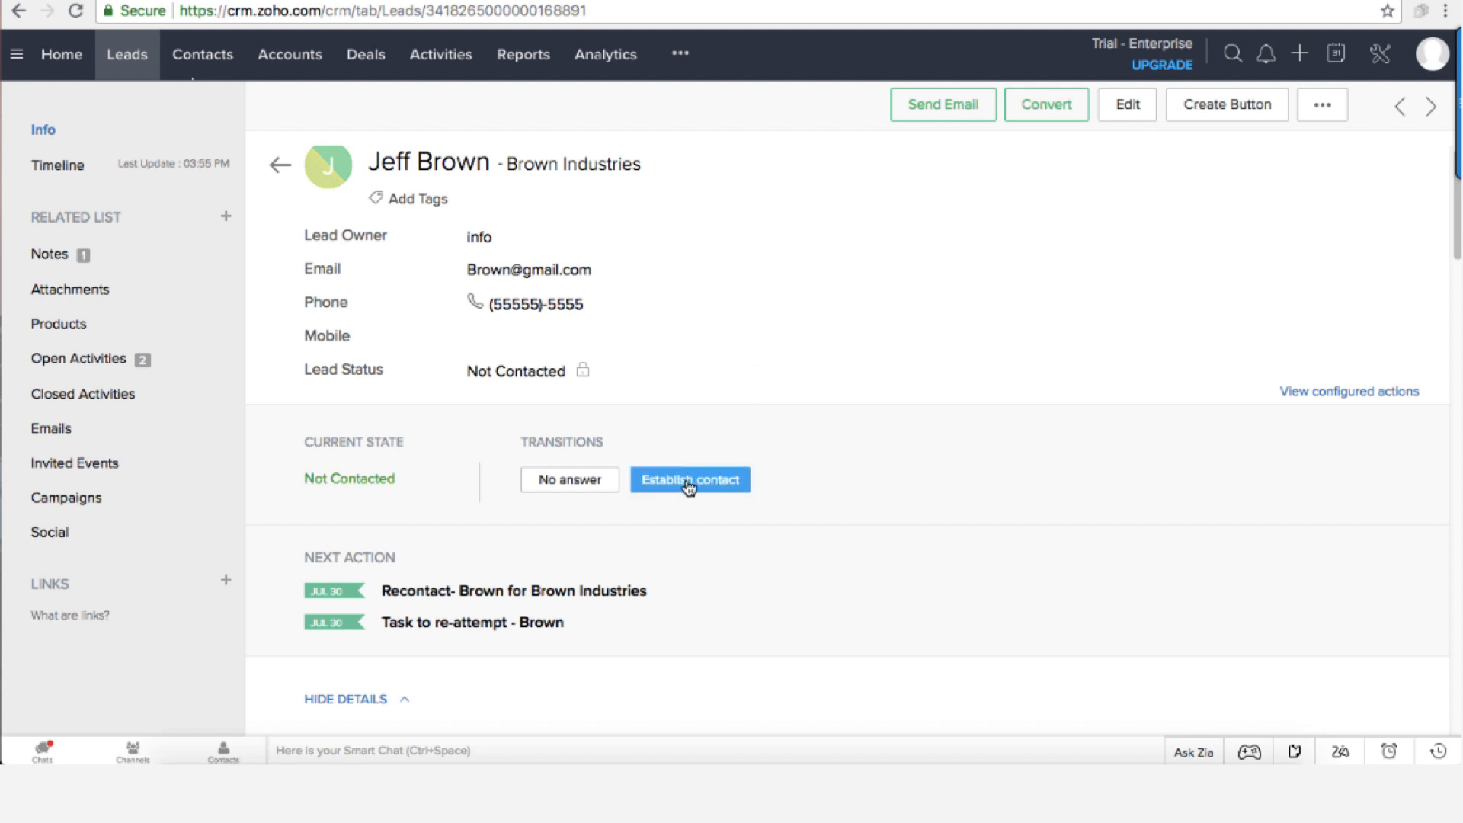
pyautogui.moveTo(764, 501)
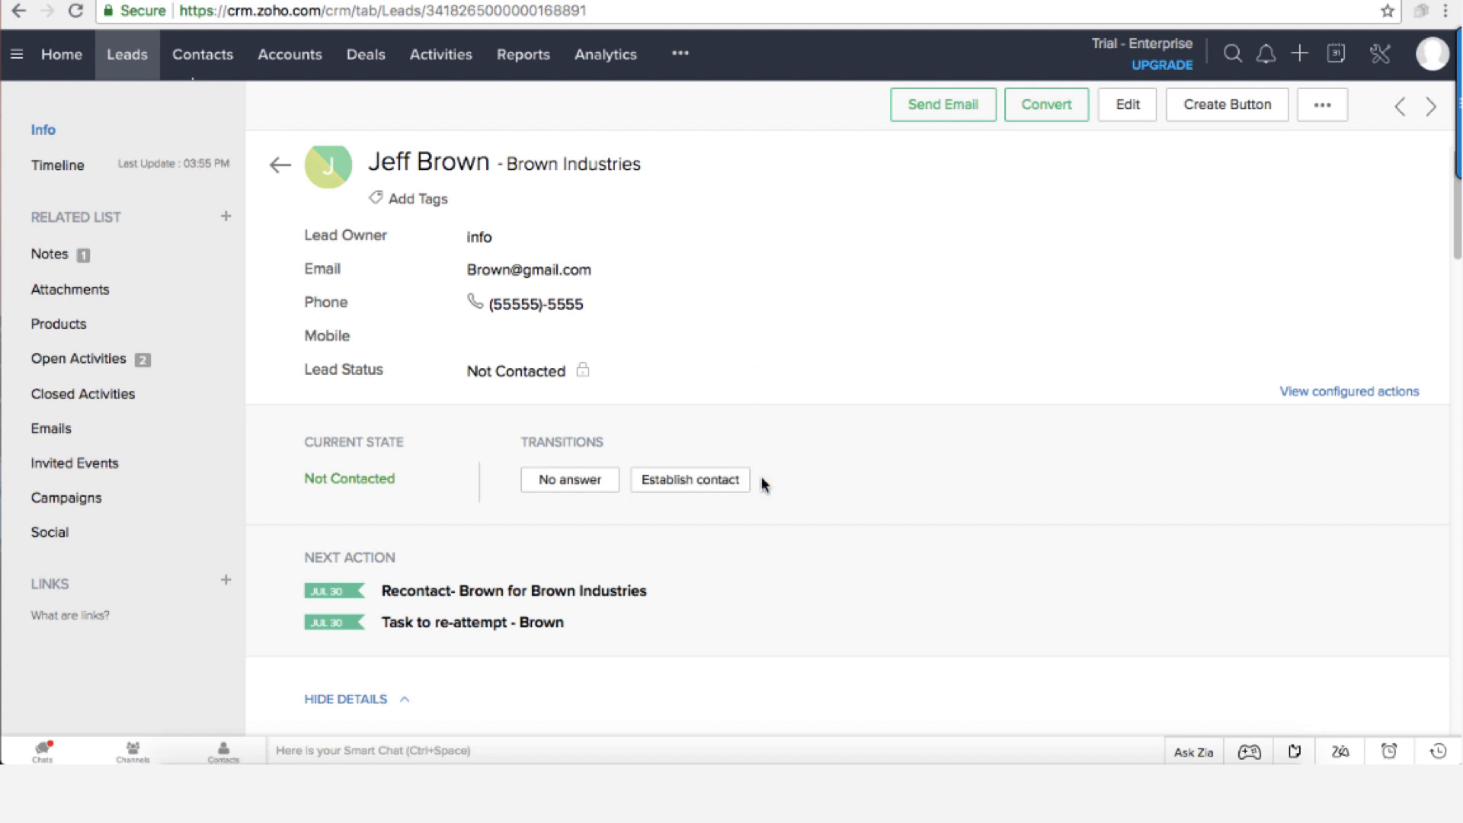
pyautogui.moveTo(813, 487)
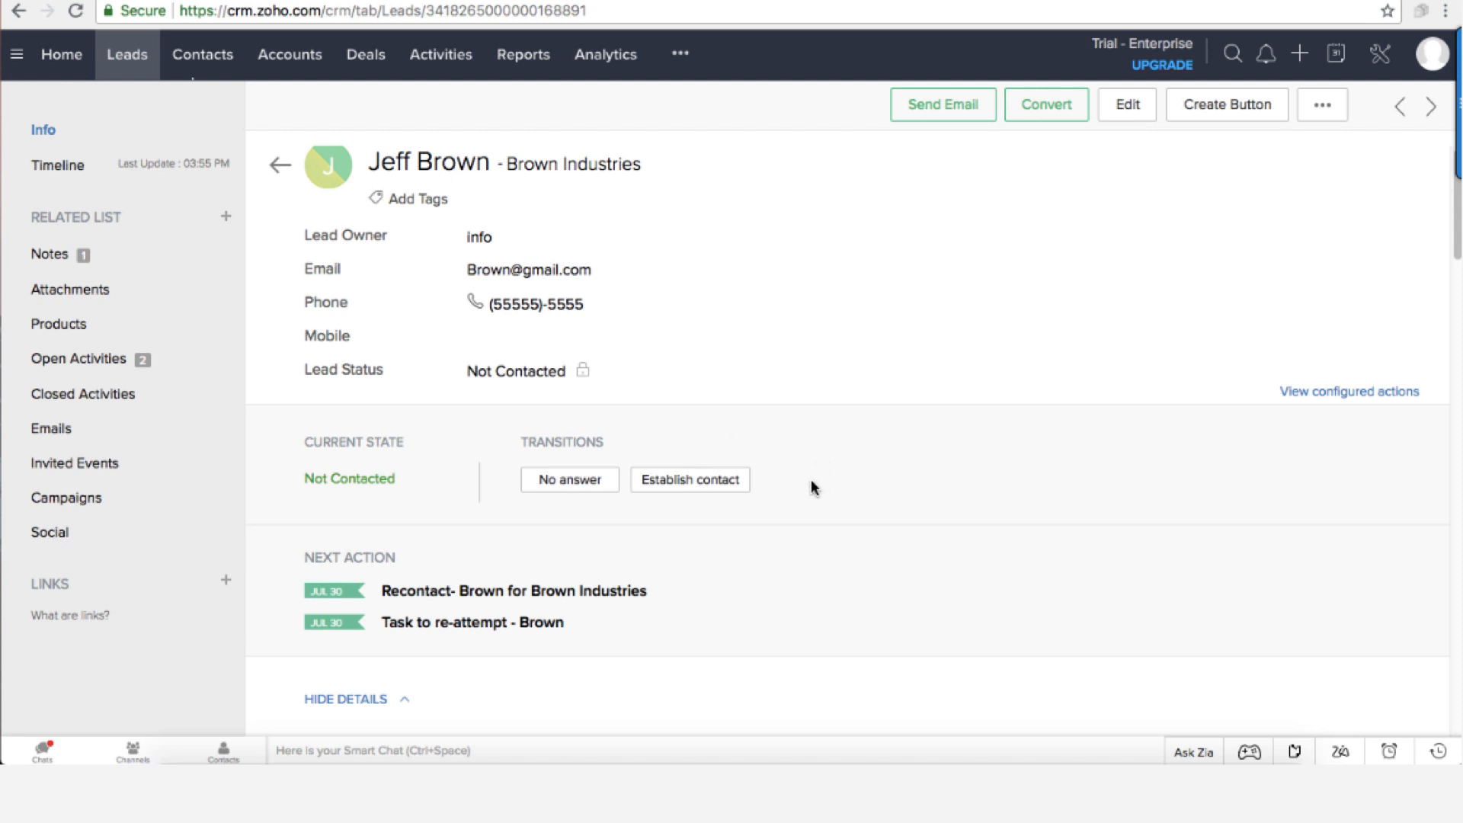
pyautogui.moveTo(790, 486)
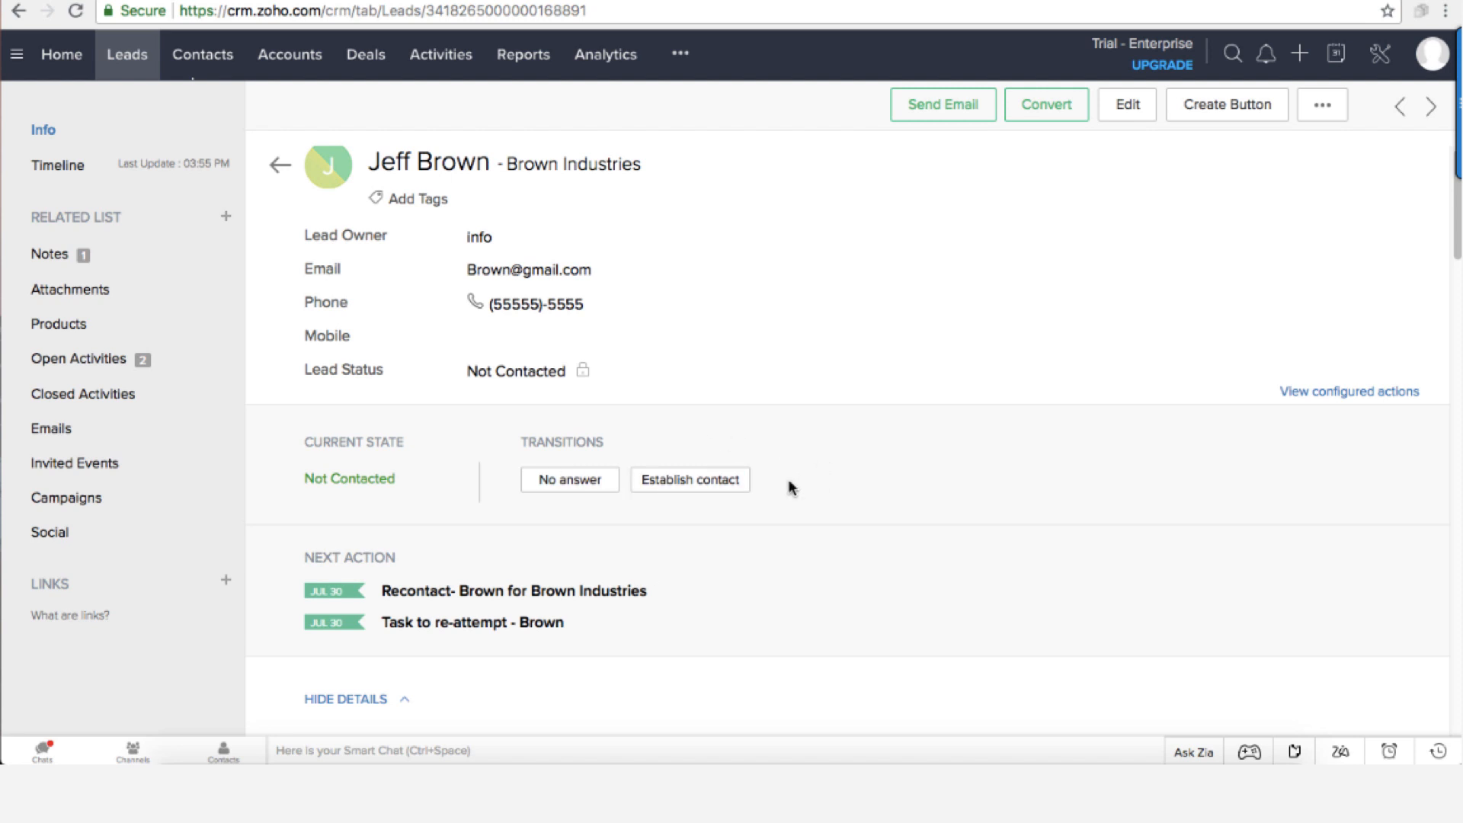
pyautogui.moveTo(918, 275)
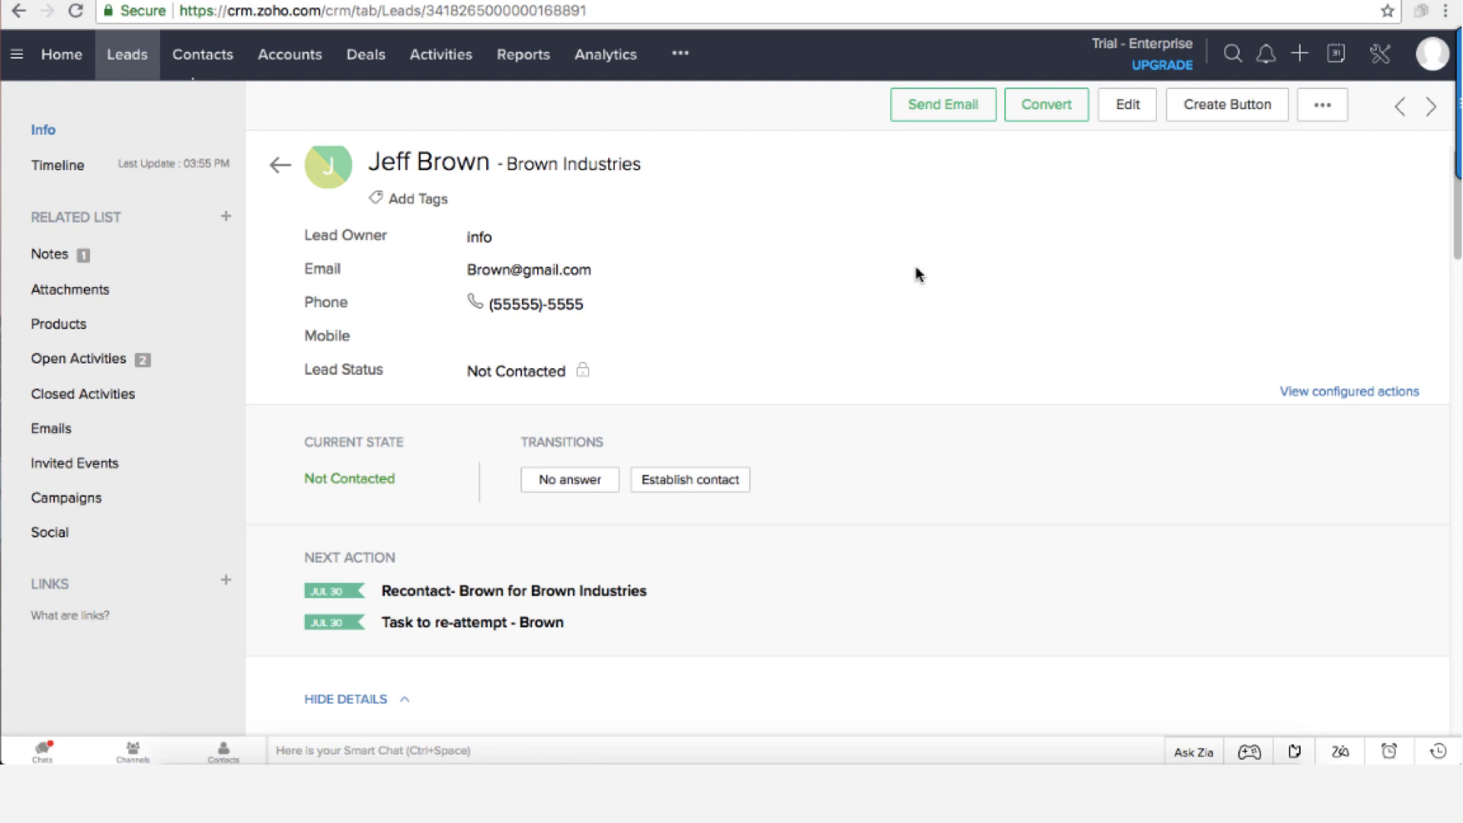
pyautogui.moveTo(716, 422)
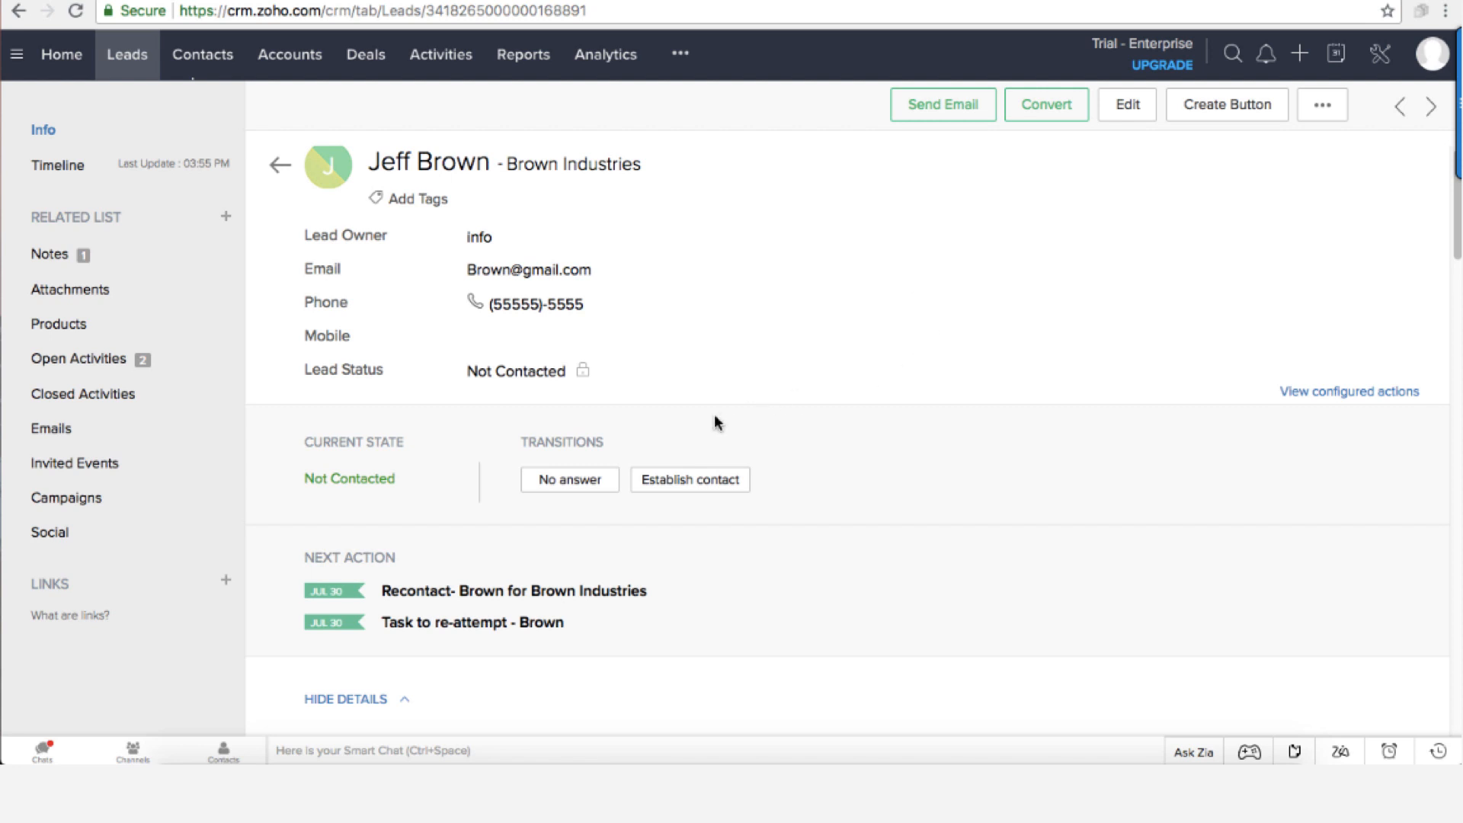
pyautogui.moveTo(733, 435)
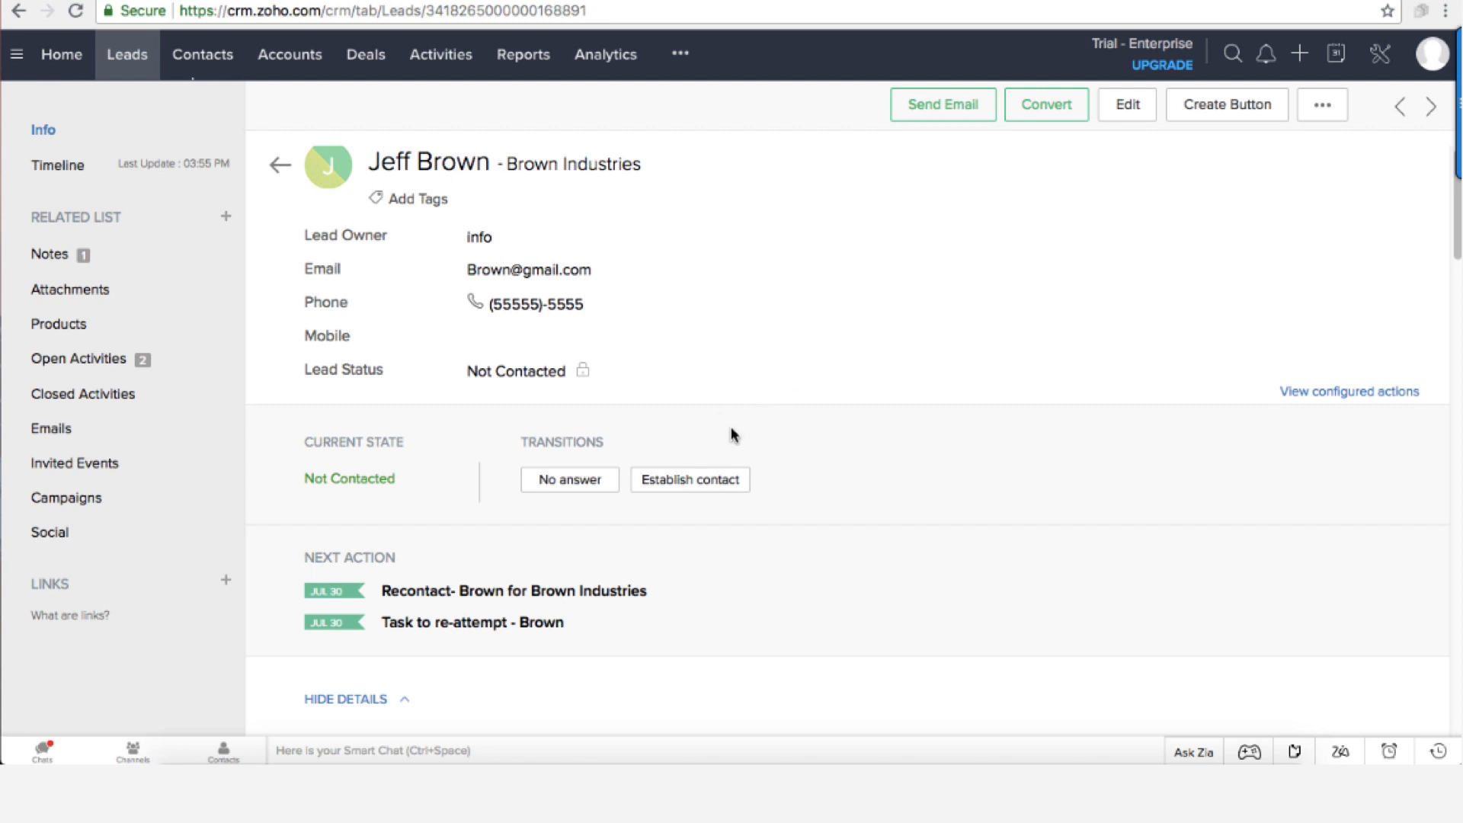
pyautogui.click(569, 479)
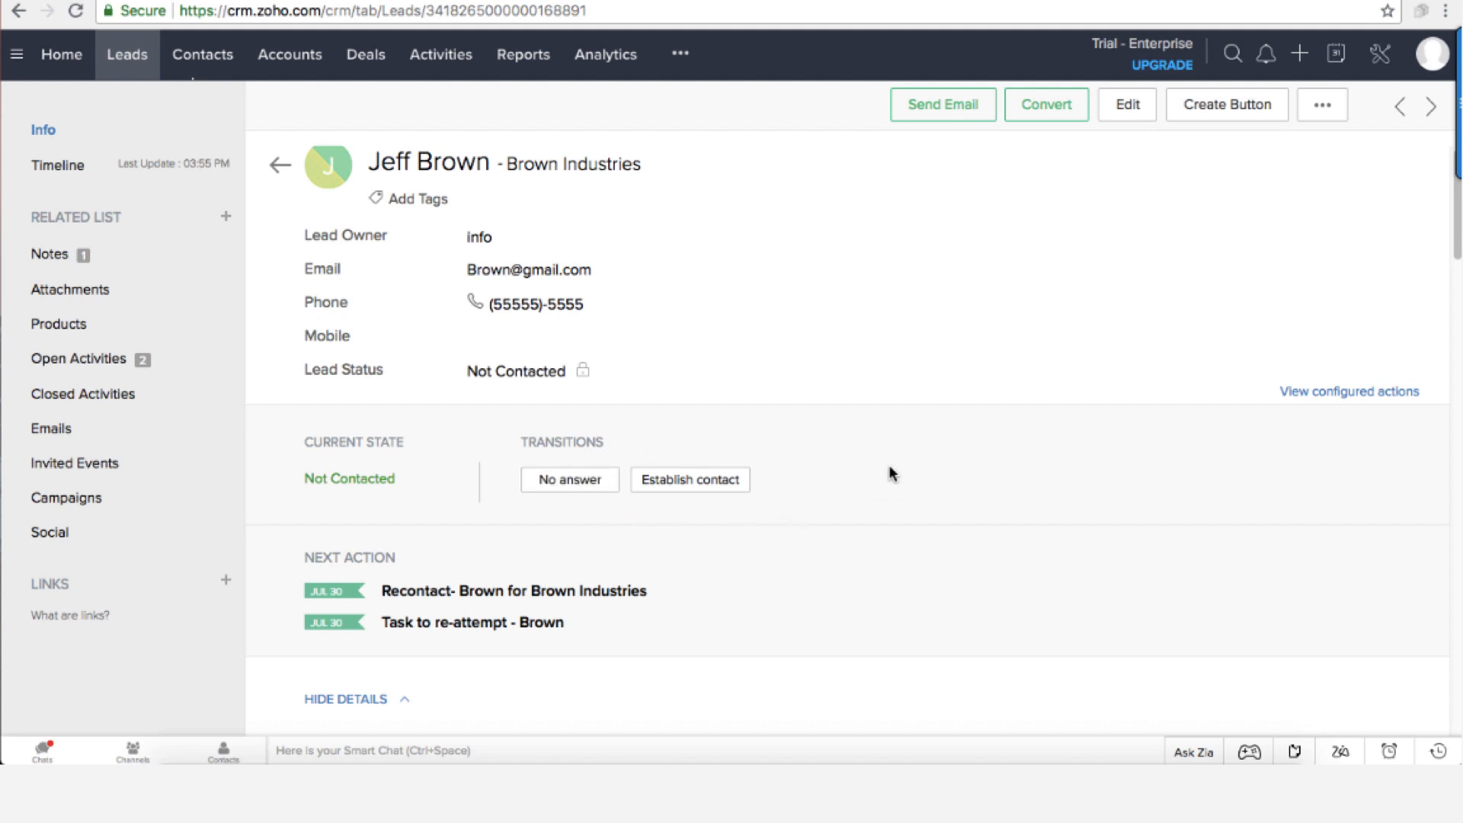
pyautogui.moveTo(808, 244)
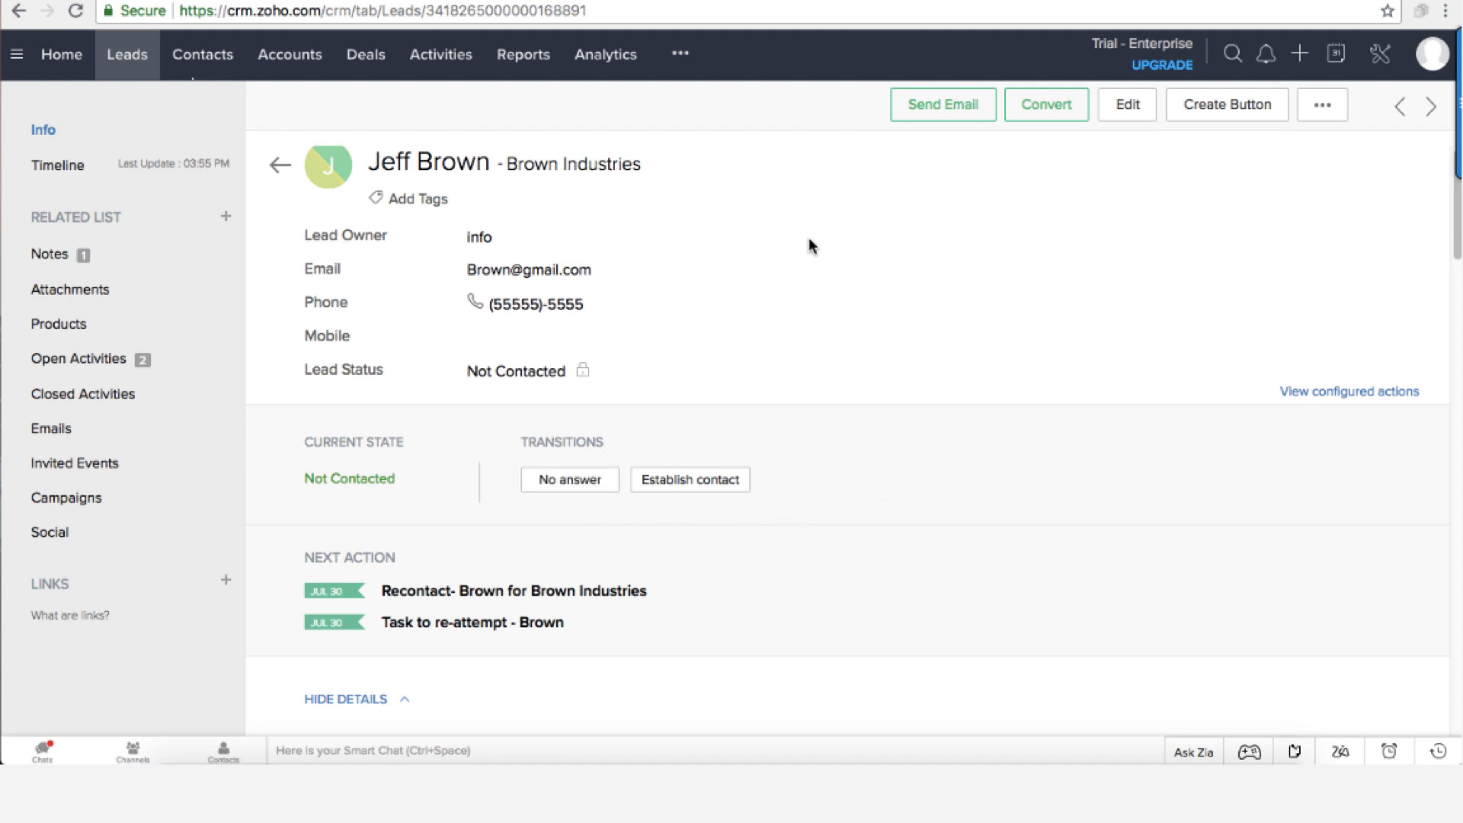
pyautogui.scroll(-3)
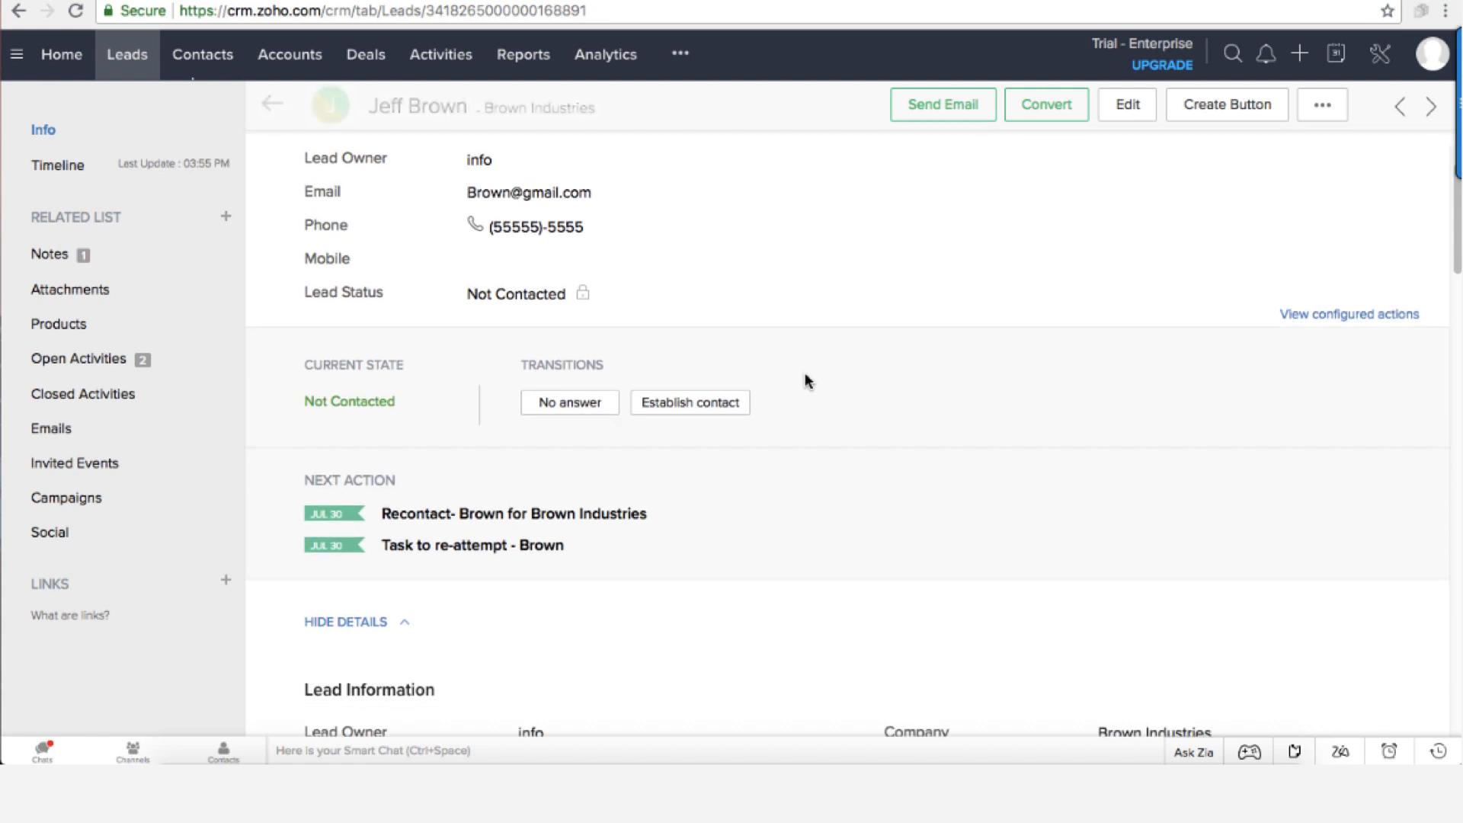
pyautogui.moveTo(745, 357)
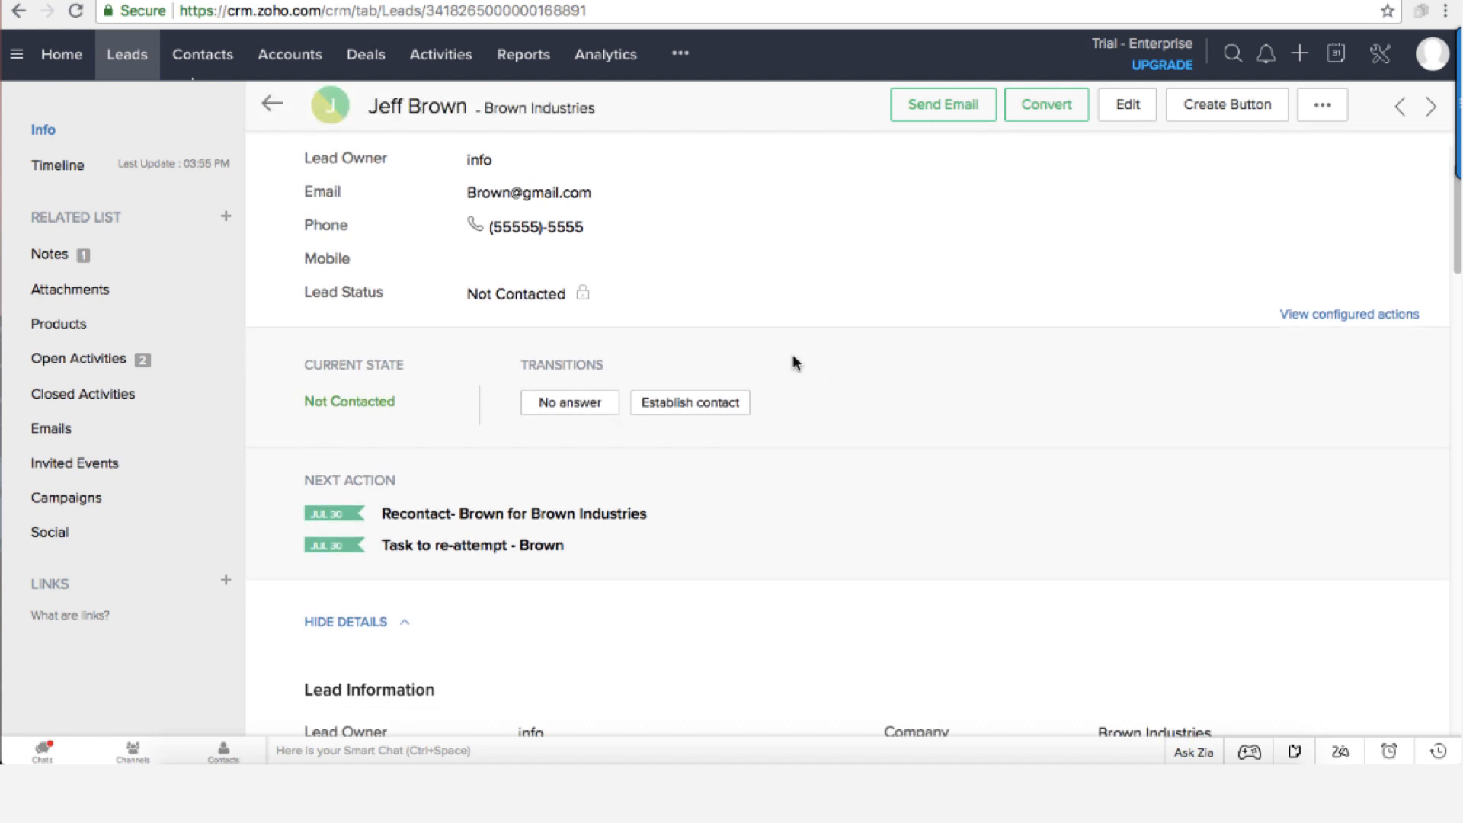
pyautogui.moveTo(817, 360)
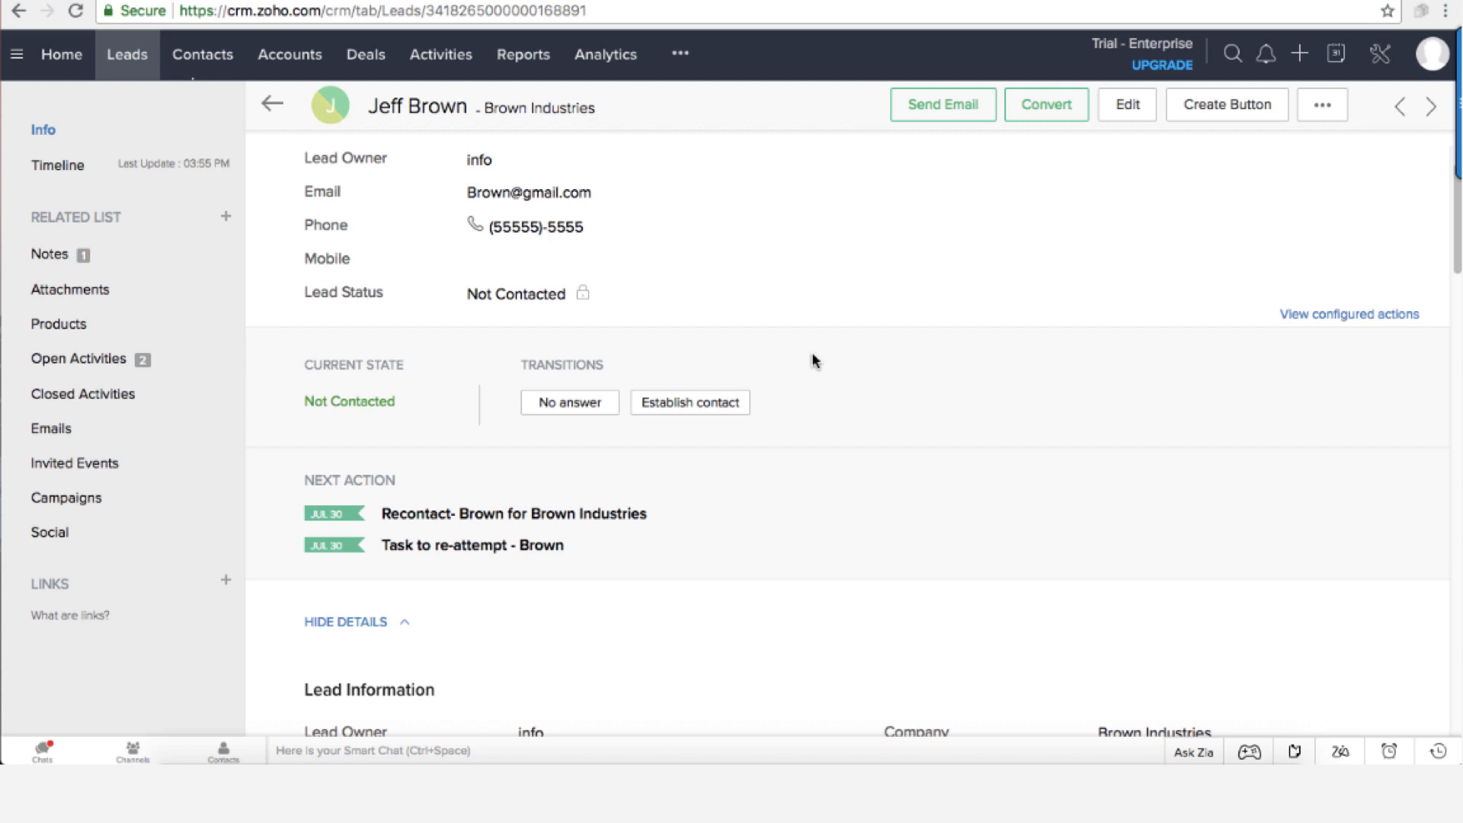
pyautogui.moveTo(832, 367)
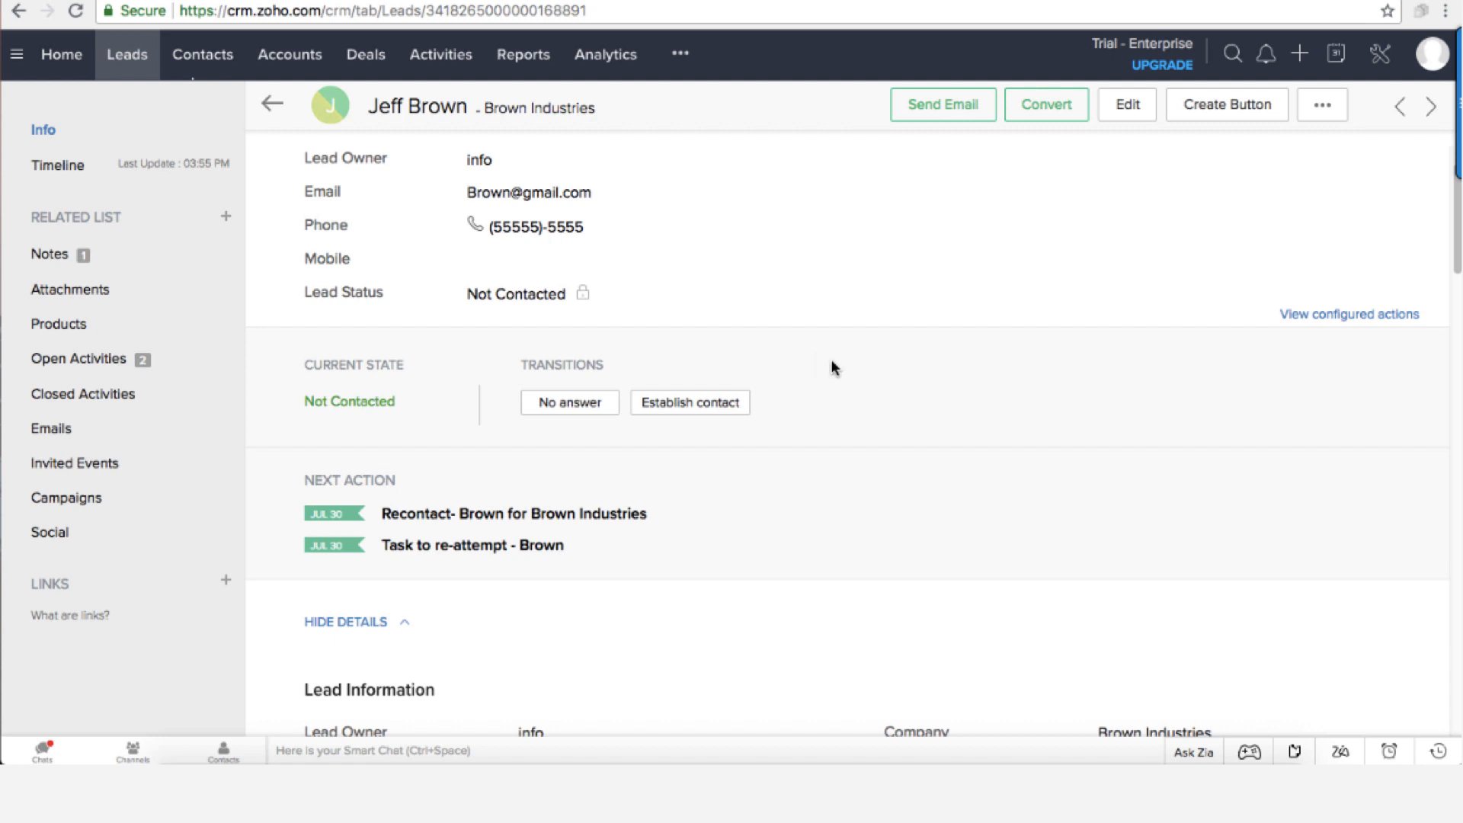
pyautogui.moveTo(859, 374)
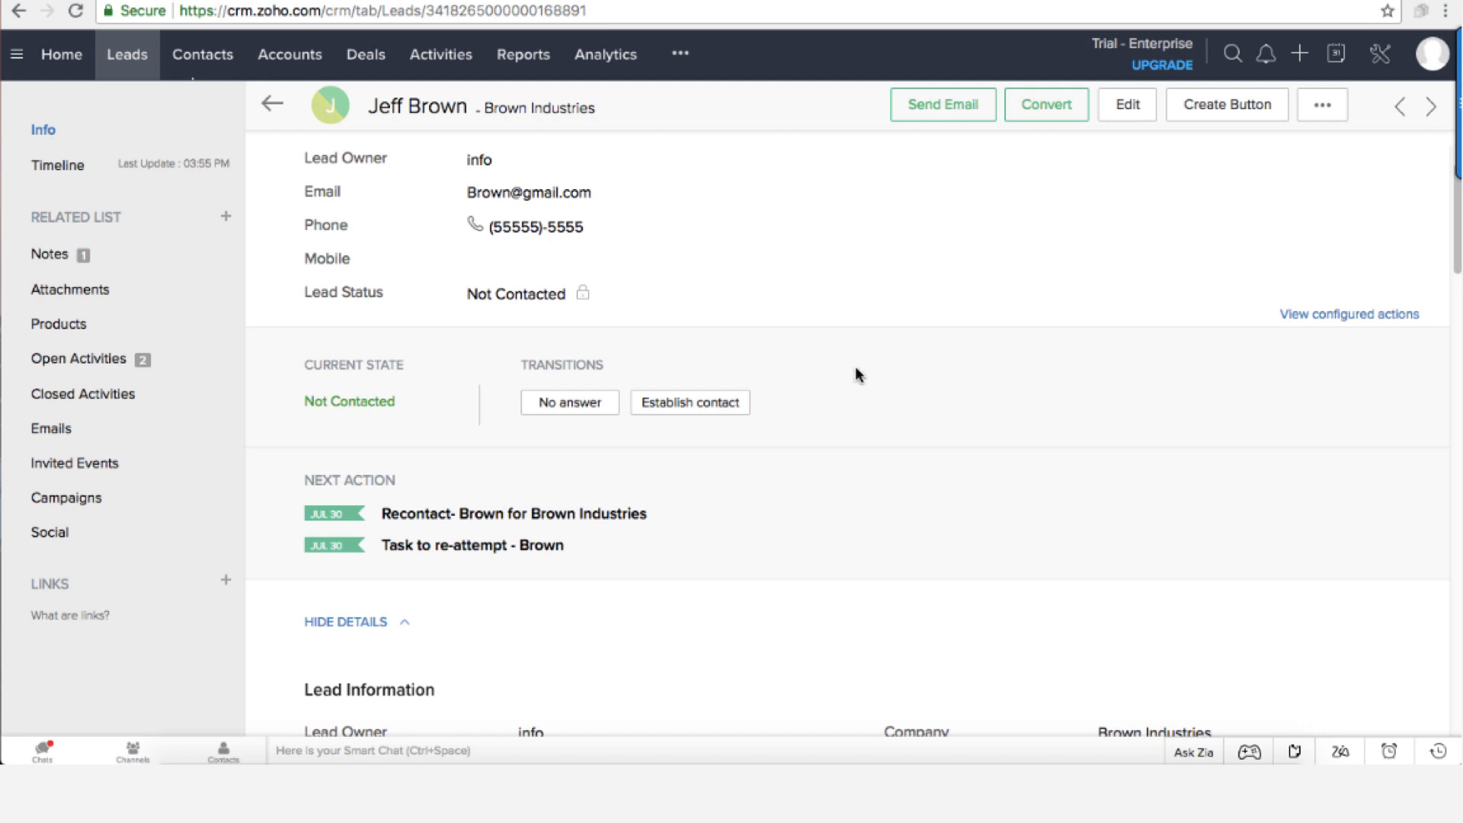
pyautogui.moveTo(911, 376)
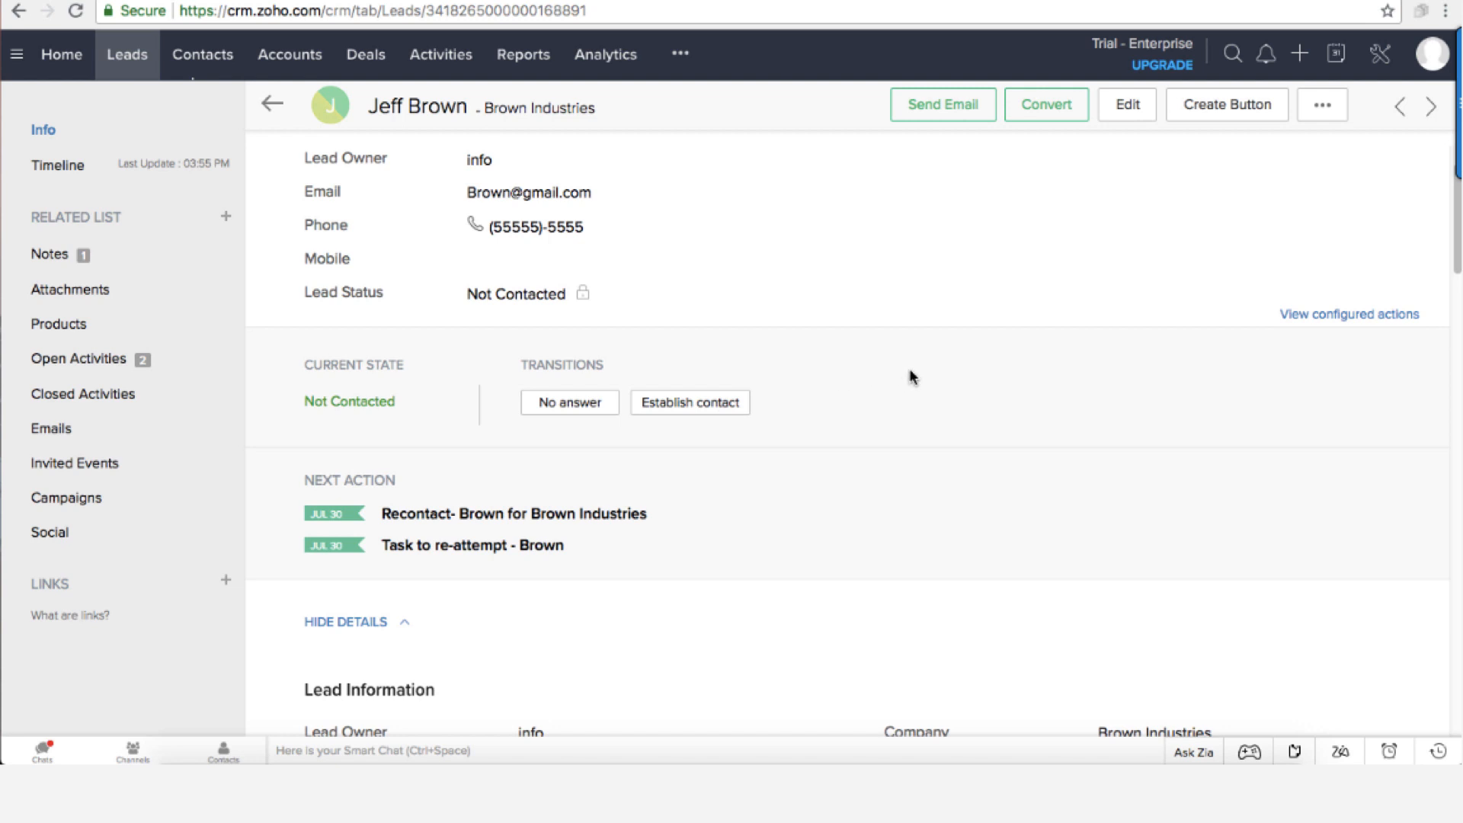
pyautogui.moveTo(914, 395)
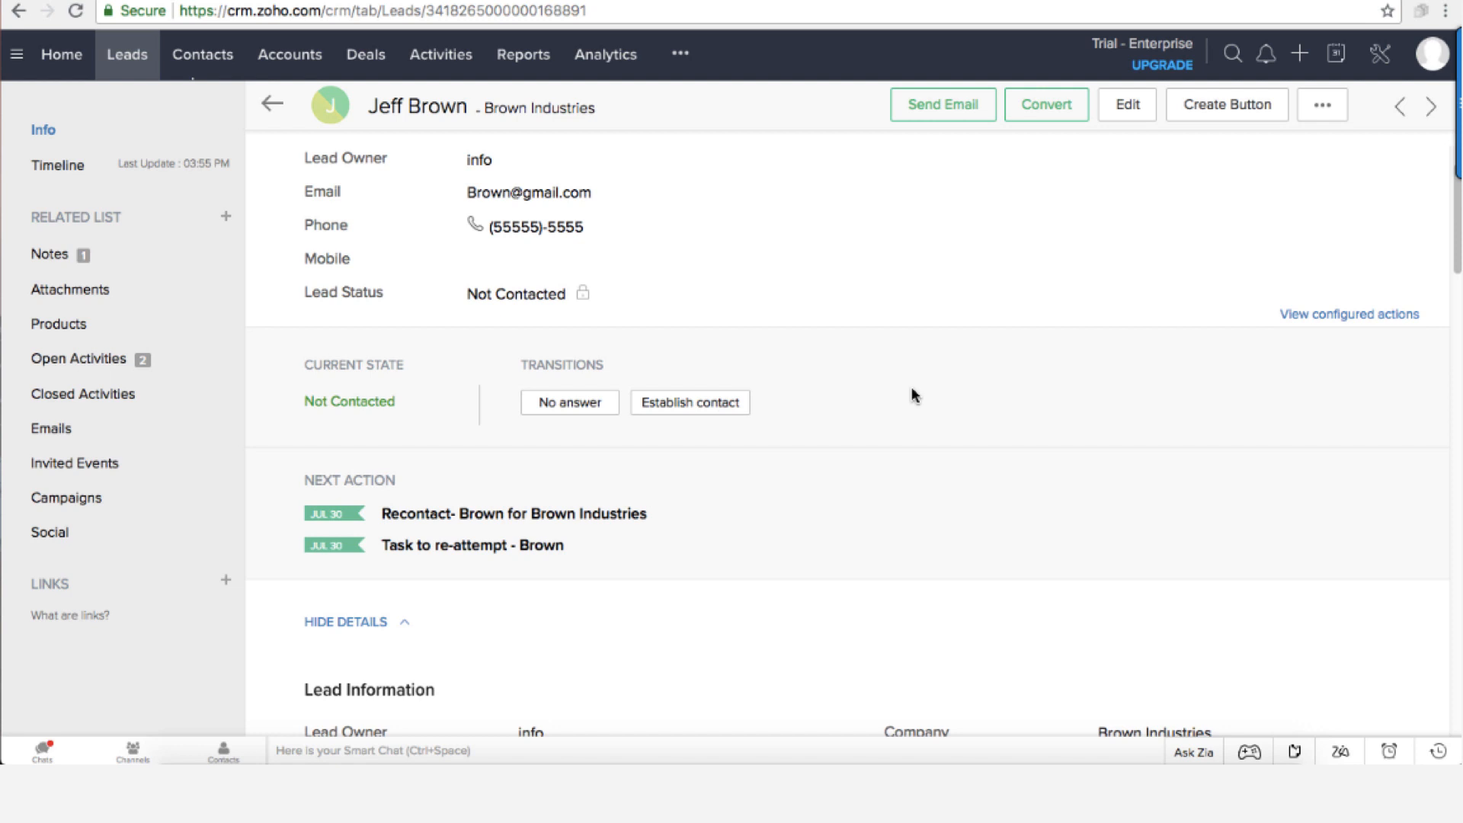
pyautogui.moveTo(923, 406)
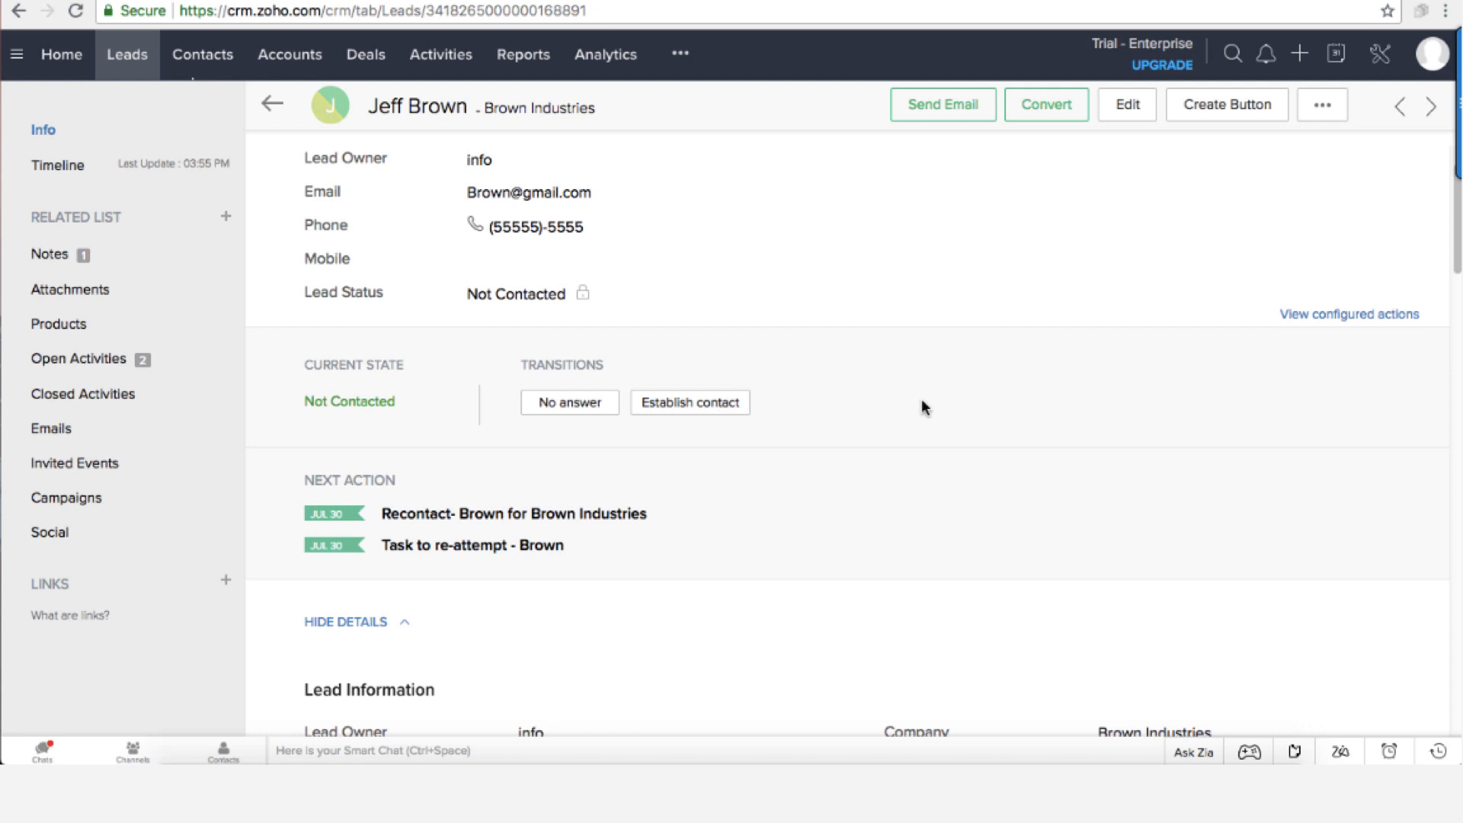
pyautogui.moveTo(997, 333)
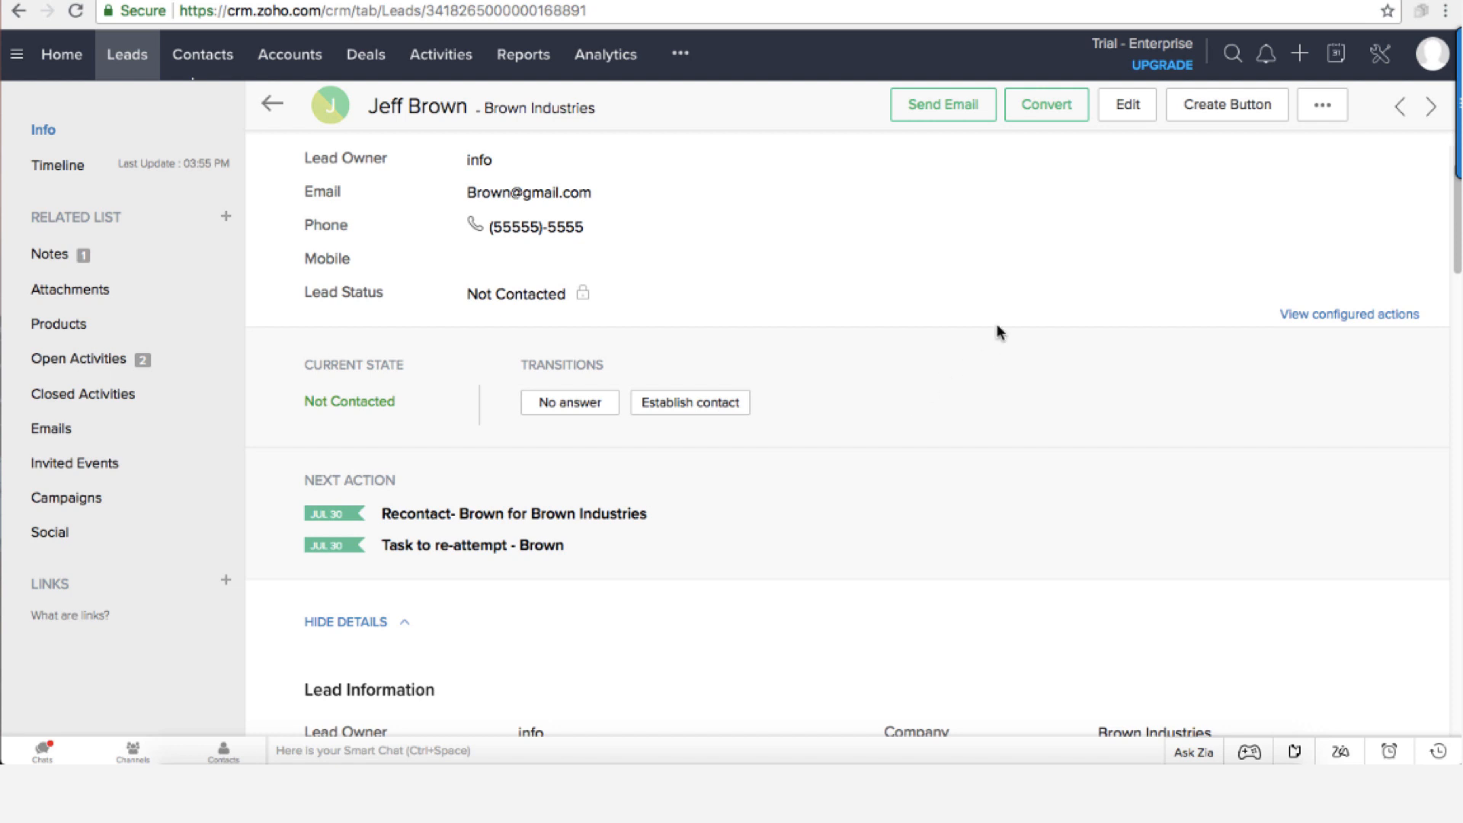